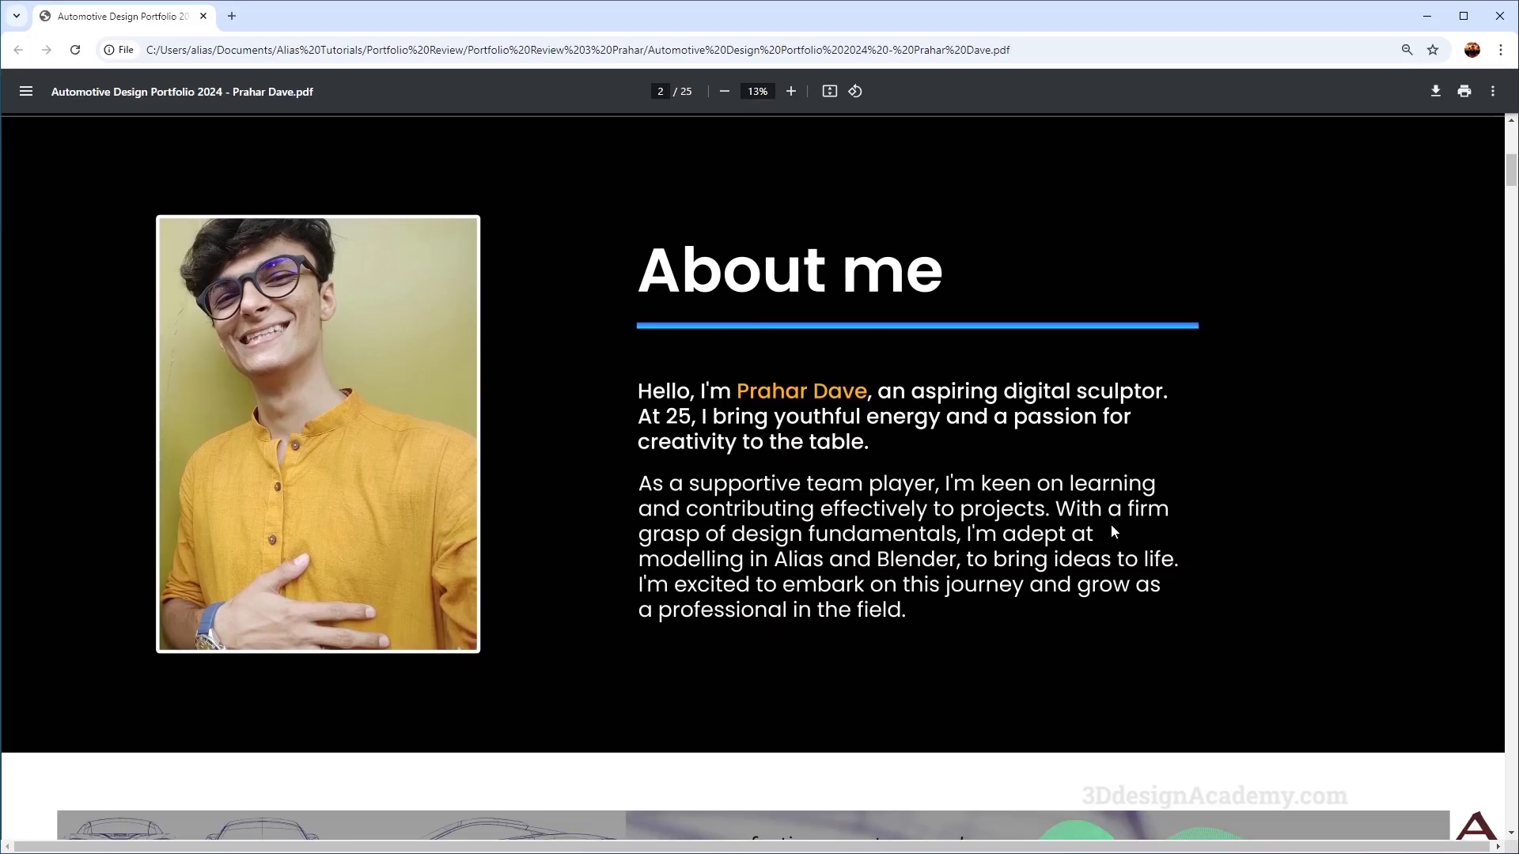
scroll("down", 3)
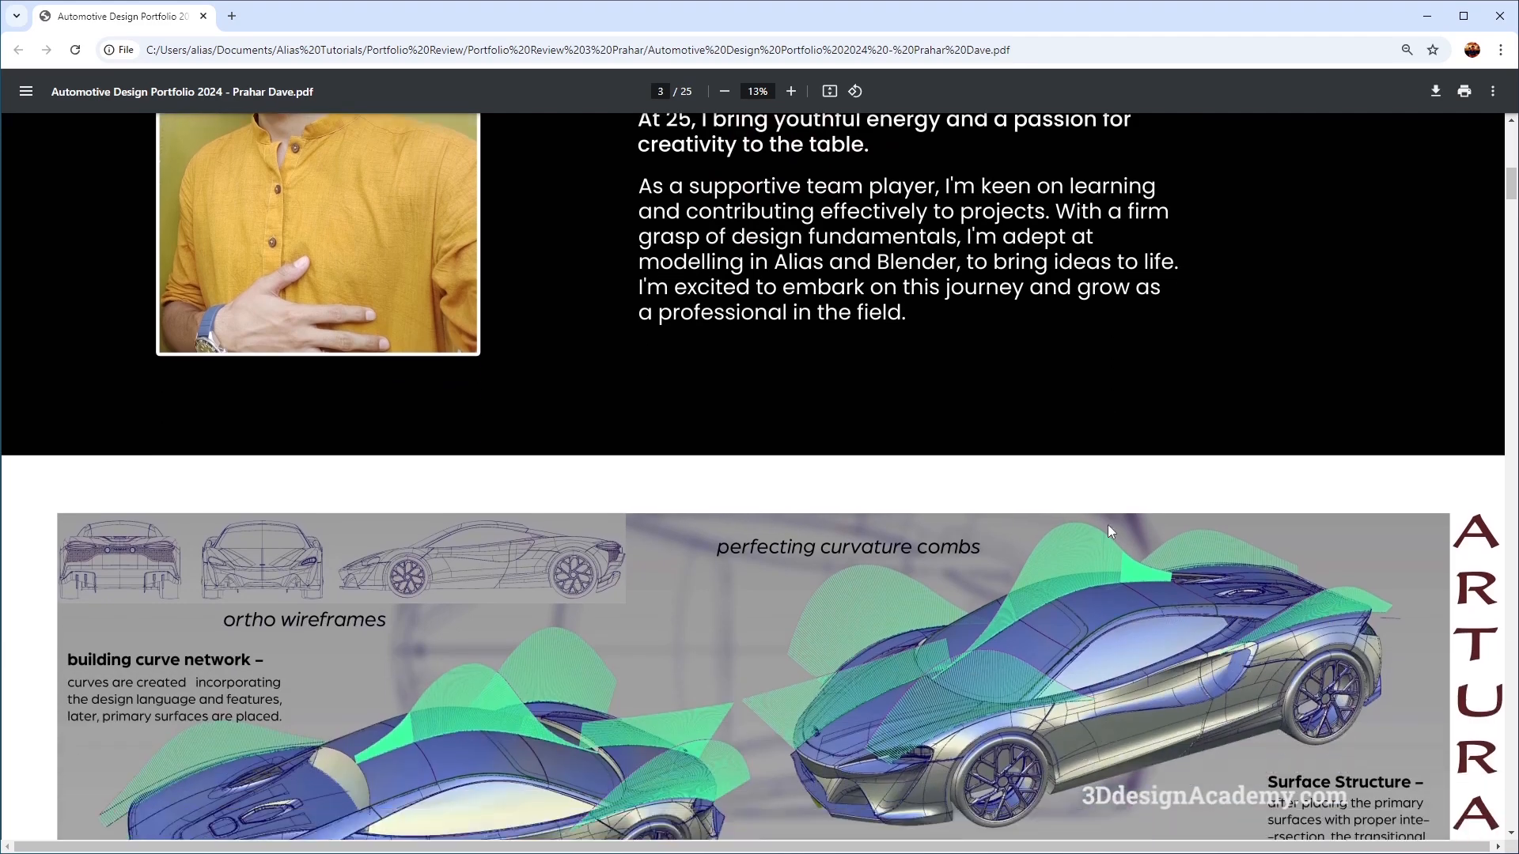
scroll("down", 3)
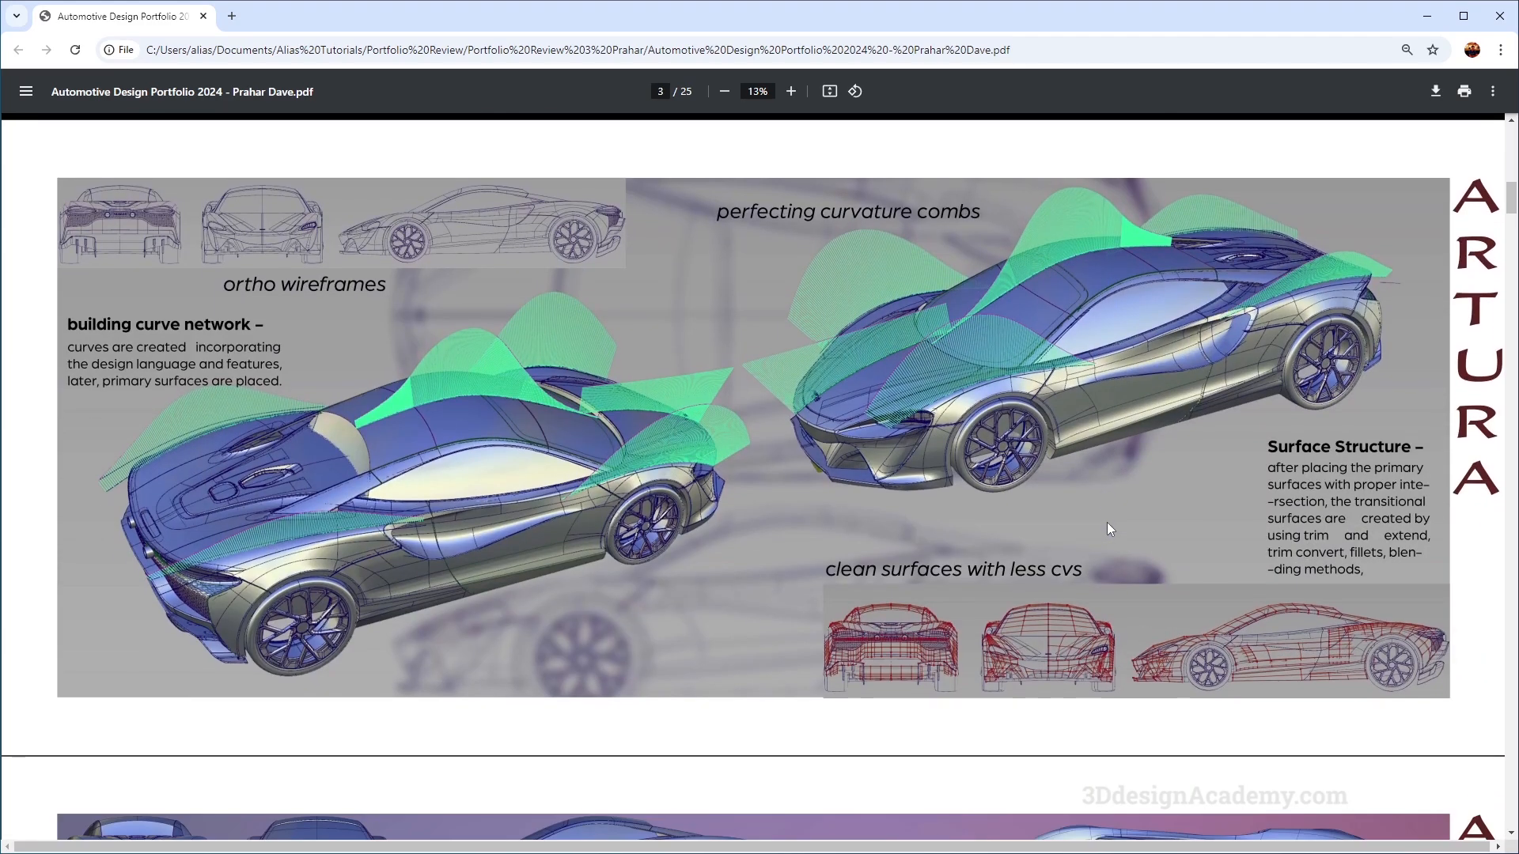
mouse_move(1136, 523)
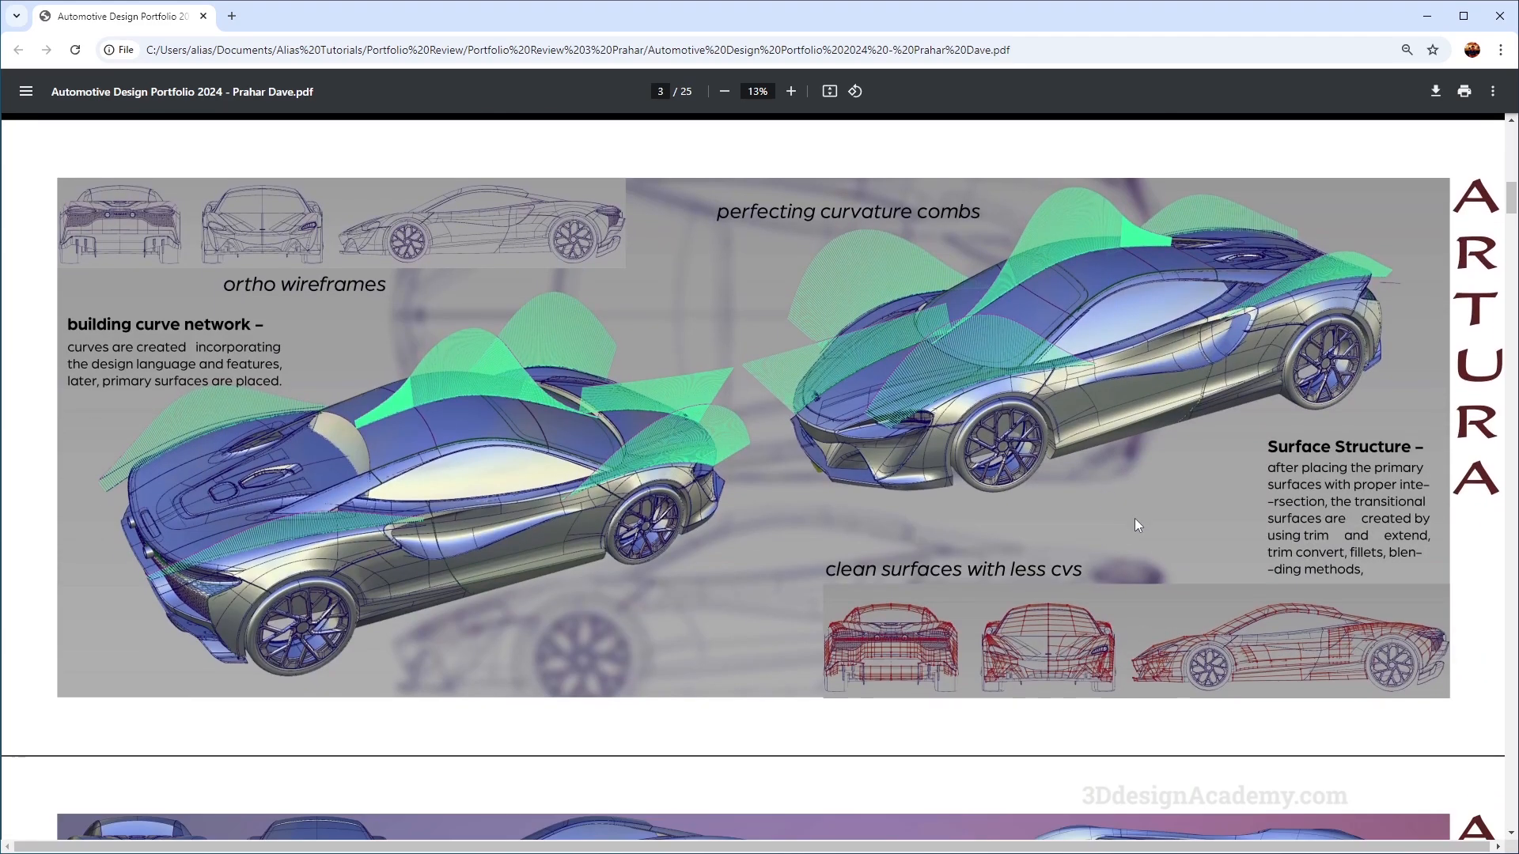
scroll("down", 3)
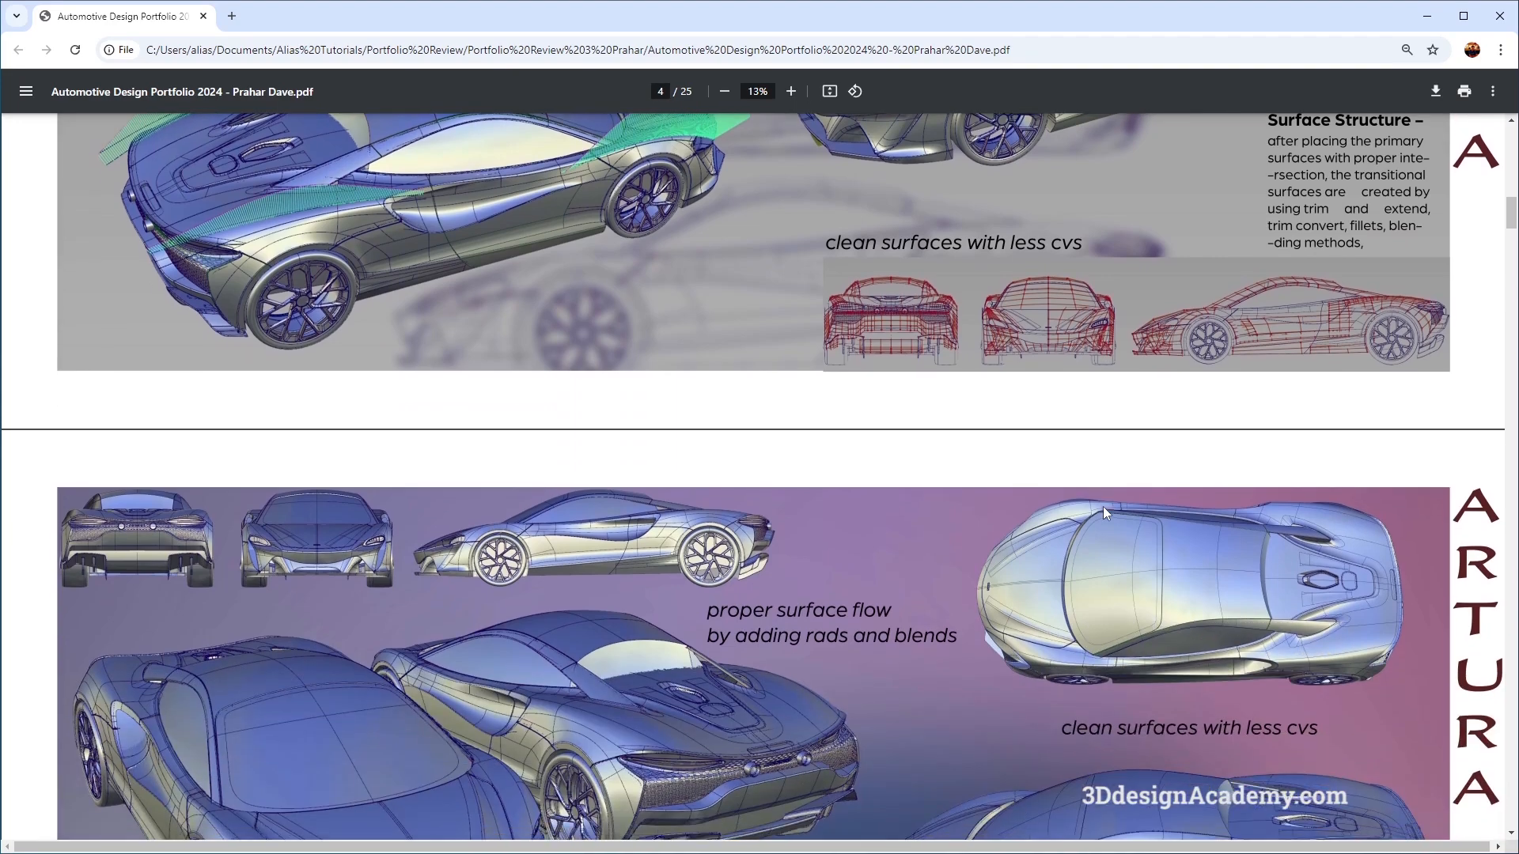
scroll("down", 3)
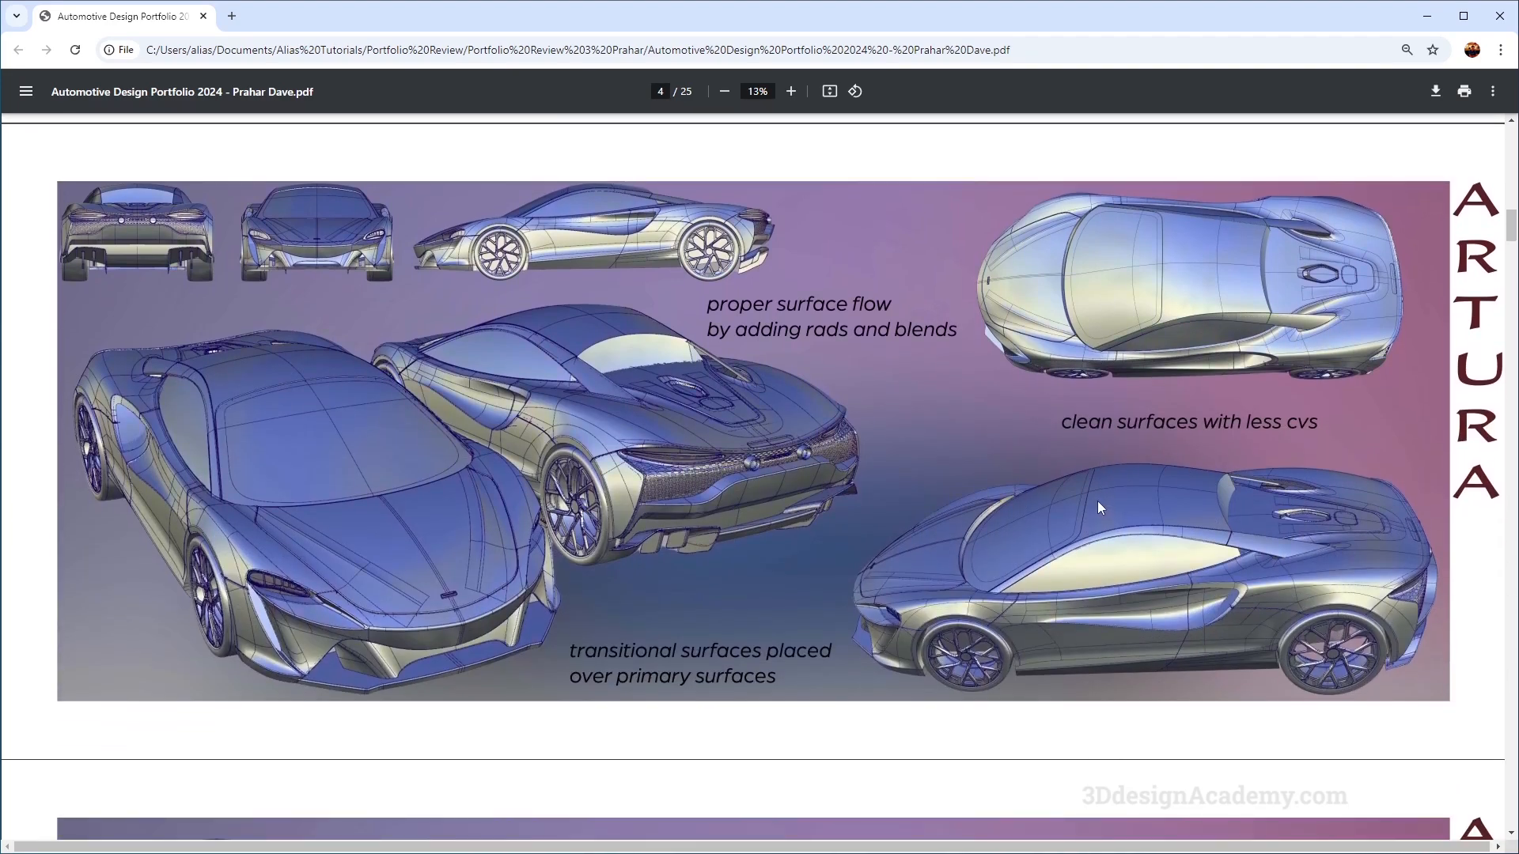
scroll("down", 3)
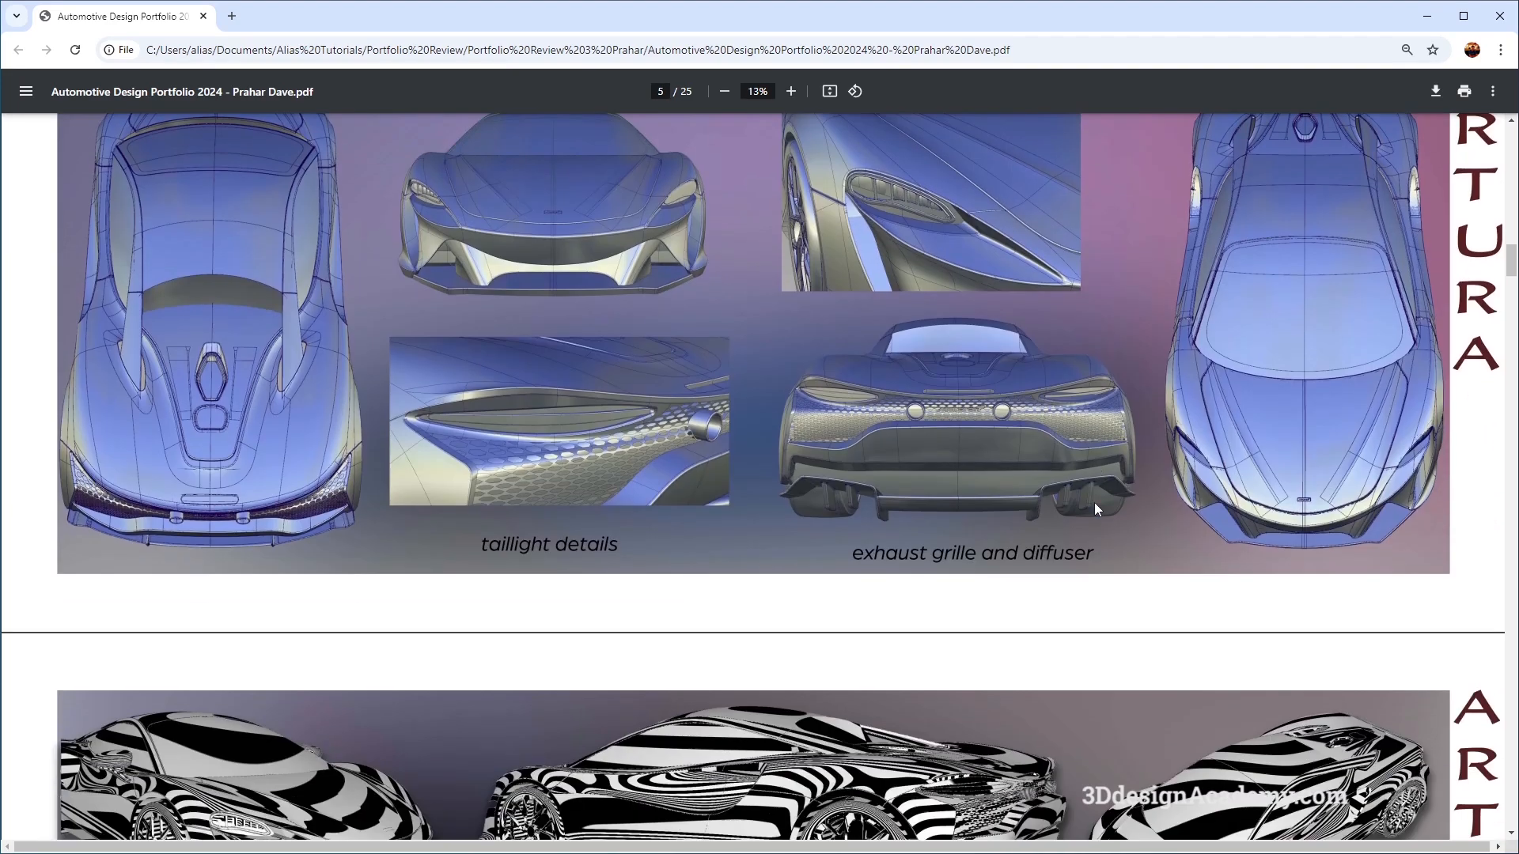
scroll("down", 3)
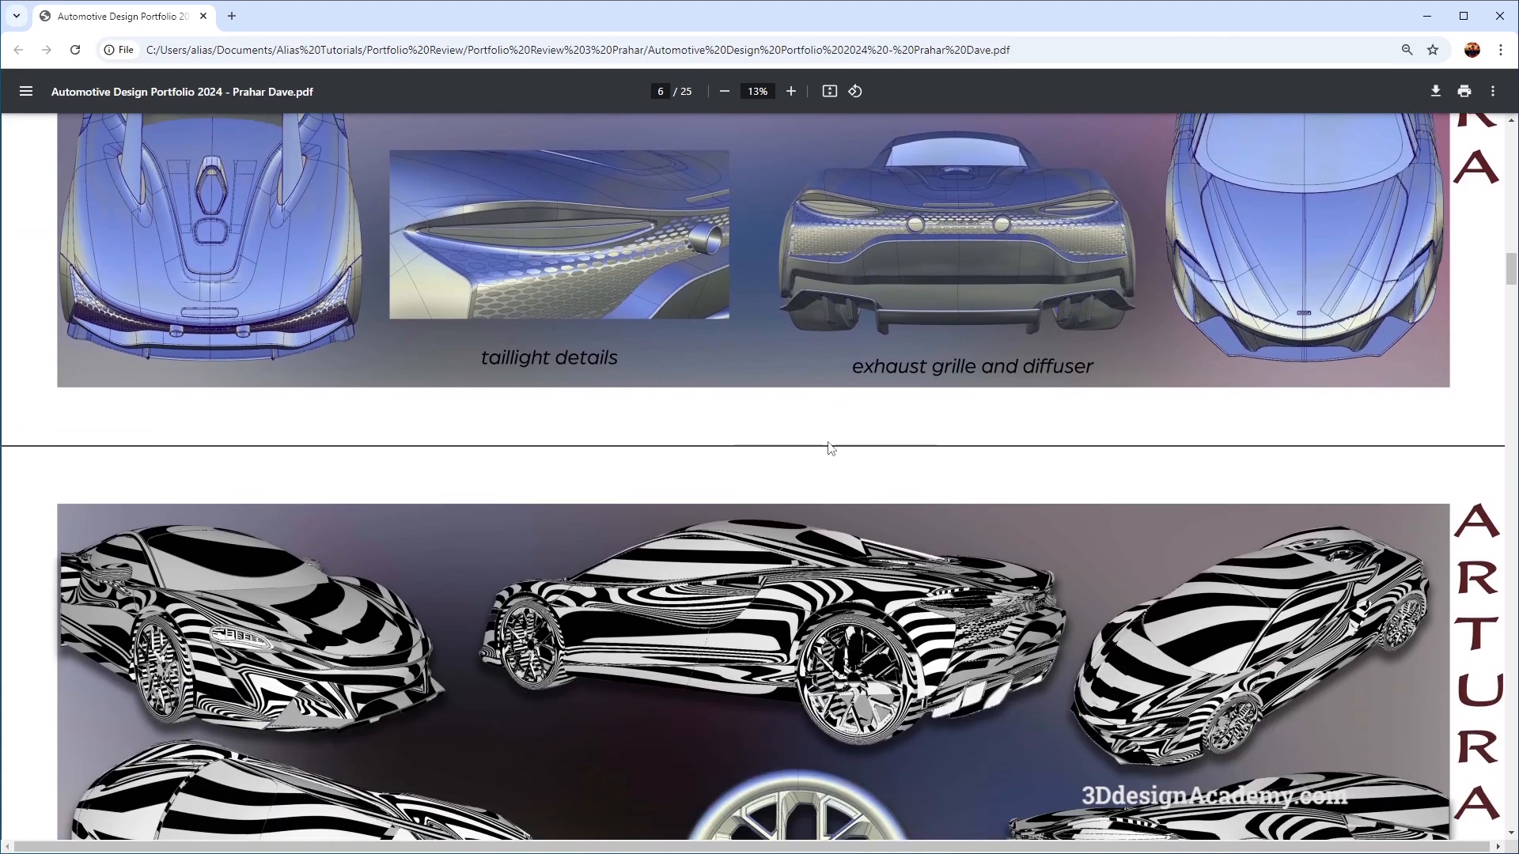
scroll("down", 3)
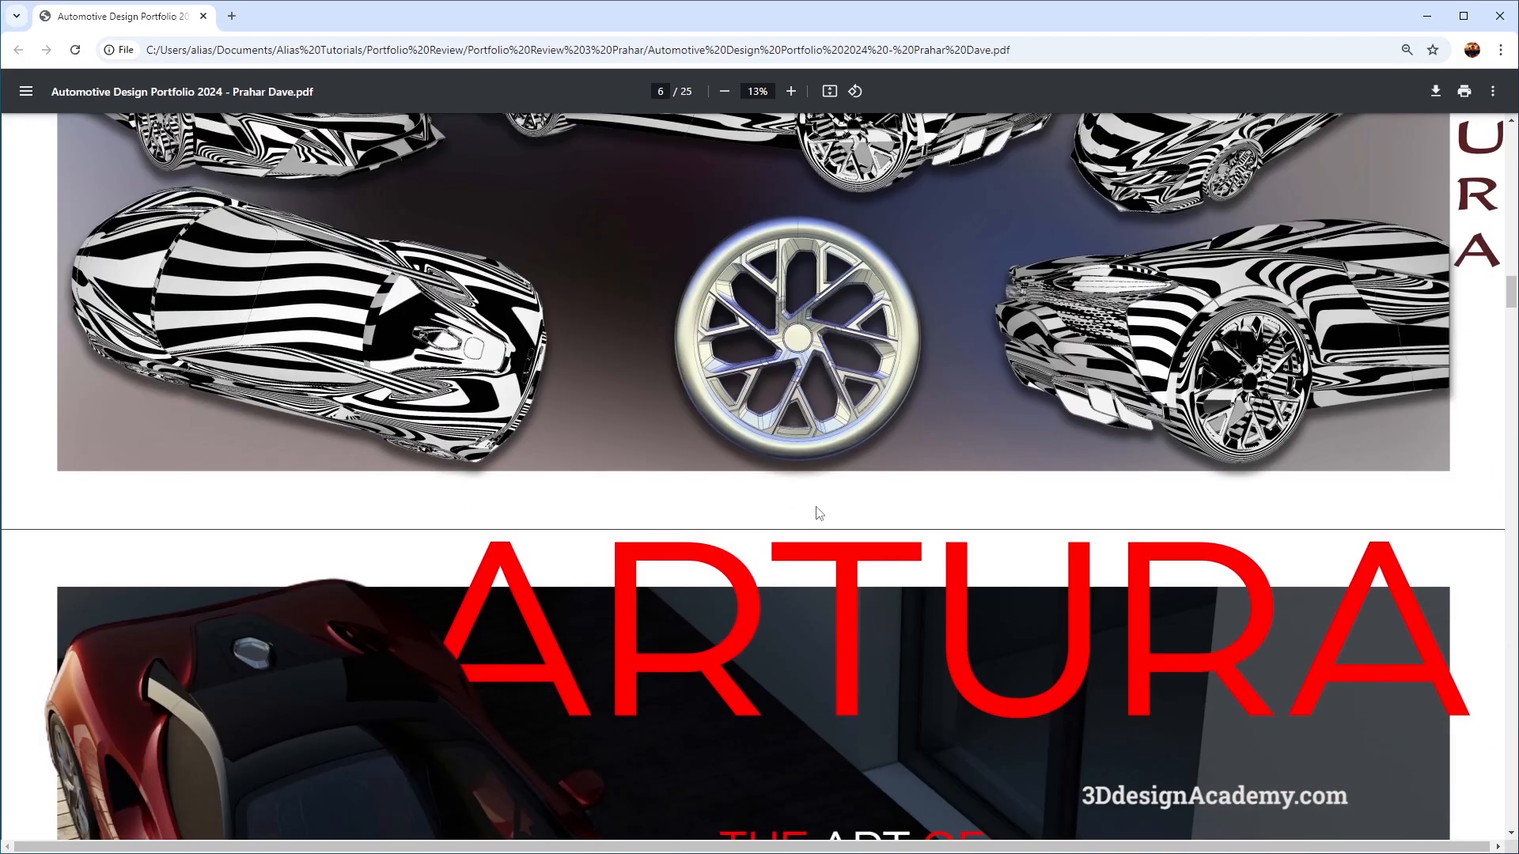
scroll("down", 3)
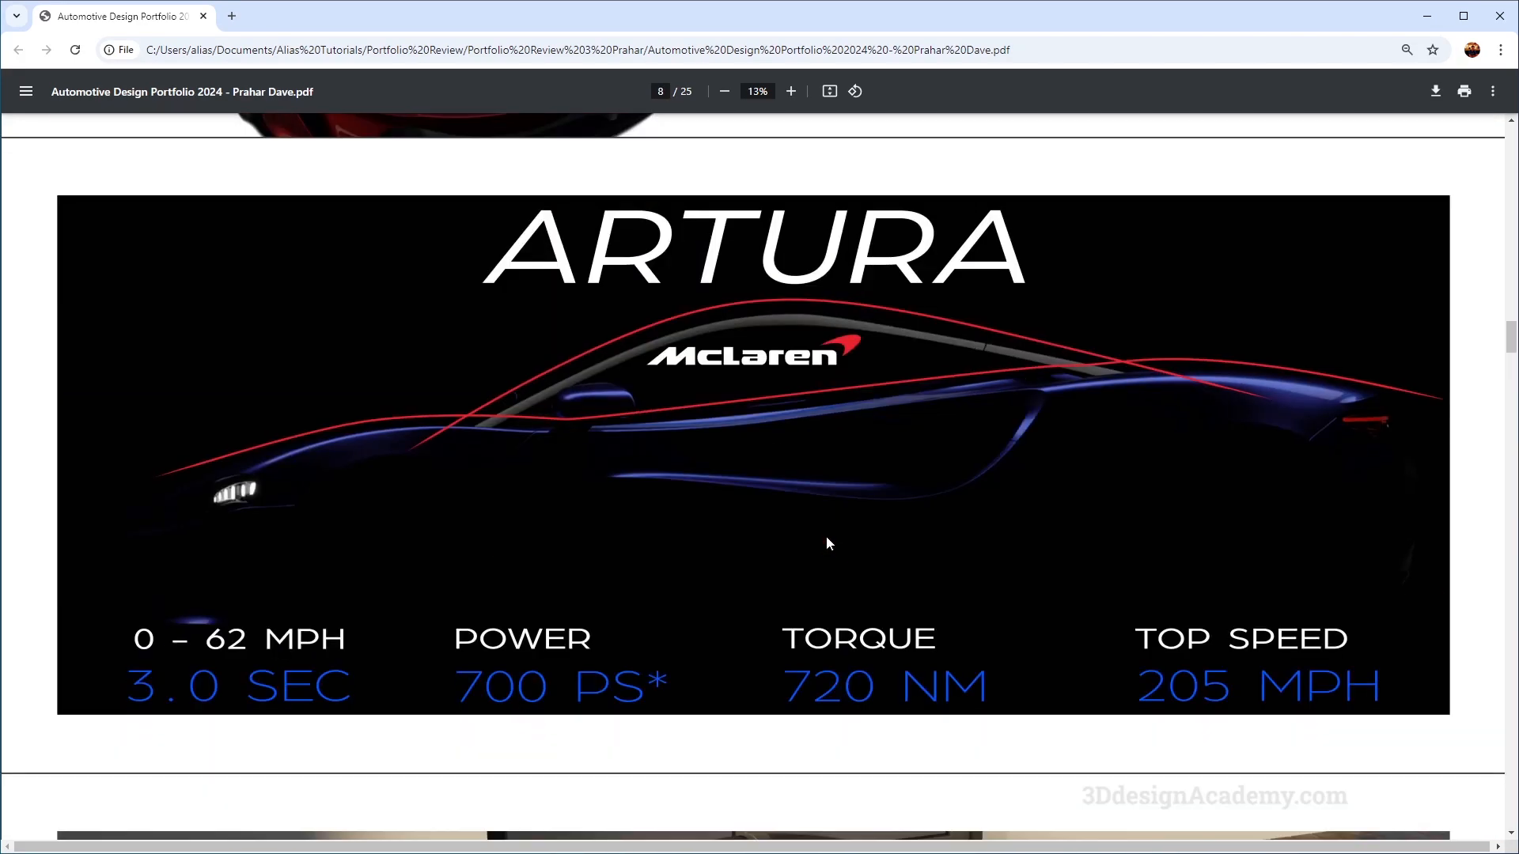
scroll("down", 3)
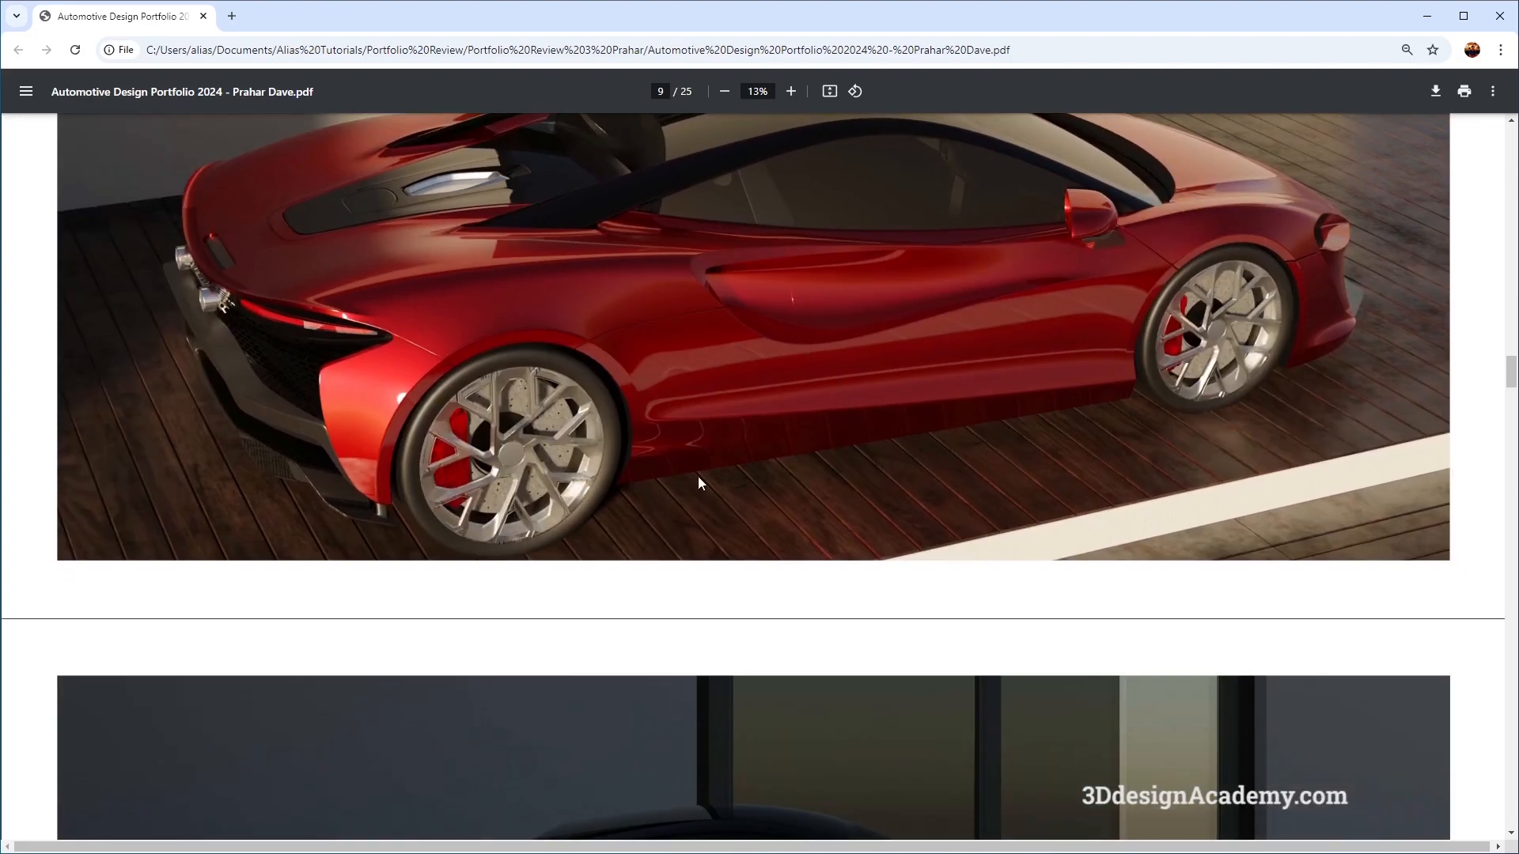
scroll("down", 3)
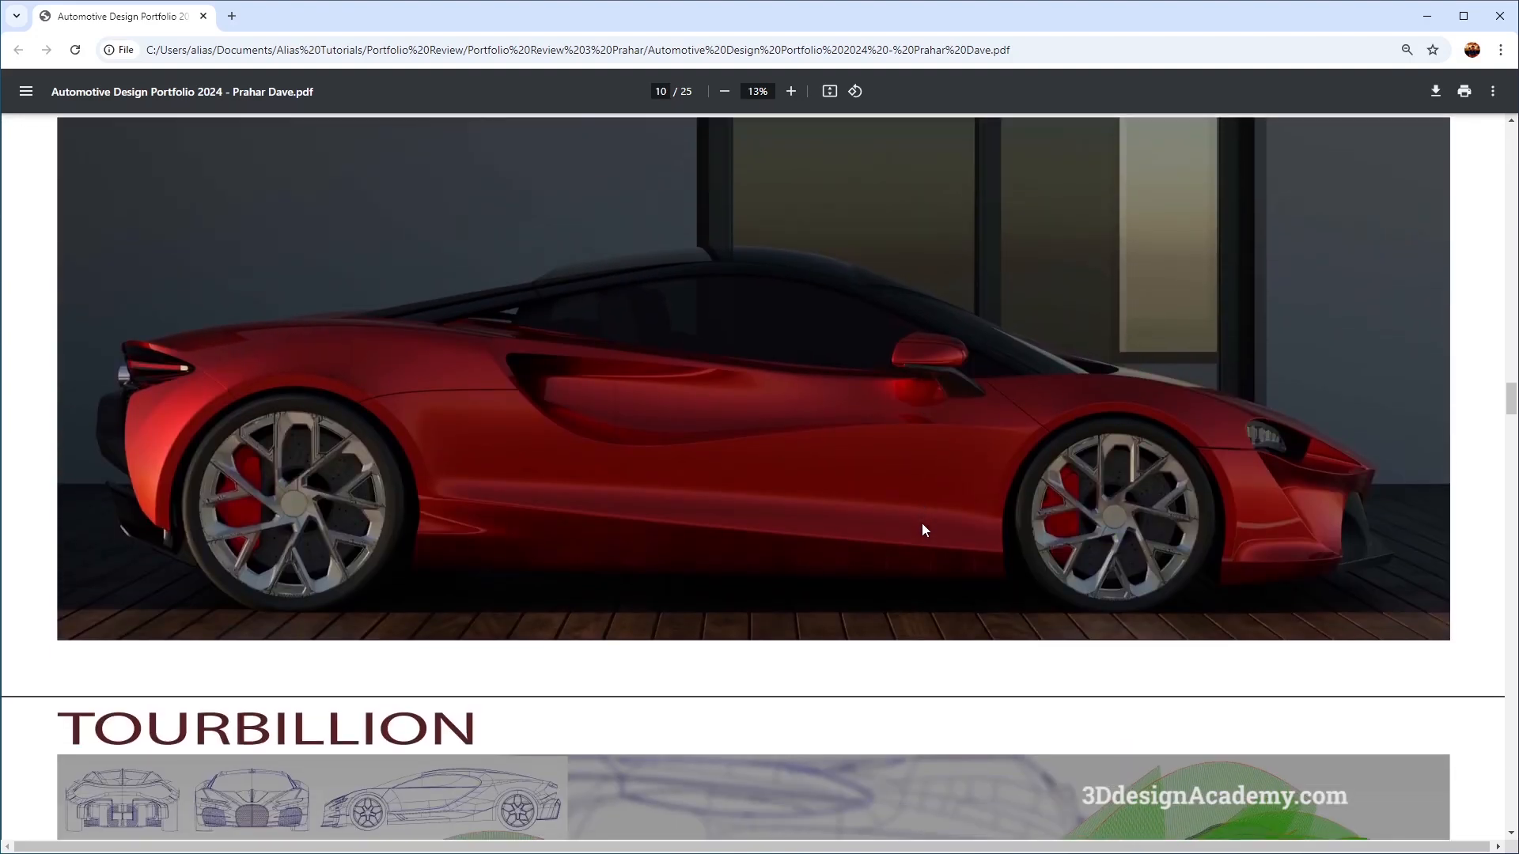
scroll("down", 3)
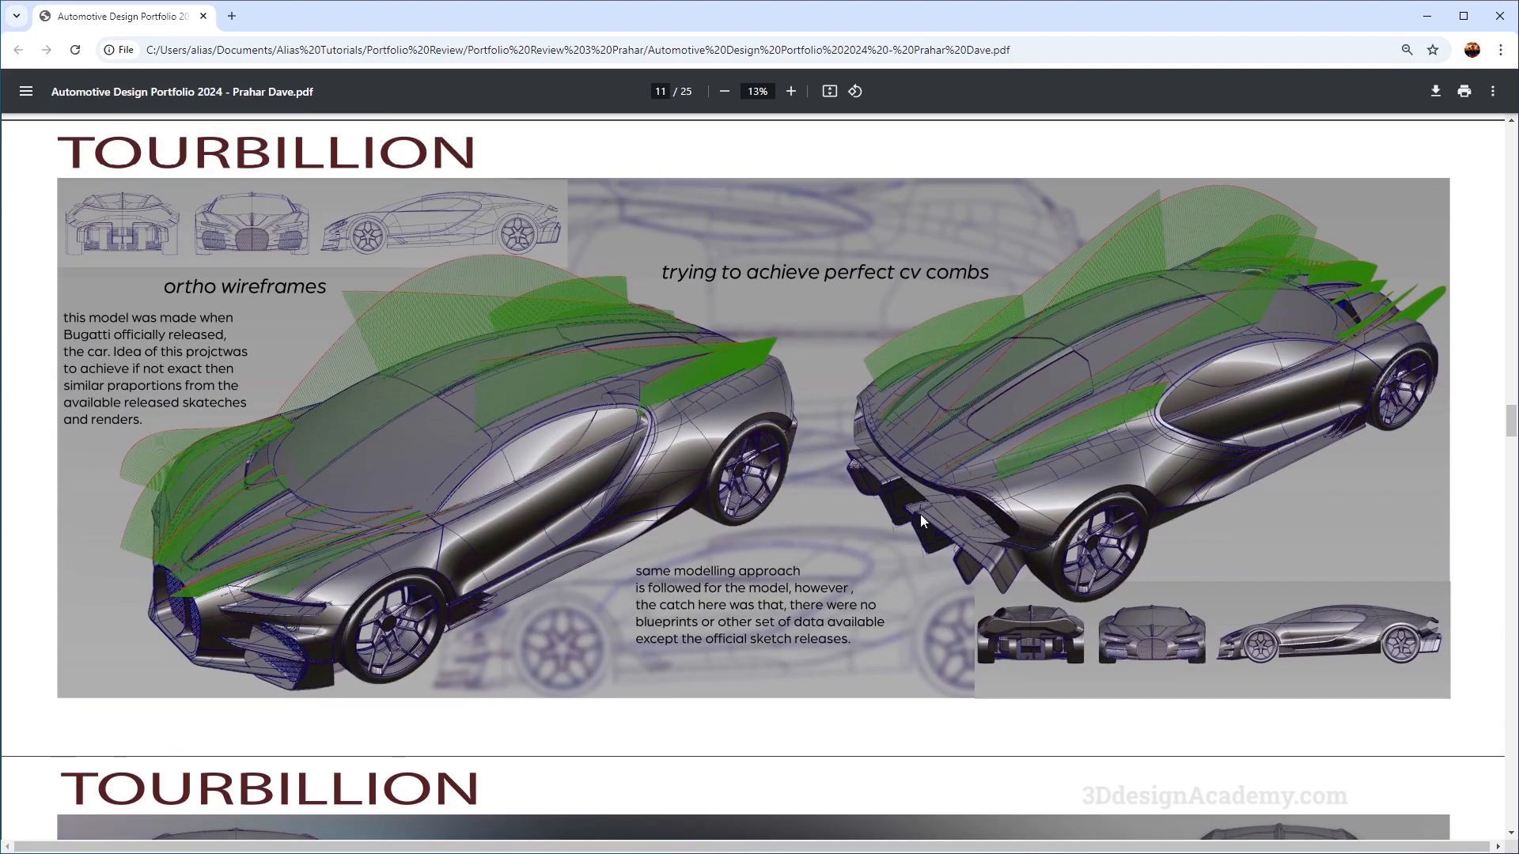
scroll("down", 3)
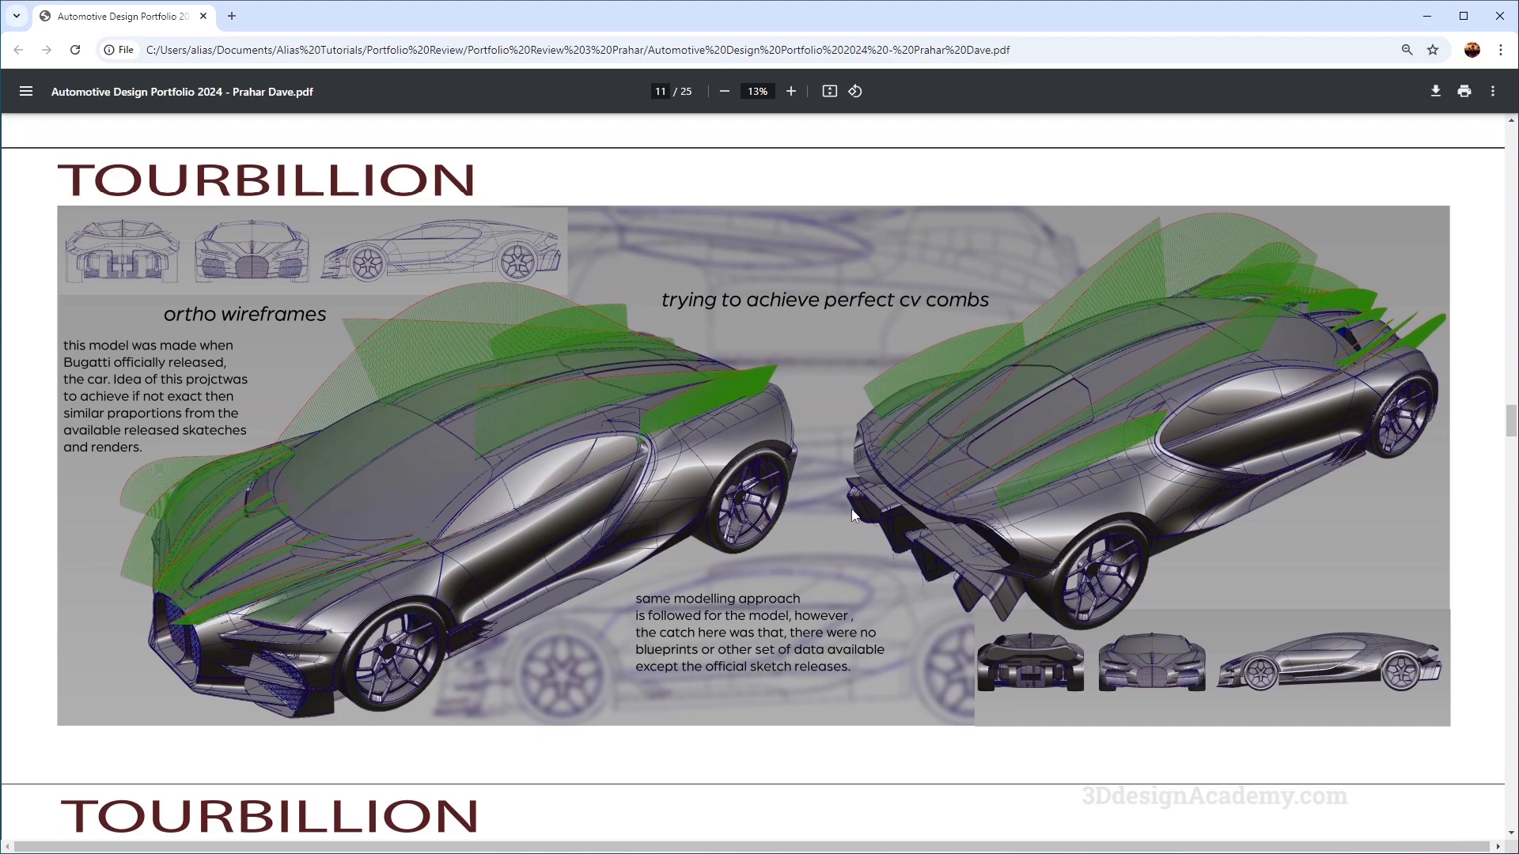
scroll("down", 3)
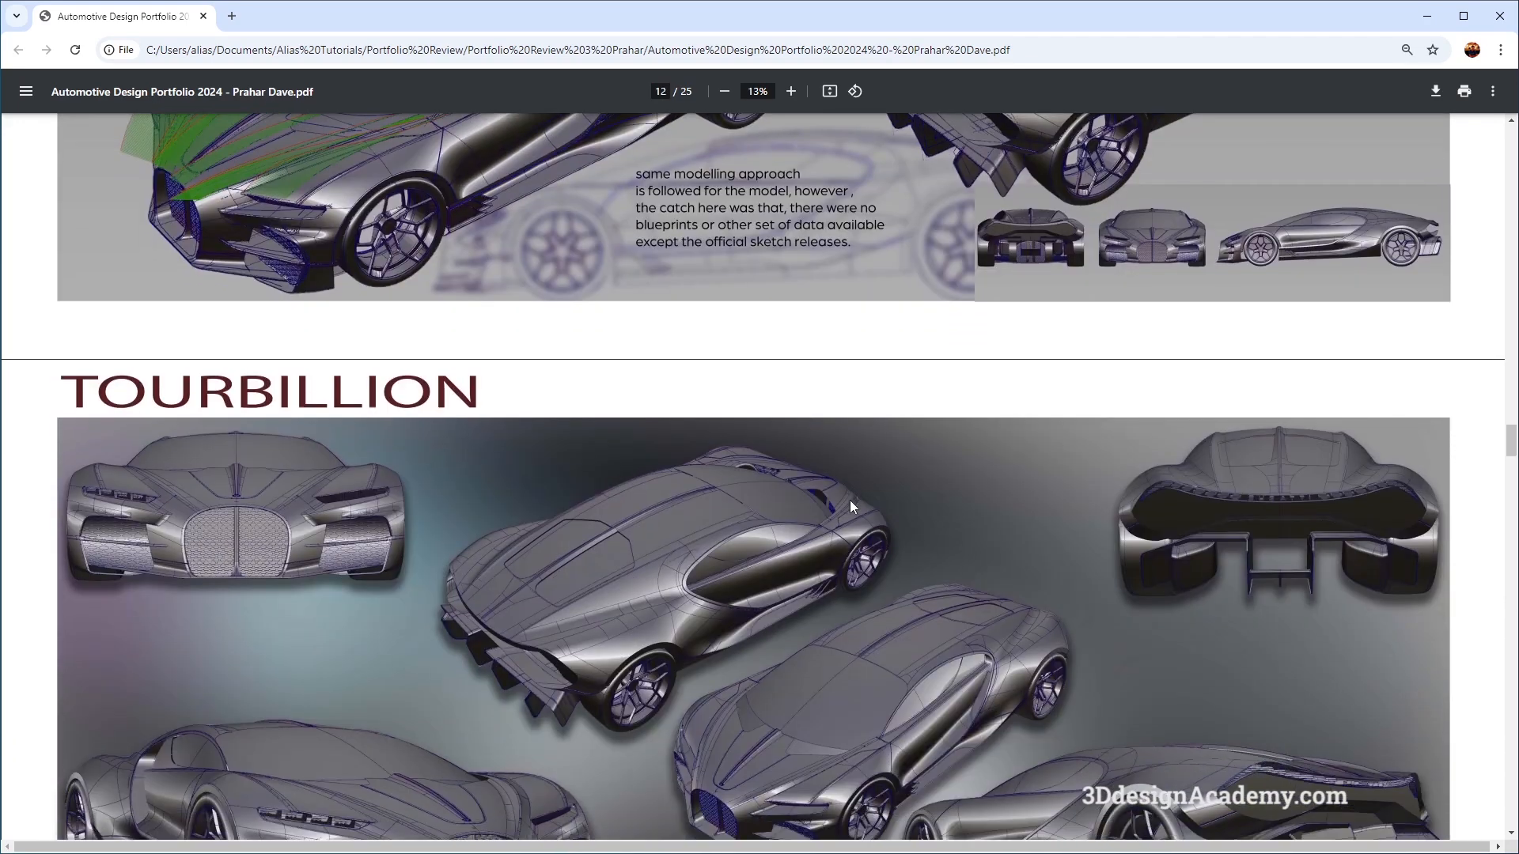
scroll("down", 3)
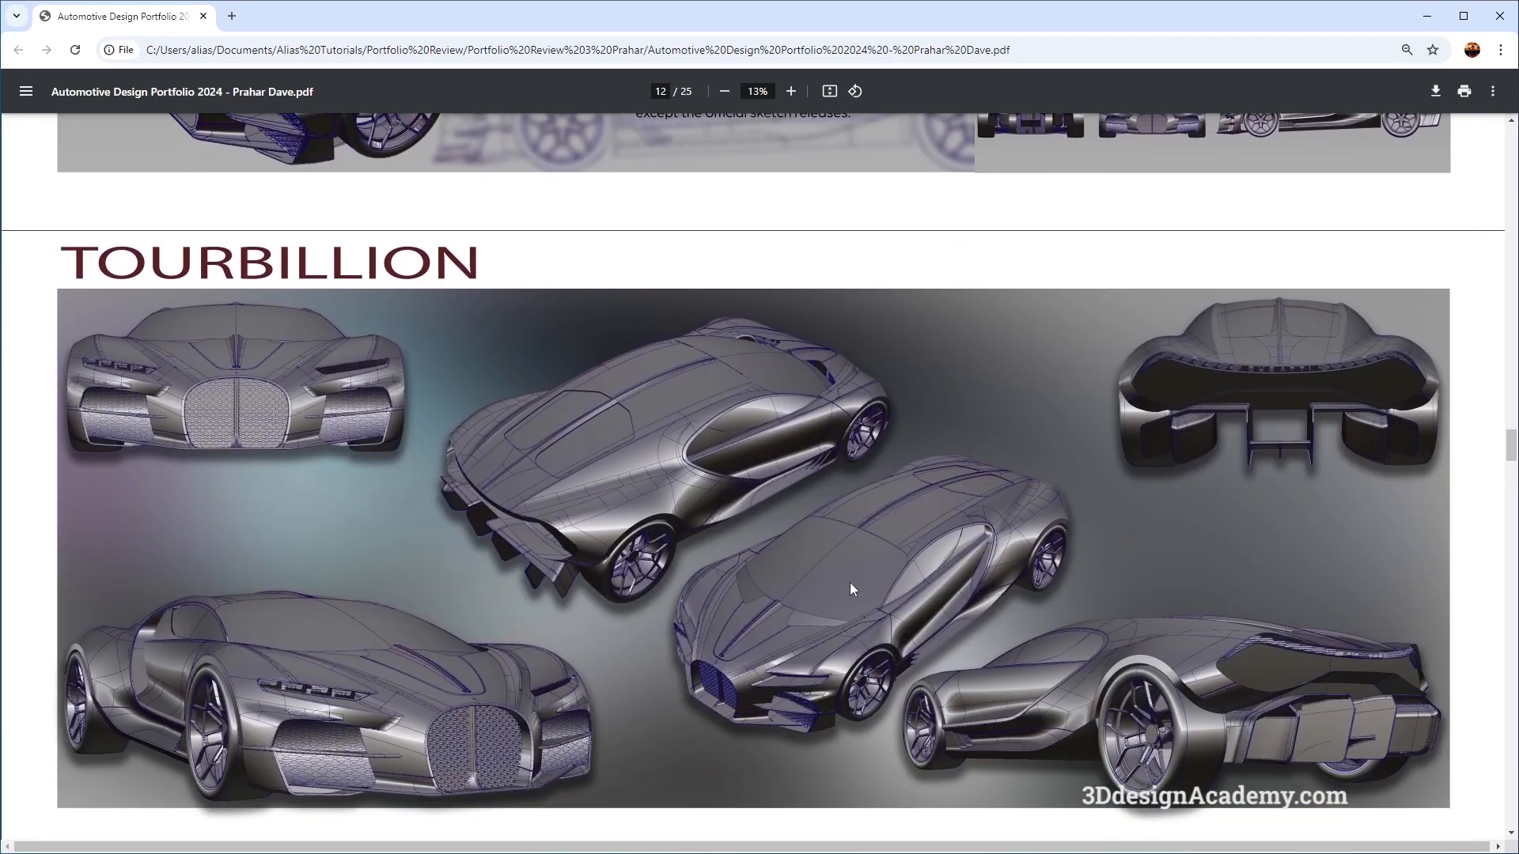
scroll("down", 3)
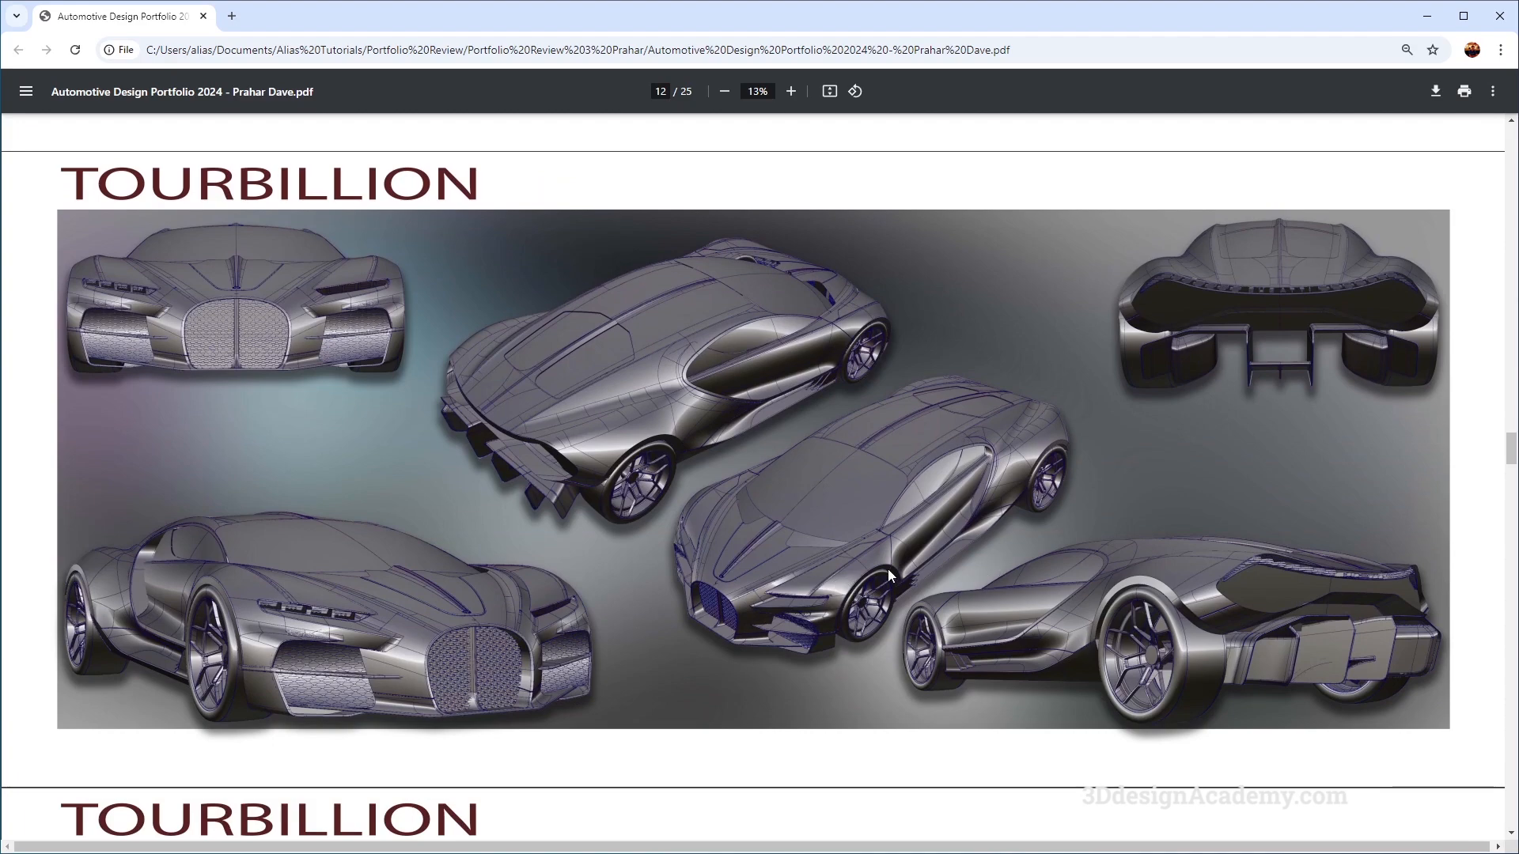
scroll("down", 3)
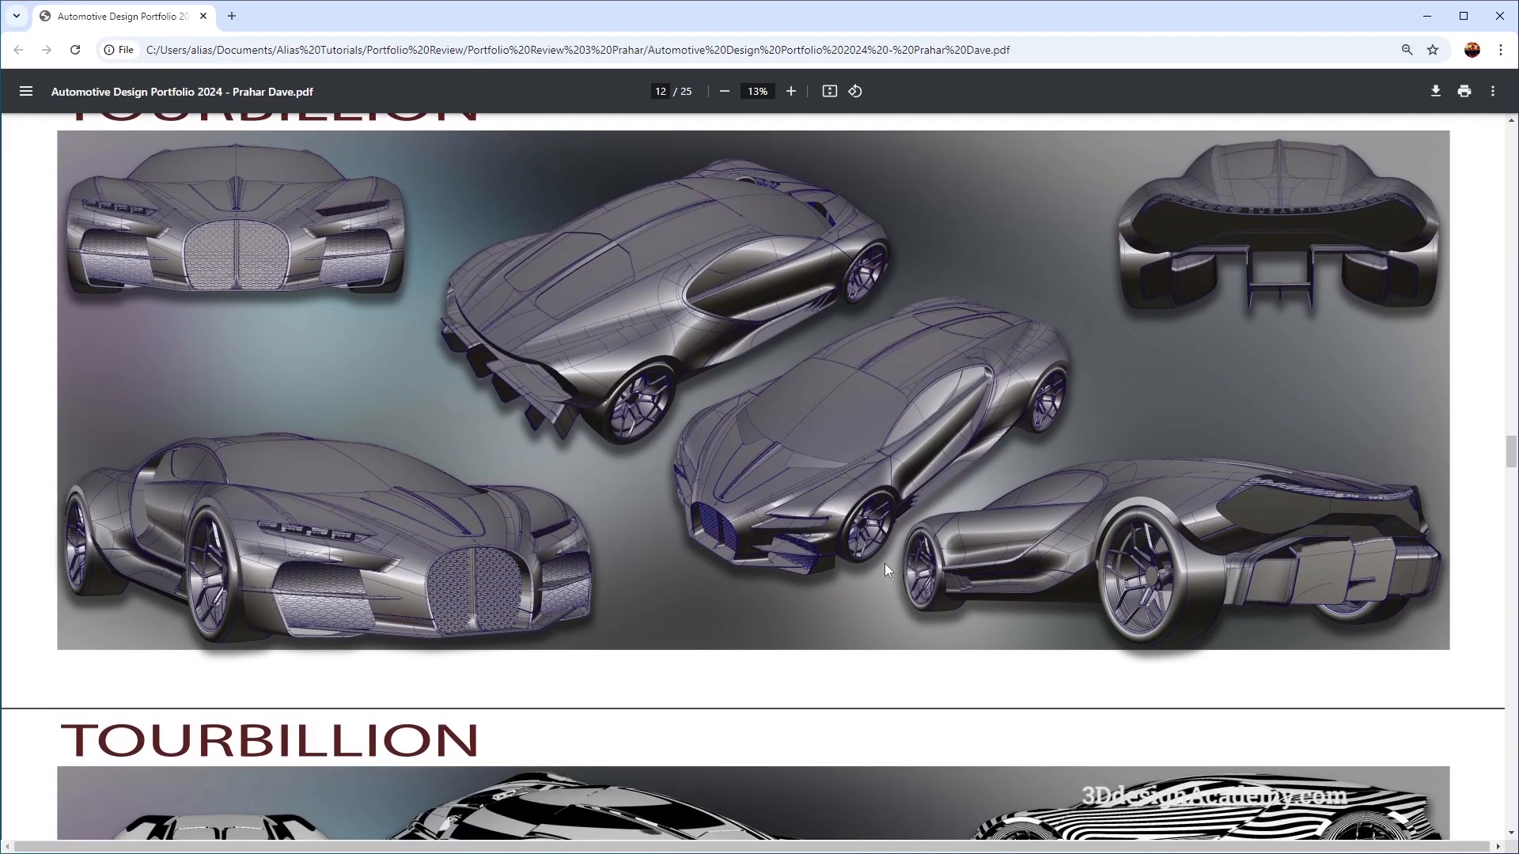
scroll("down", 3)
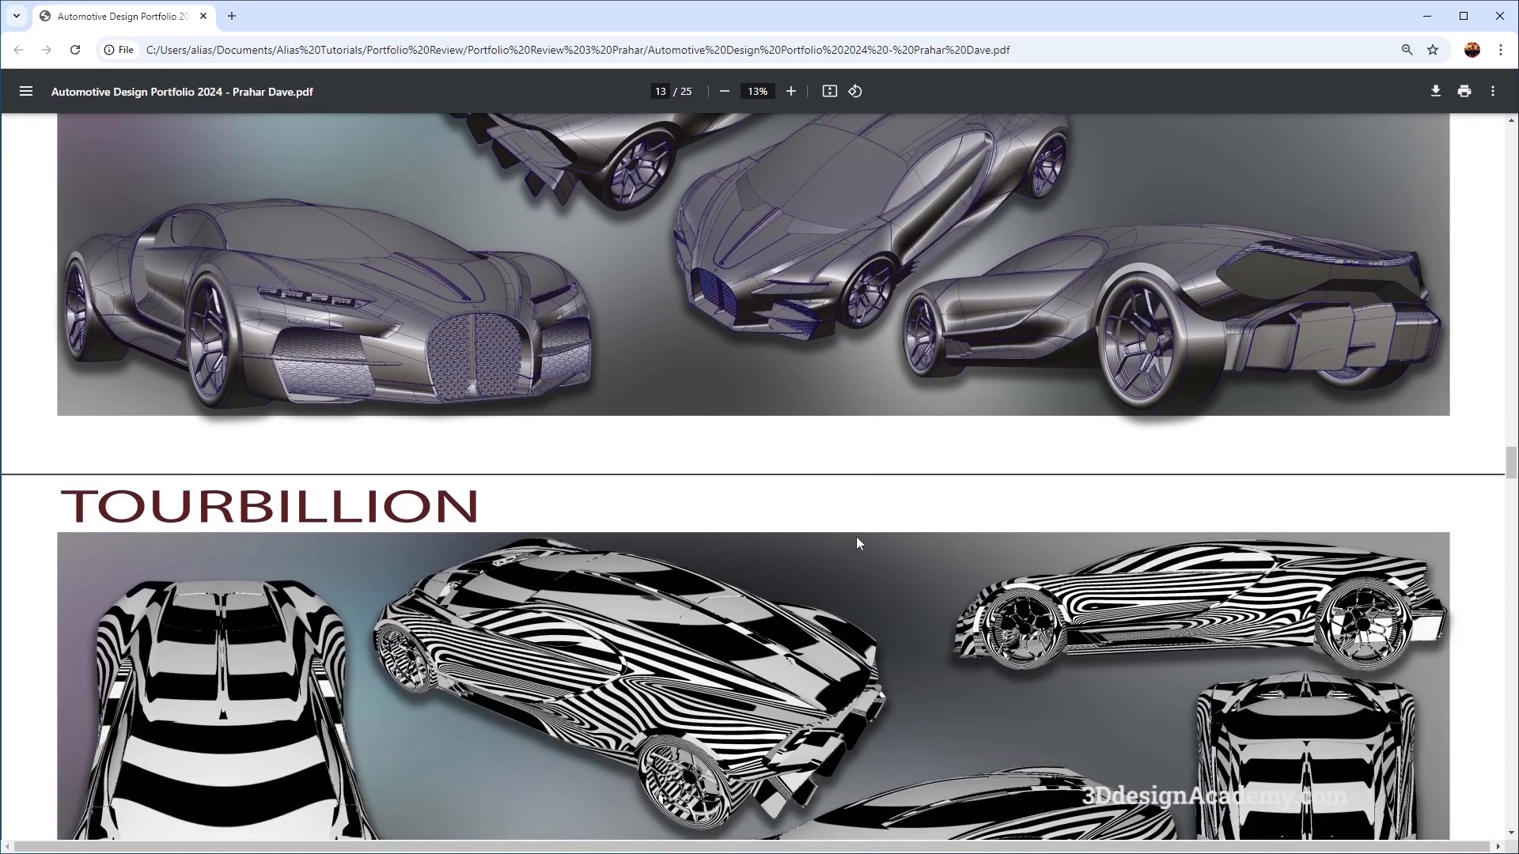
scroll("down", 3)
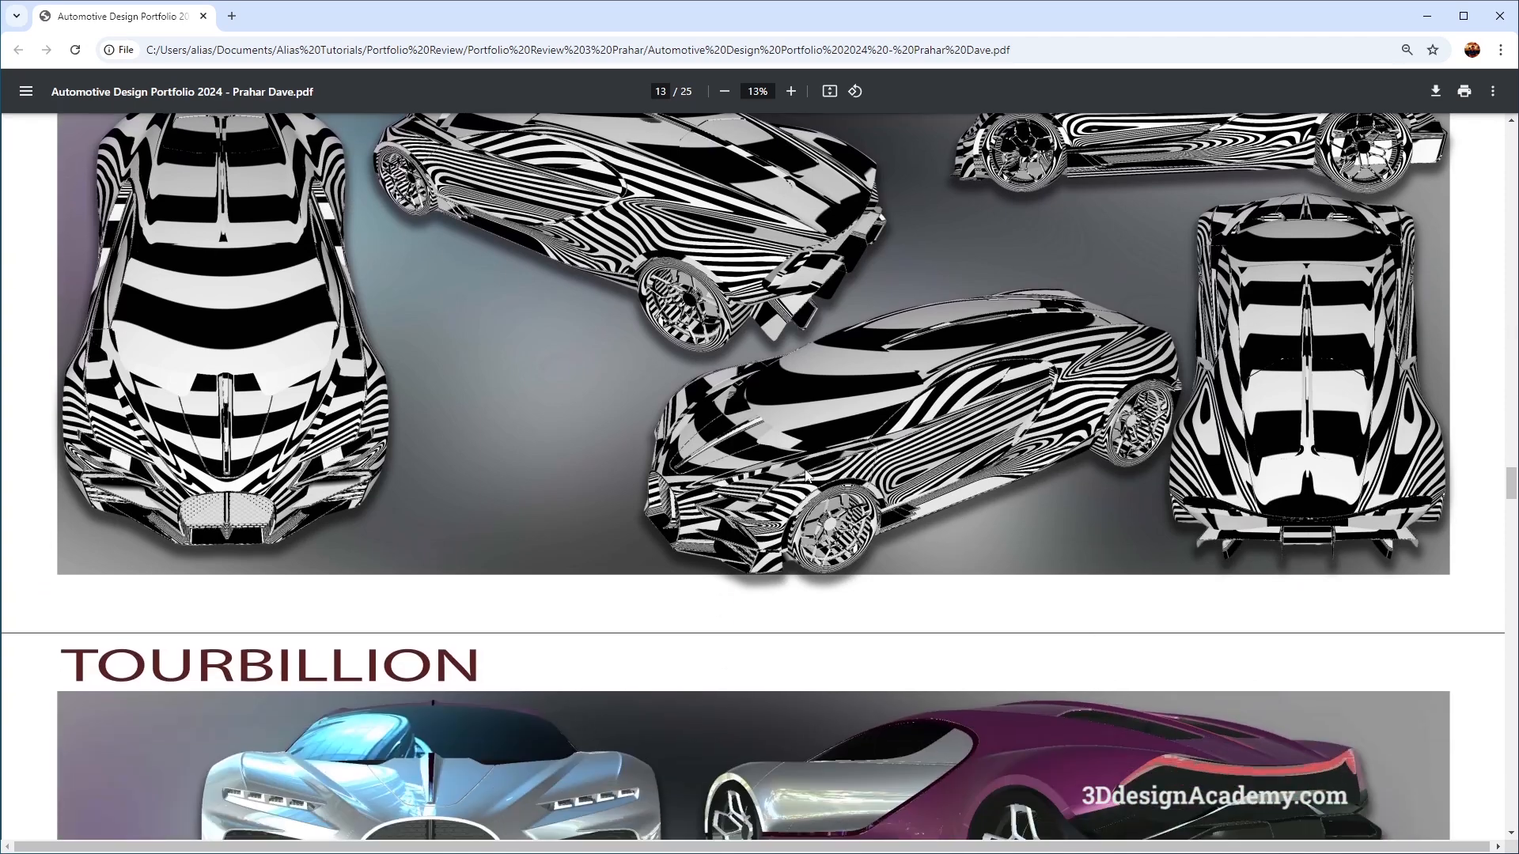
scroll("down", 3)
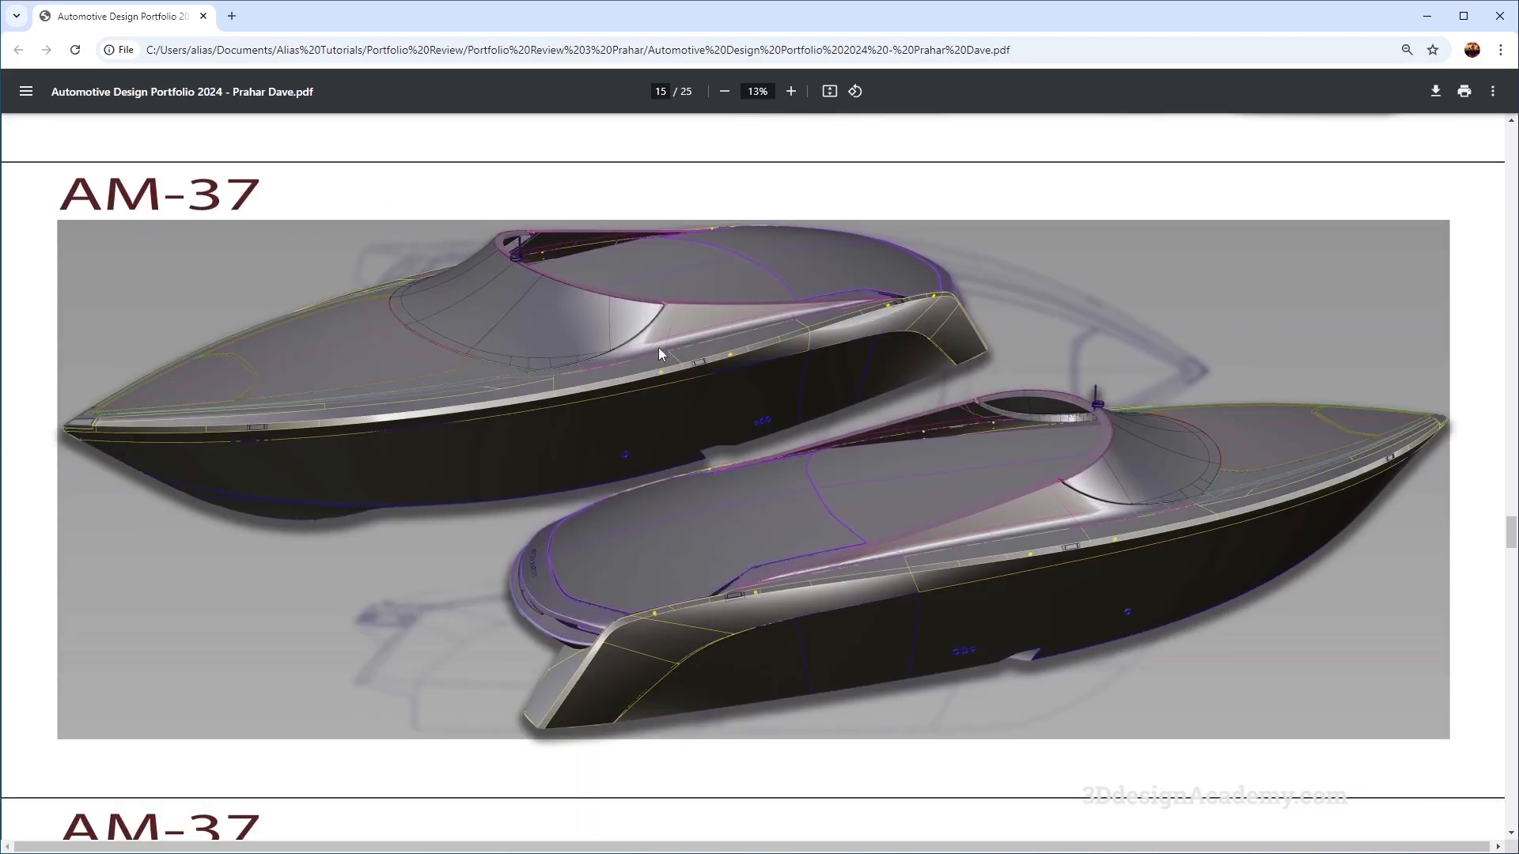
scroll("down", 3)
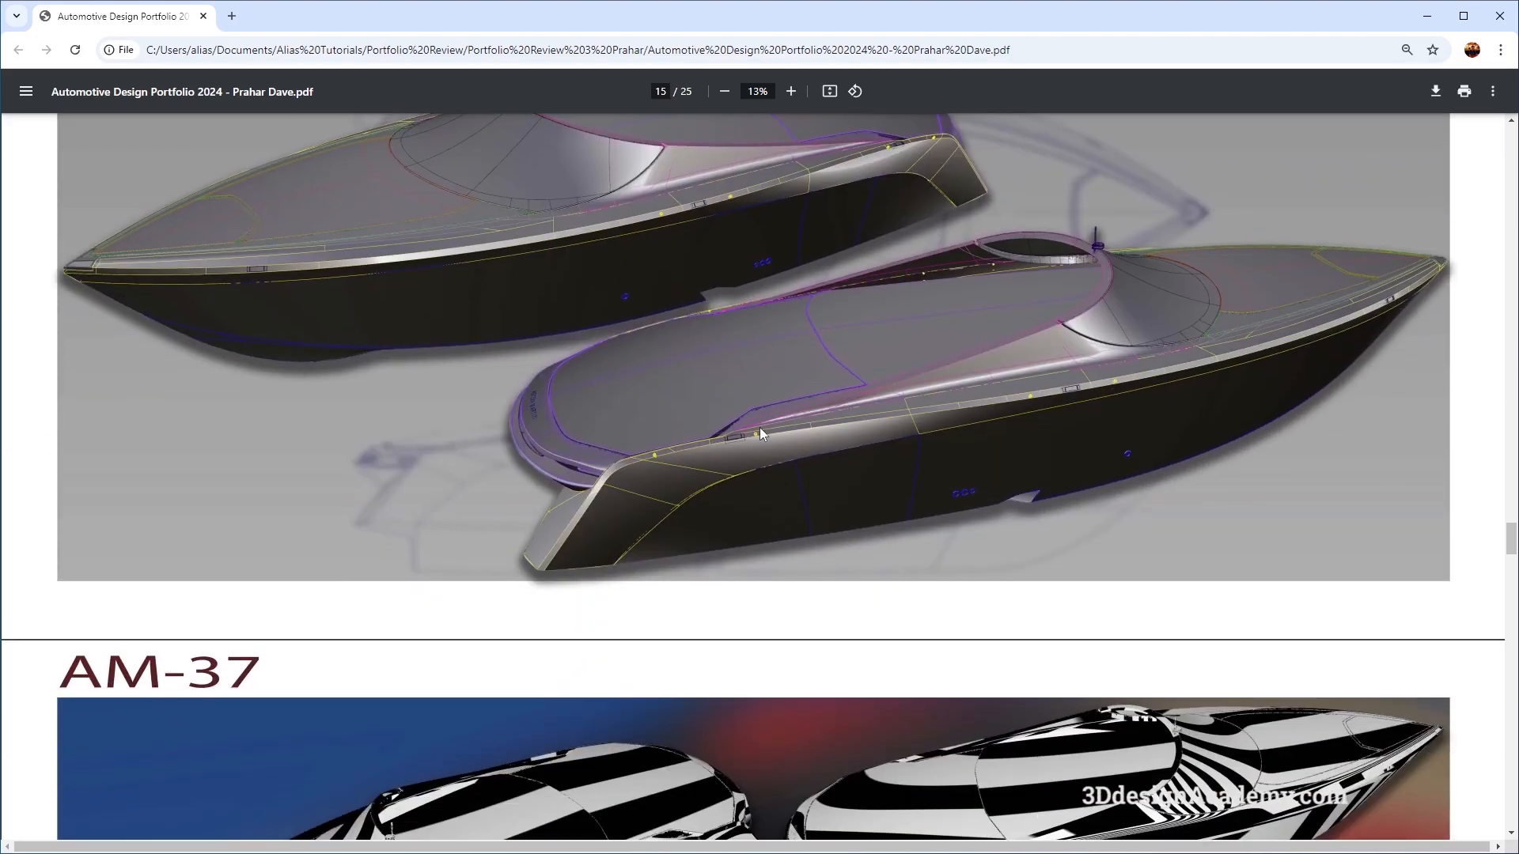
scroll("down", 3)
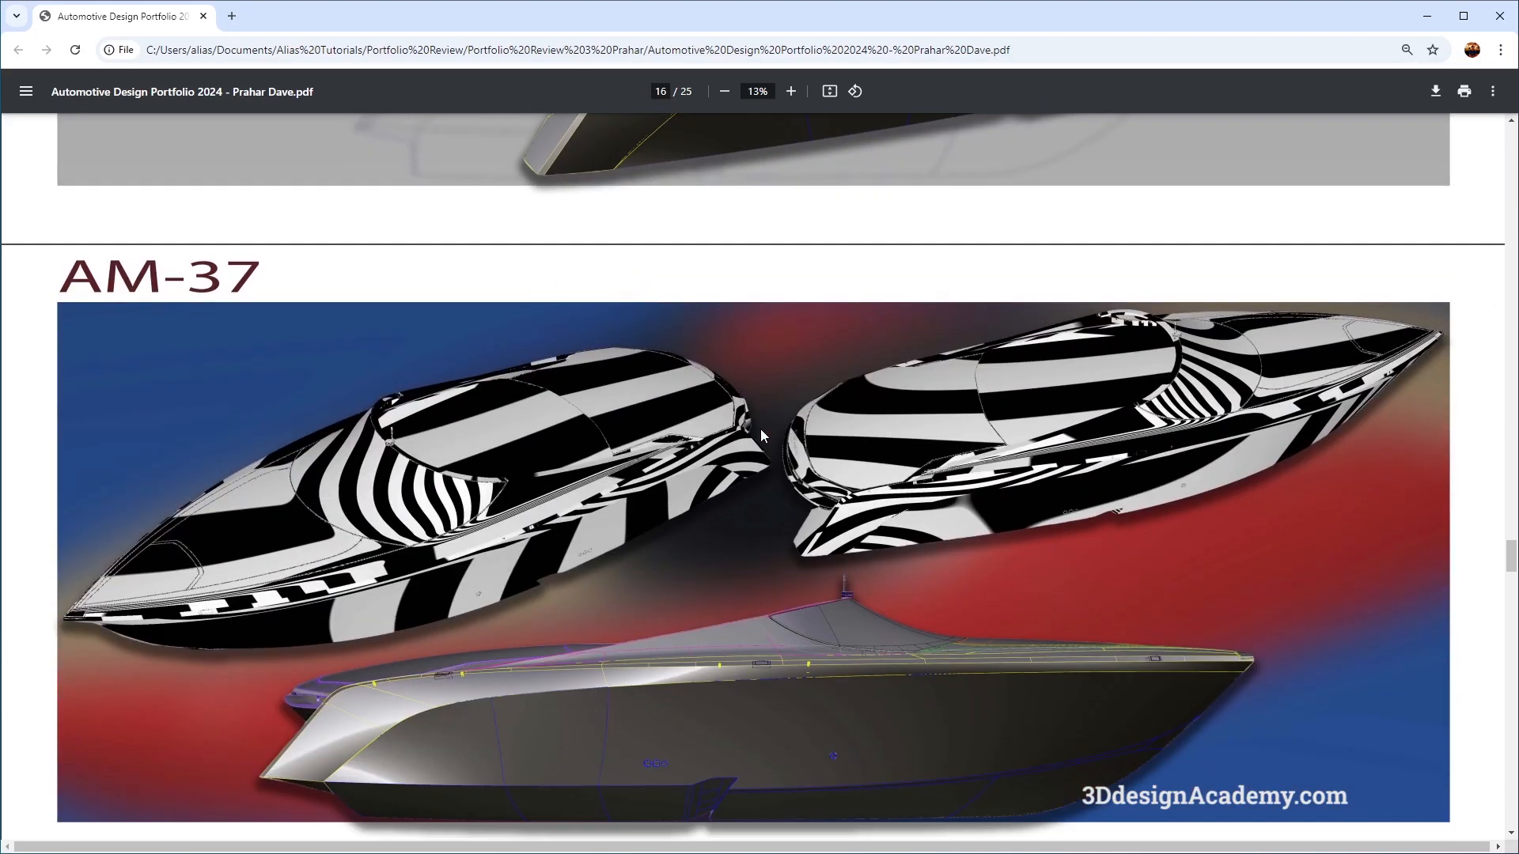
scroll("down", 3)
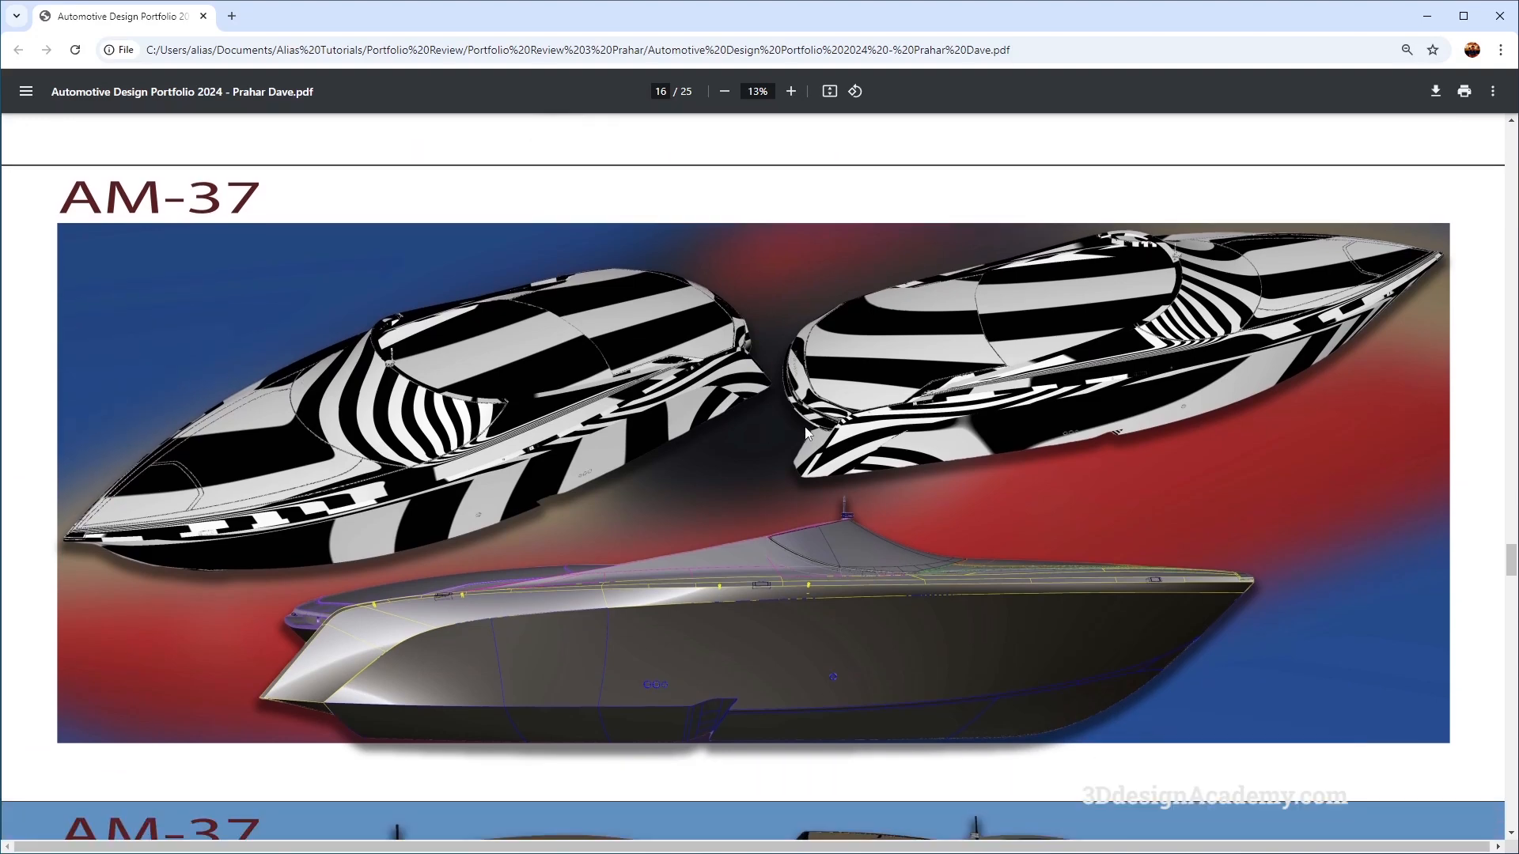
scroll("down", 3)
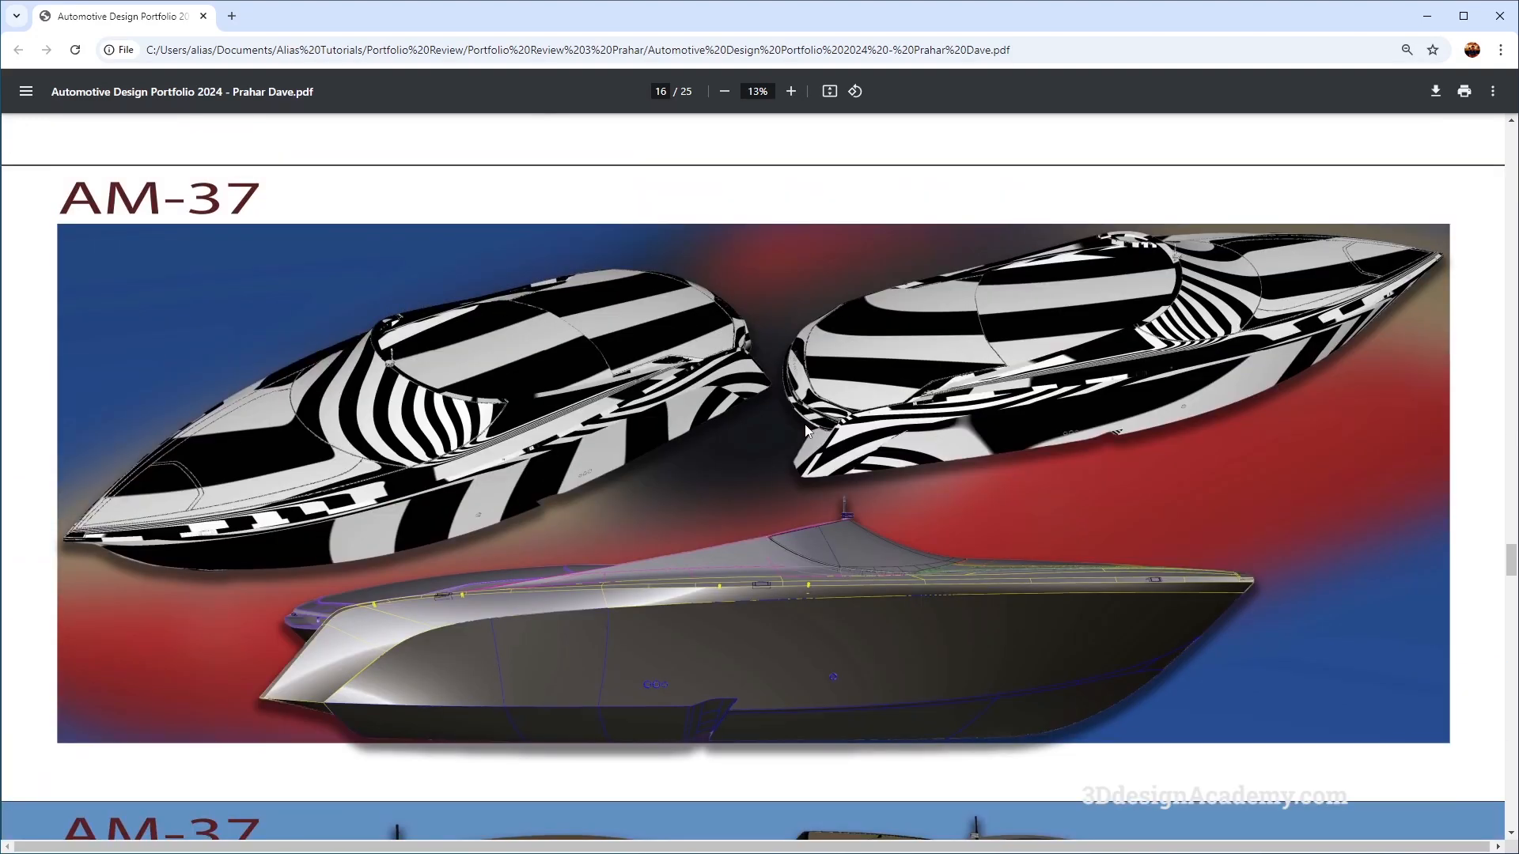
scroll("down", 3)
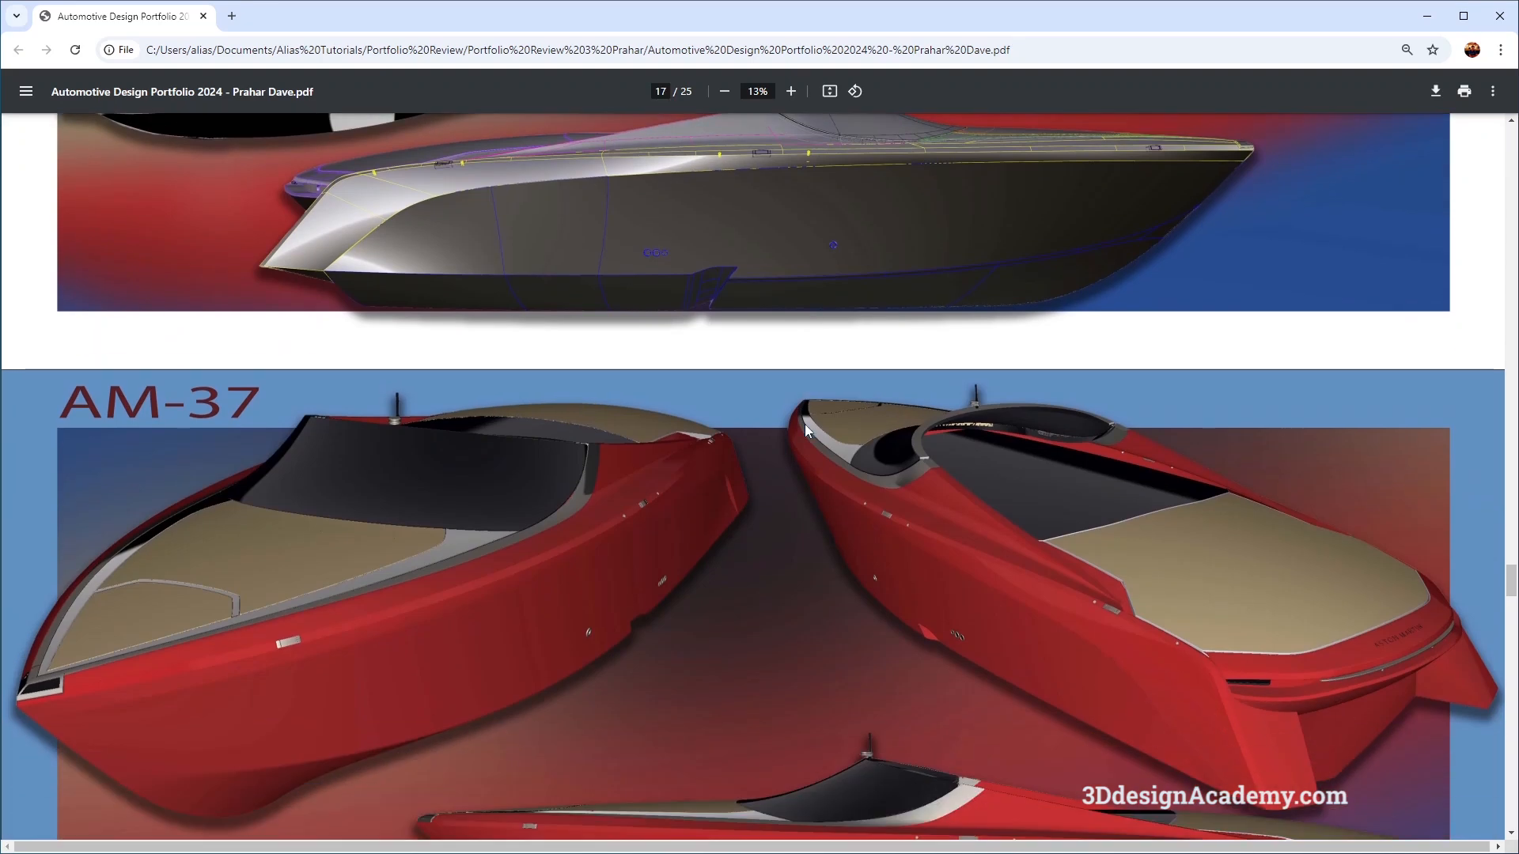
scroll("down", 3)
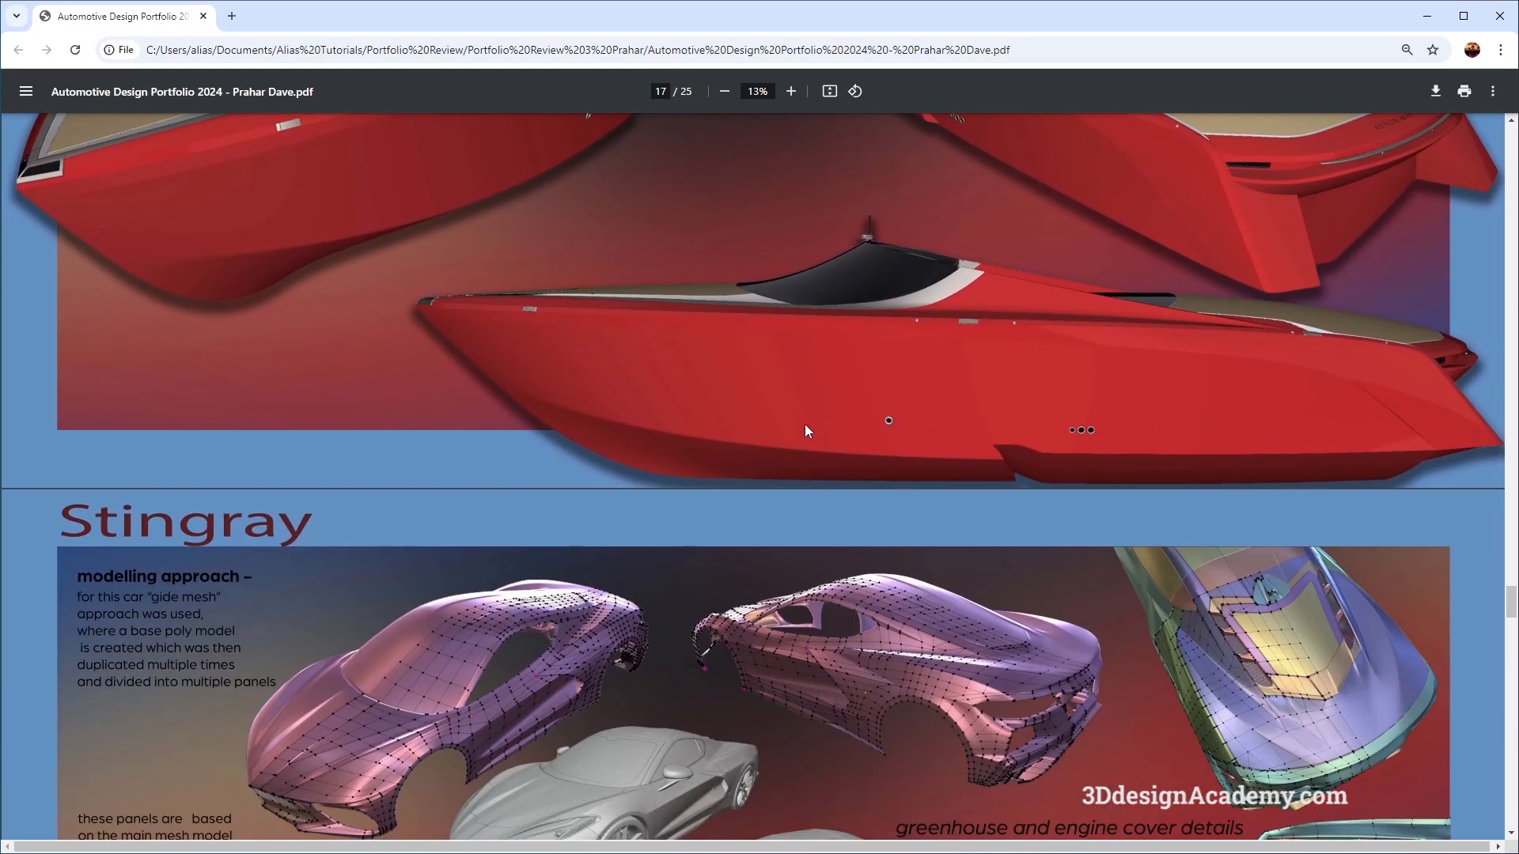
scroll("down", 3)
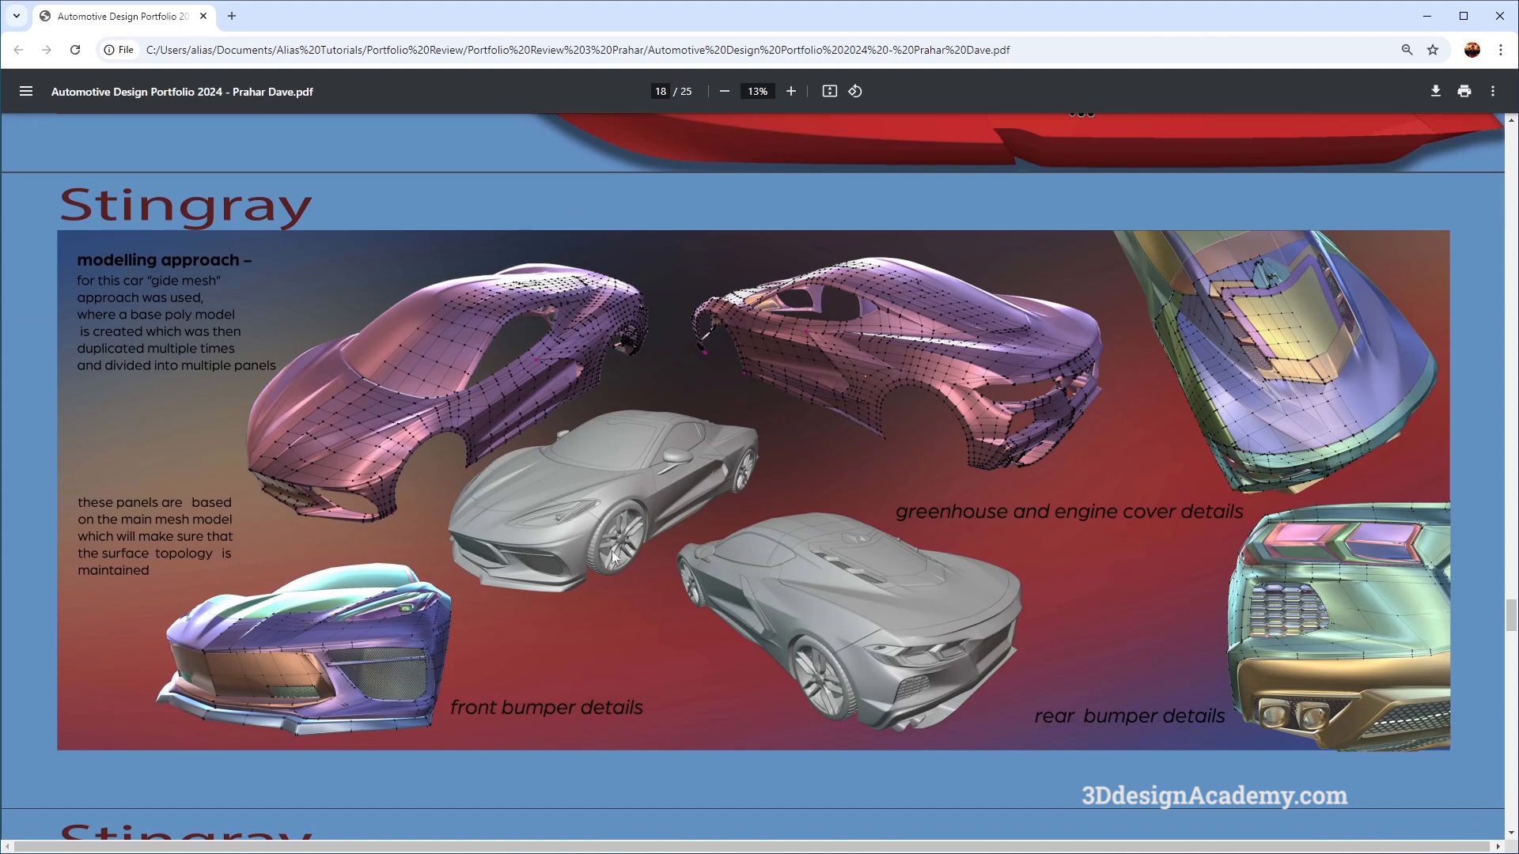
mouse_move(756, 468)
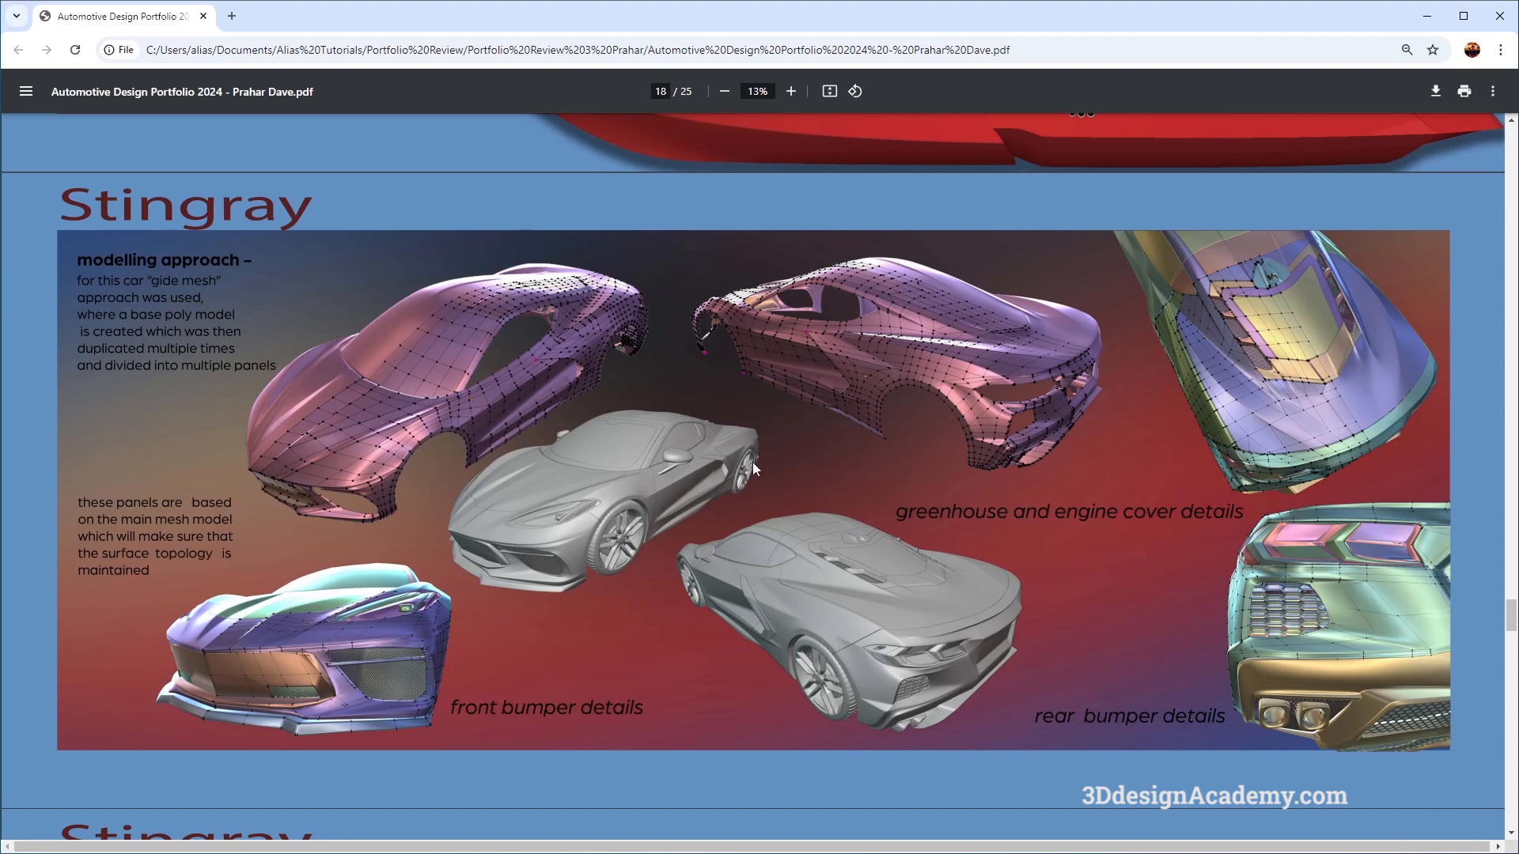
scroll("down", 3)
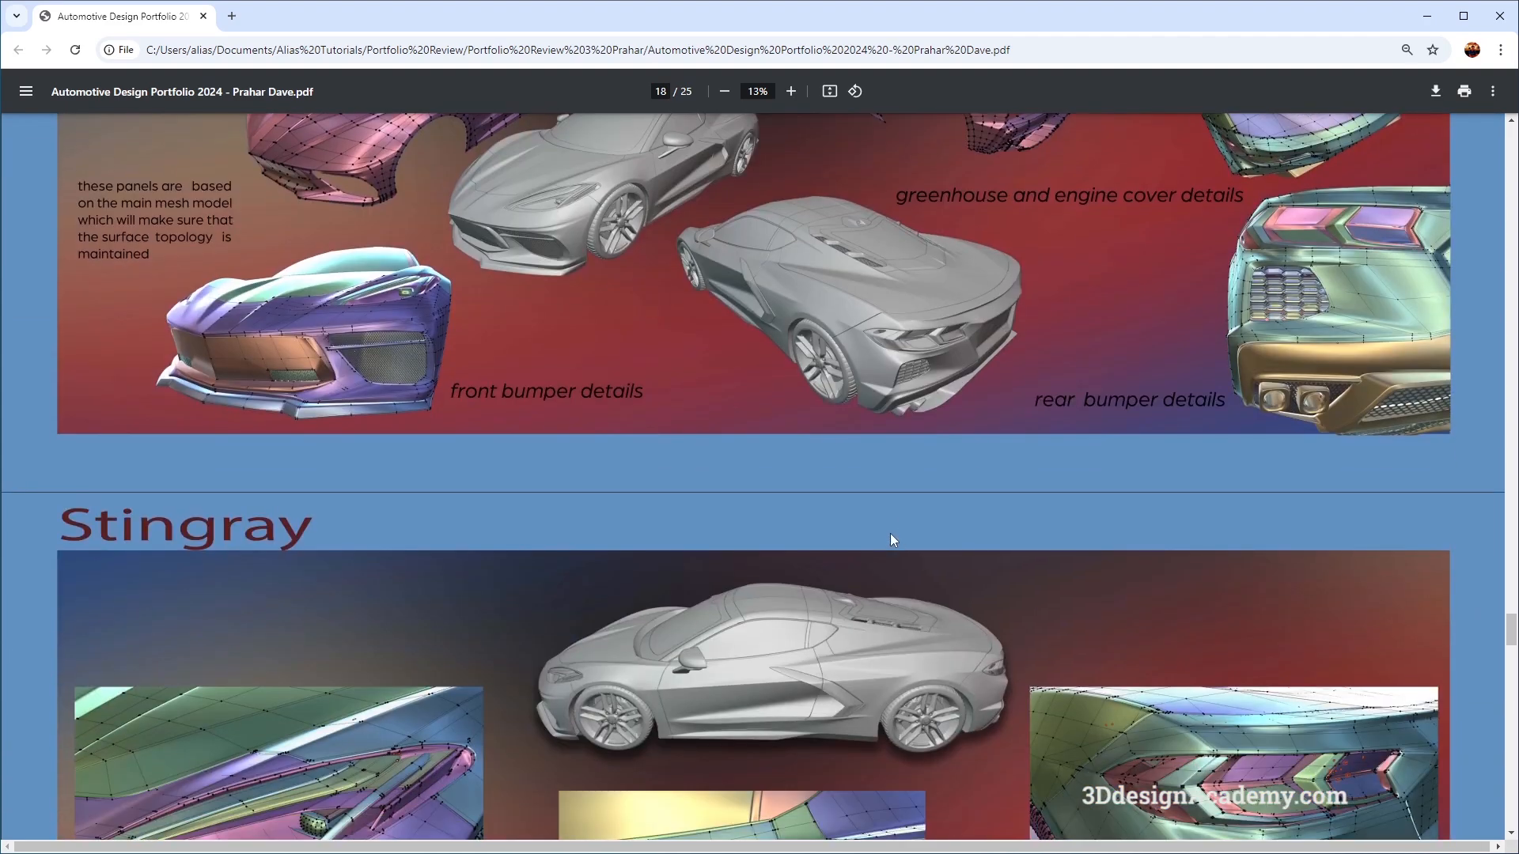
scroll("down", 3)
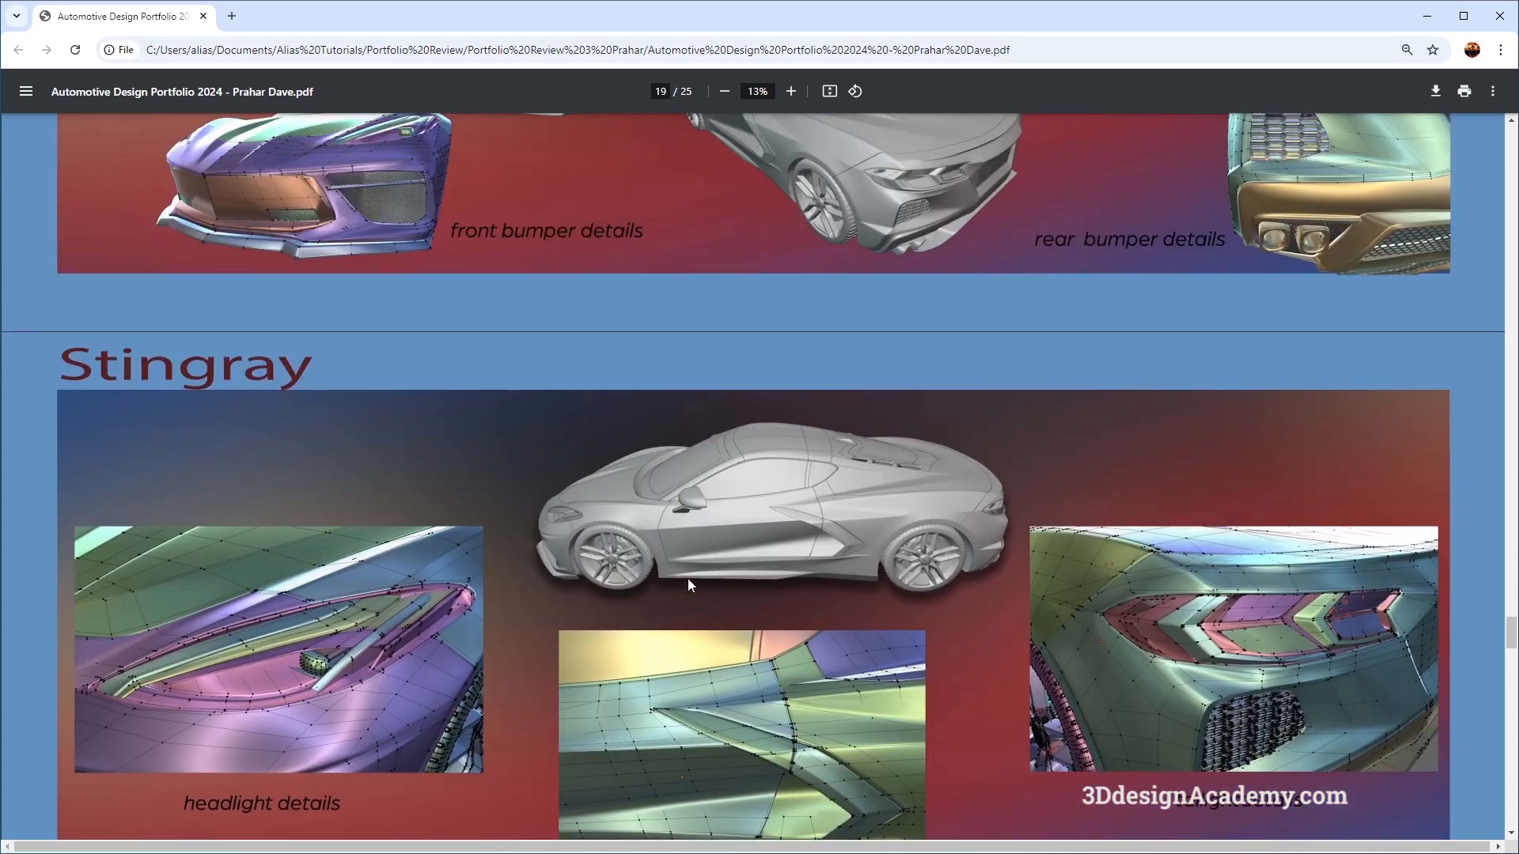
scroll("down", 3)
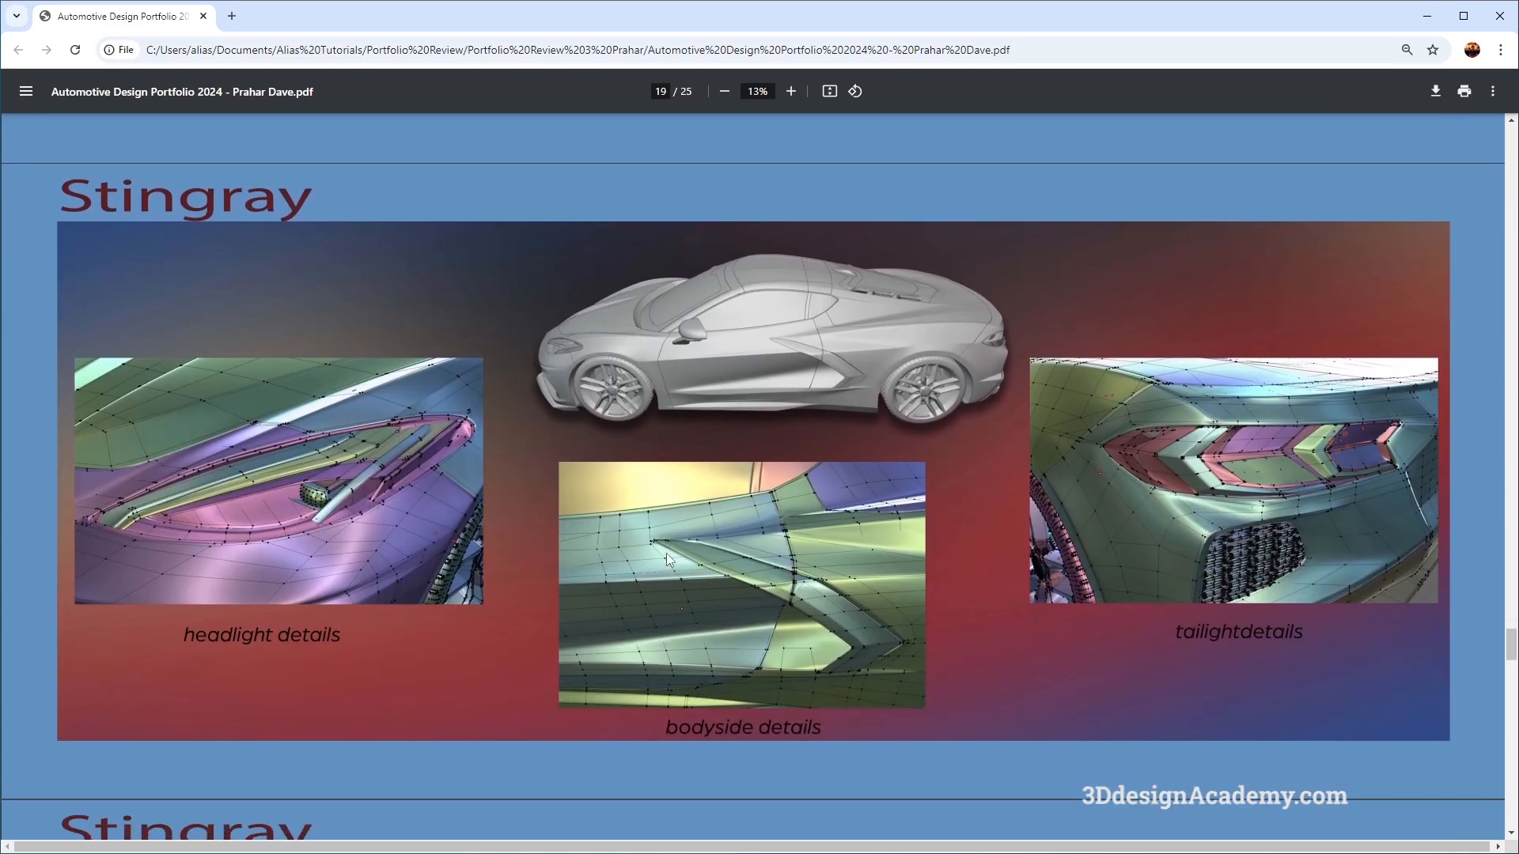
scroll("down", 3)
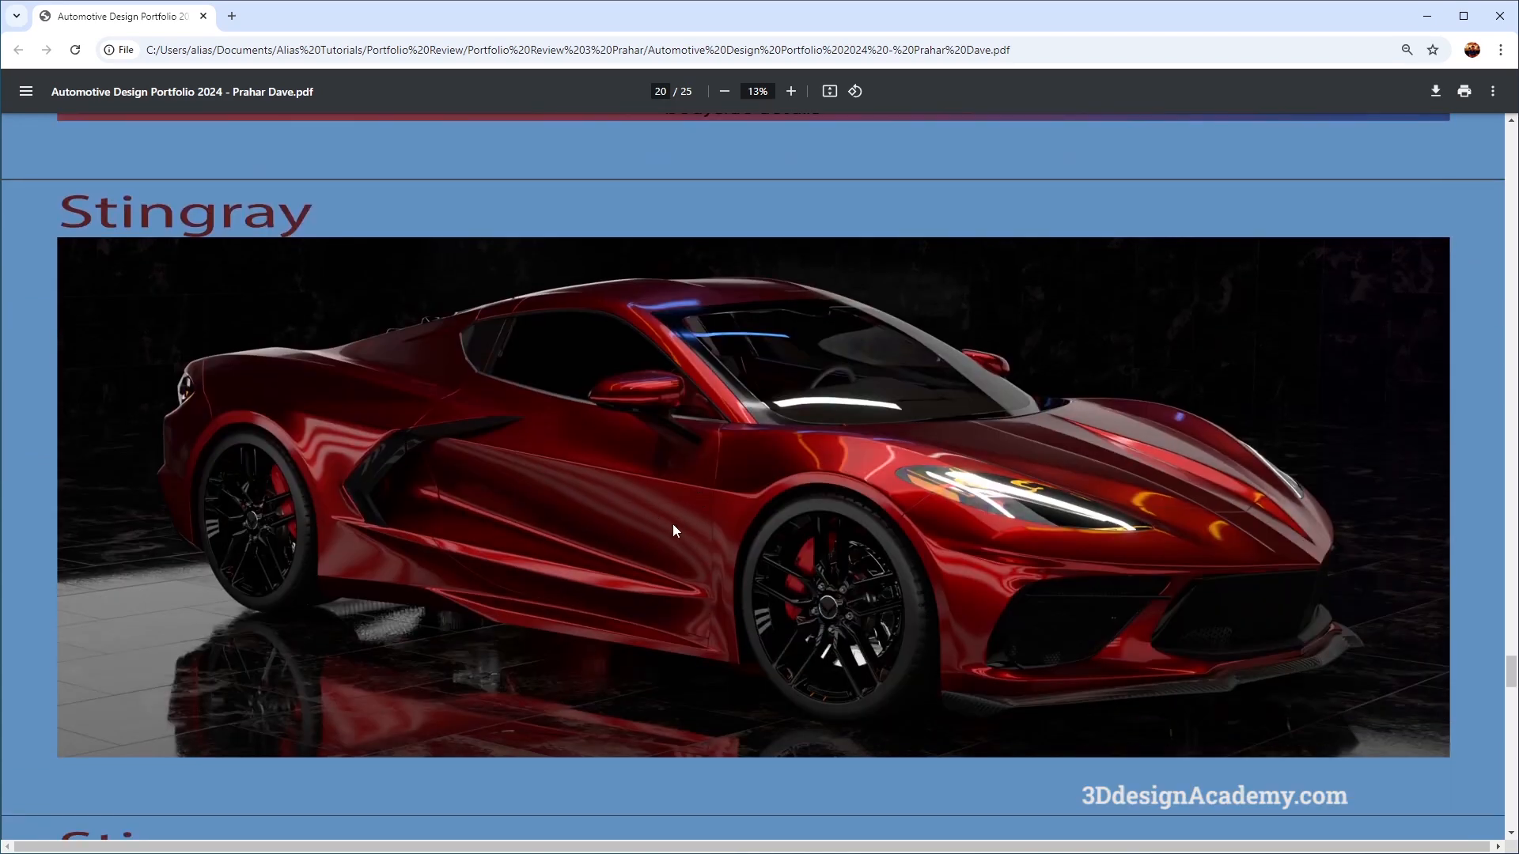
scroll("down", 3)
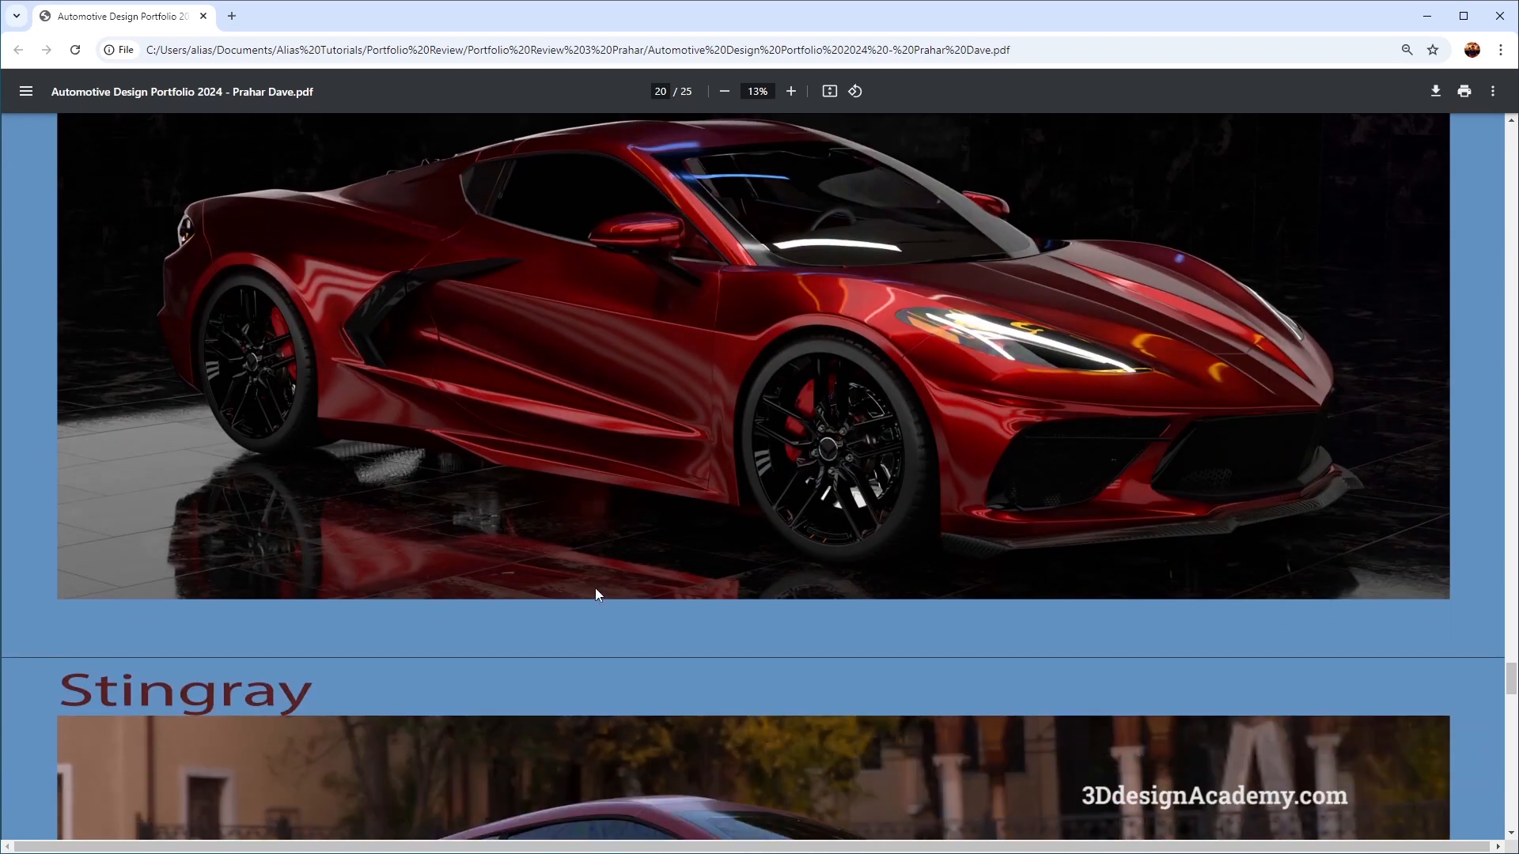
scroll("down", 3)
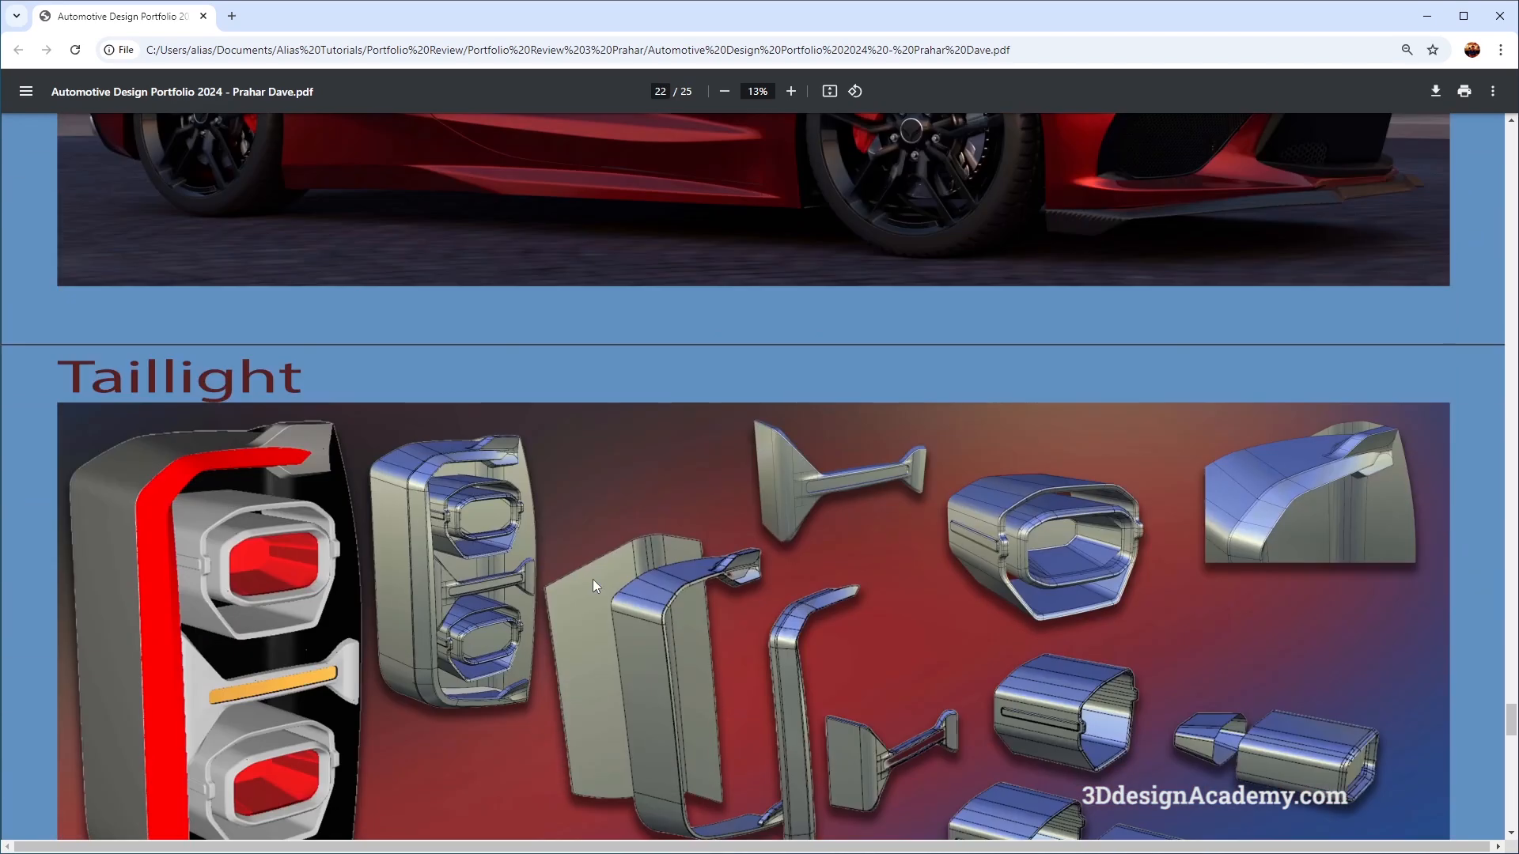
scroll("down", 3)
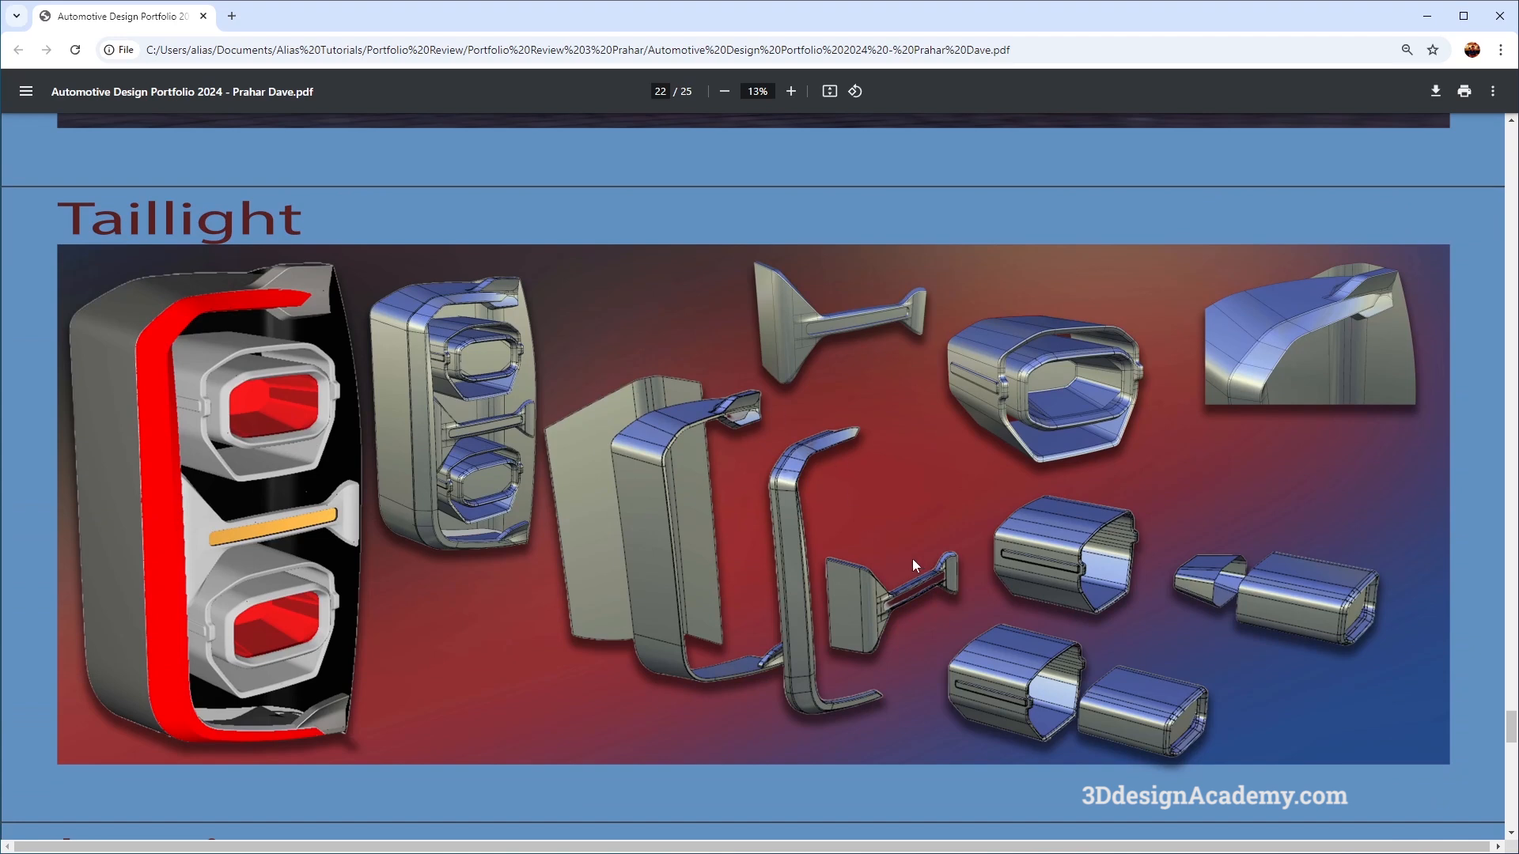
mouse_move(256, 551)
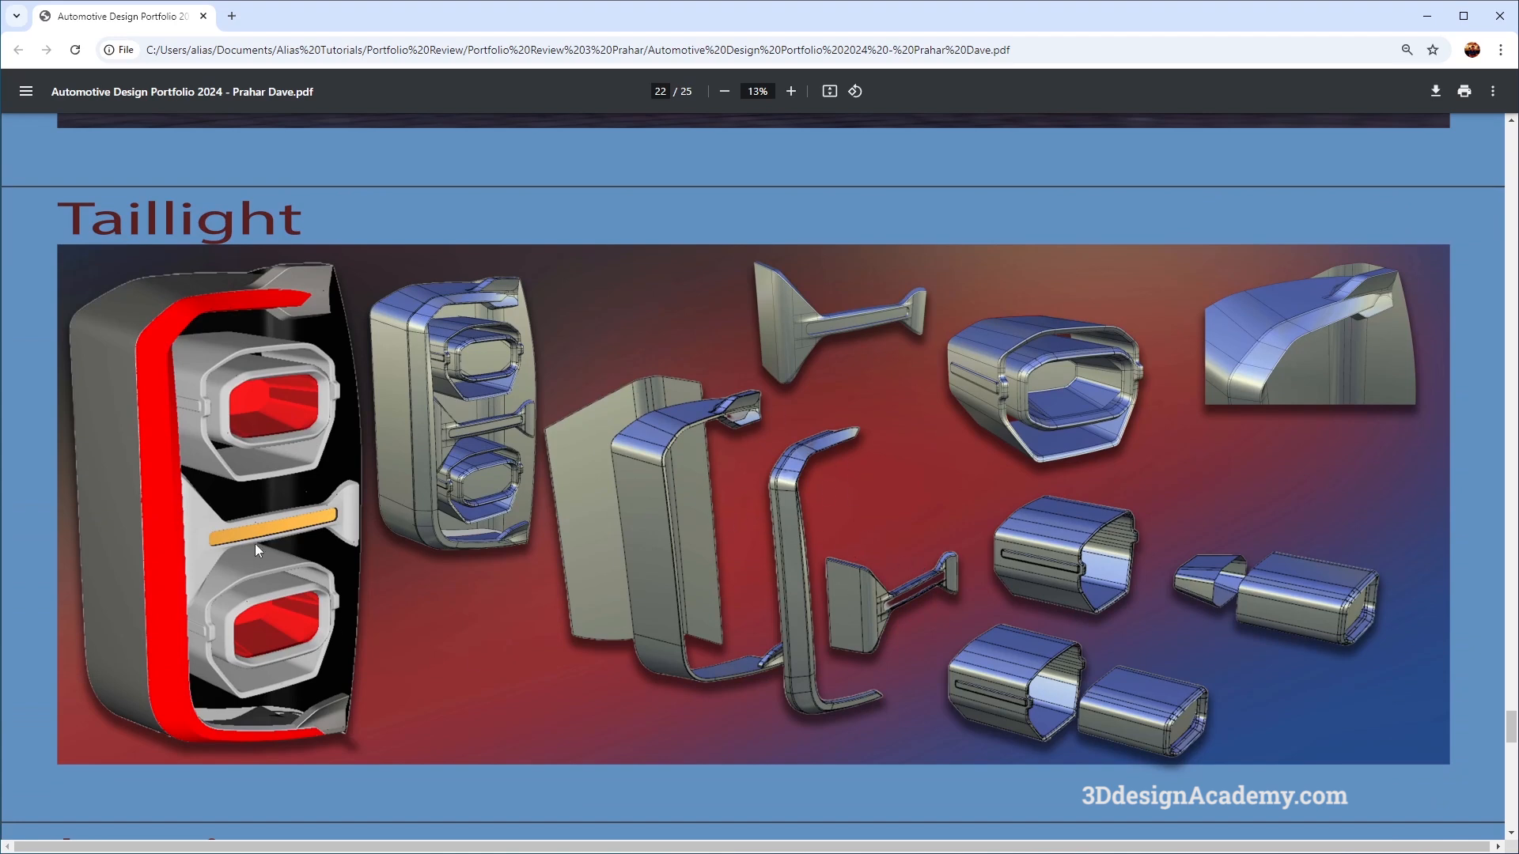
scroll("down", 3)
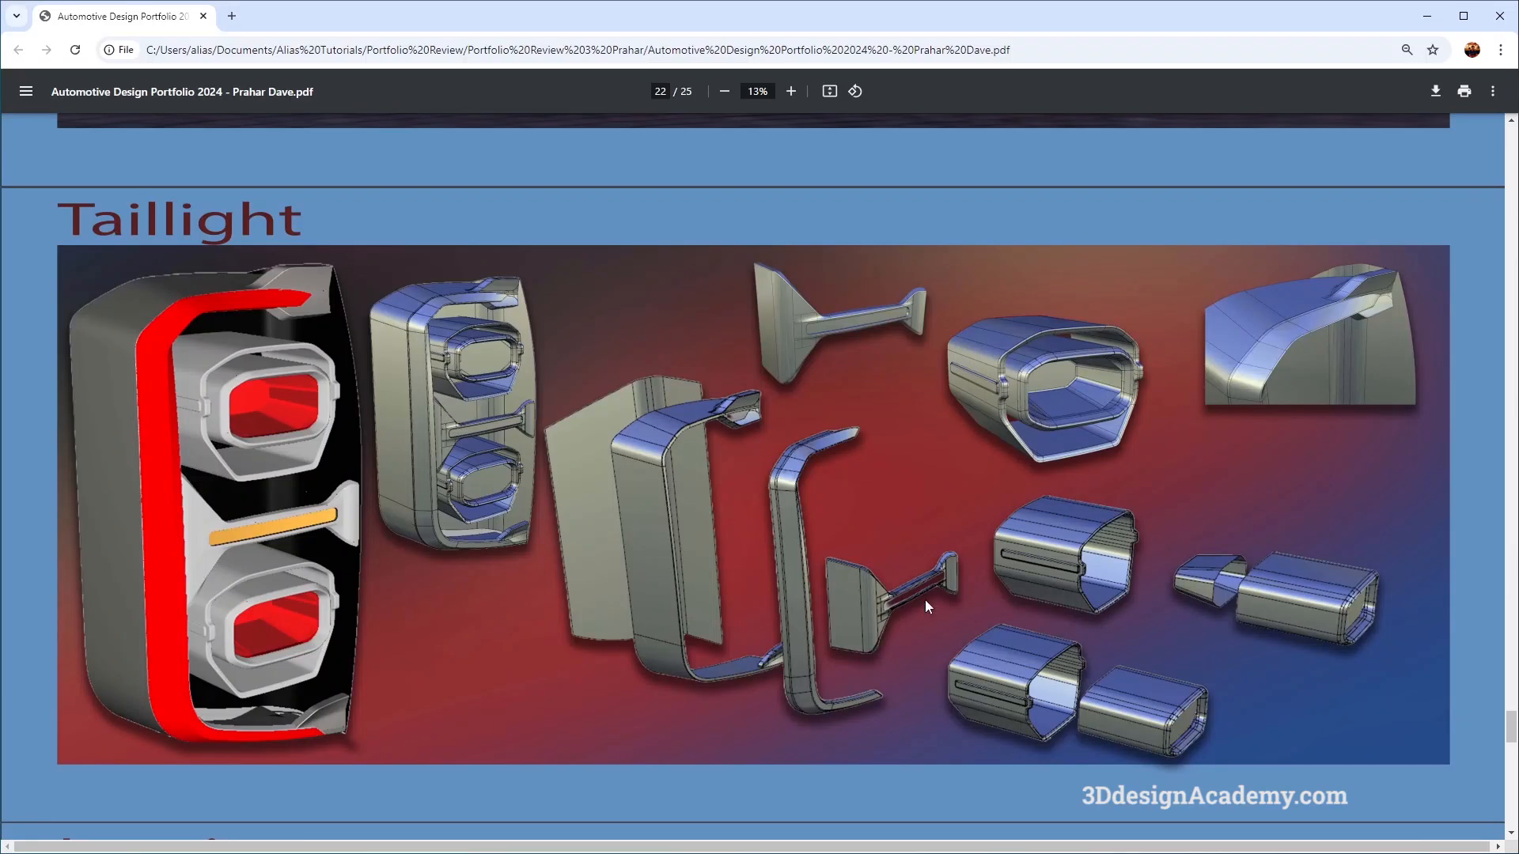
mouse_move(946, 519)
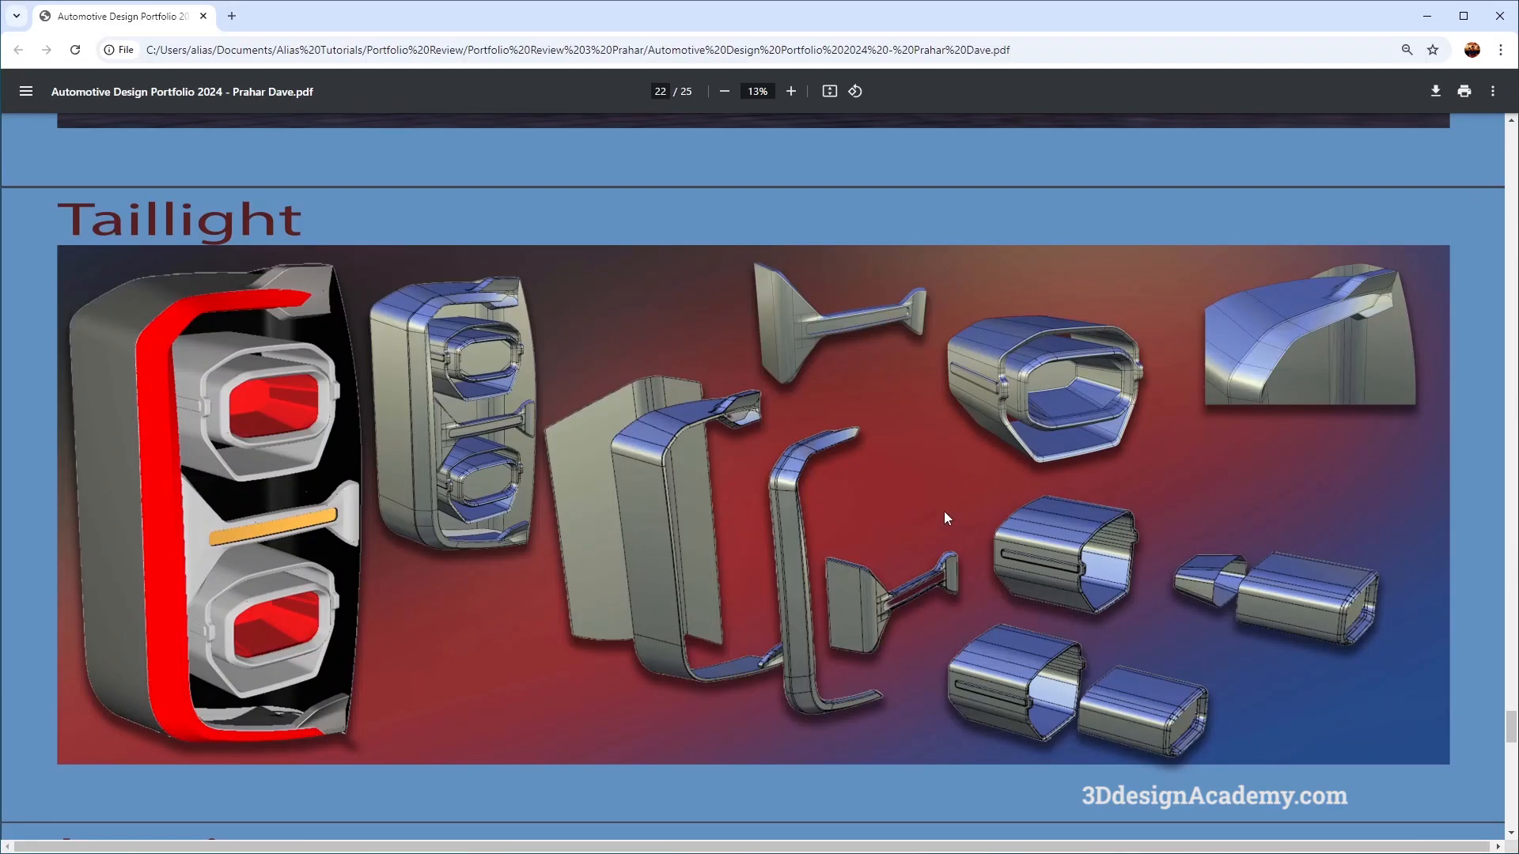
scroll("down", 3)
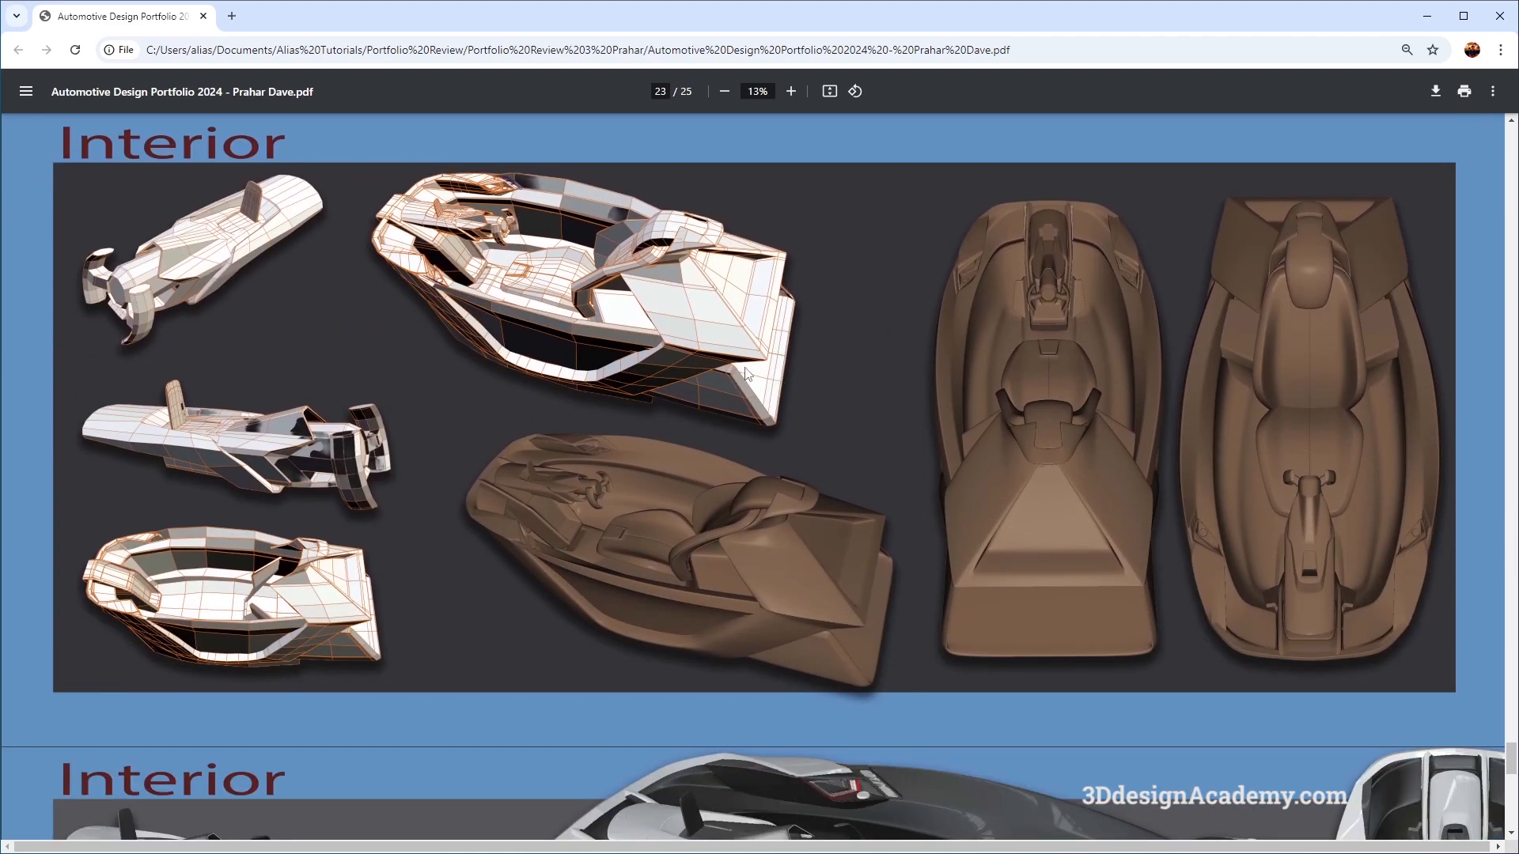
scroll("down", 3)
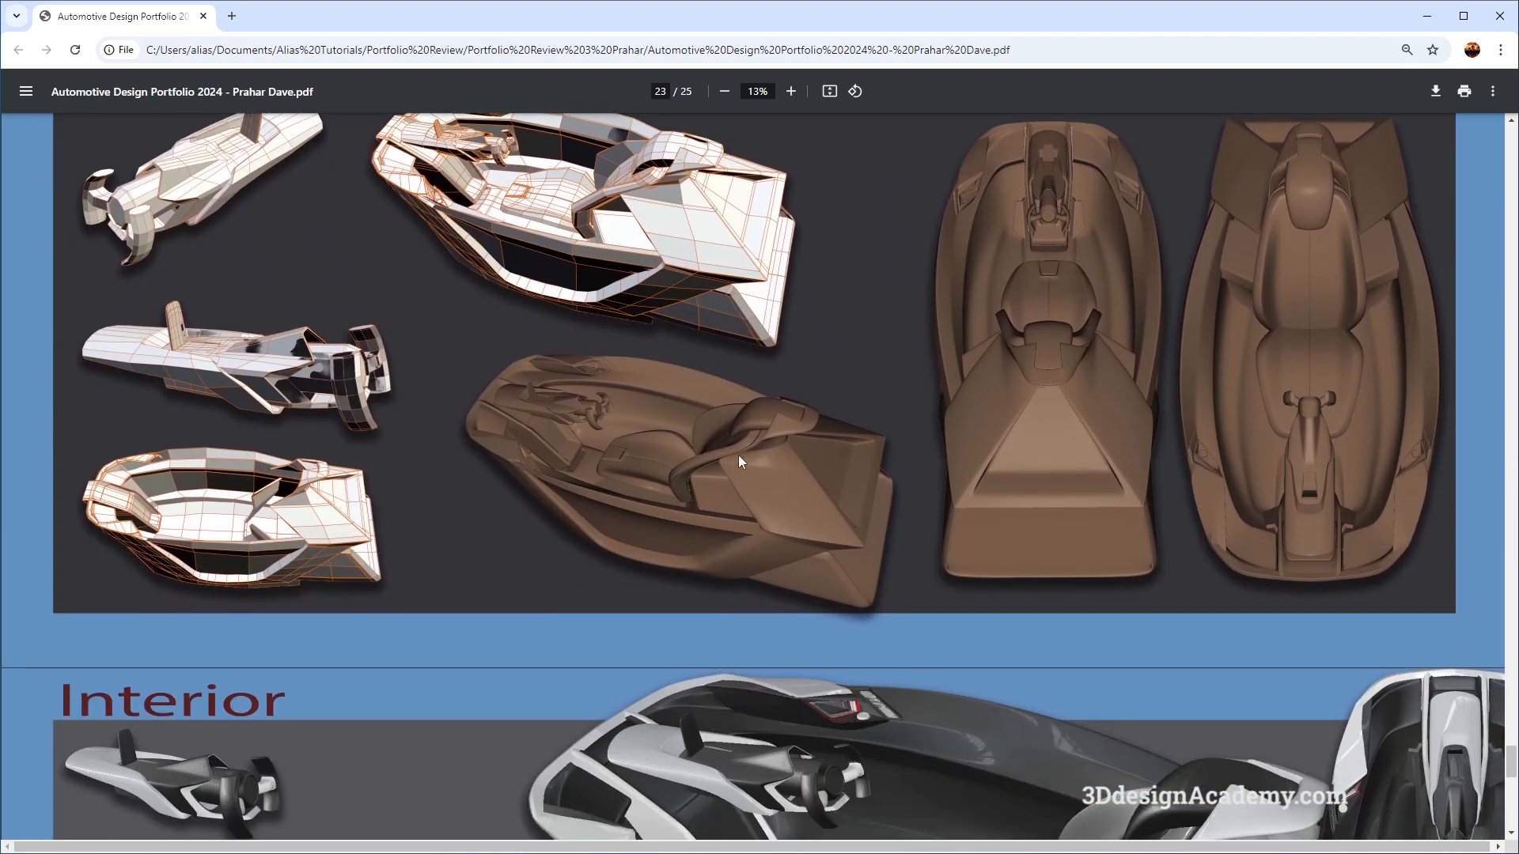
scroll("down", 3)
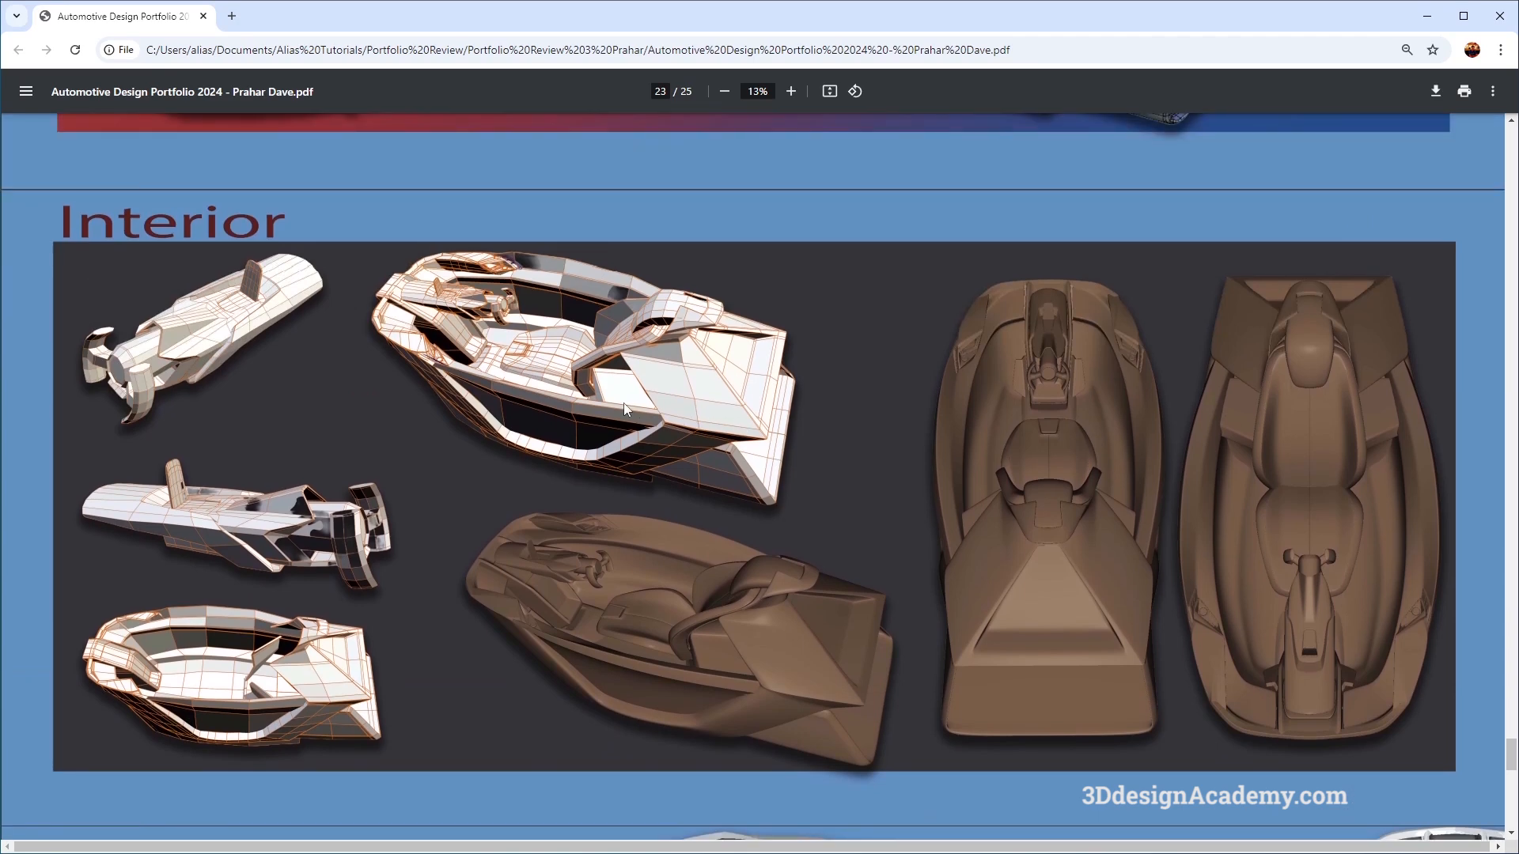
scroll("down", 3)
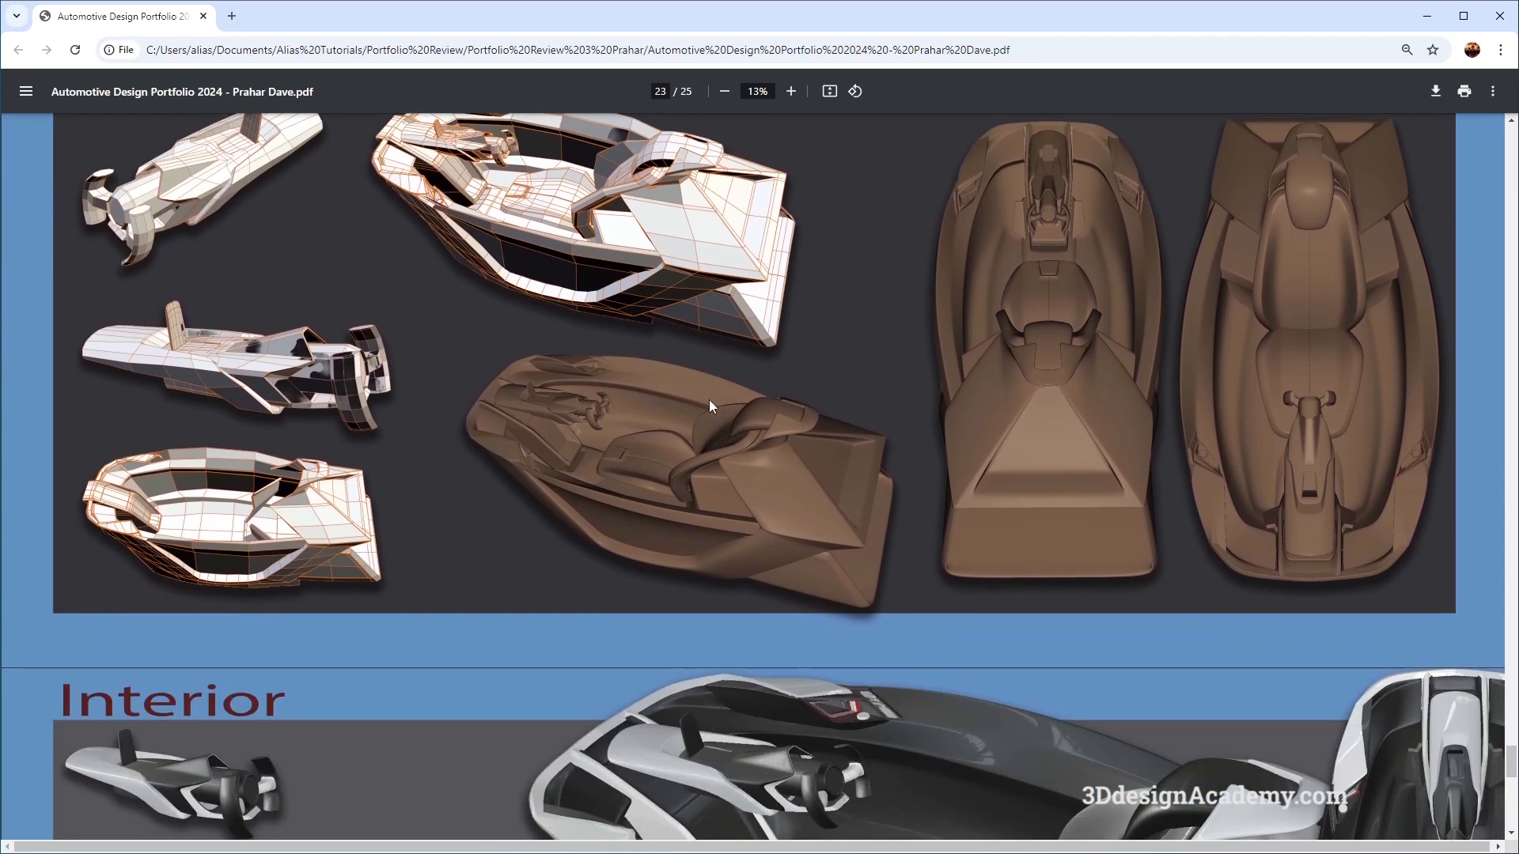
scroll("down", 3)
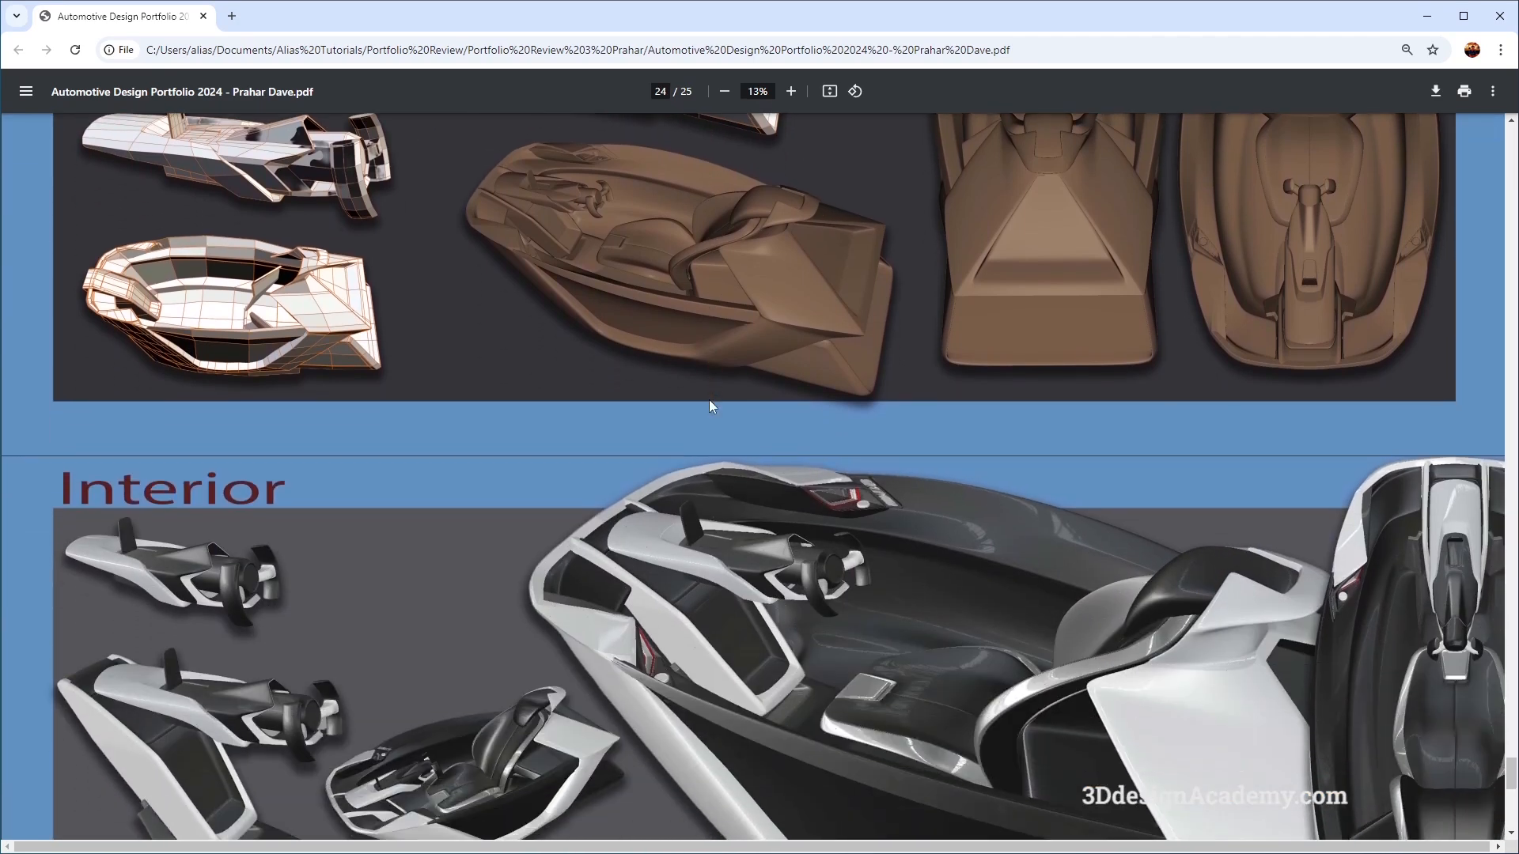
scroll("down", 3)
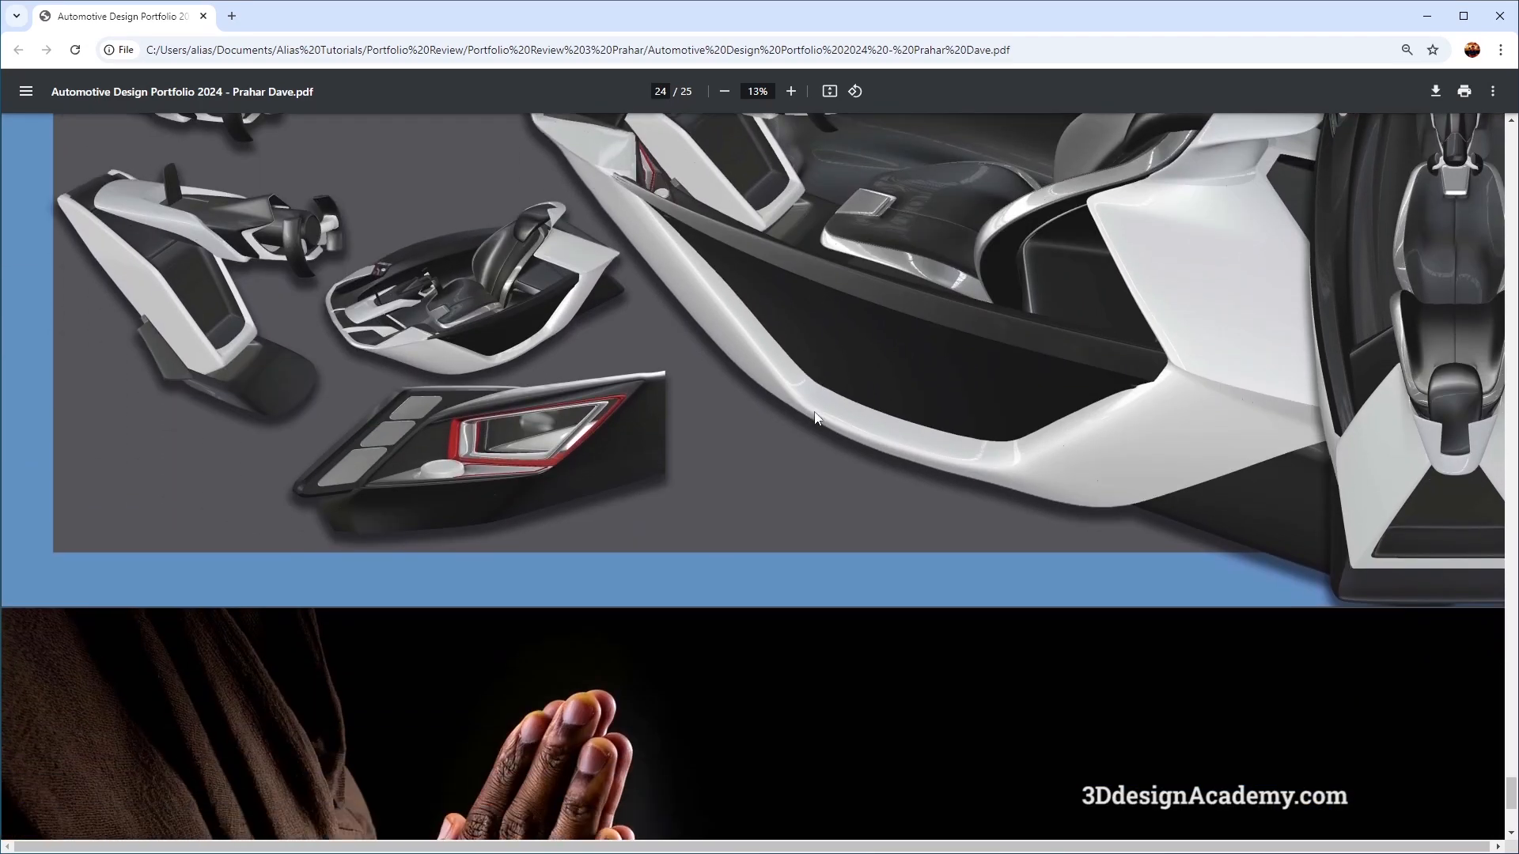
scroll("down", 3)
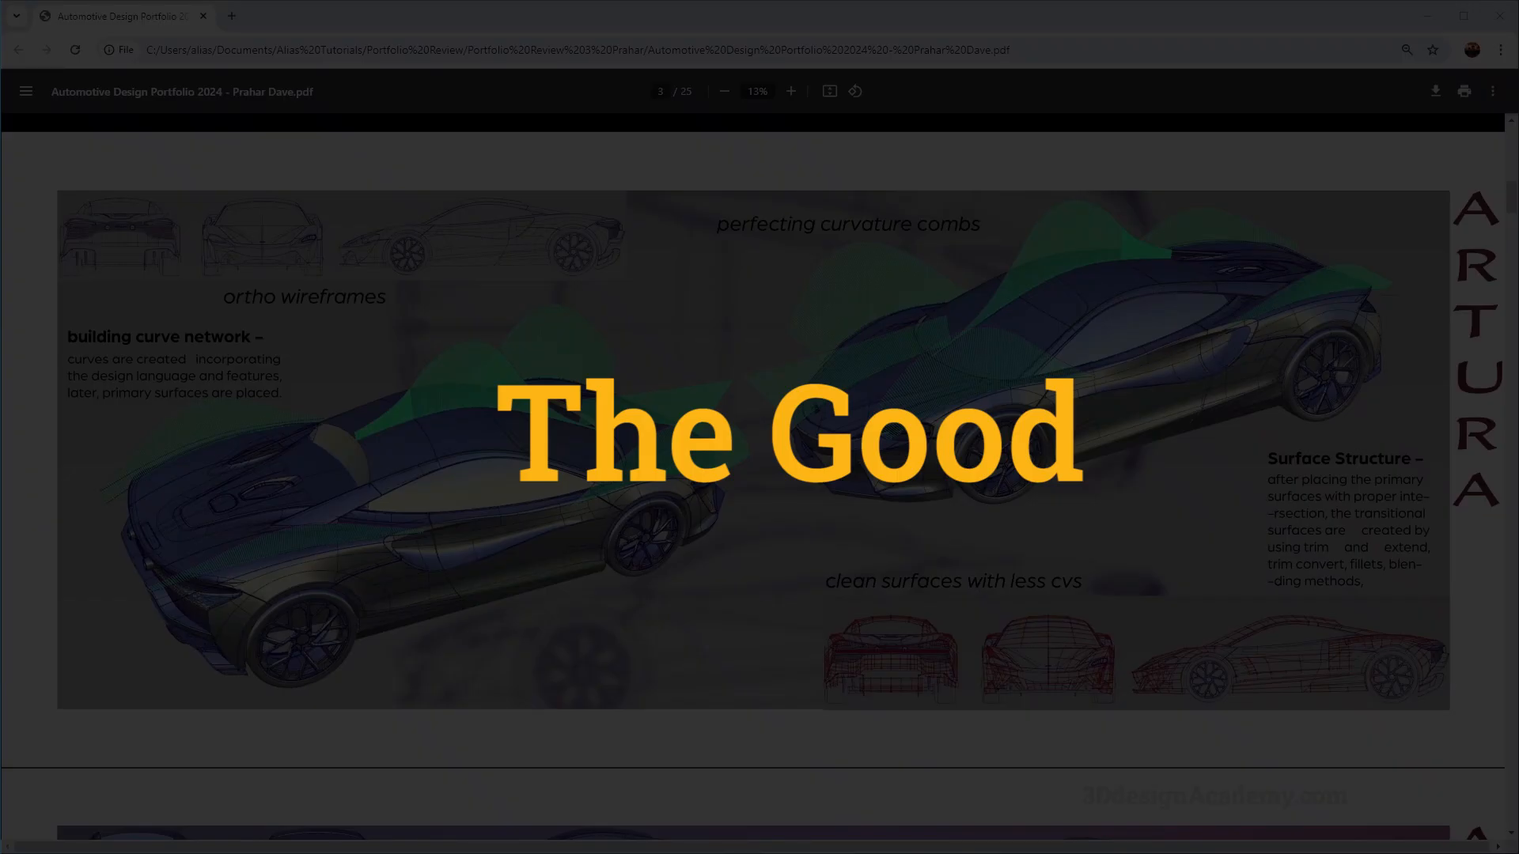
mouse_move(889, 555)
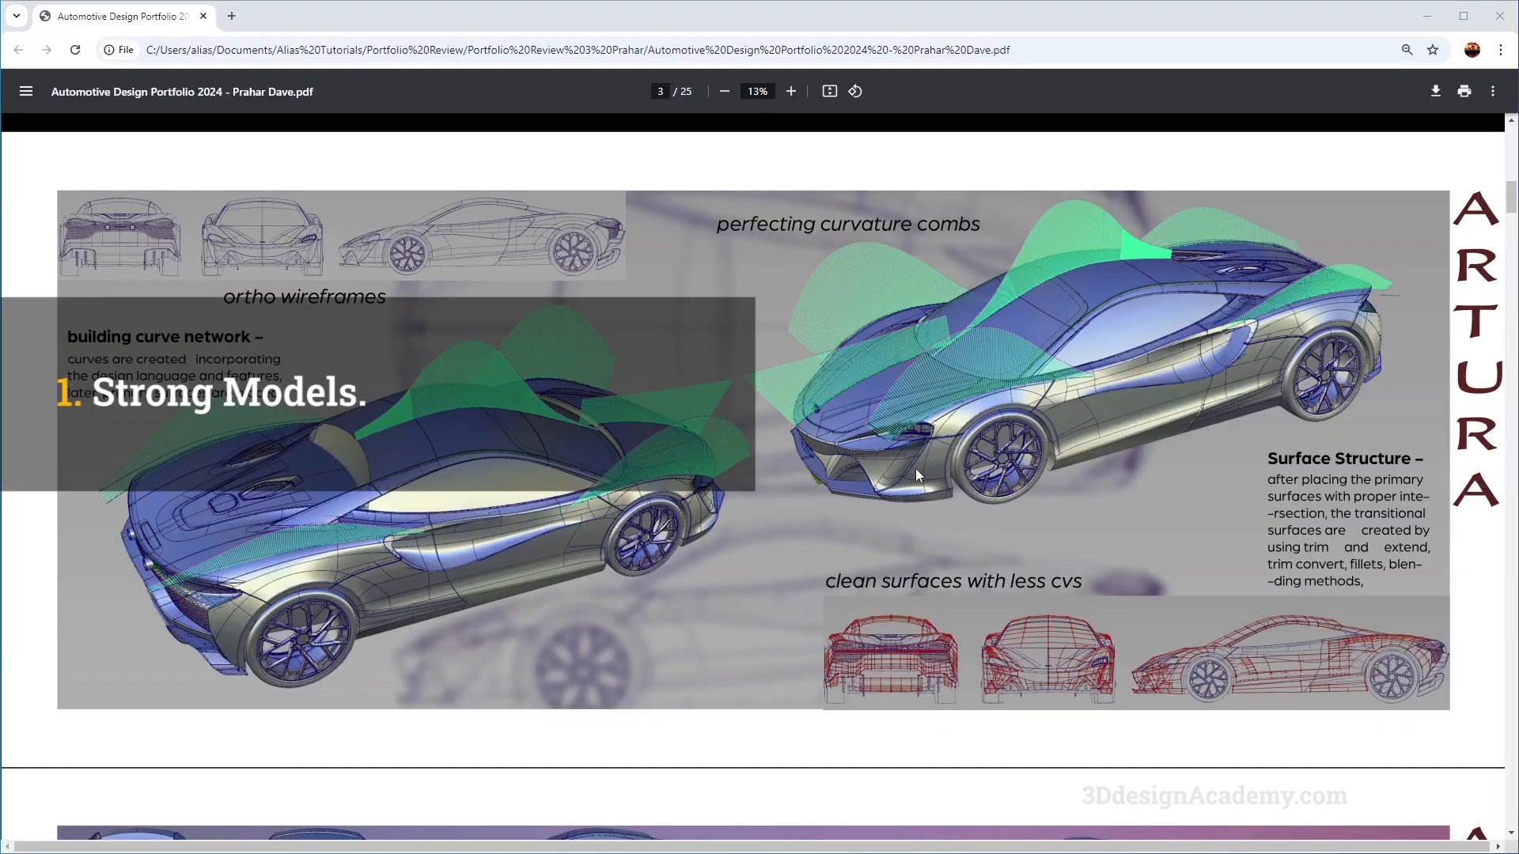
scroll("down", 3)
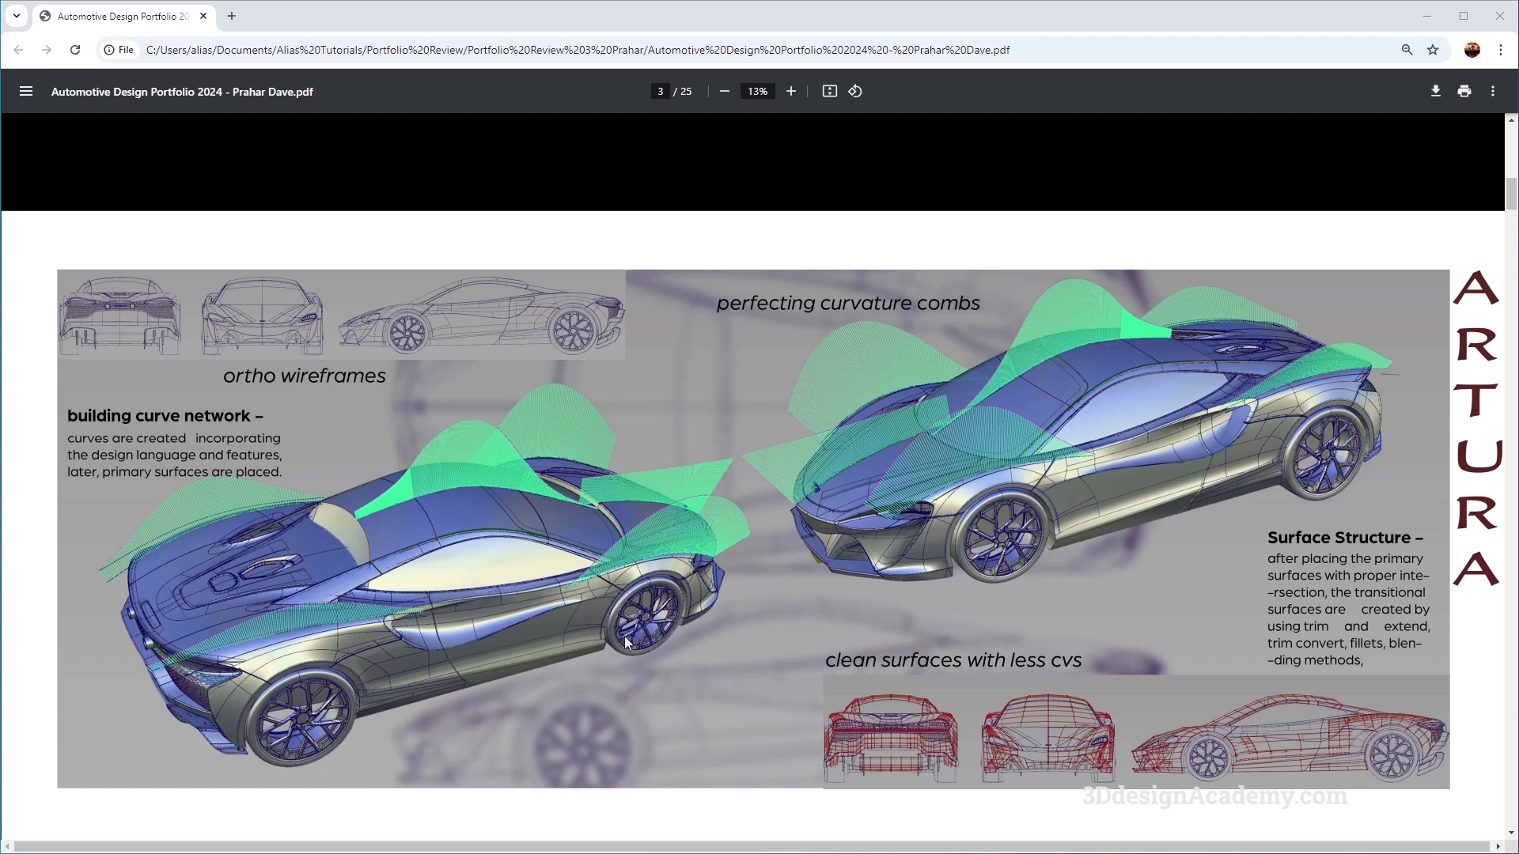
mouse_move(1057, 524)
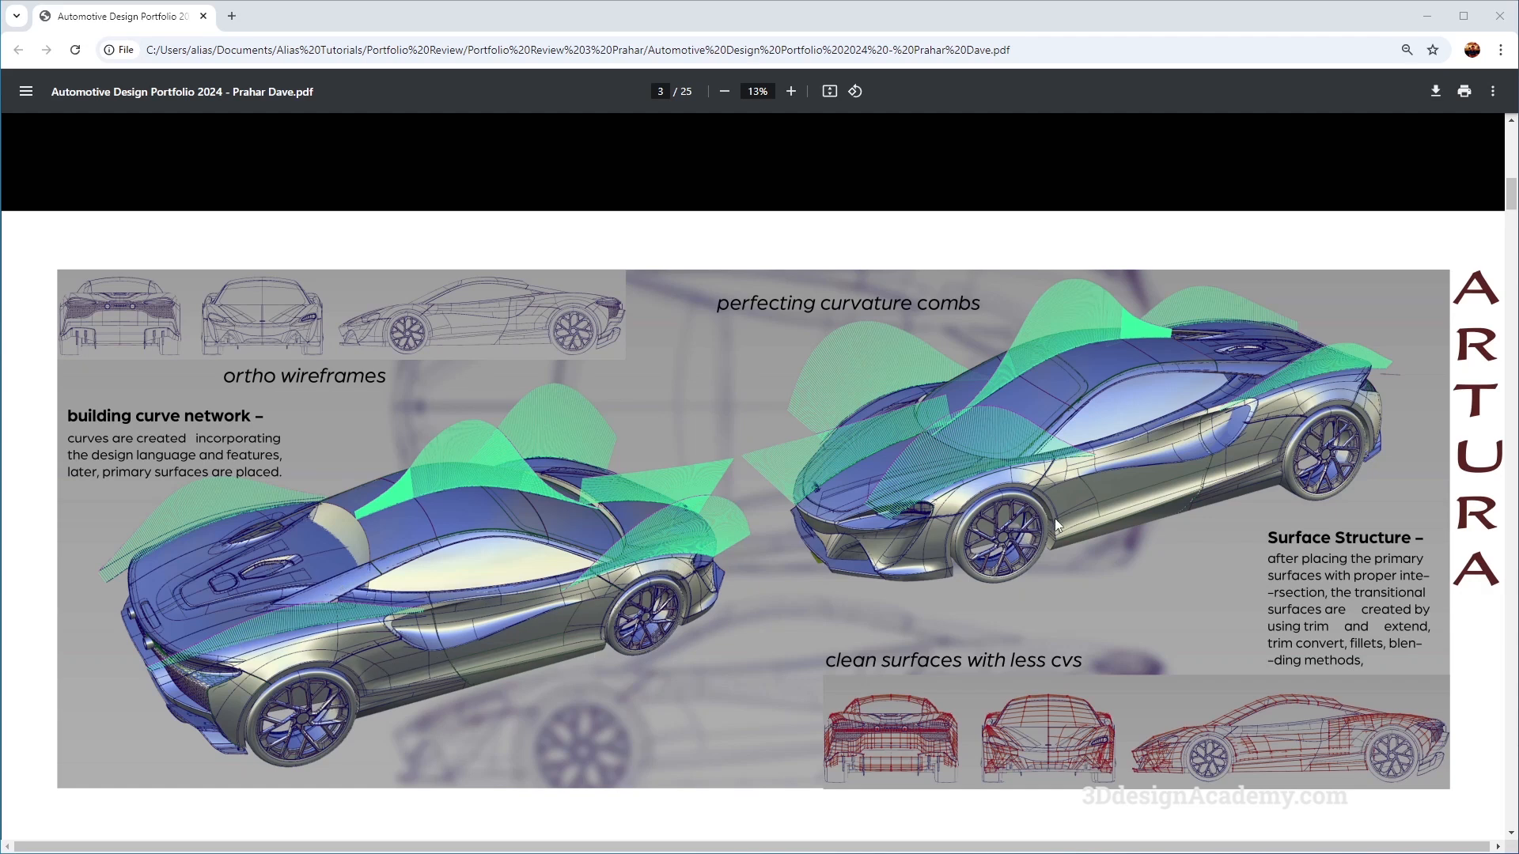
mouse_move(987, 365)
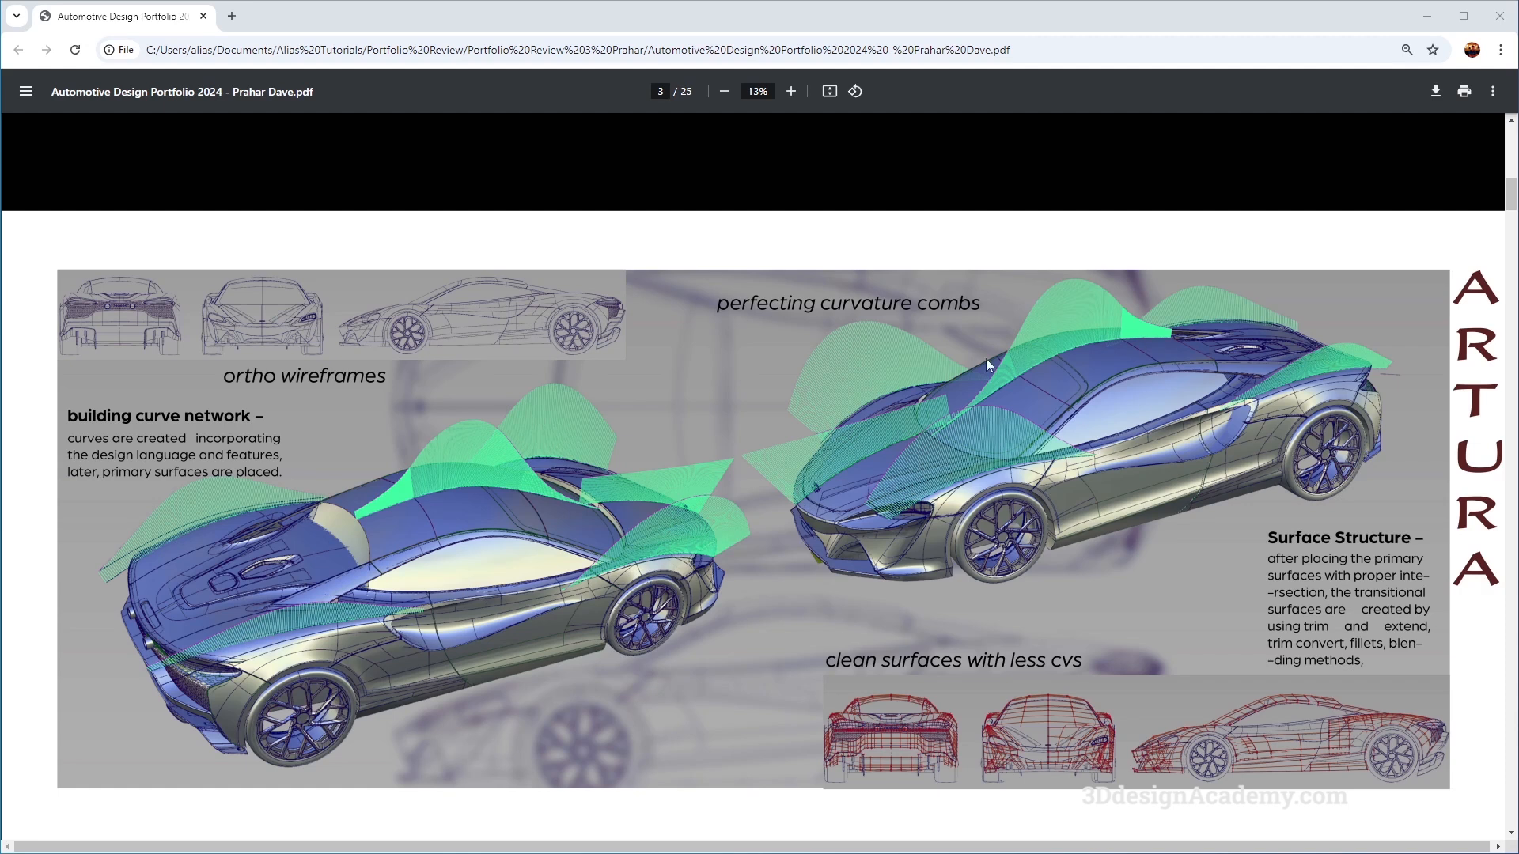
mouse_move(1077, 293)
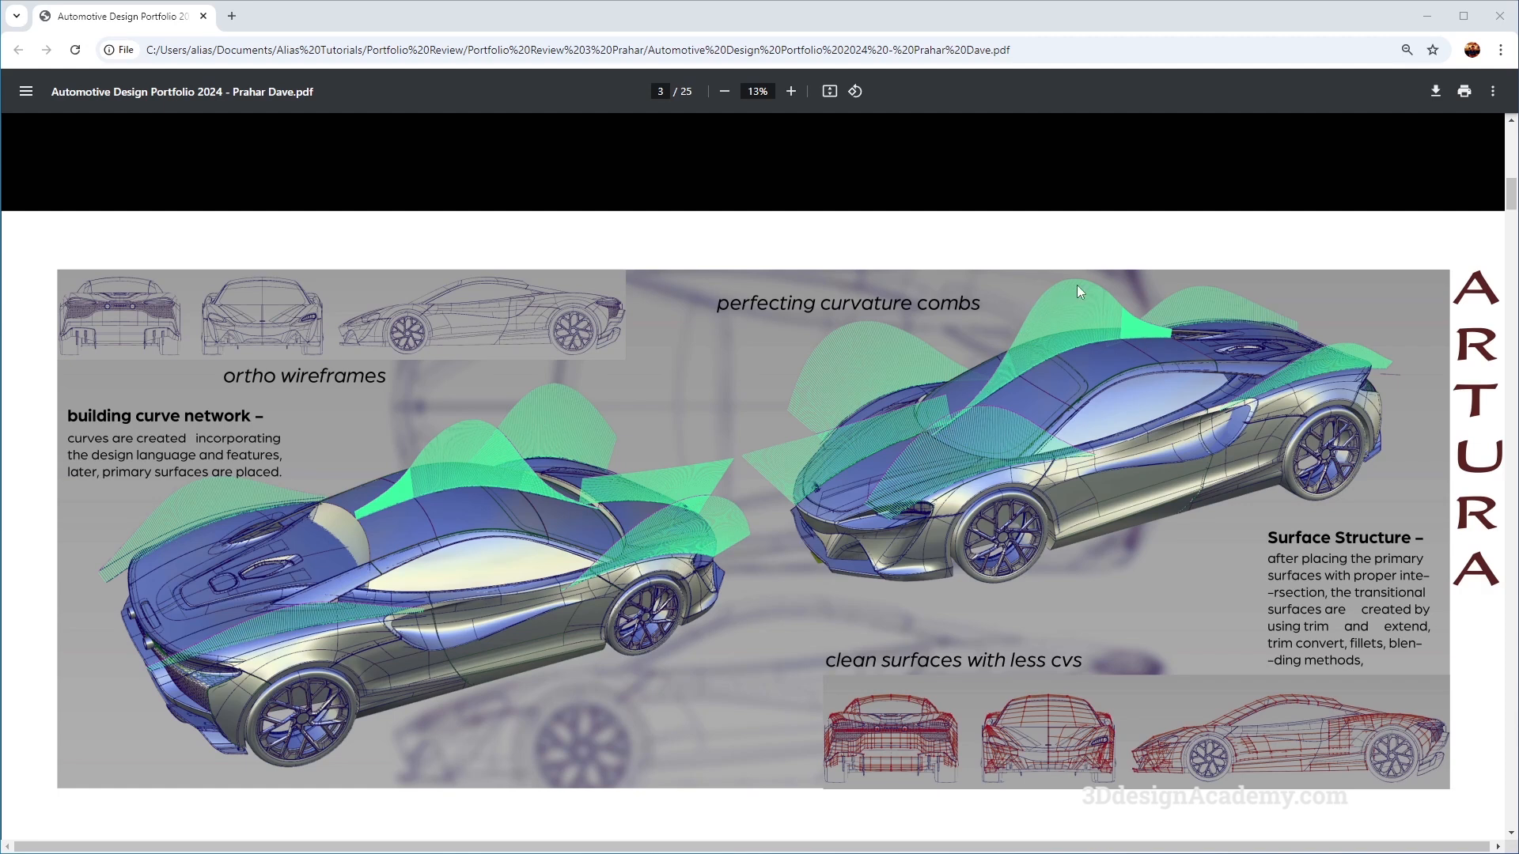
mouse_move(1354, 366)
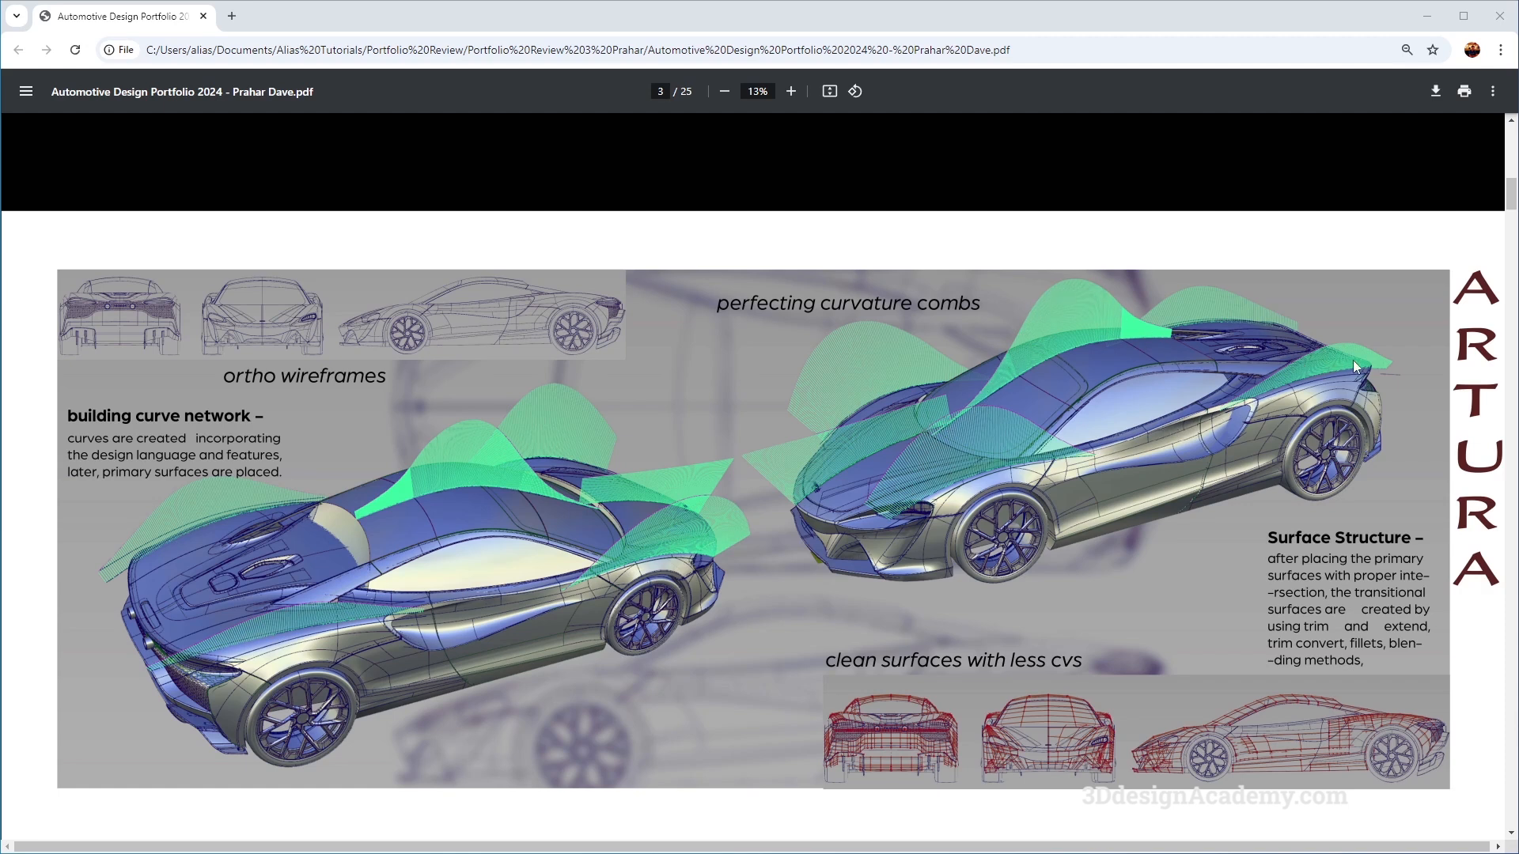
scroll("down", 3)
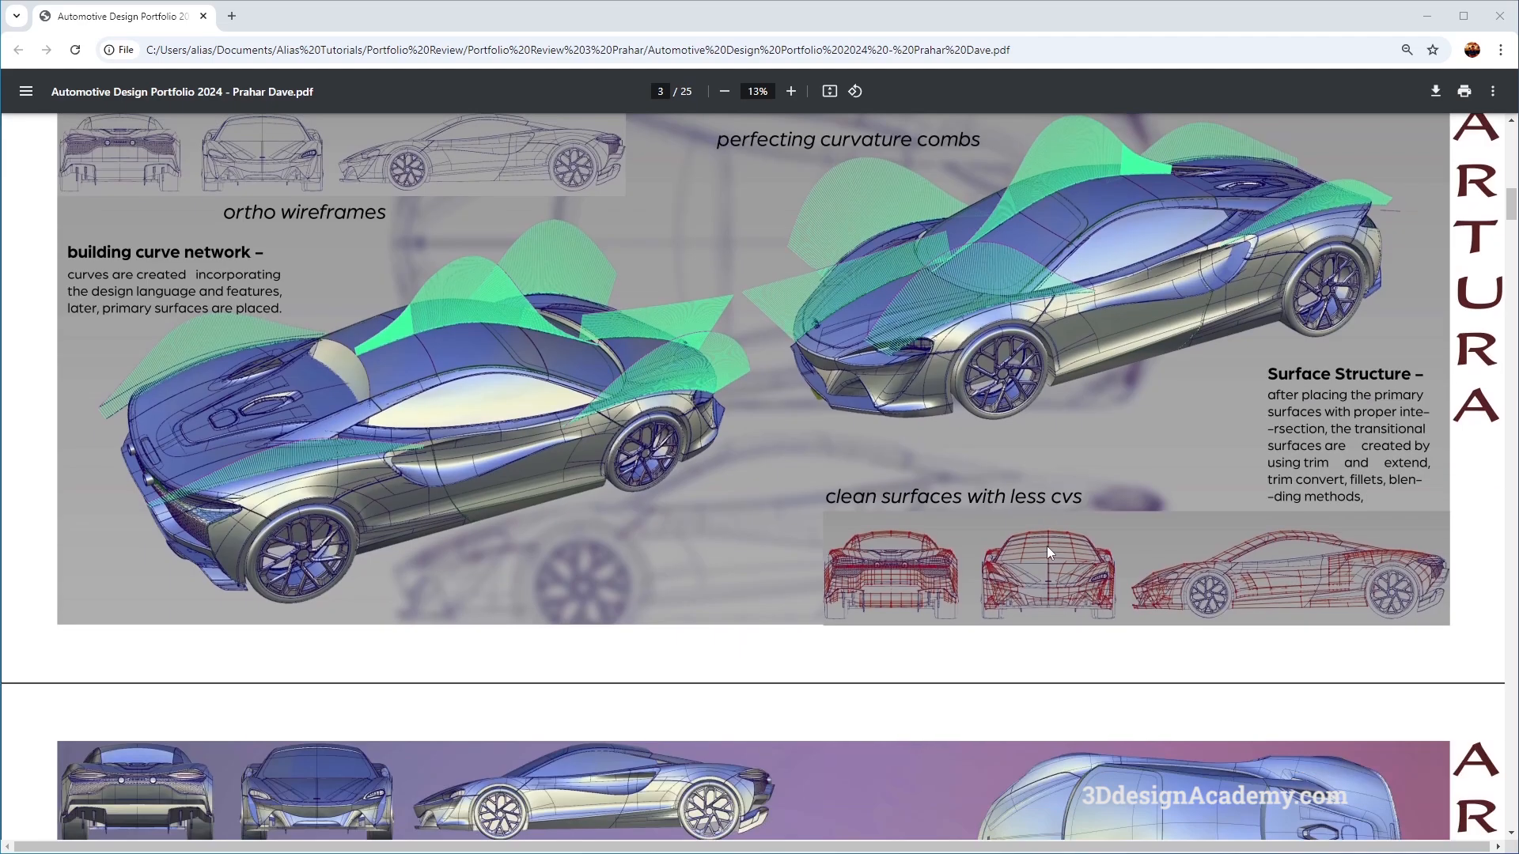
scroll("down", 3)
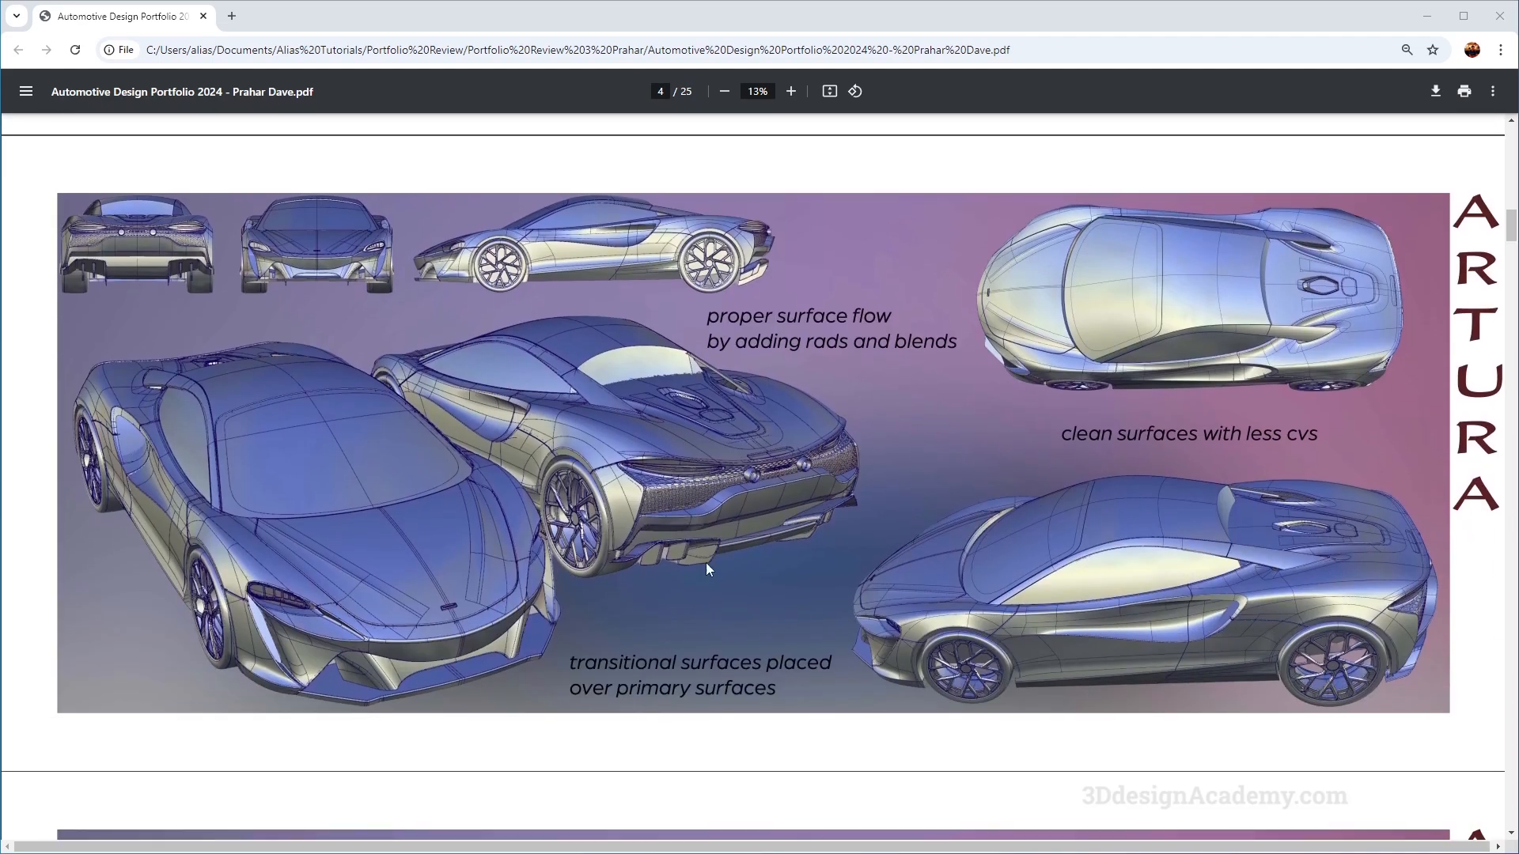
mouse_move(620, 511)
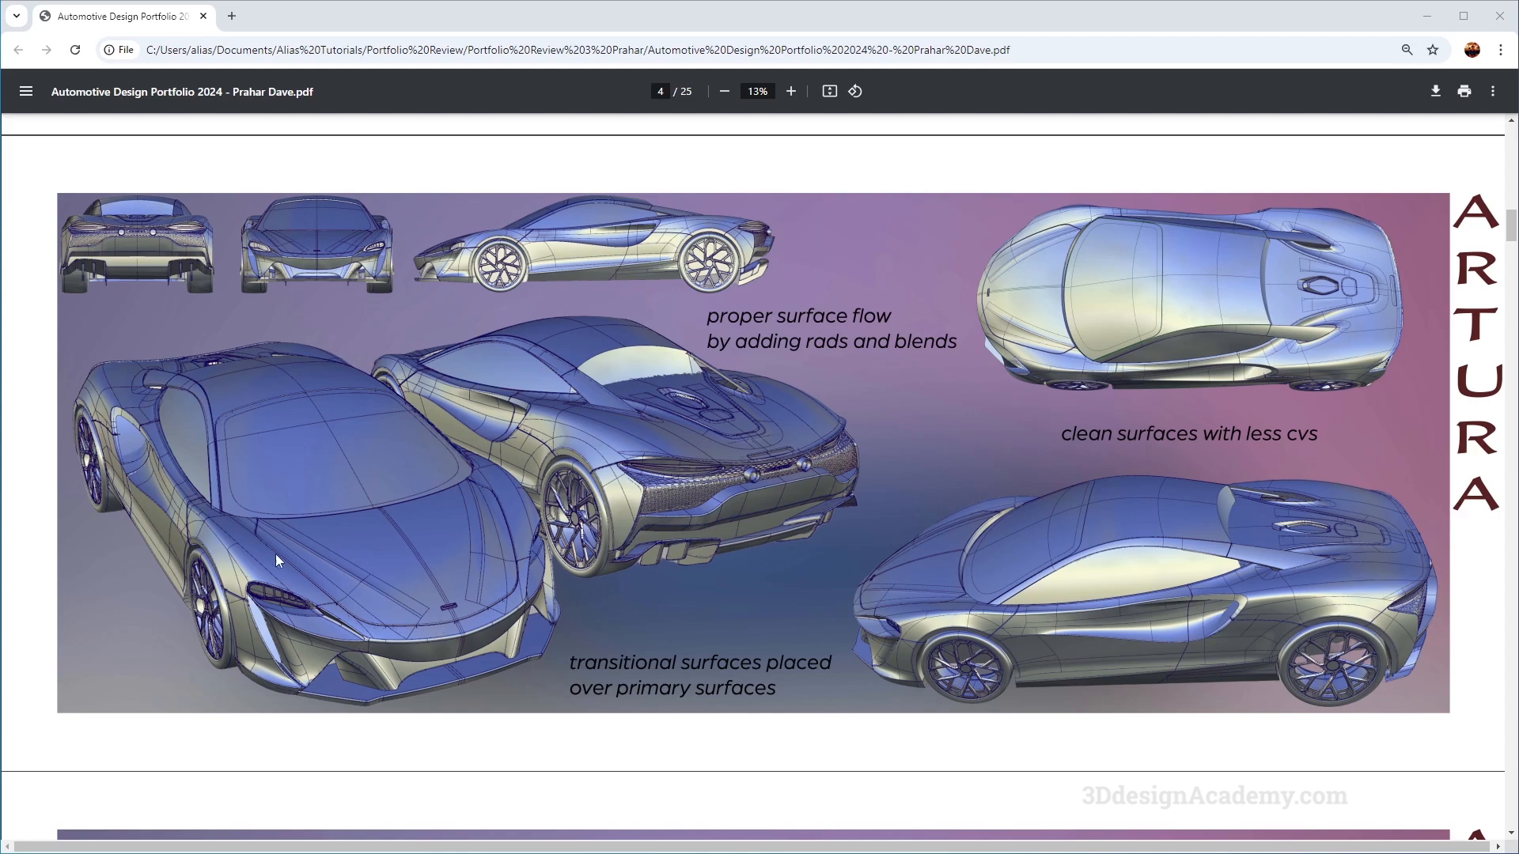
scroll("down", 3)
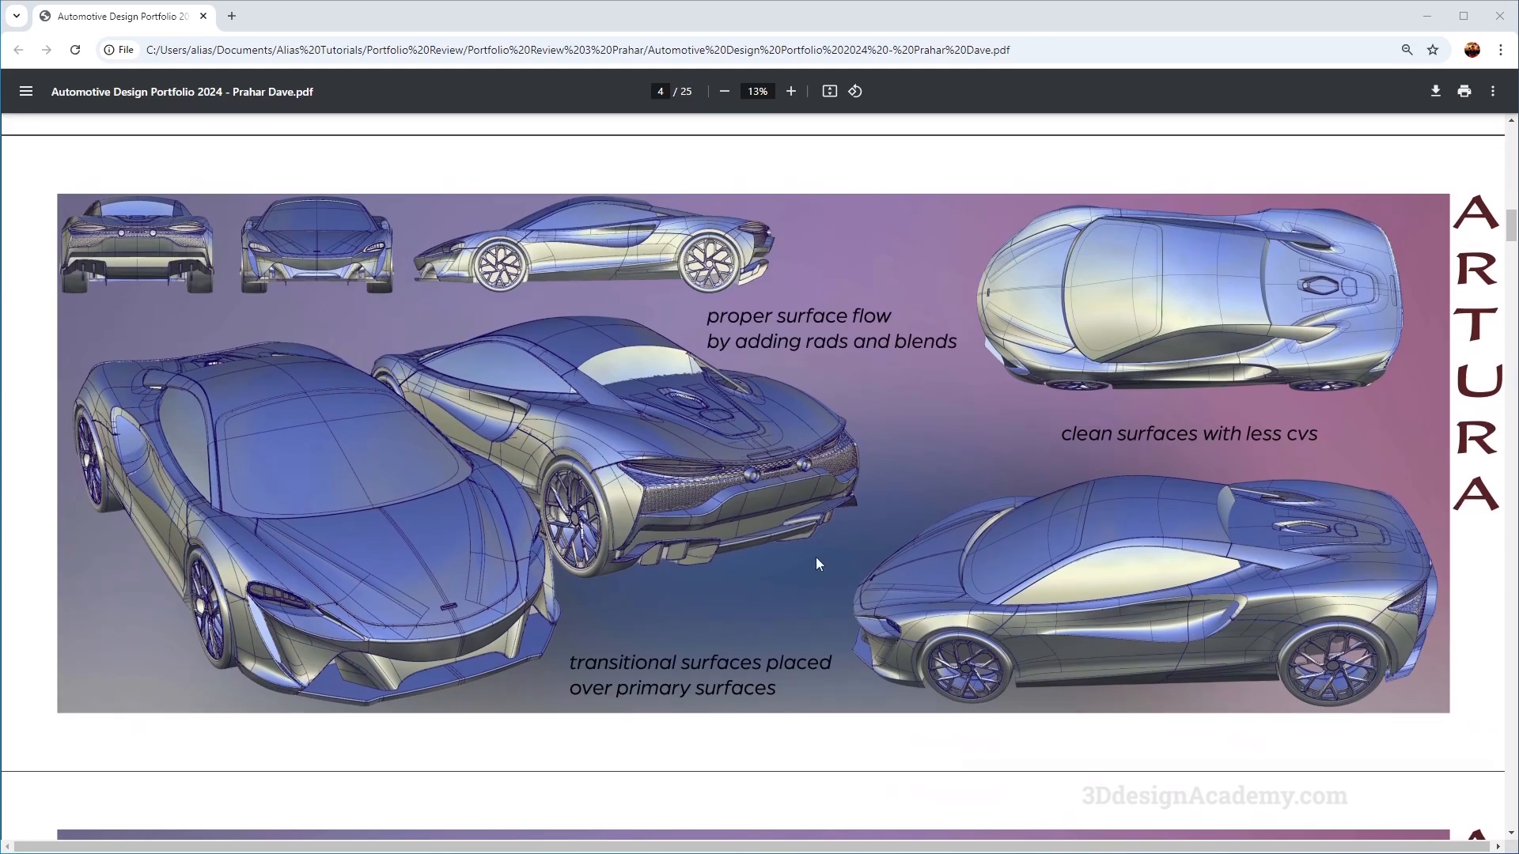
scroll("down", 3)
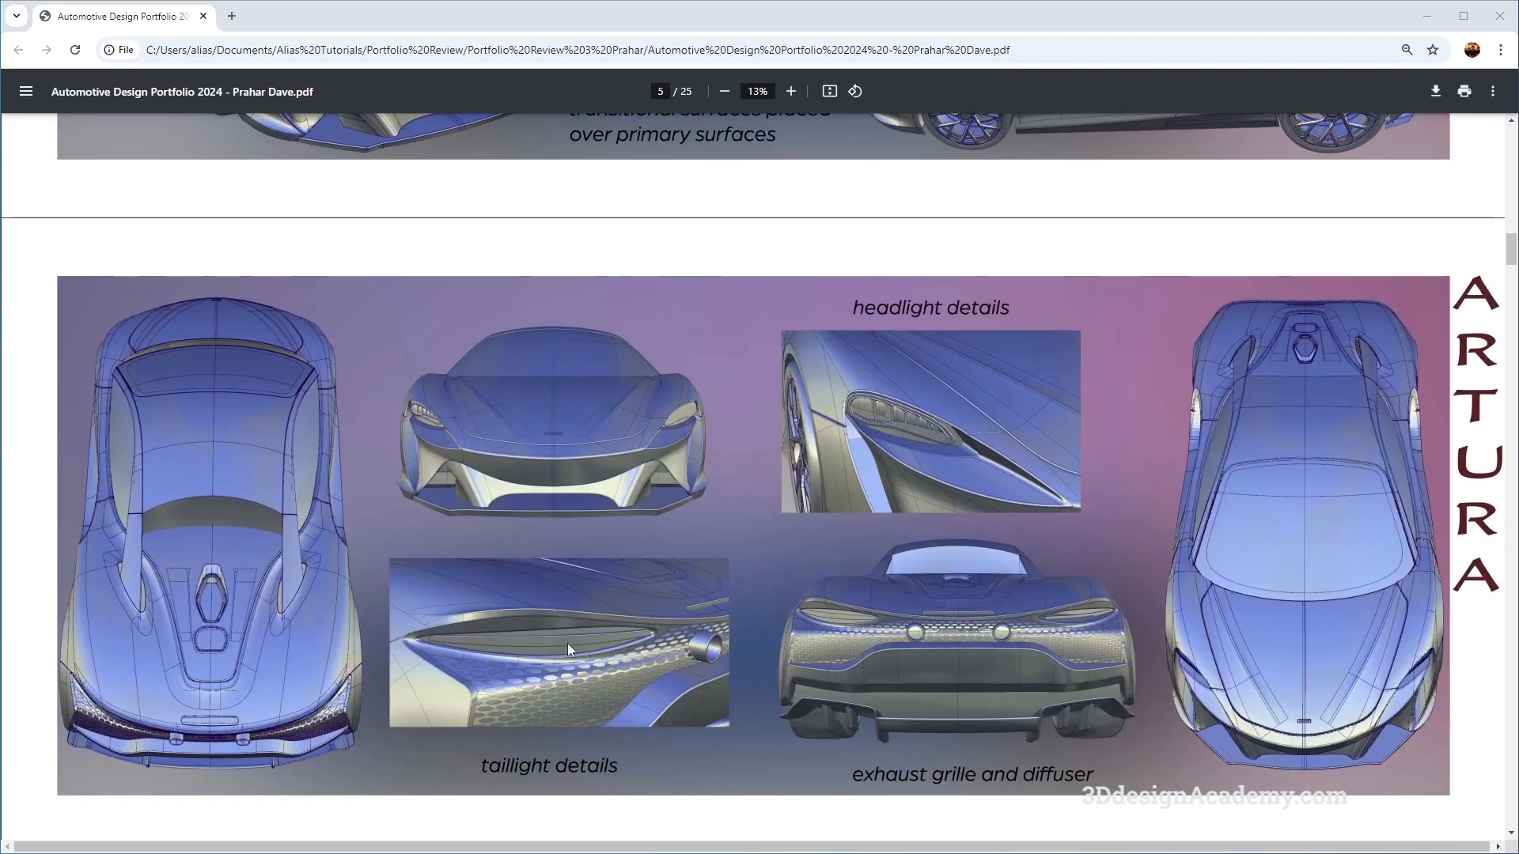
mouse_move(399, 575)
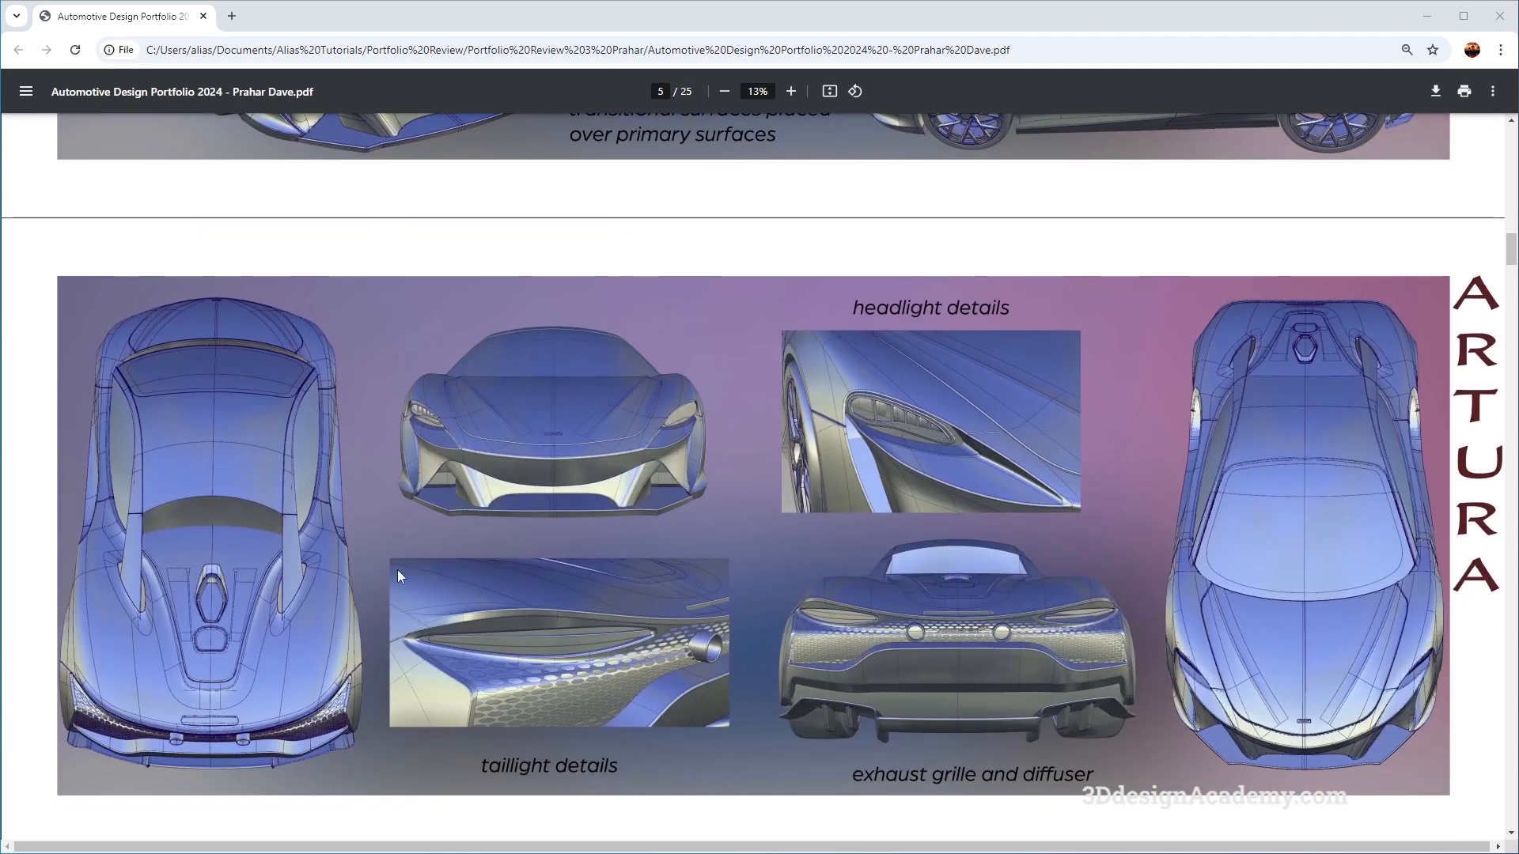
scroll("down", 3)
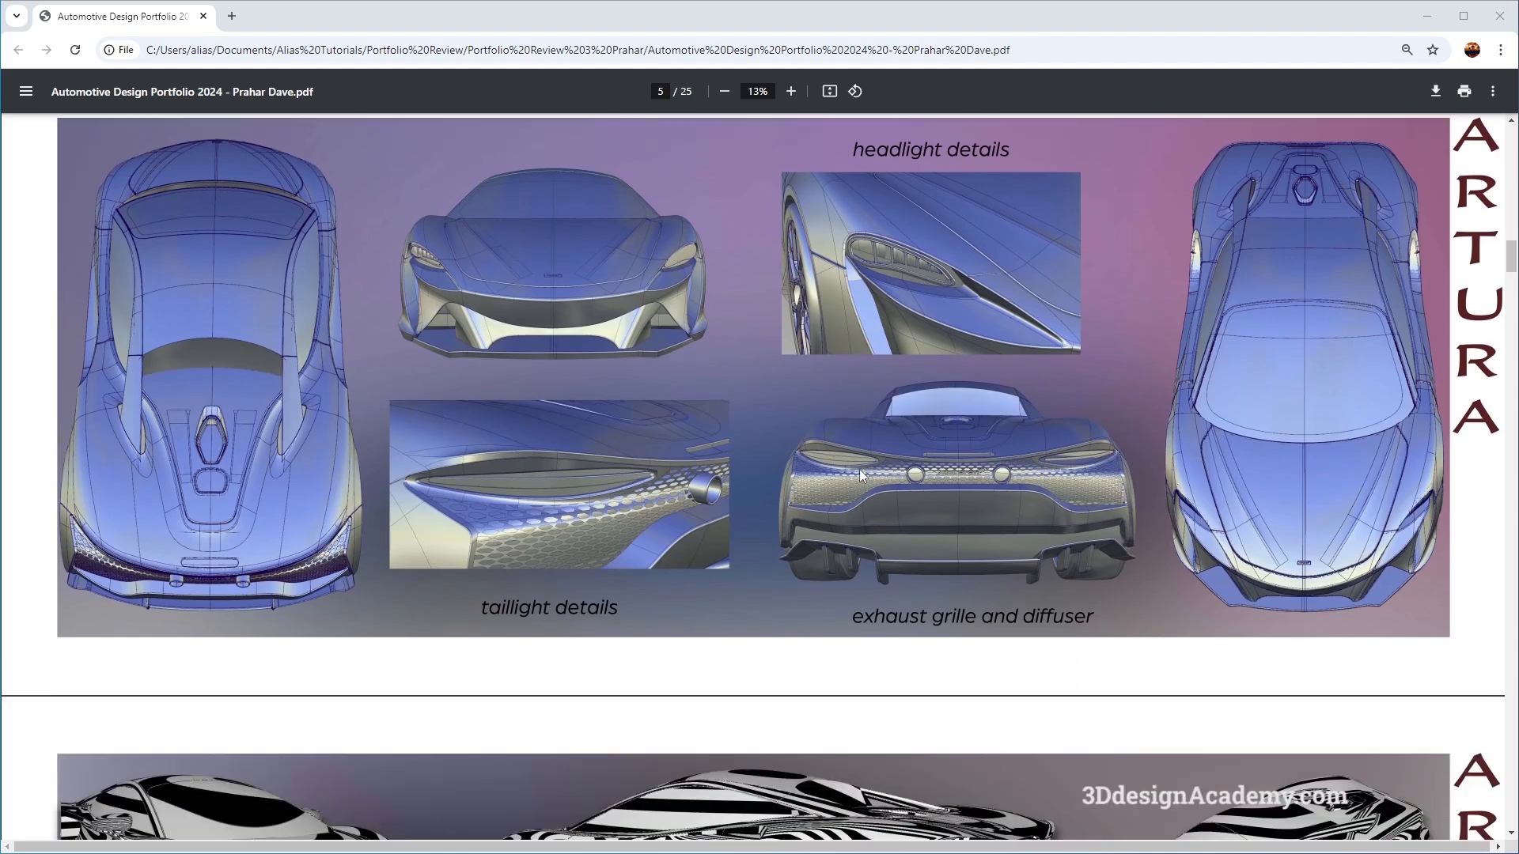
scroll("down", 3)
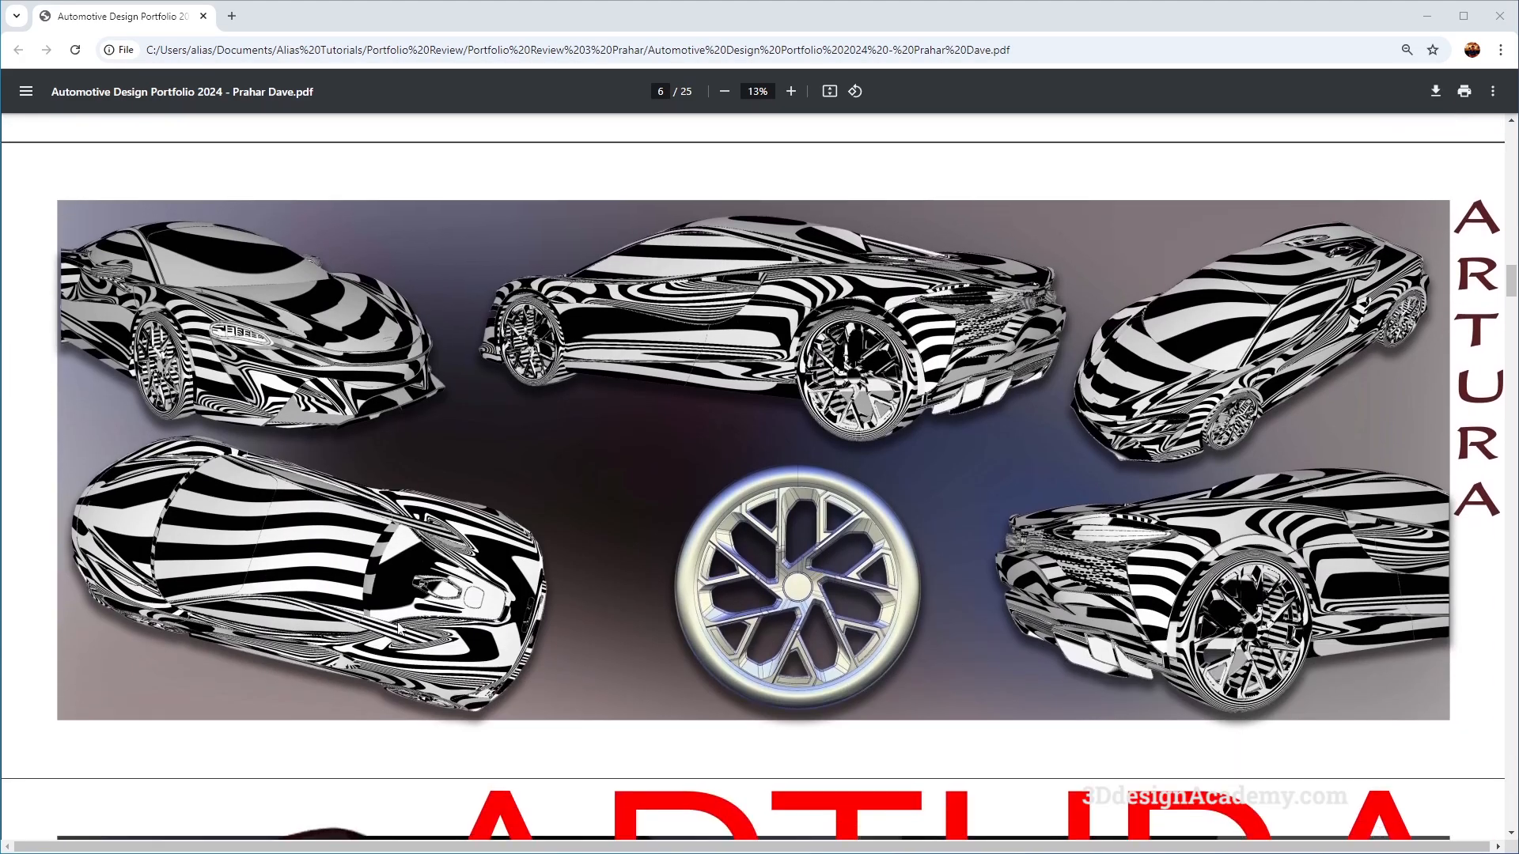
mouse_move(1273, 554)
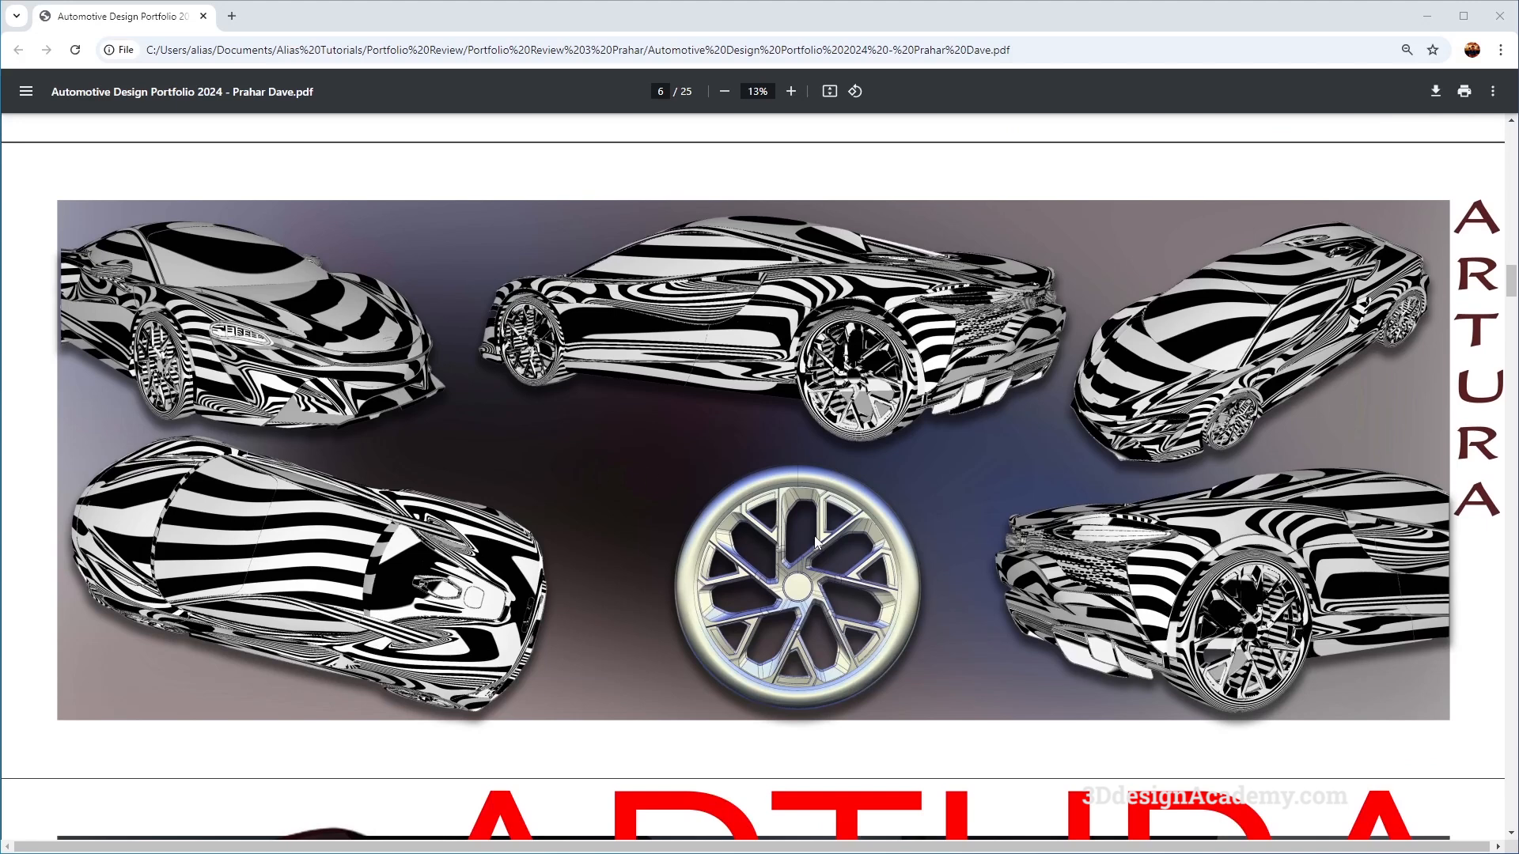
mouse_move(761, 406)
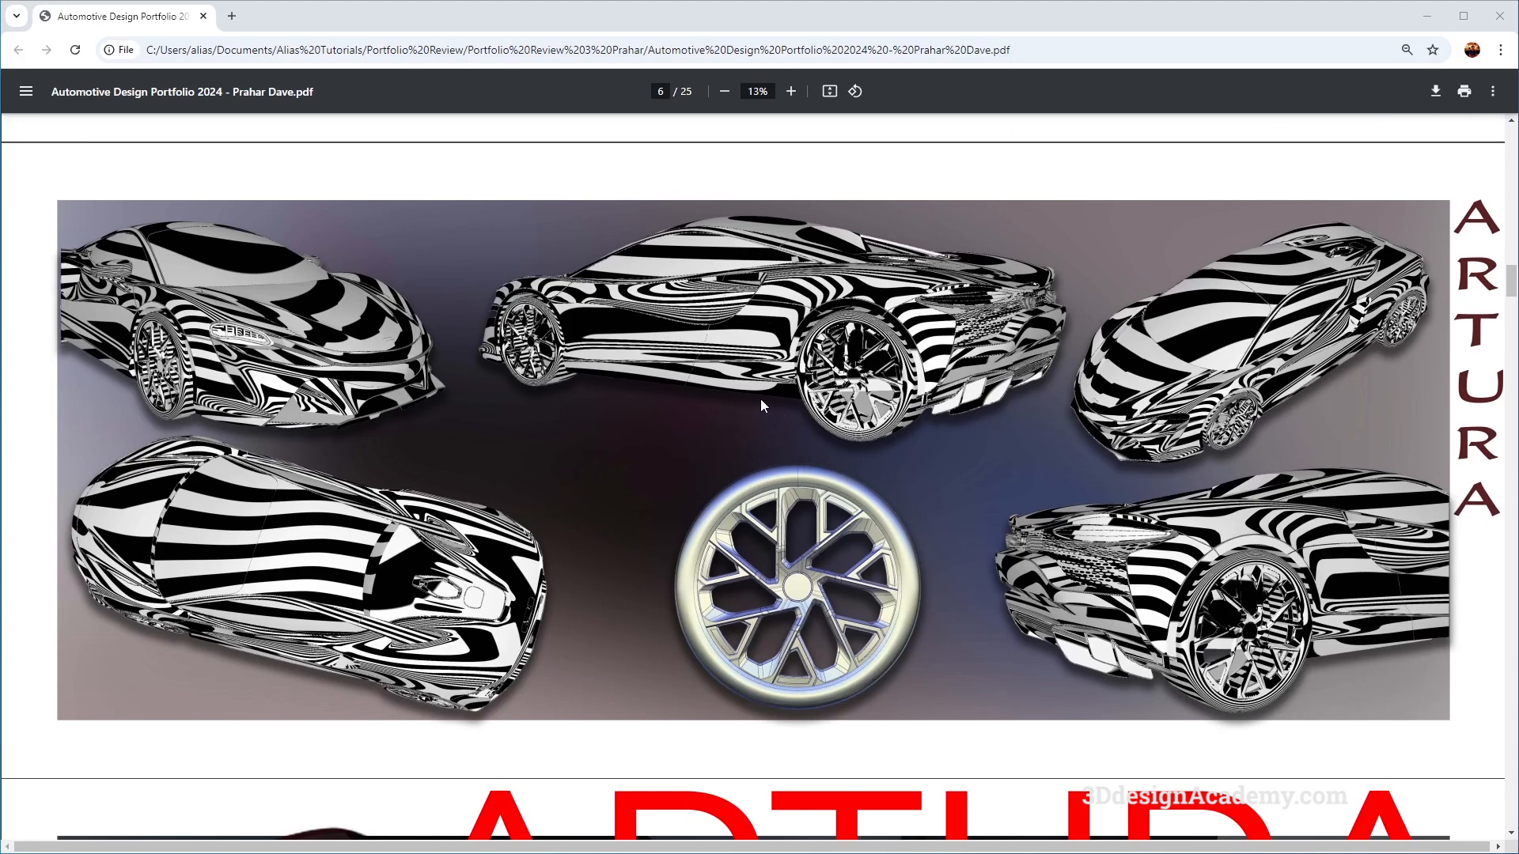
mouse_move(266, 578)
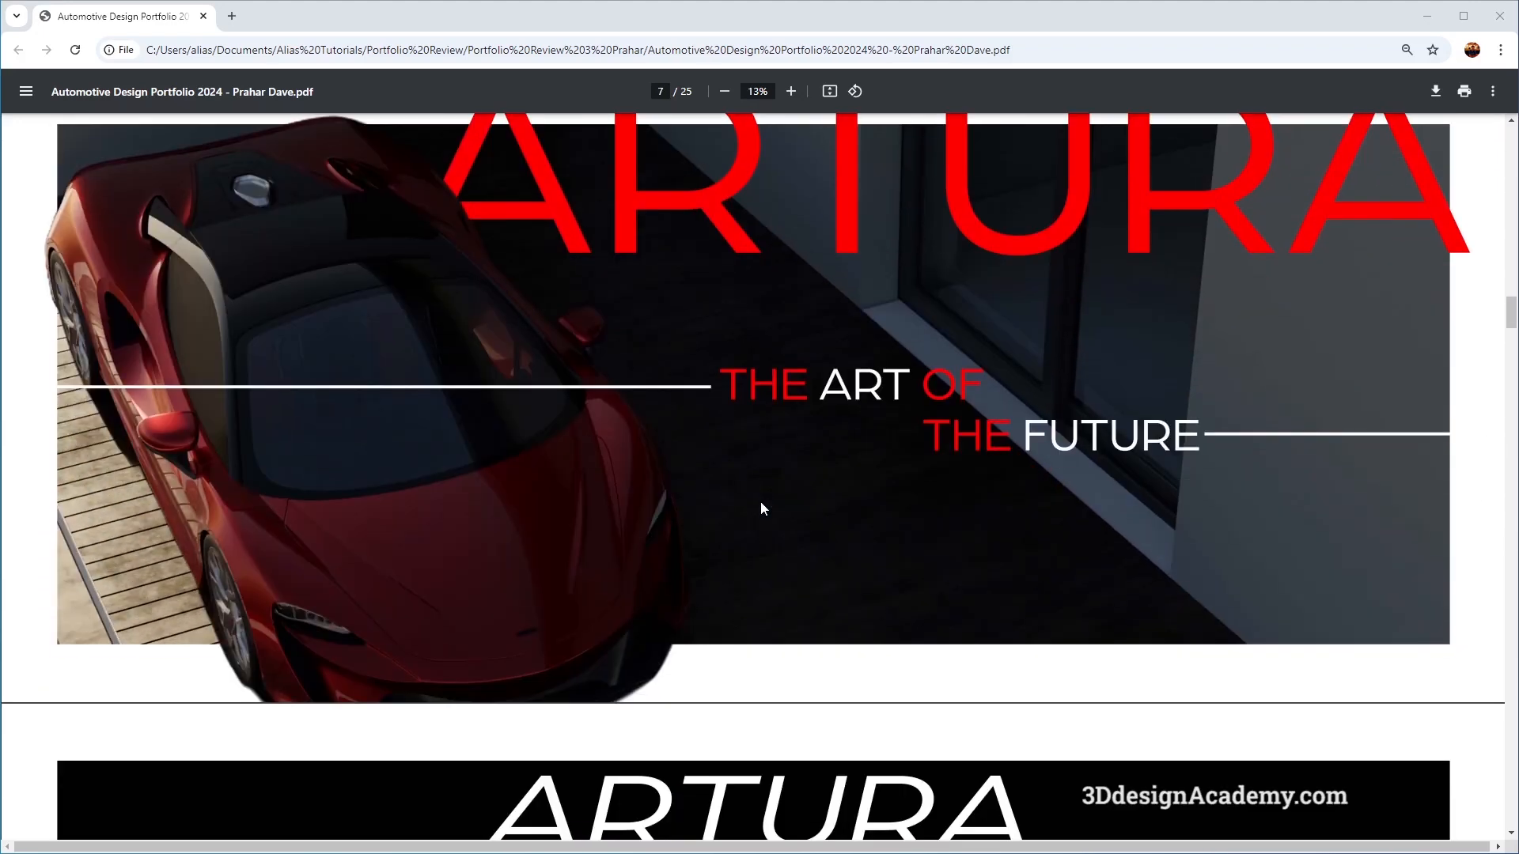
scroll("down", 3)
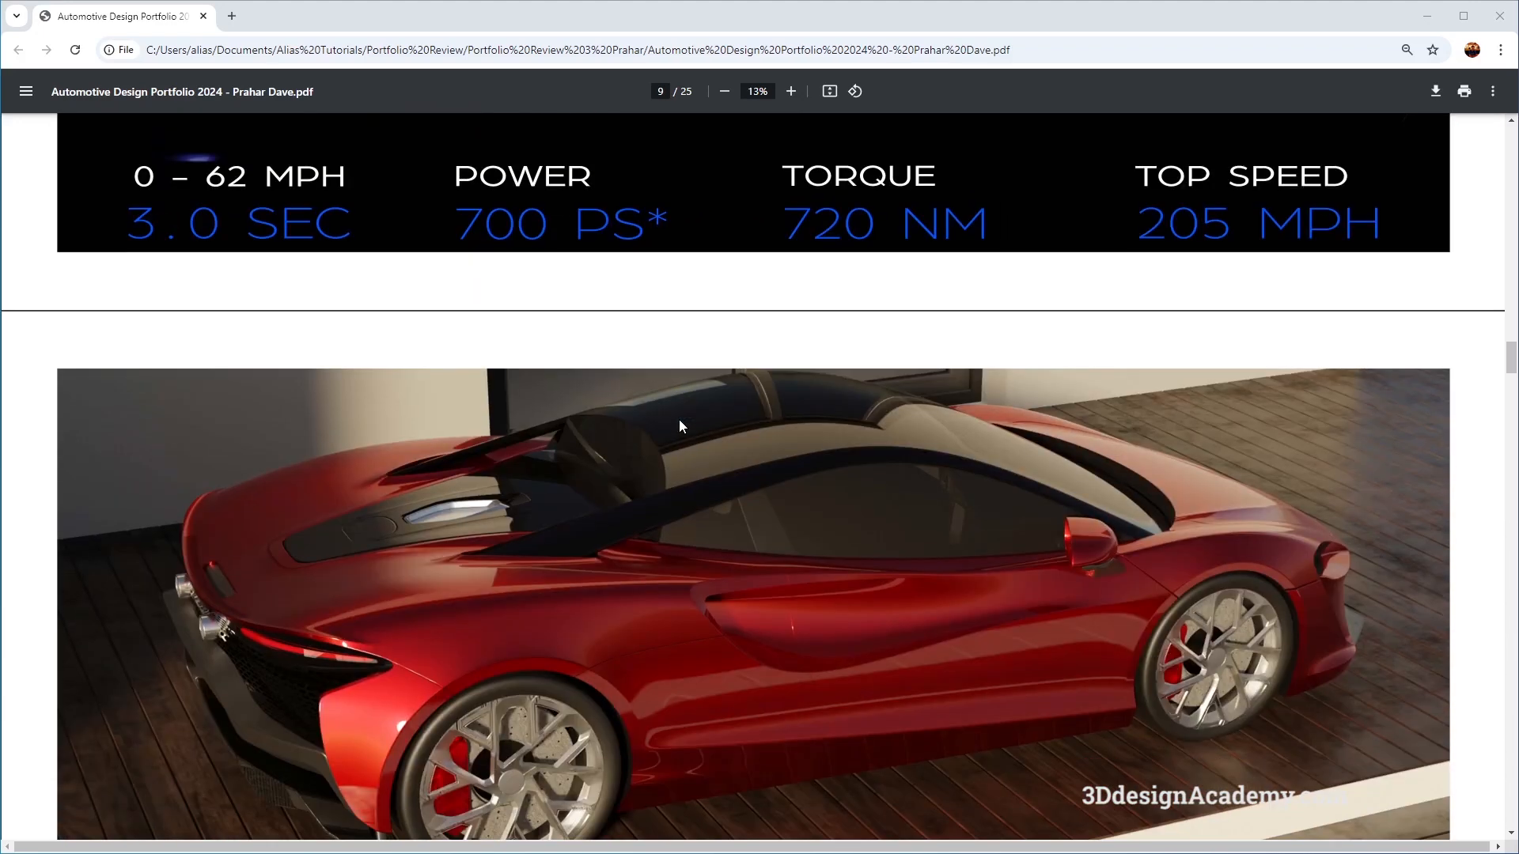
scroll("down", 3)
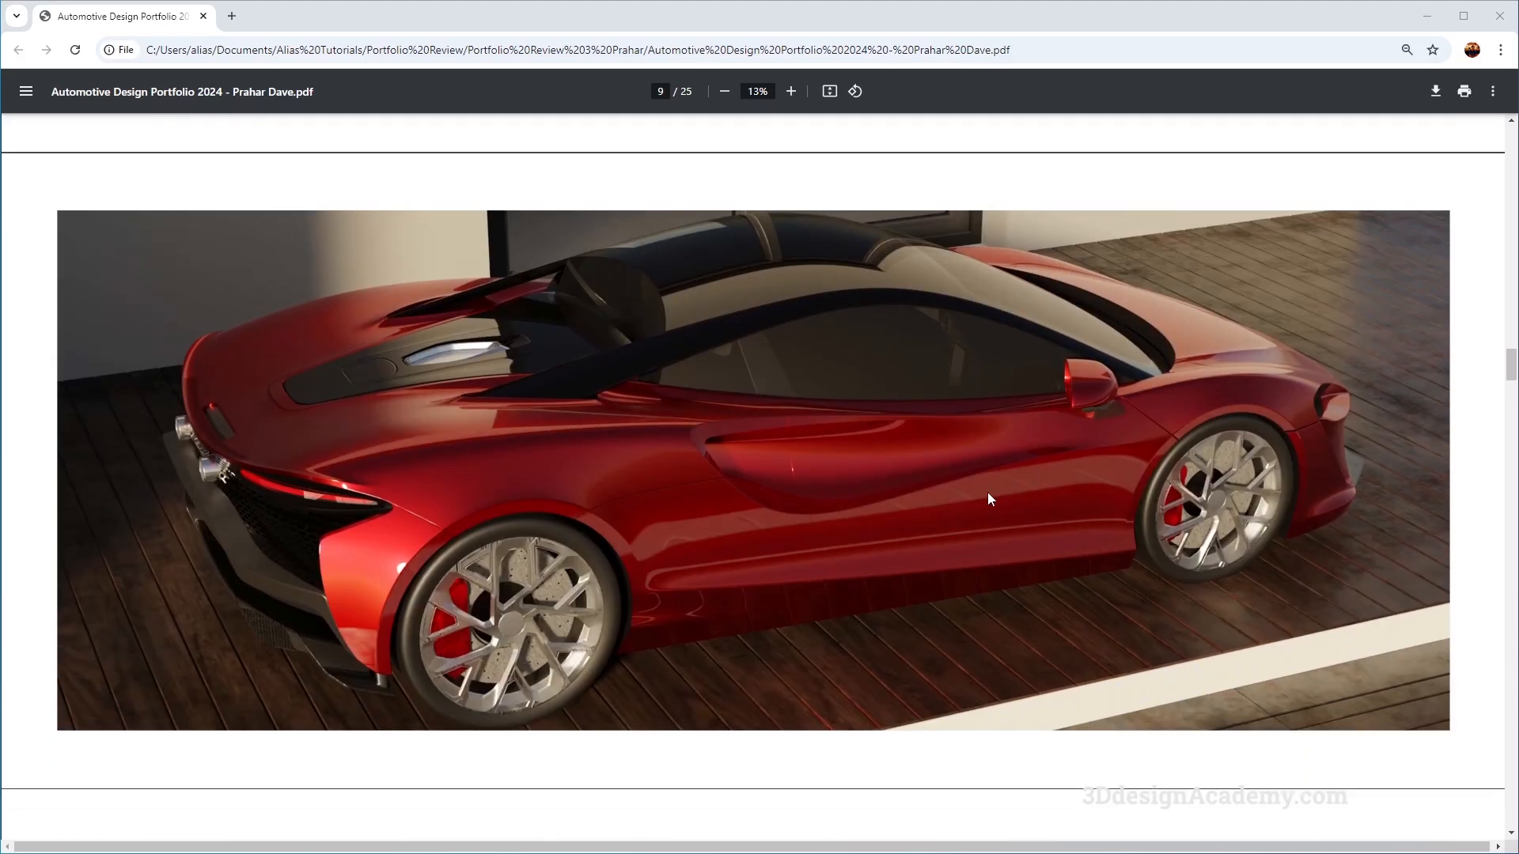
scroll("down", 3)
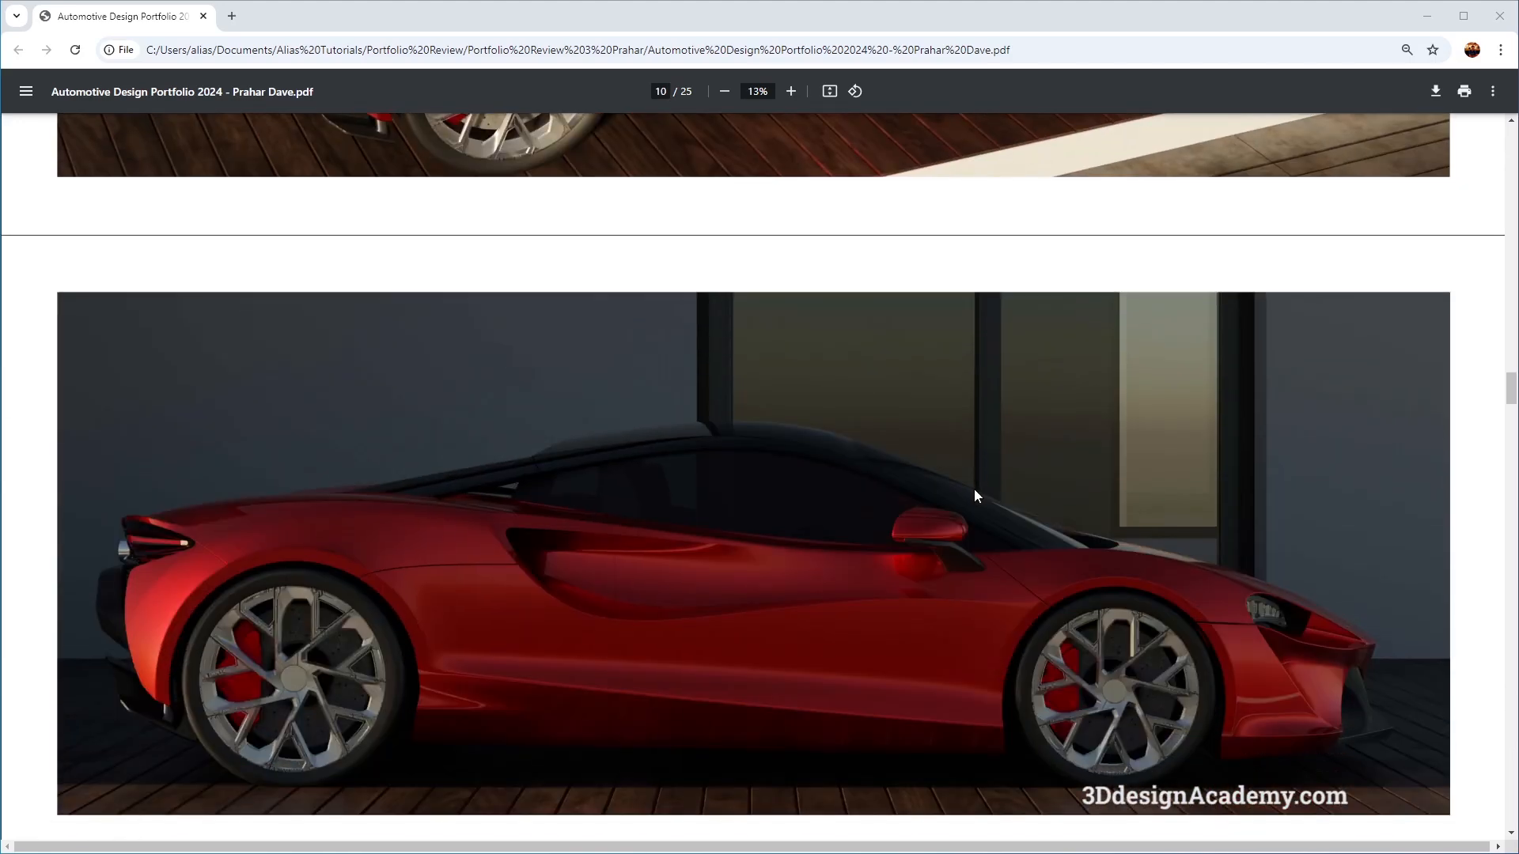
scroll("down", 3)
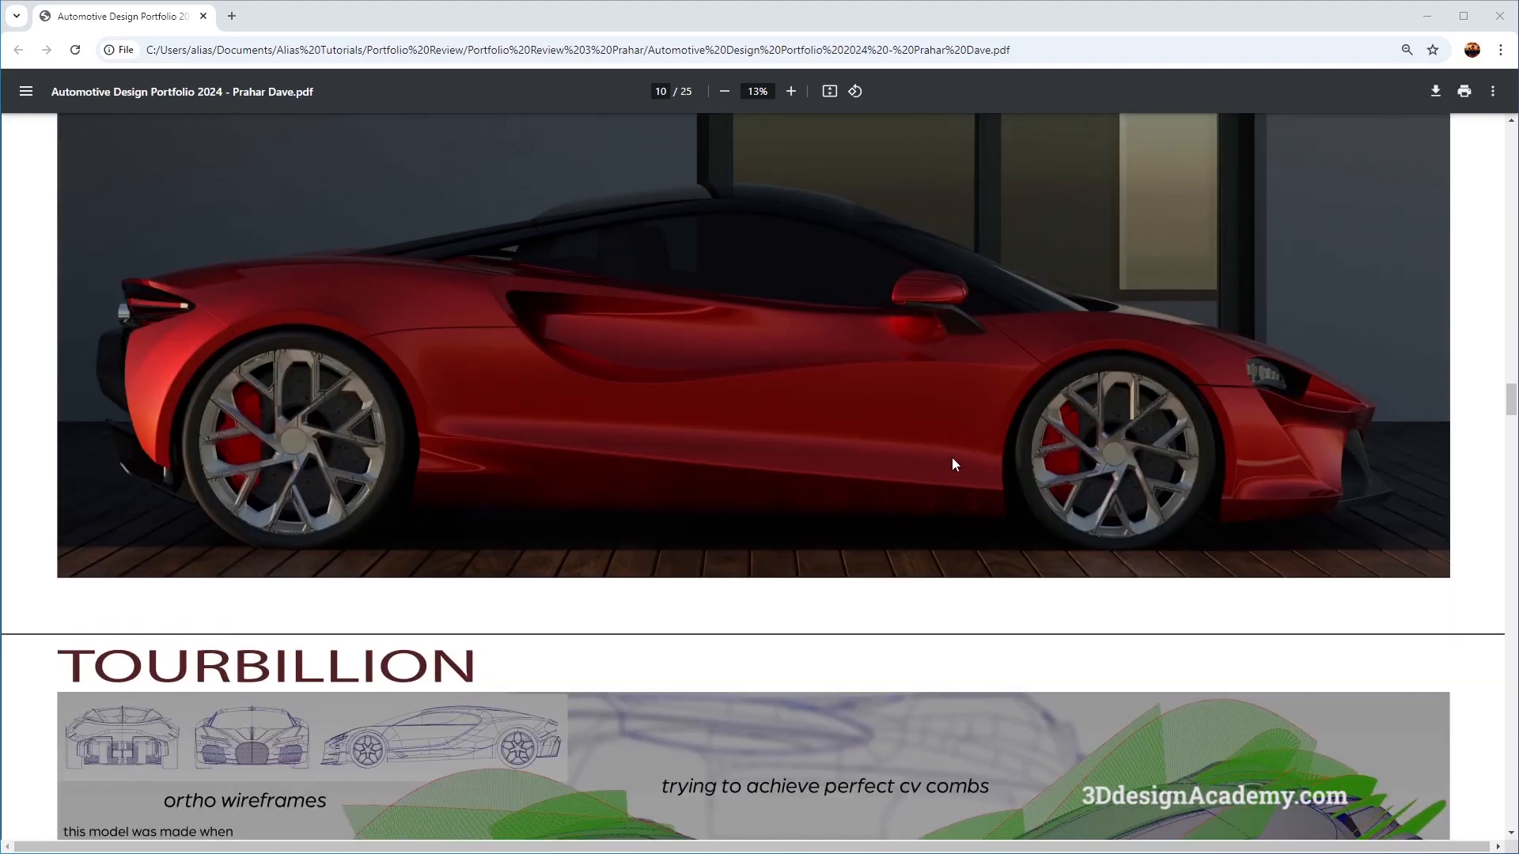
scroll("down", 3)
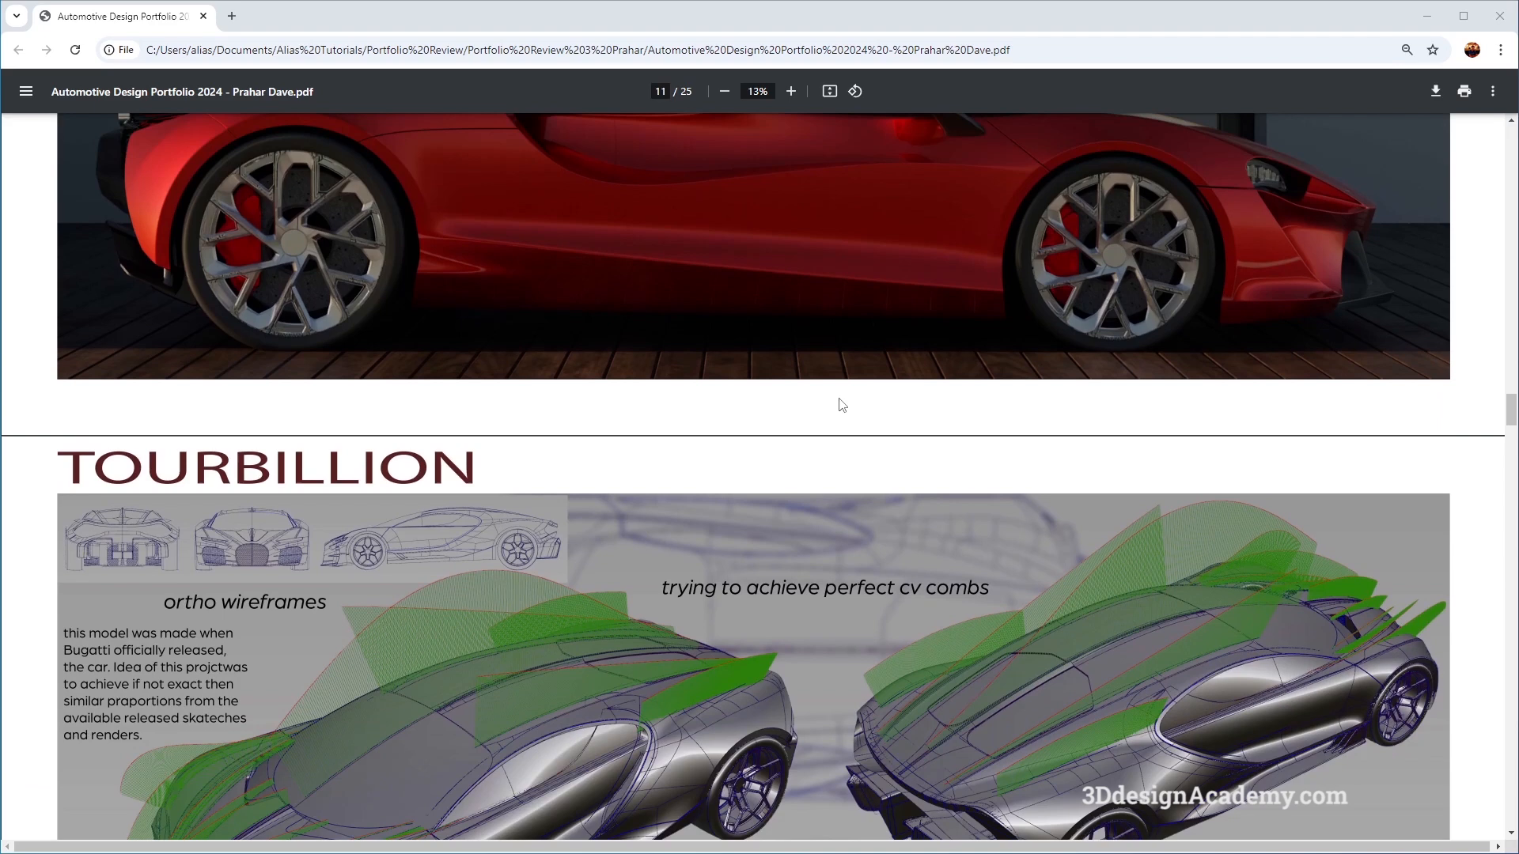
scroll("down", 3)
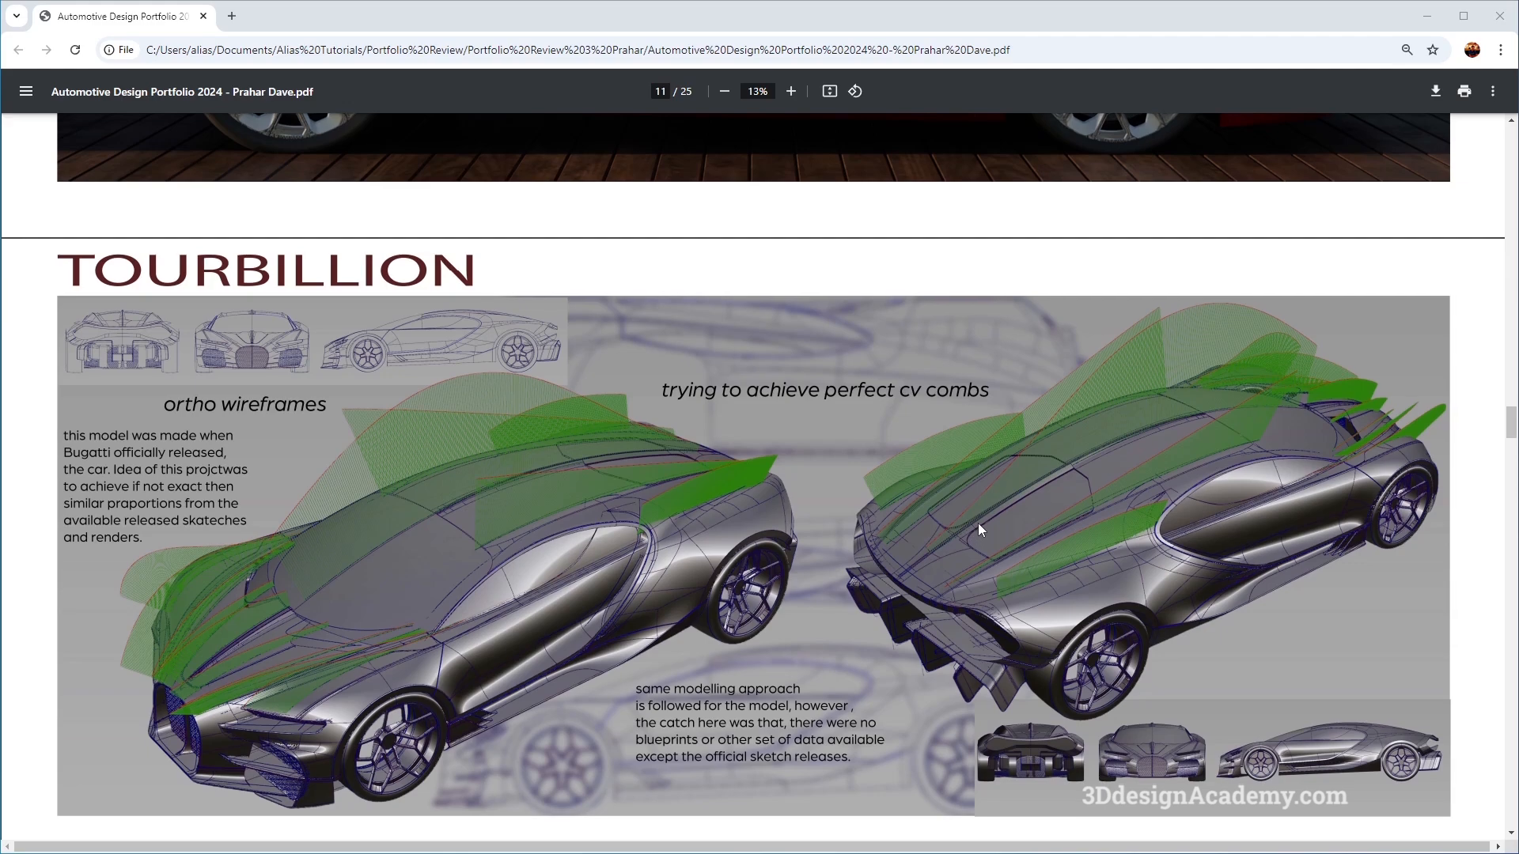
scroll("down", 3)
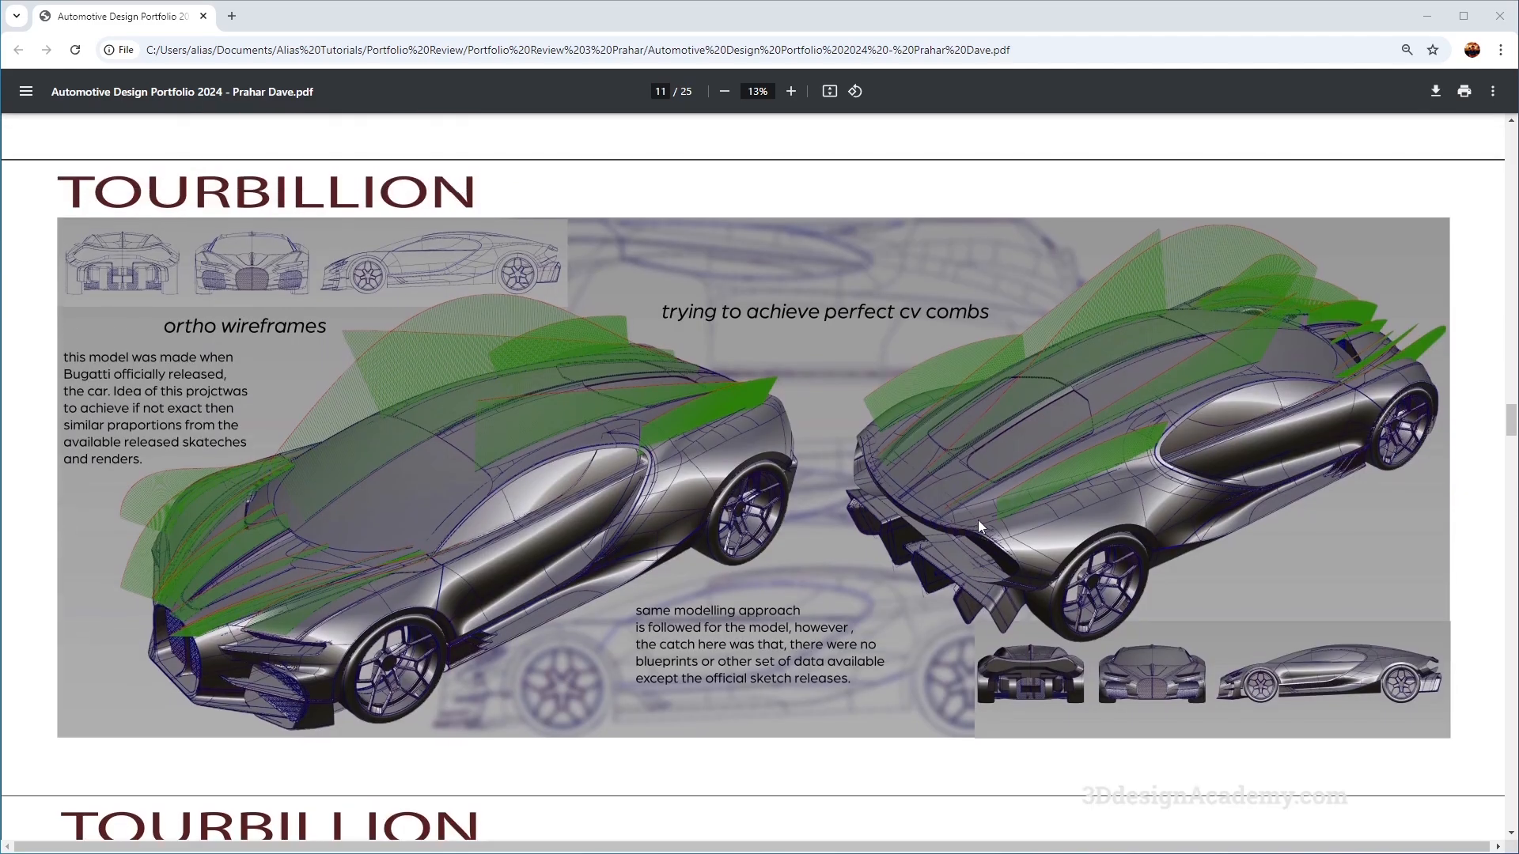
scroll("down", 3)
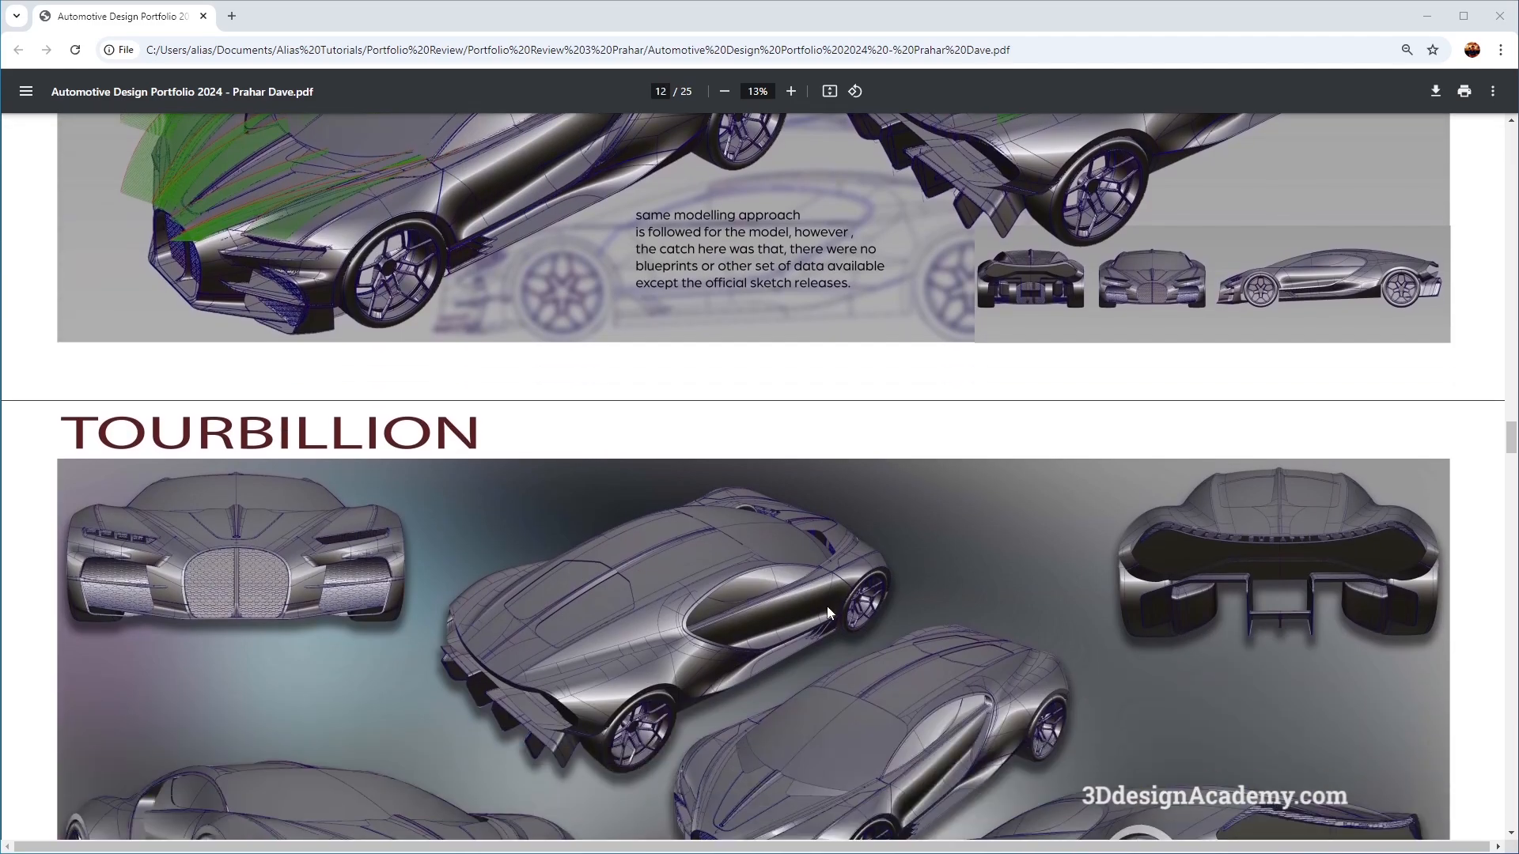
scroll("down", 3)
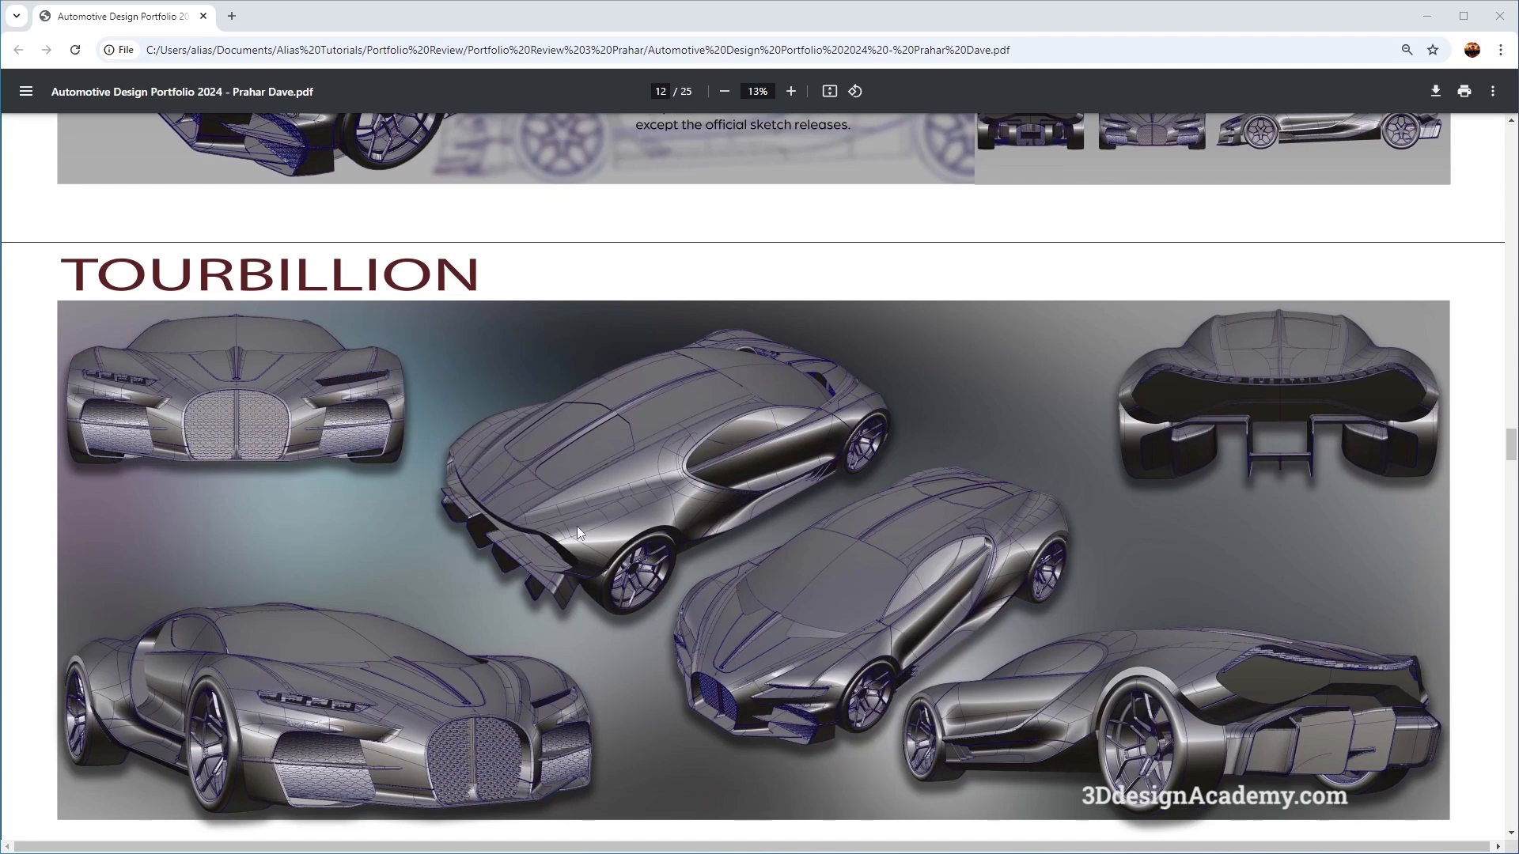
mouse_move(558, 507)
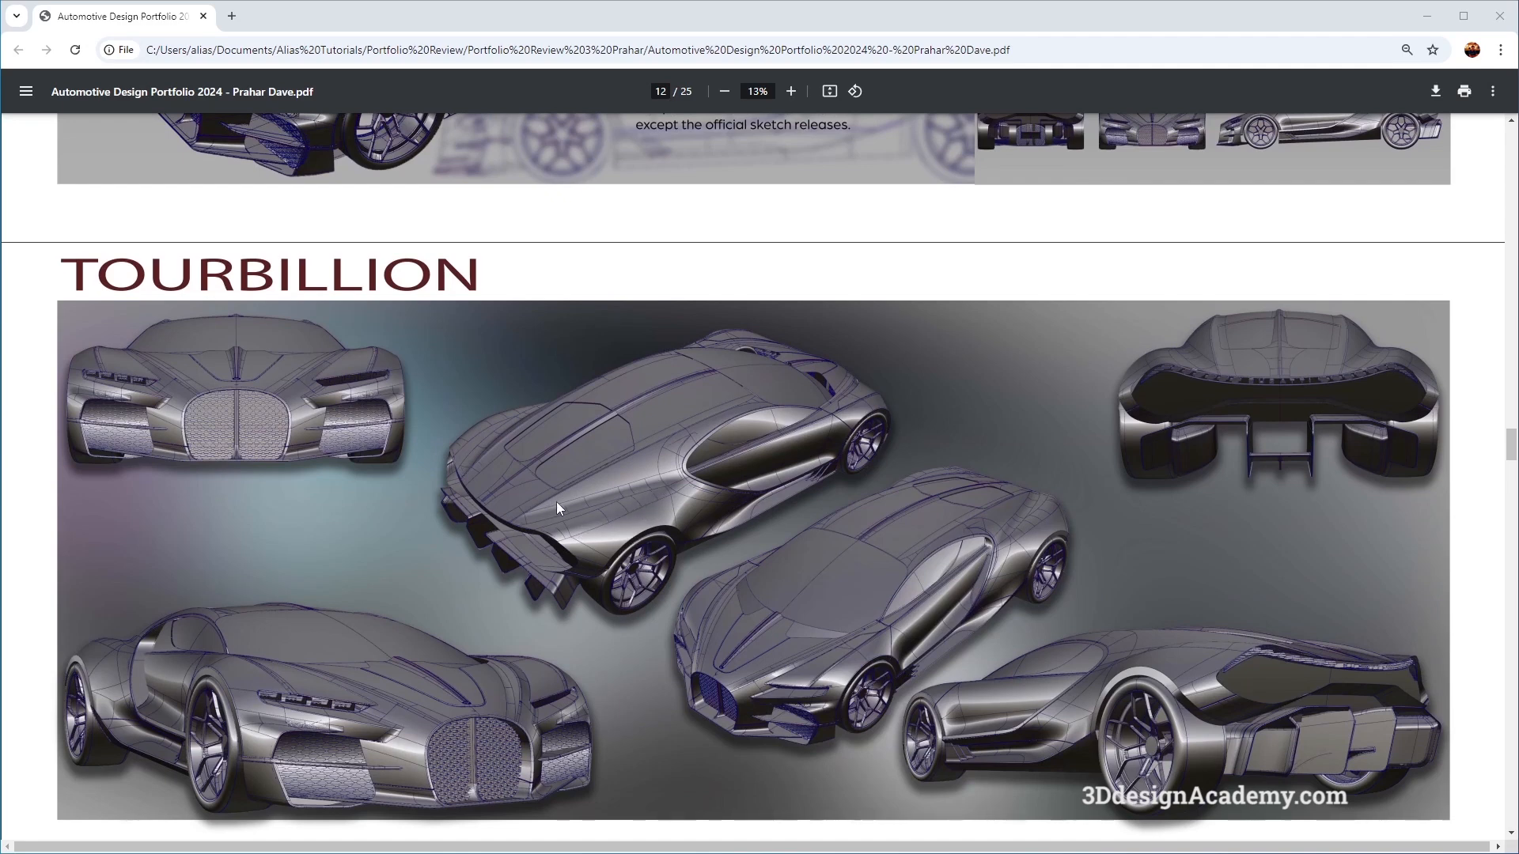
mouse_move(845, 666)
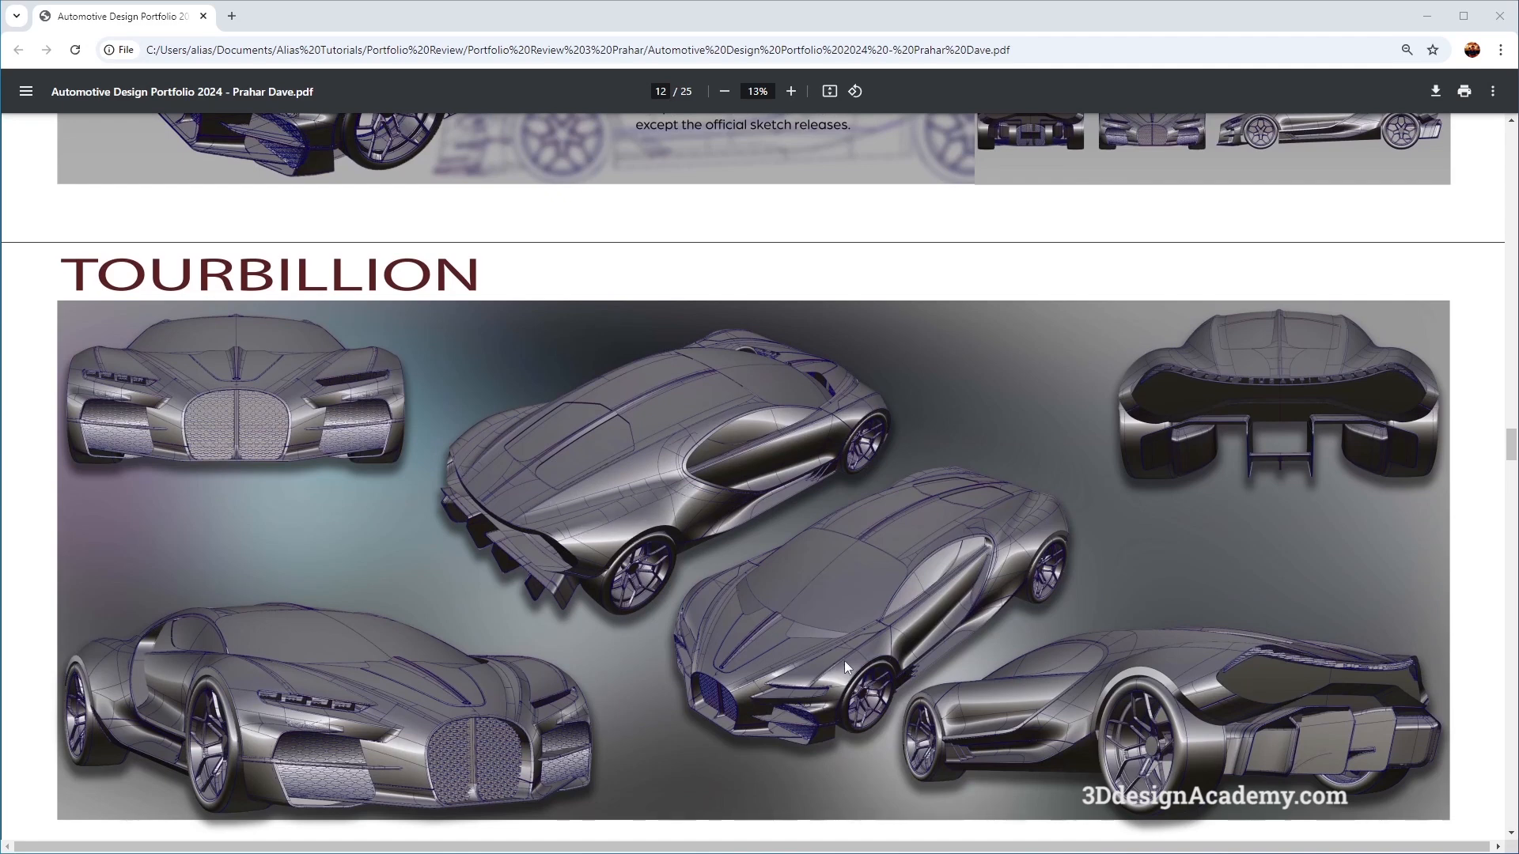
mouse_move(392, 700)
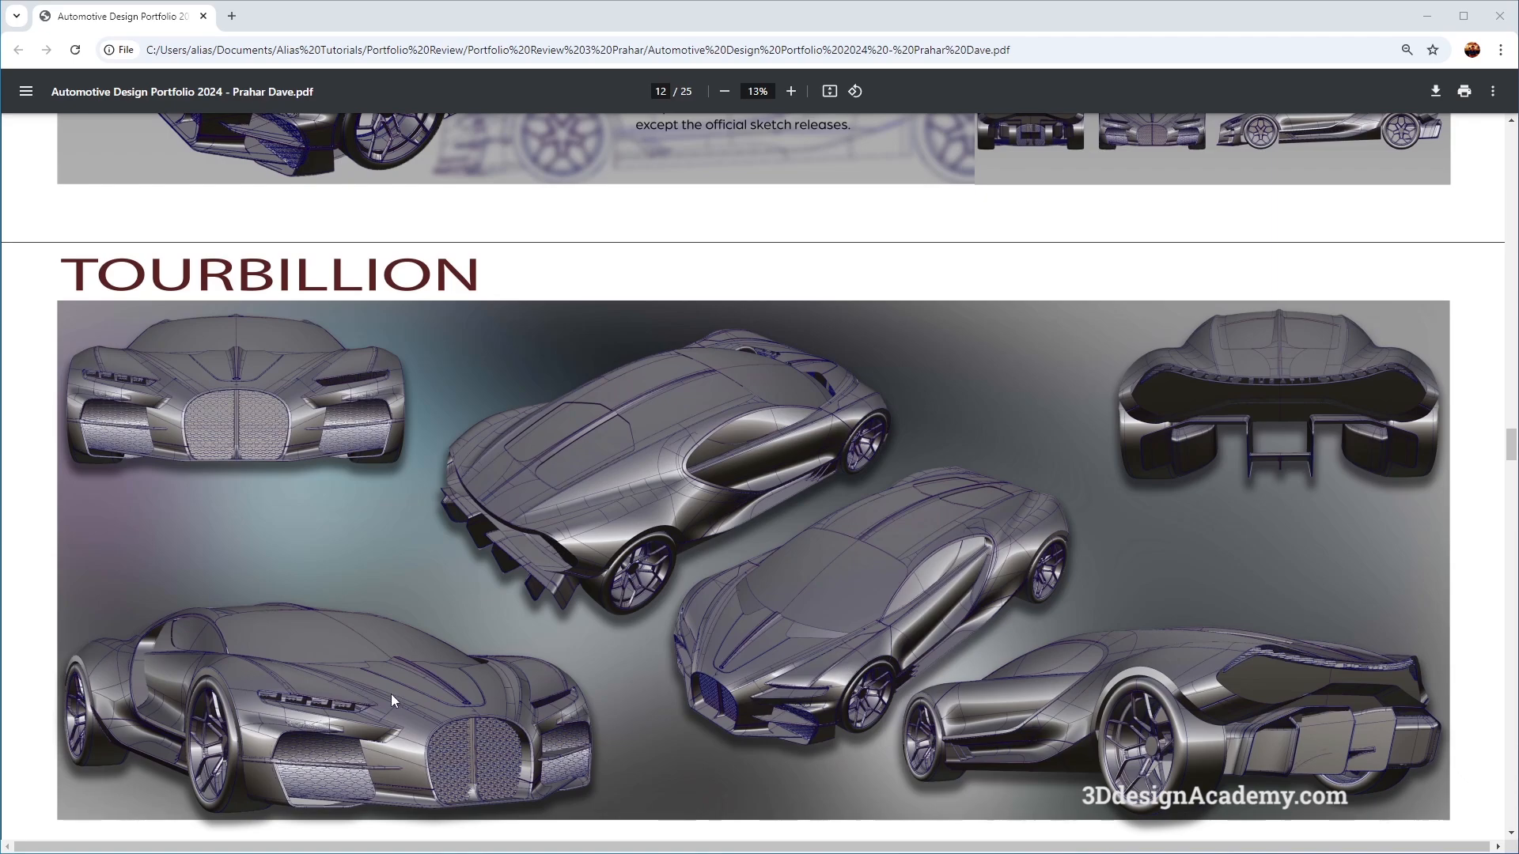
mouse_move(953, 654)
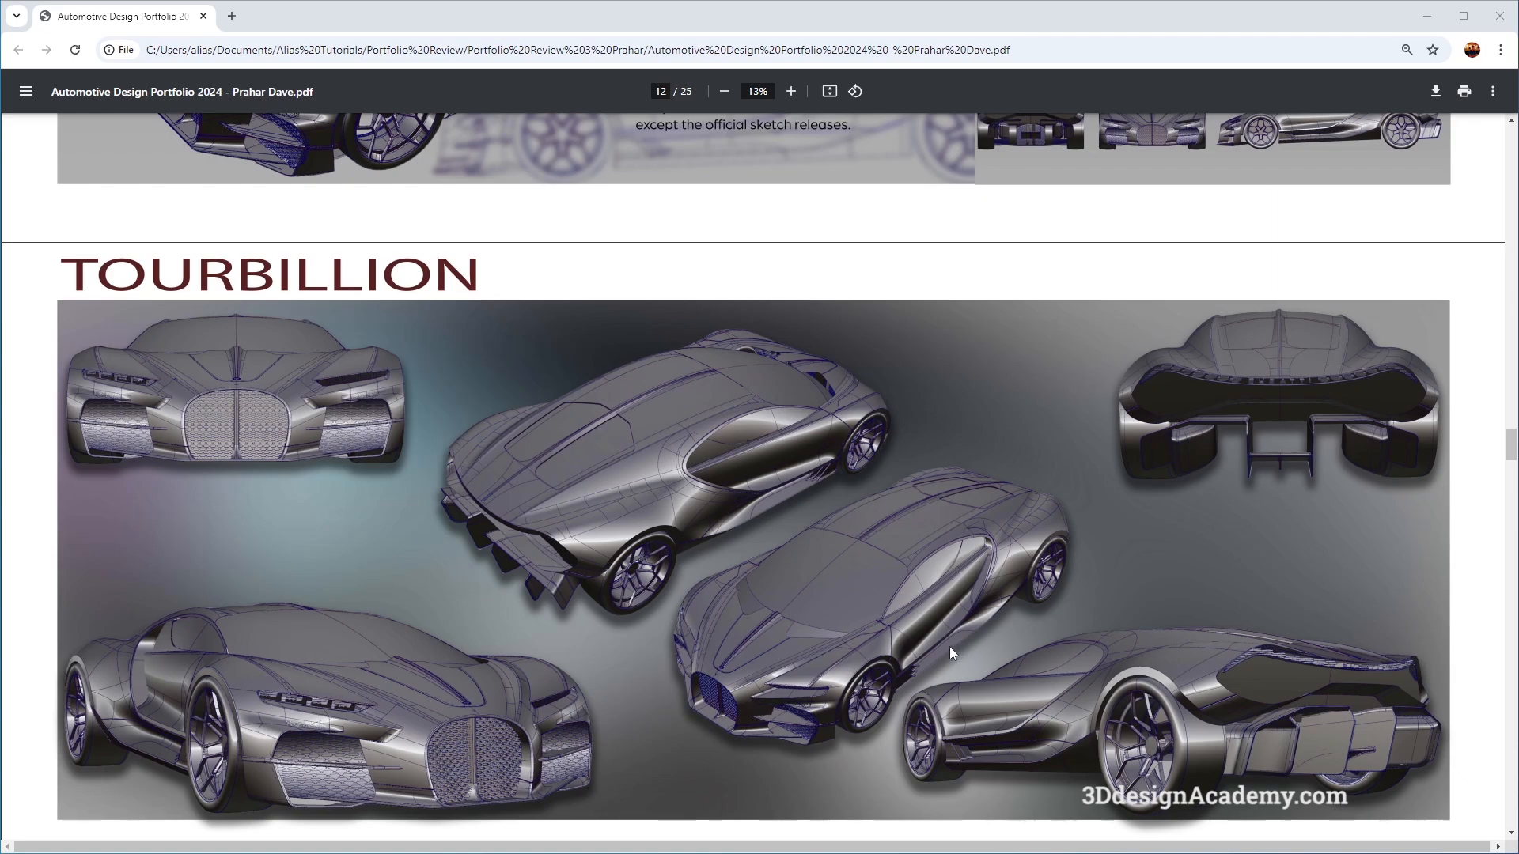
mouse_move(888, 511)
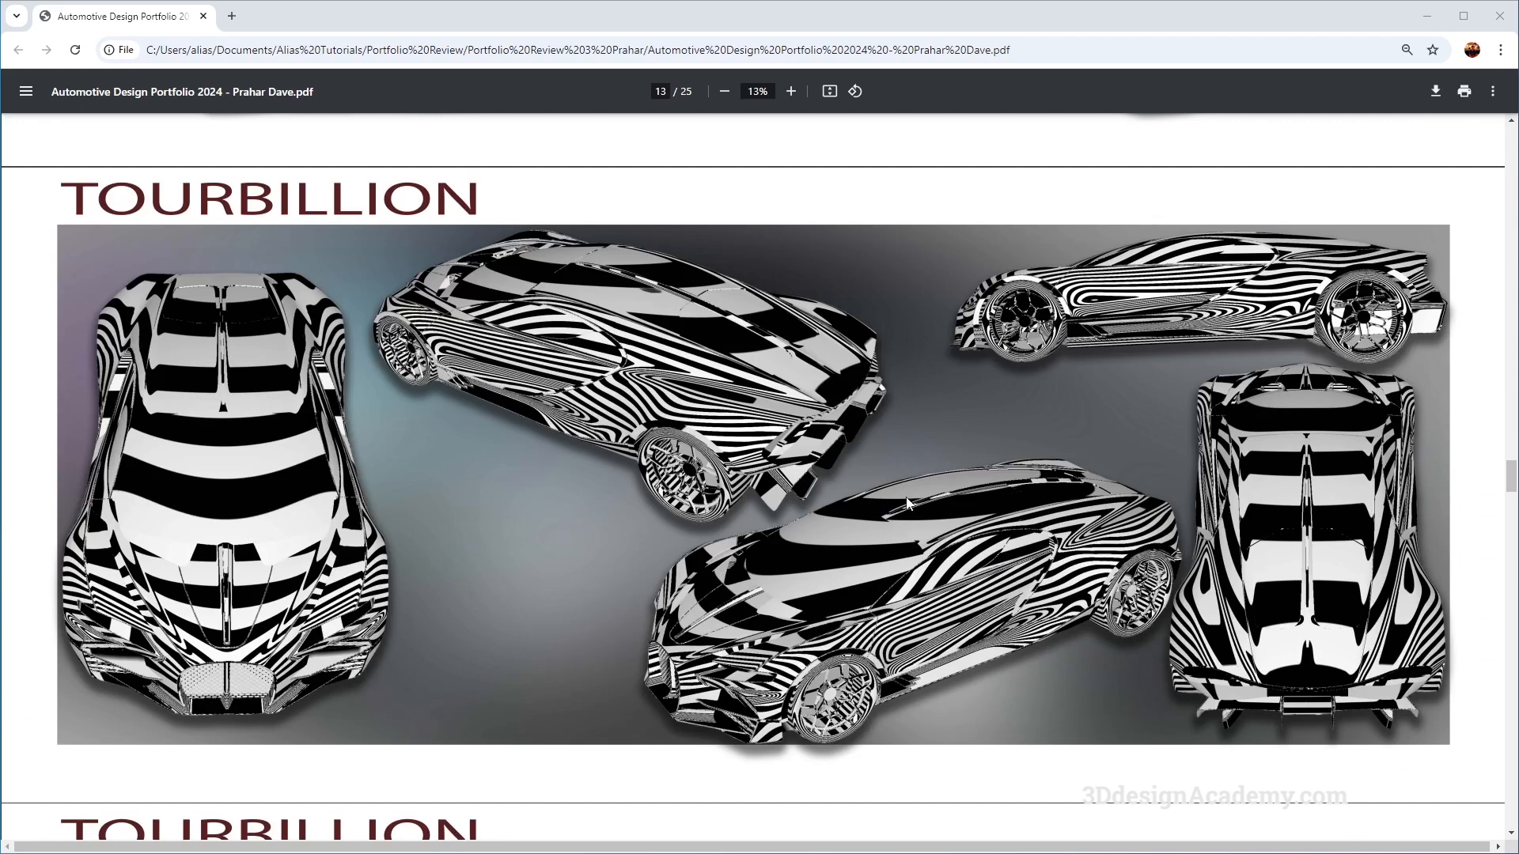
mouse_move(654, 429)
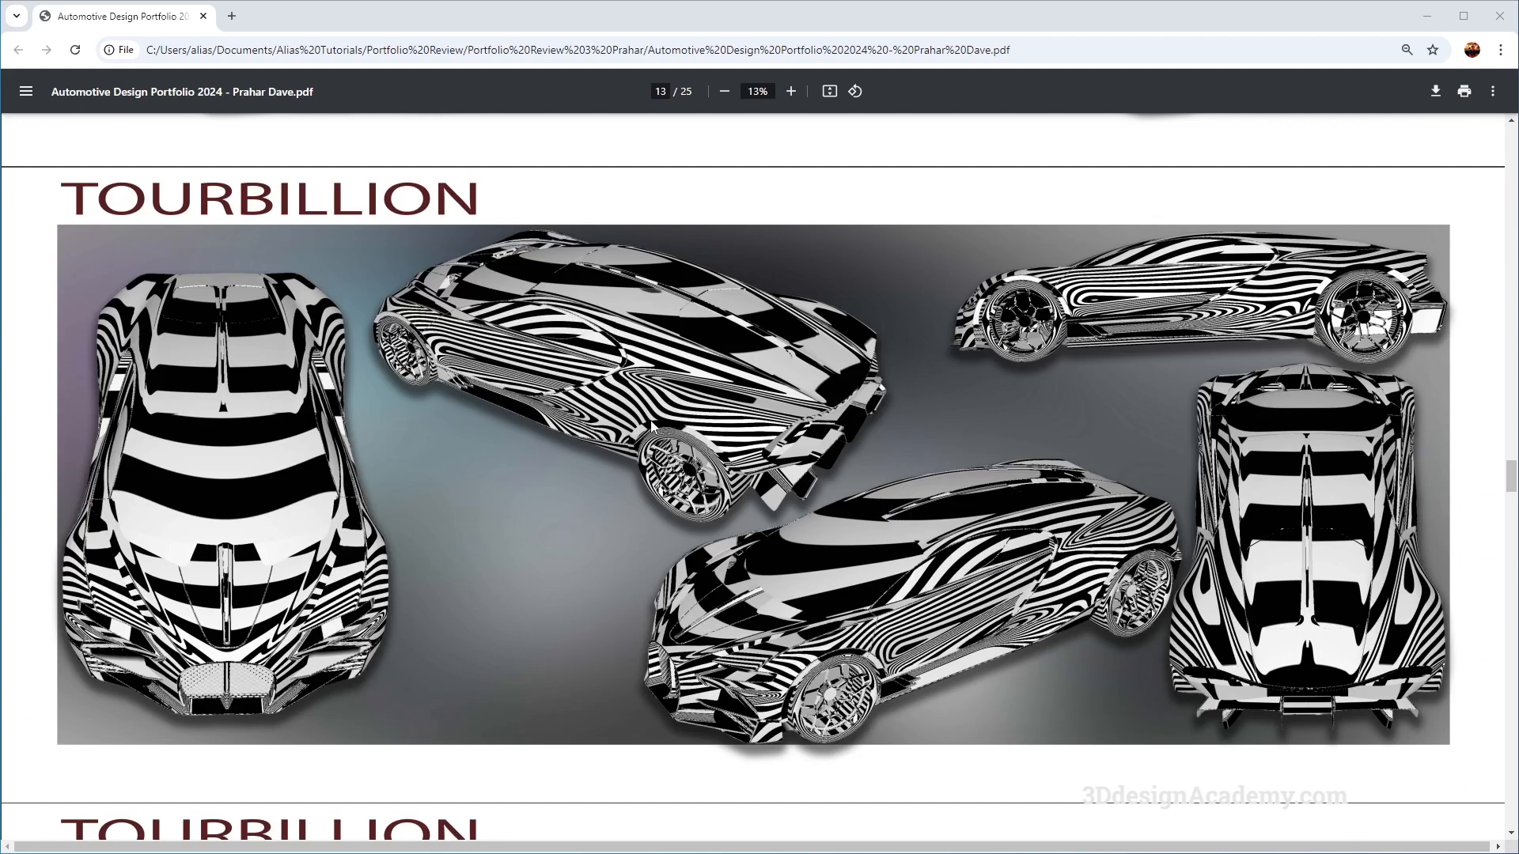
mouse_move(726, 436)
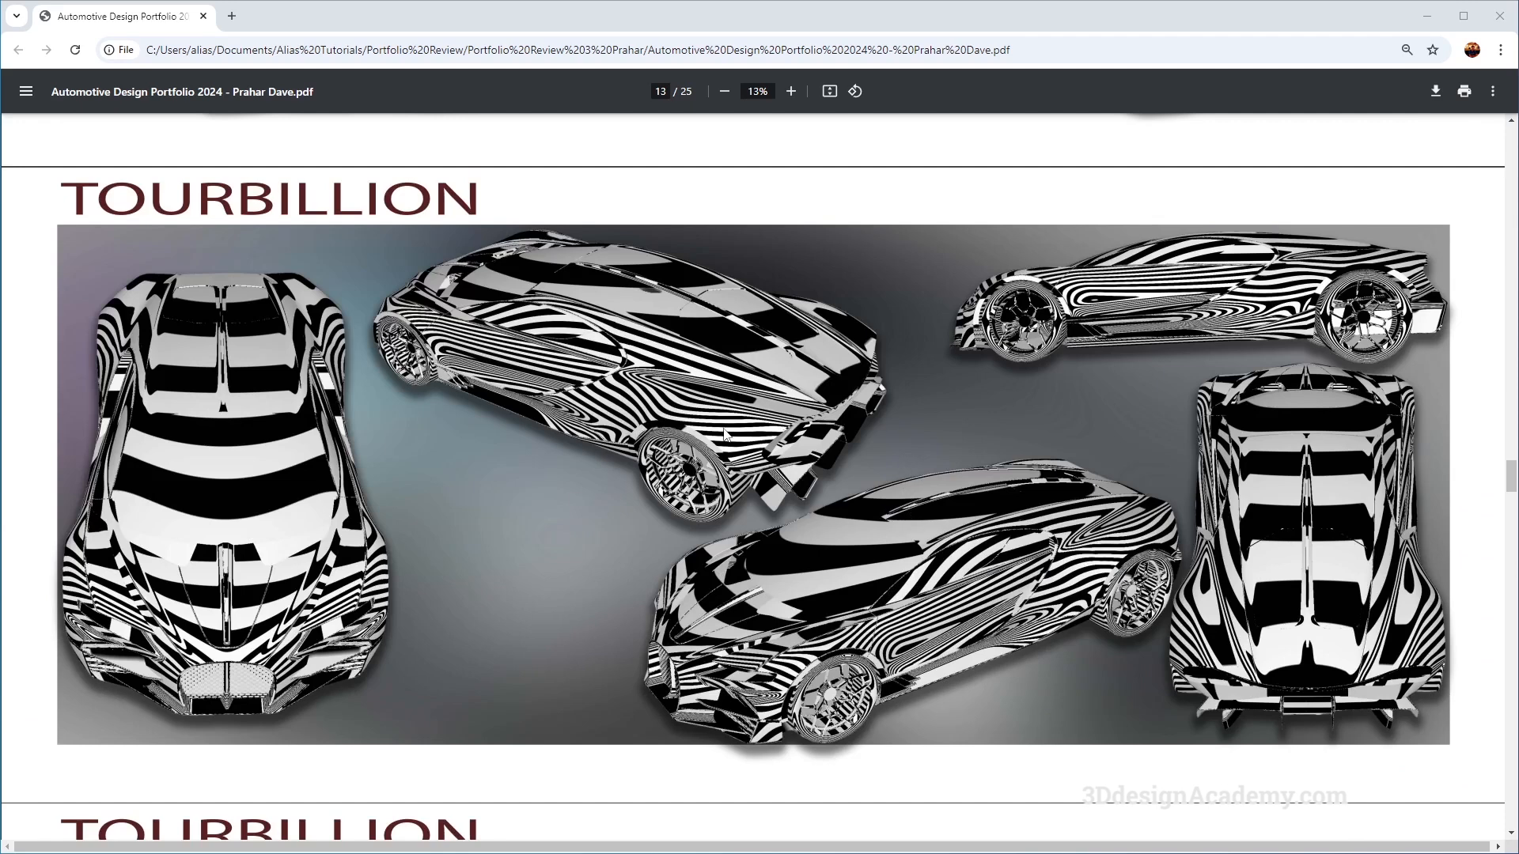
mouse_move(1065, 554)
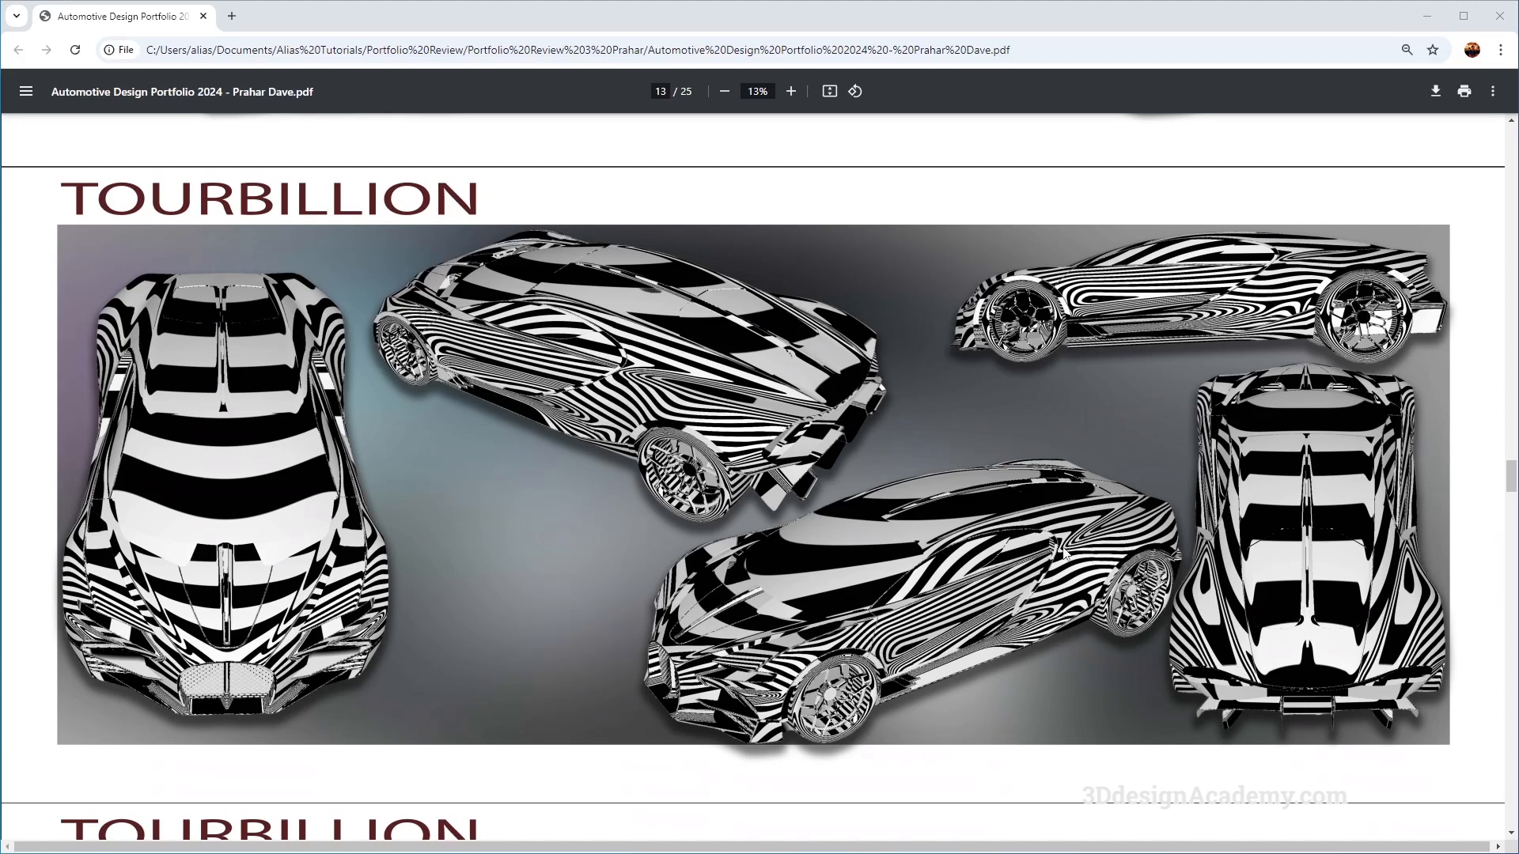
scroll("down", 3)
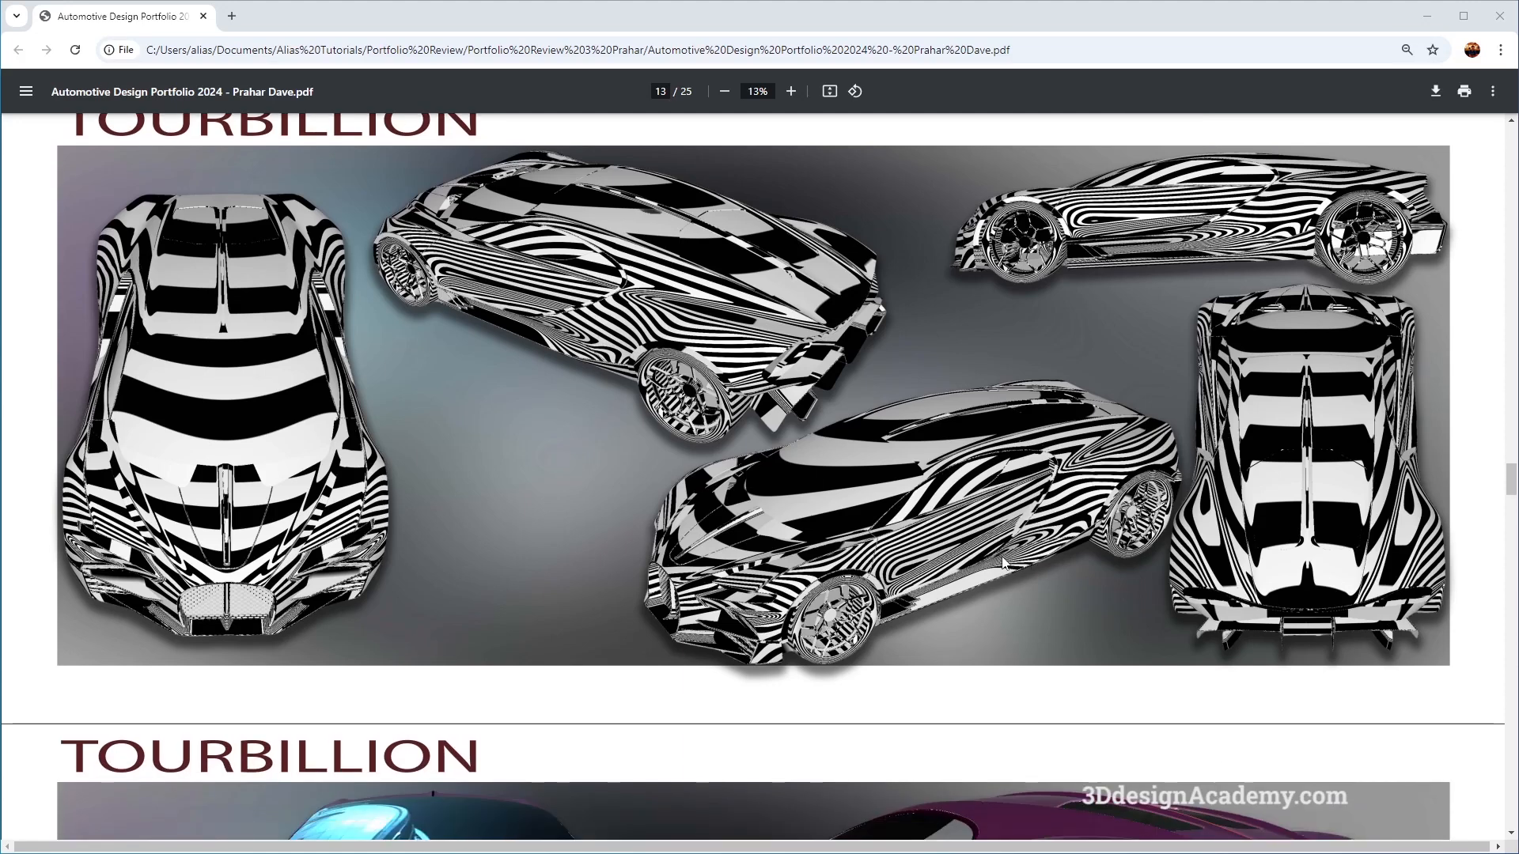
scroll("down", 3)
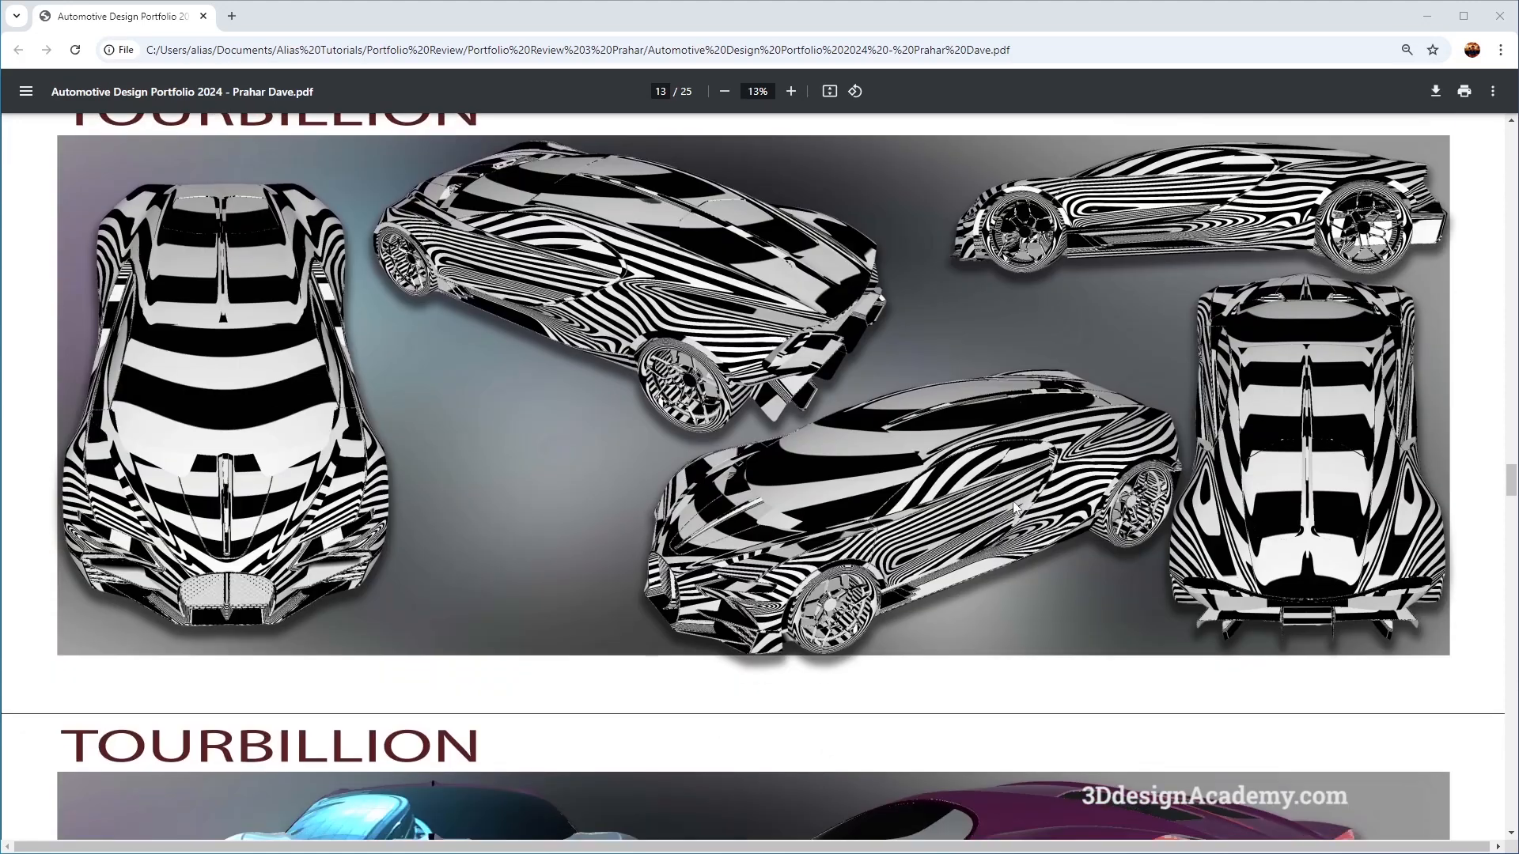
scroll("down", 3)
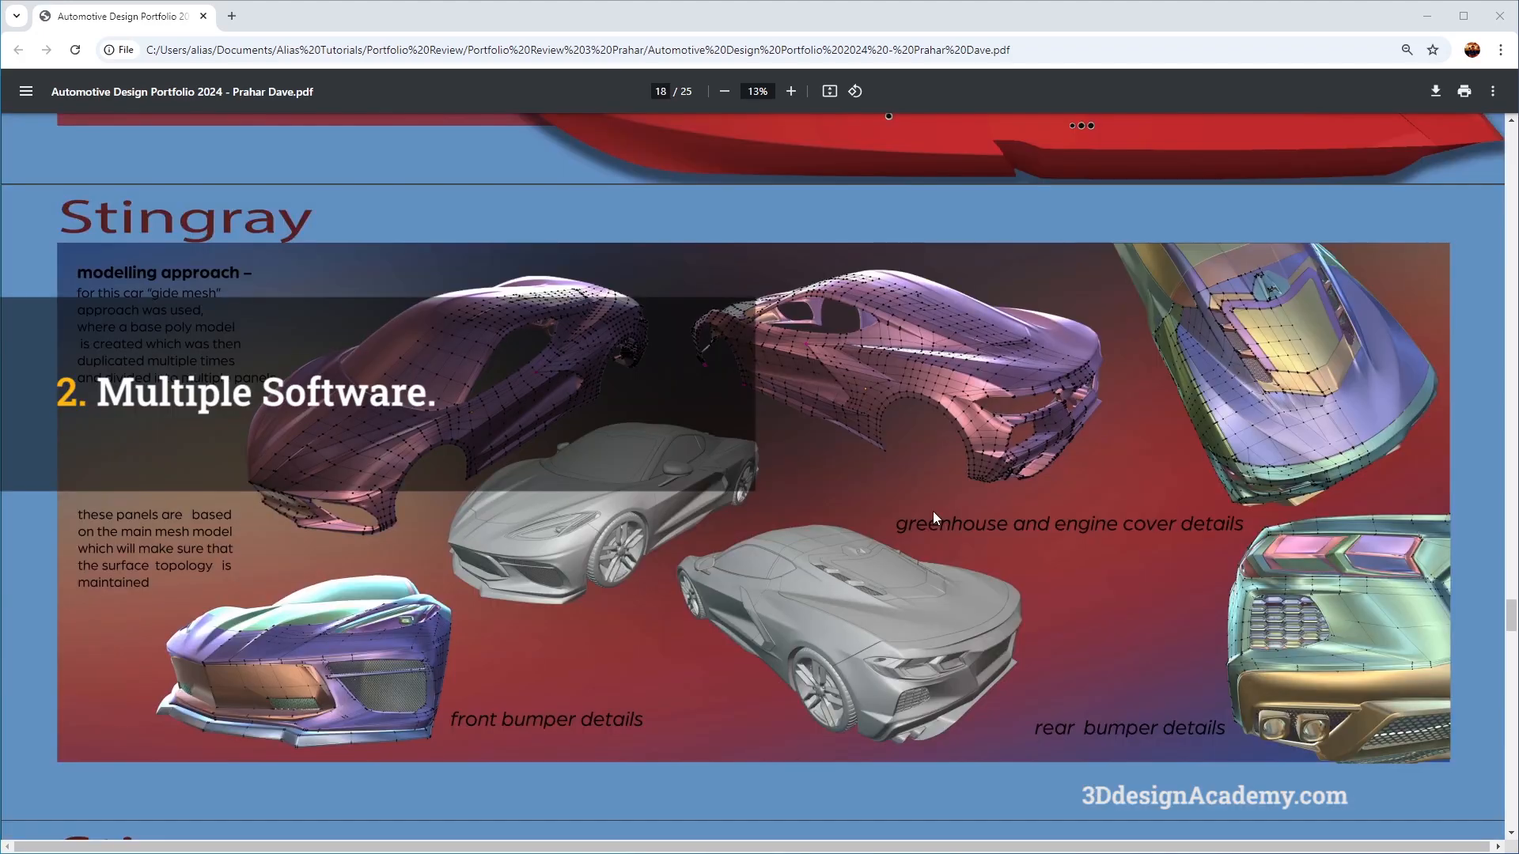
mouse_move(458, 600)
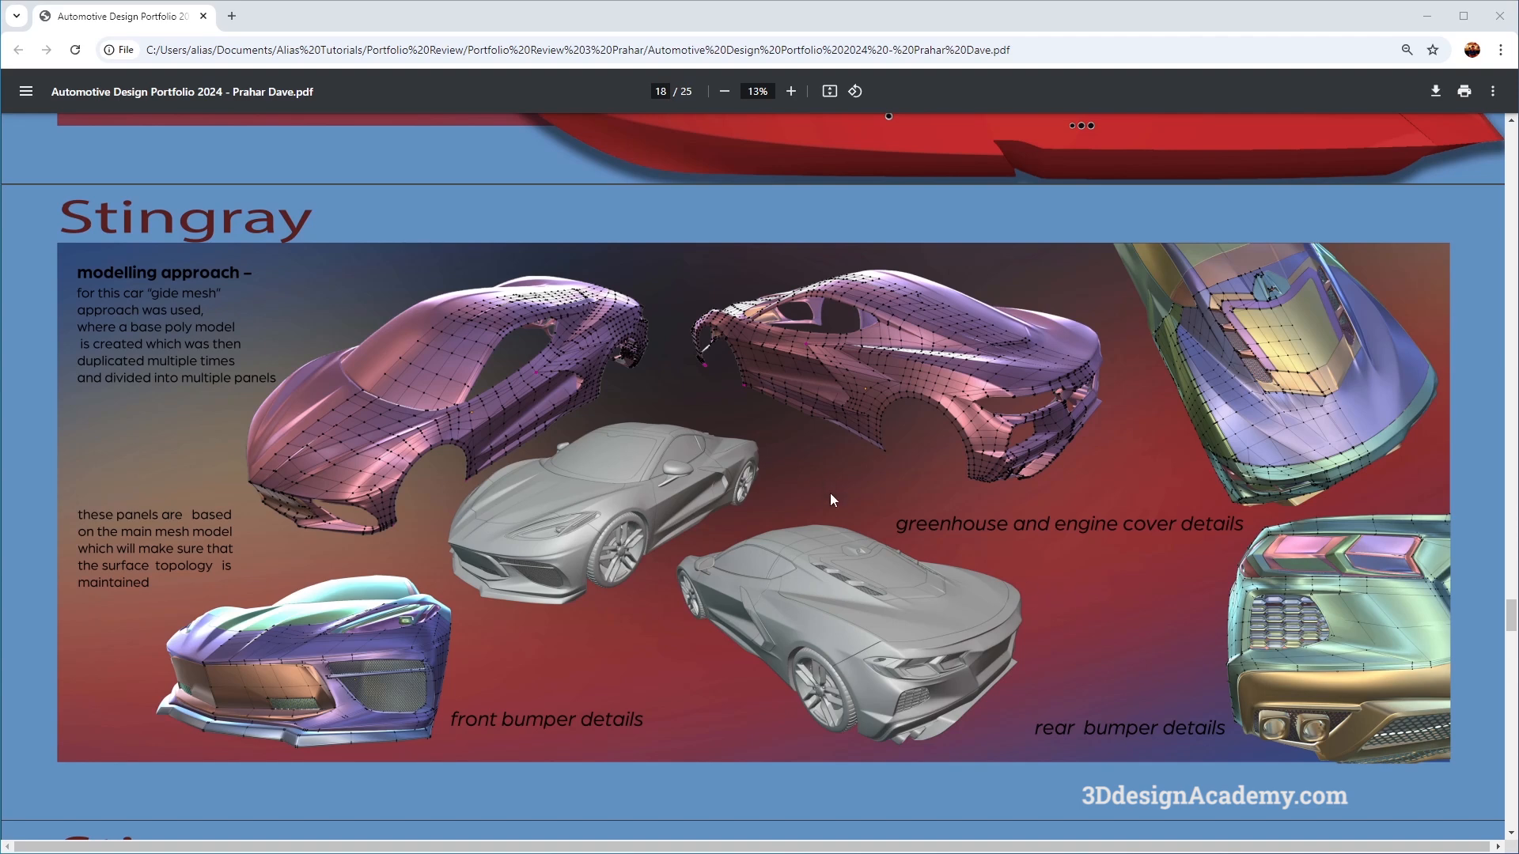
mouse_move(946, 588)
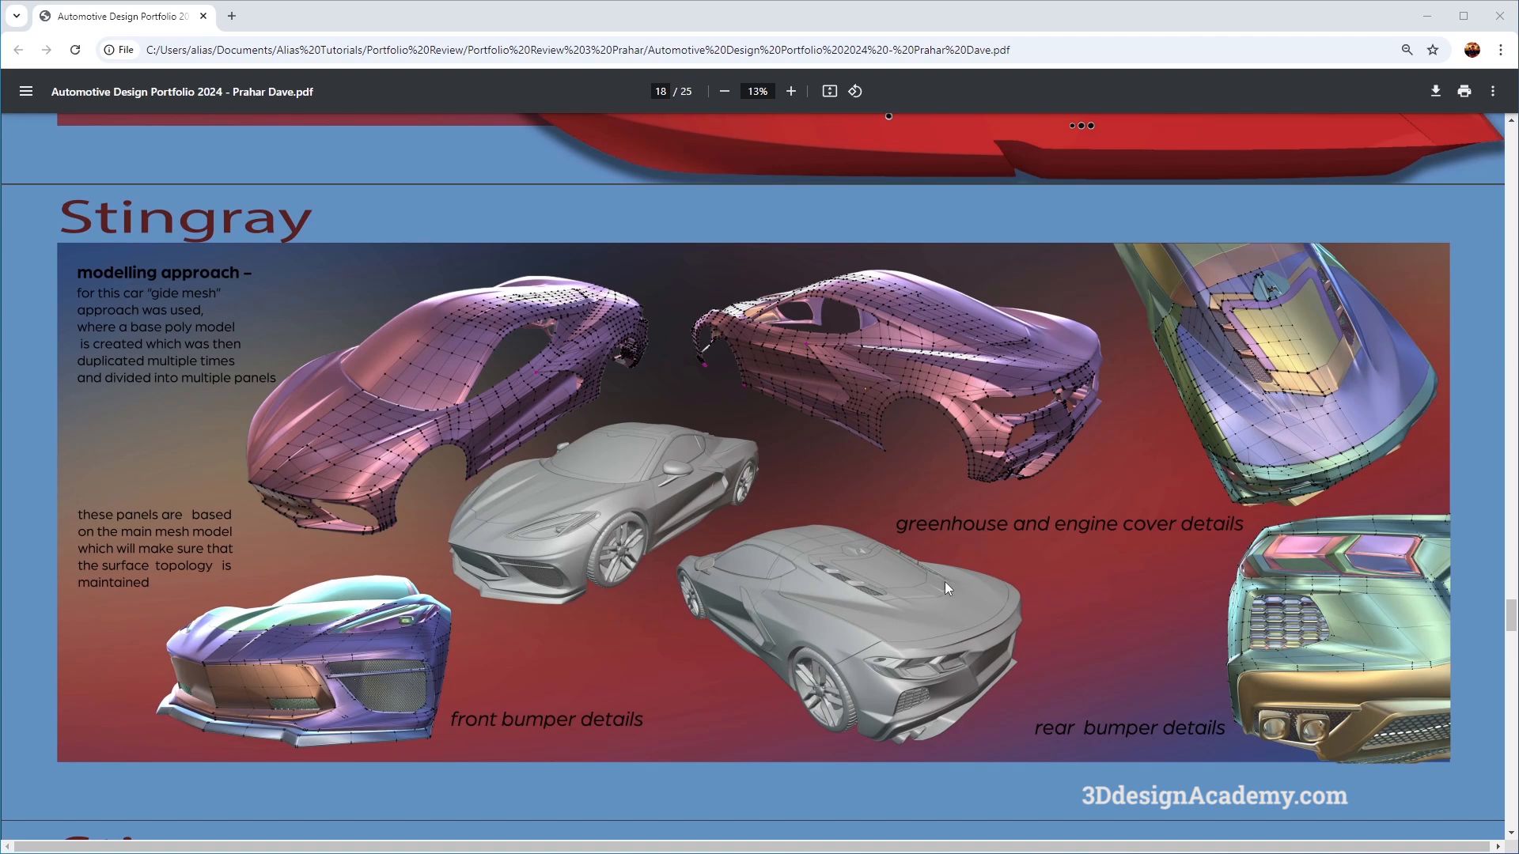
mouse_move(951, 566)
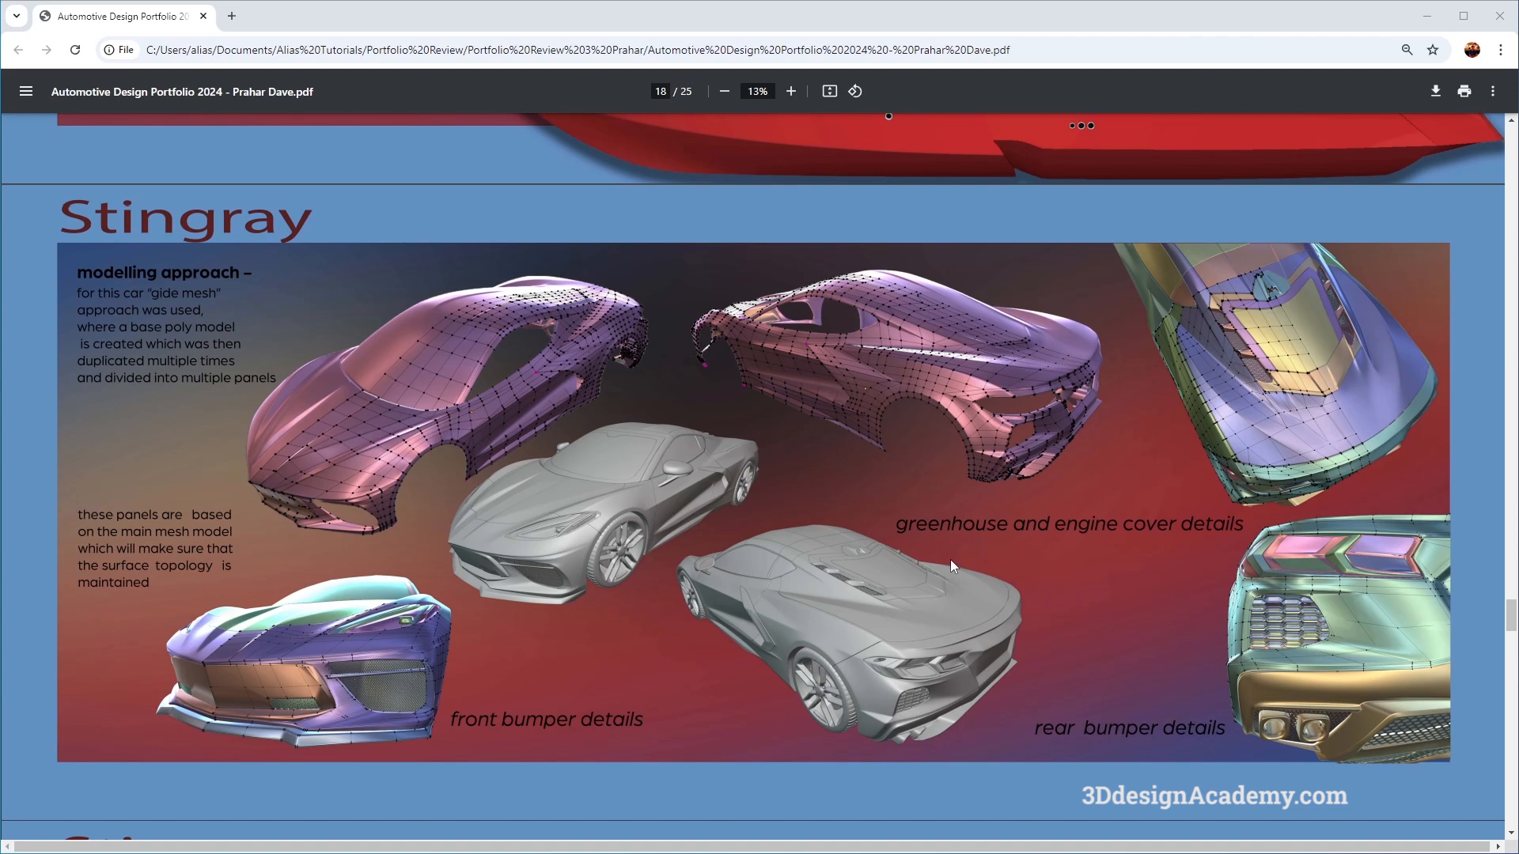
mouse_move(993, 411)
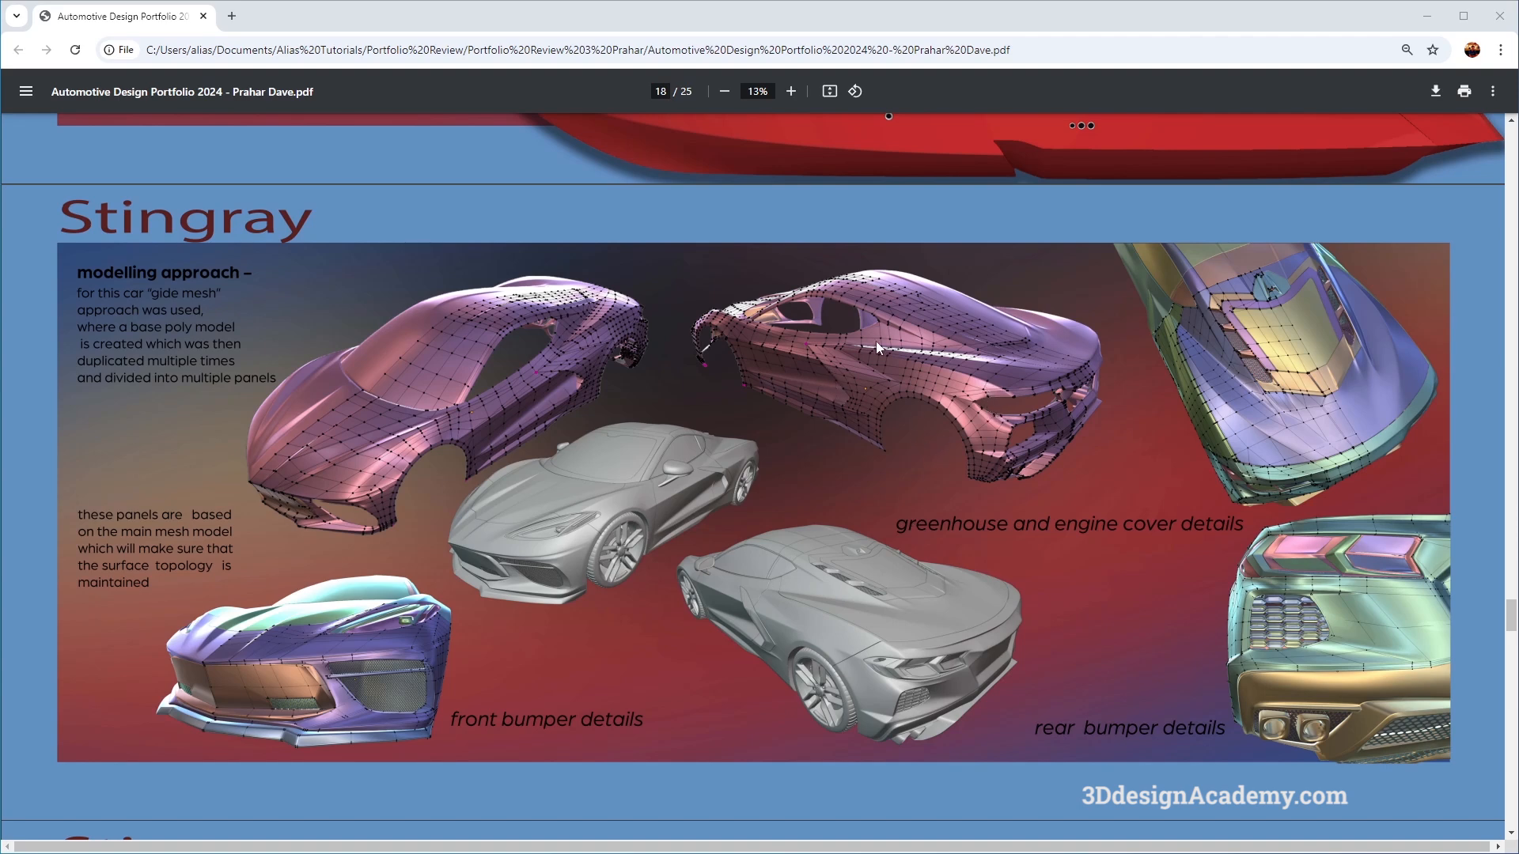
mouse_move(653, 508)
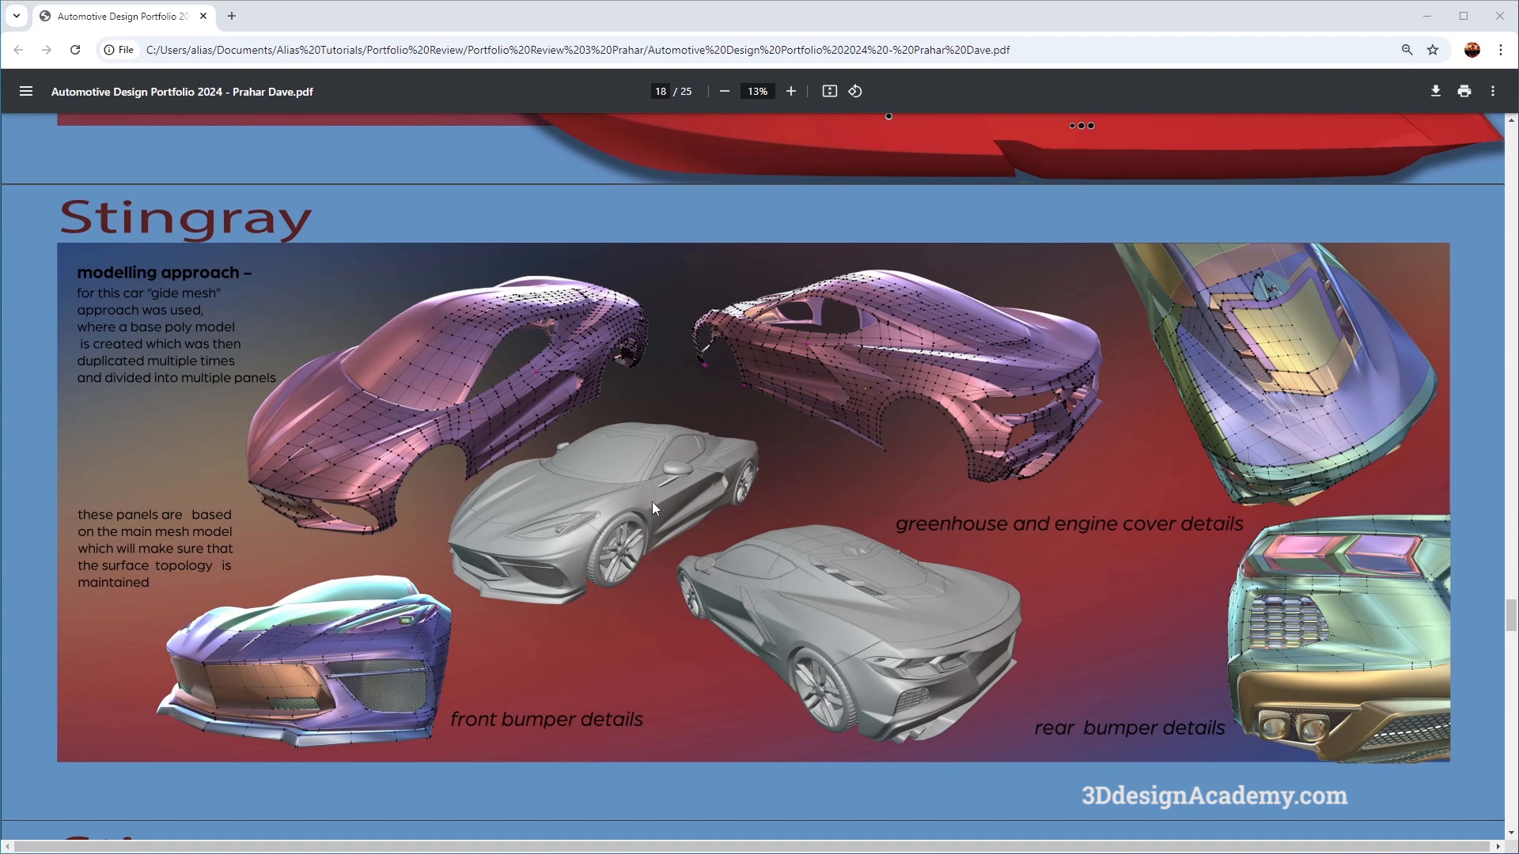
mouse_move(940, 702)
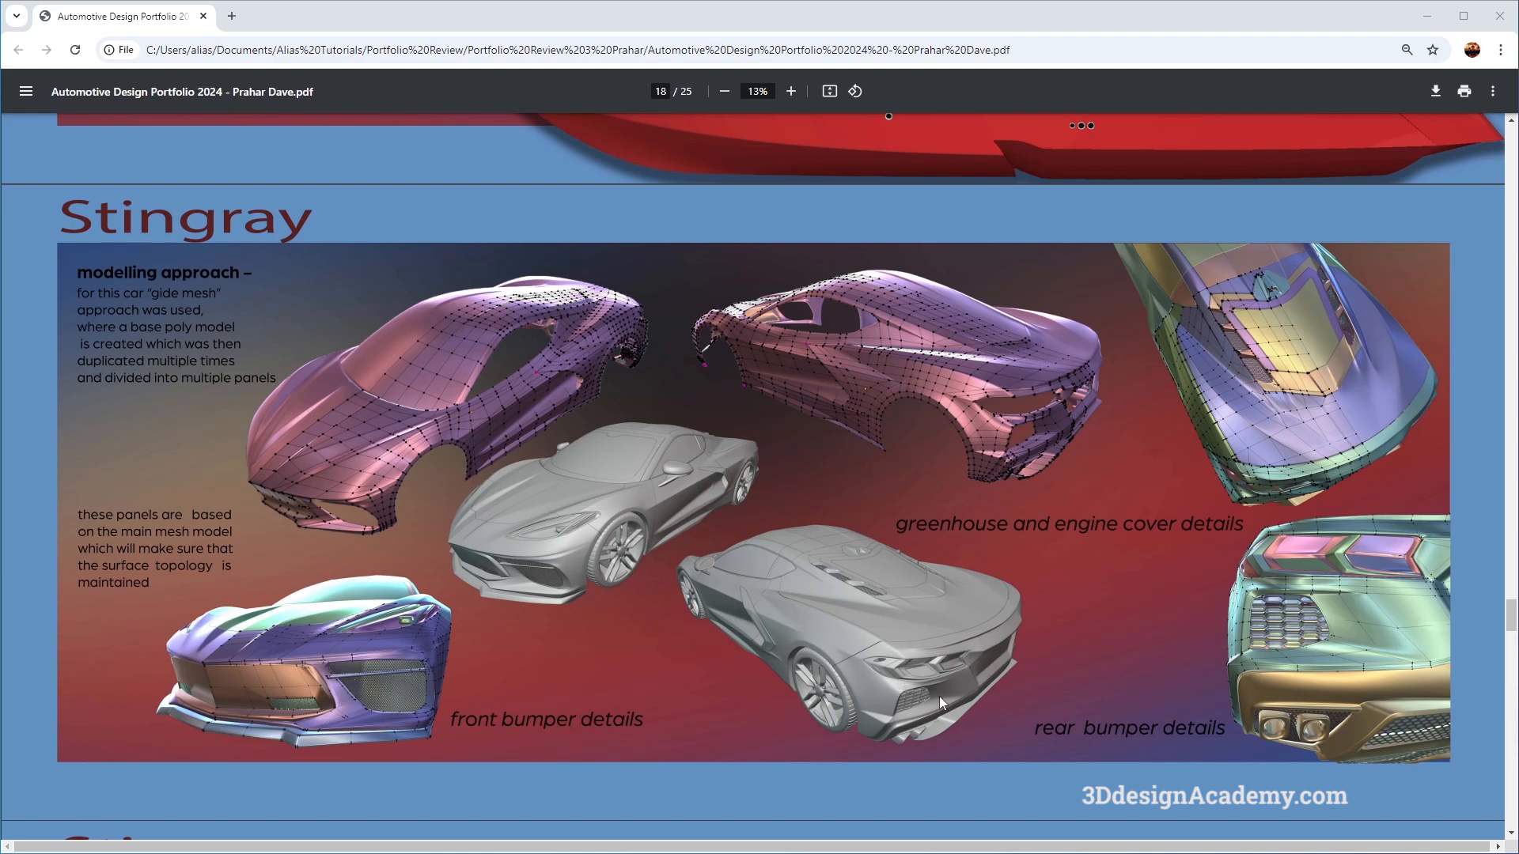
scroll("down", 3)
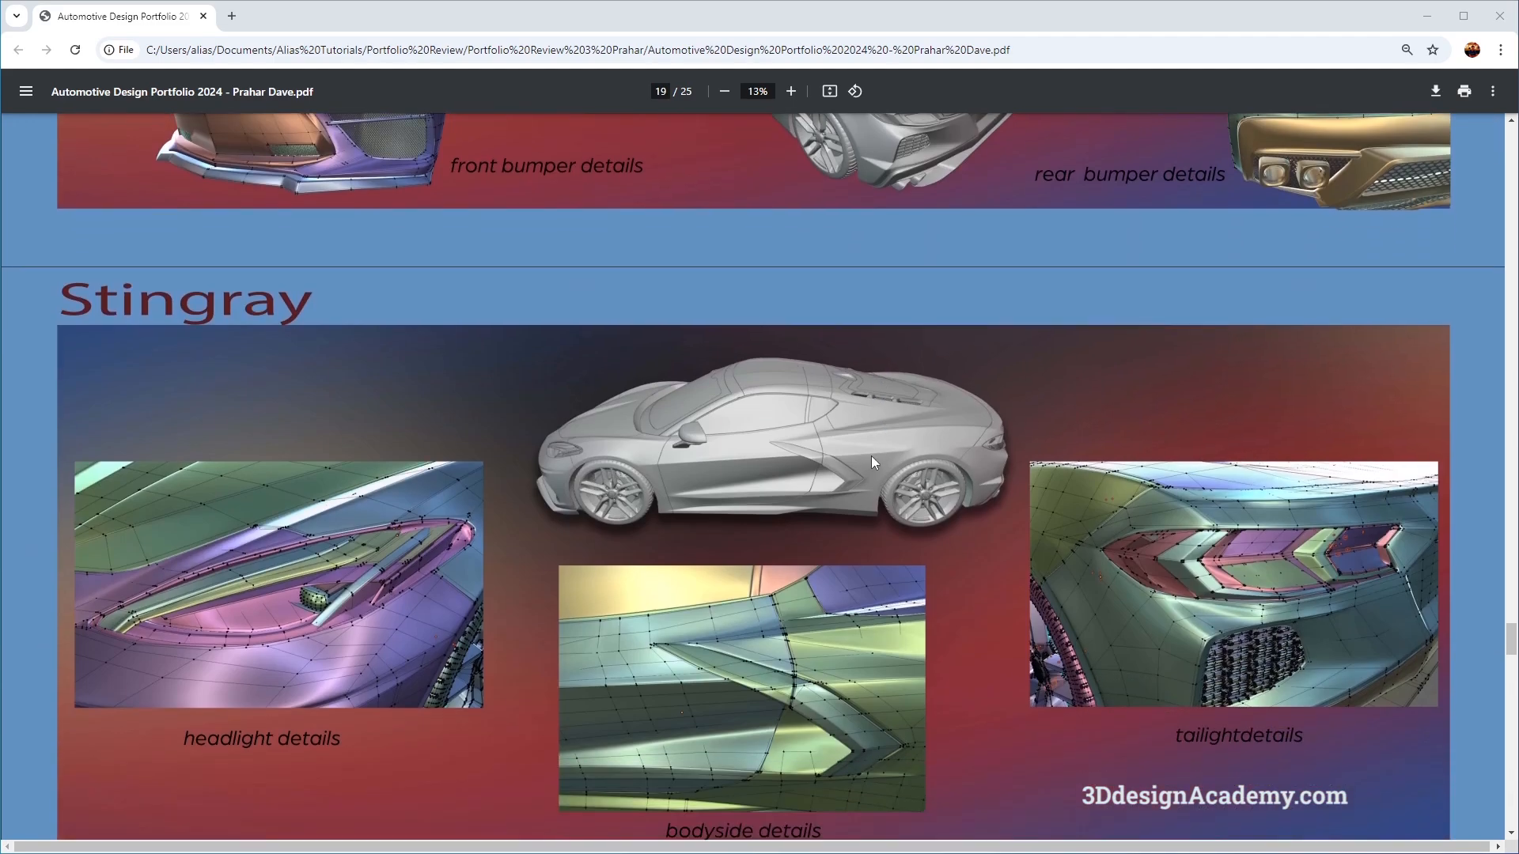
mouse_move(598, 579)
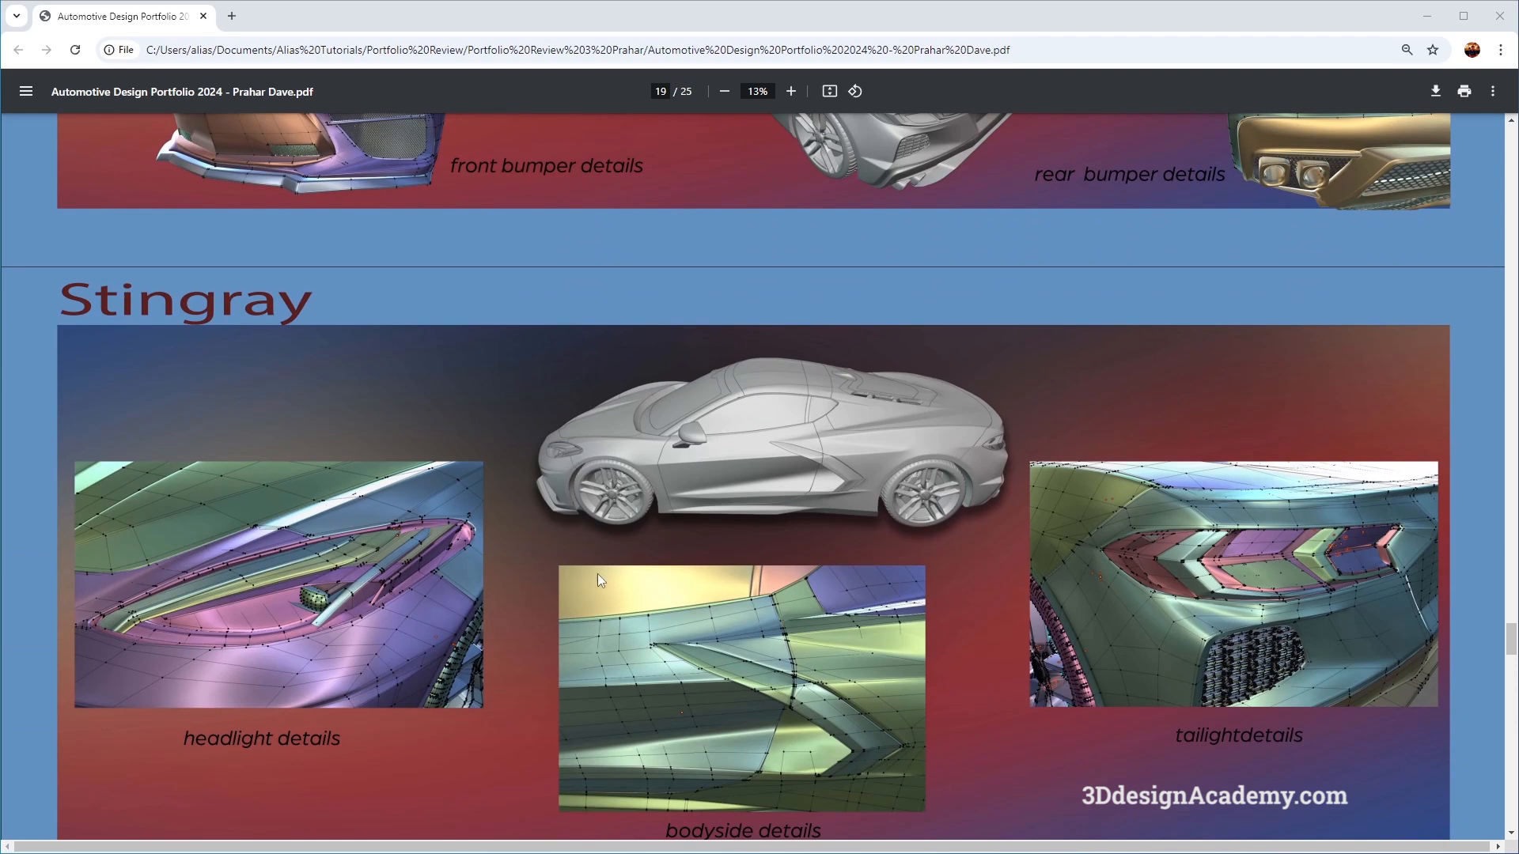
mouse_move(764, 671)
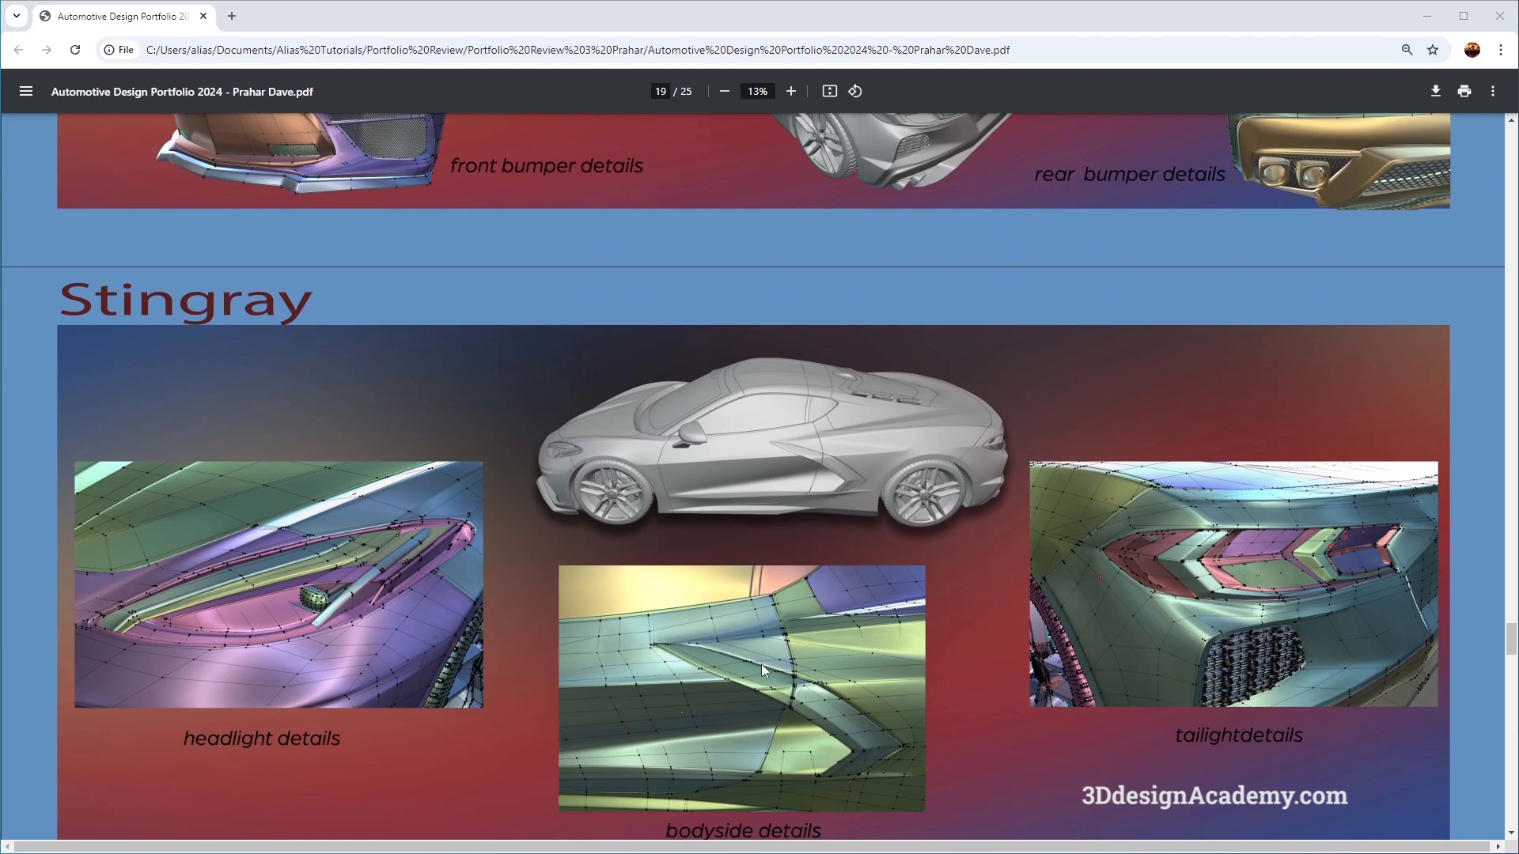
scroll("down", 3)
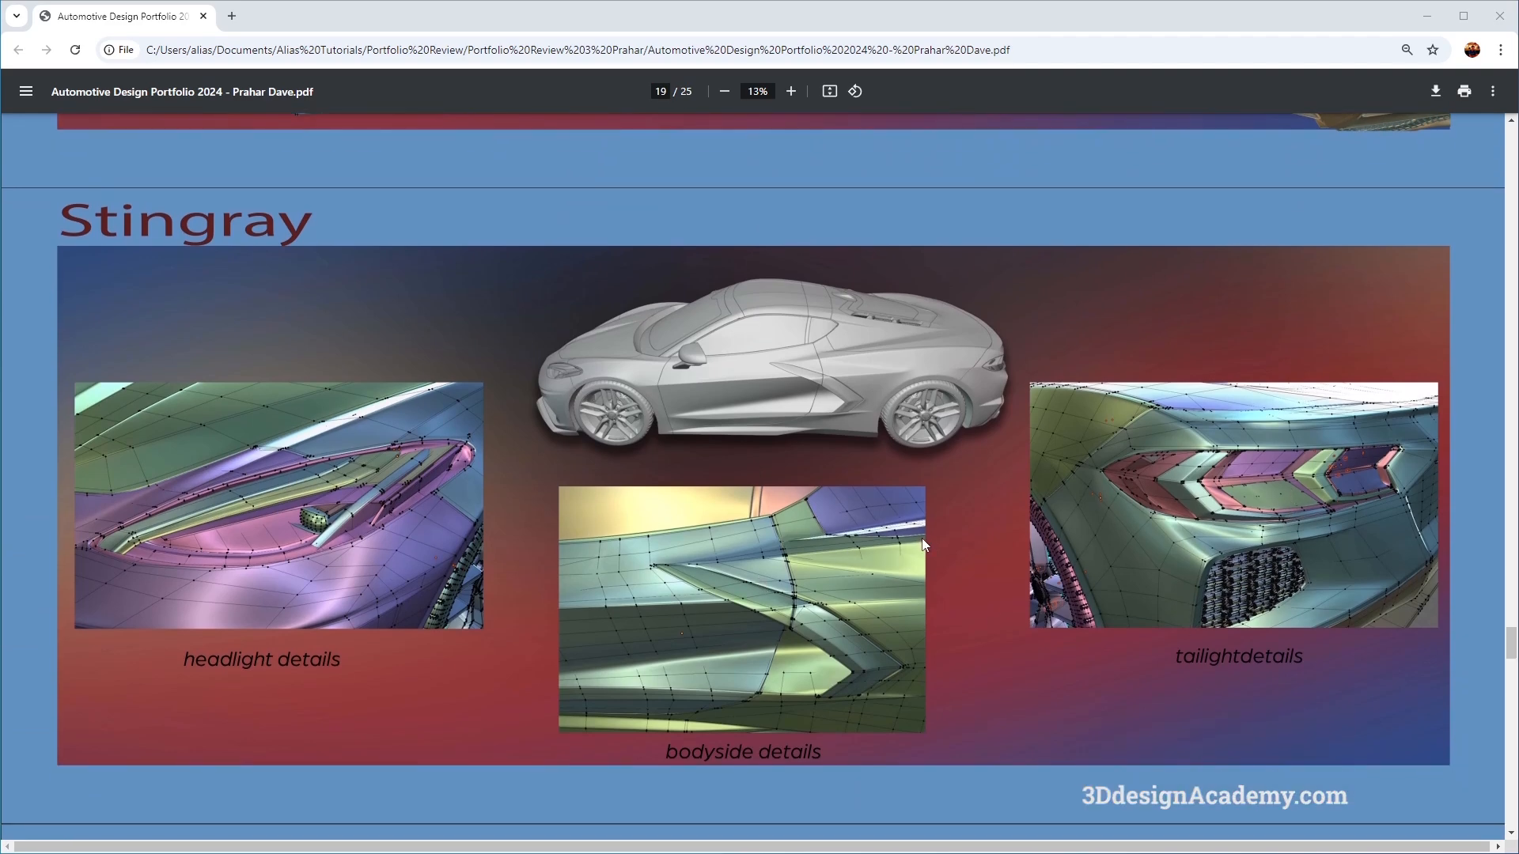
scroll("down", 3)
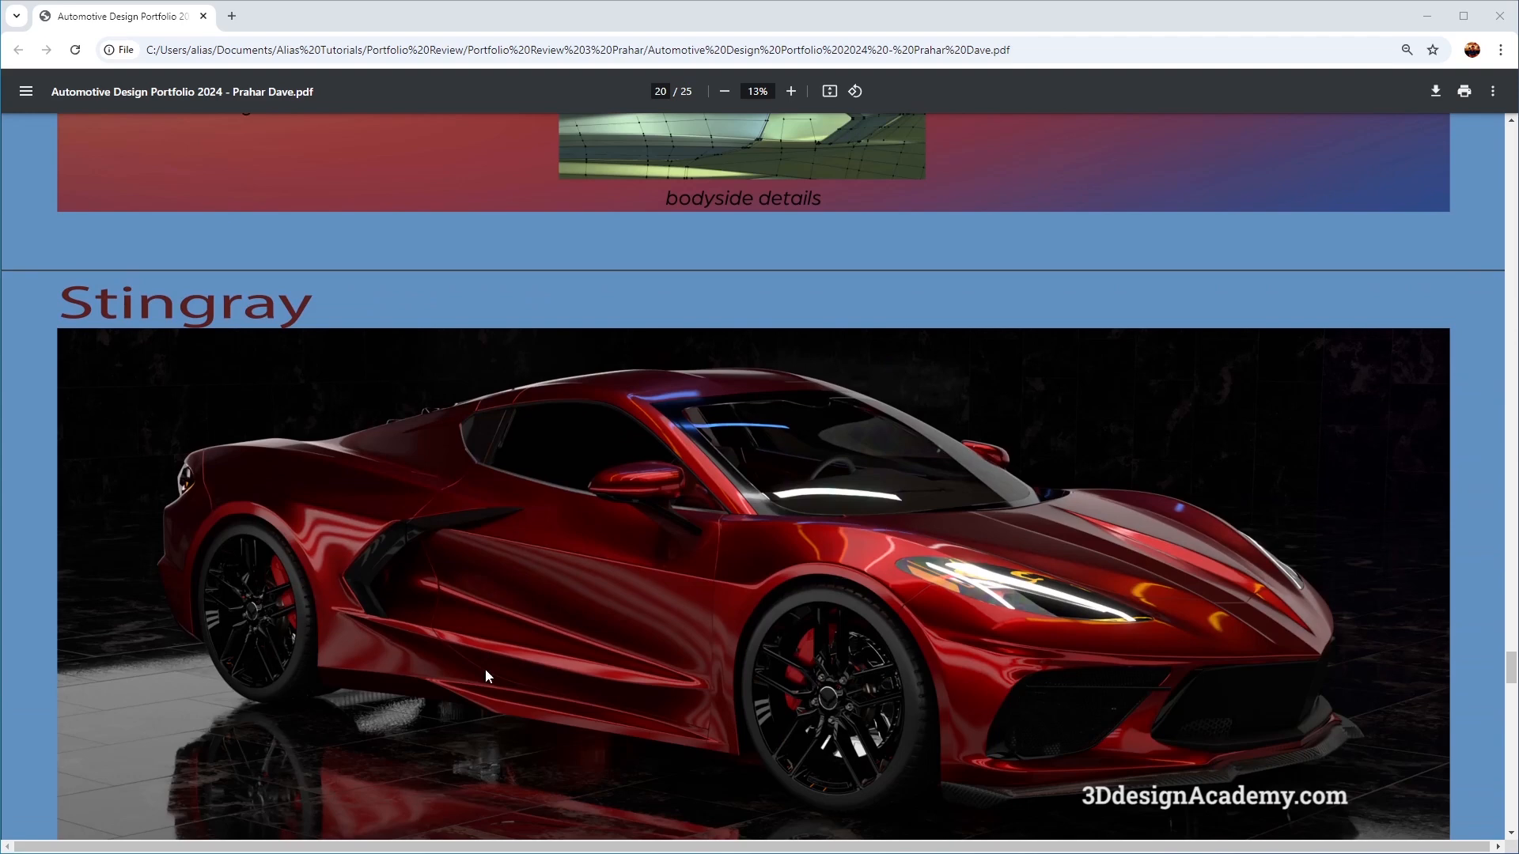
scroll("down", 3)
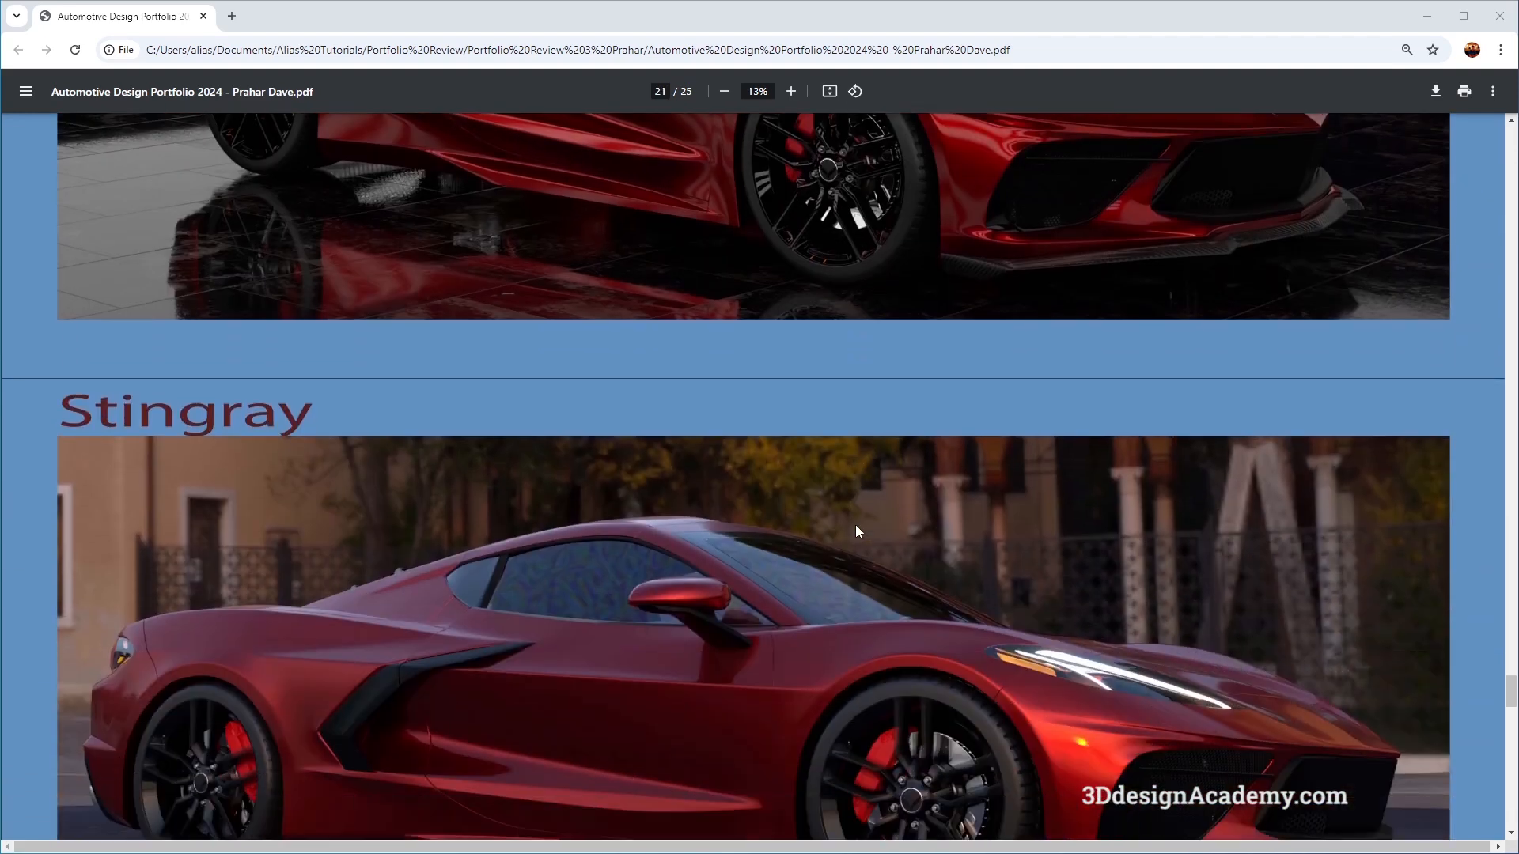
scroll("down", 3)
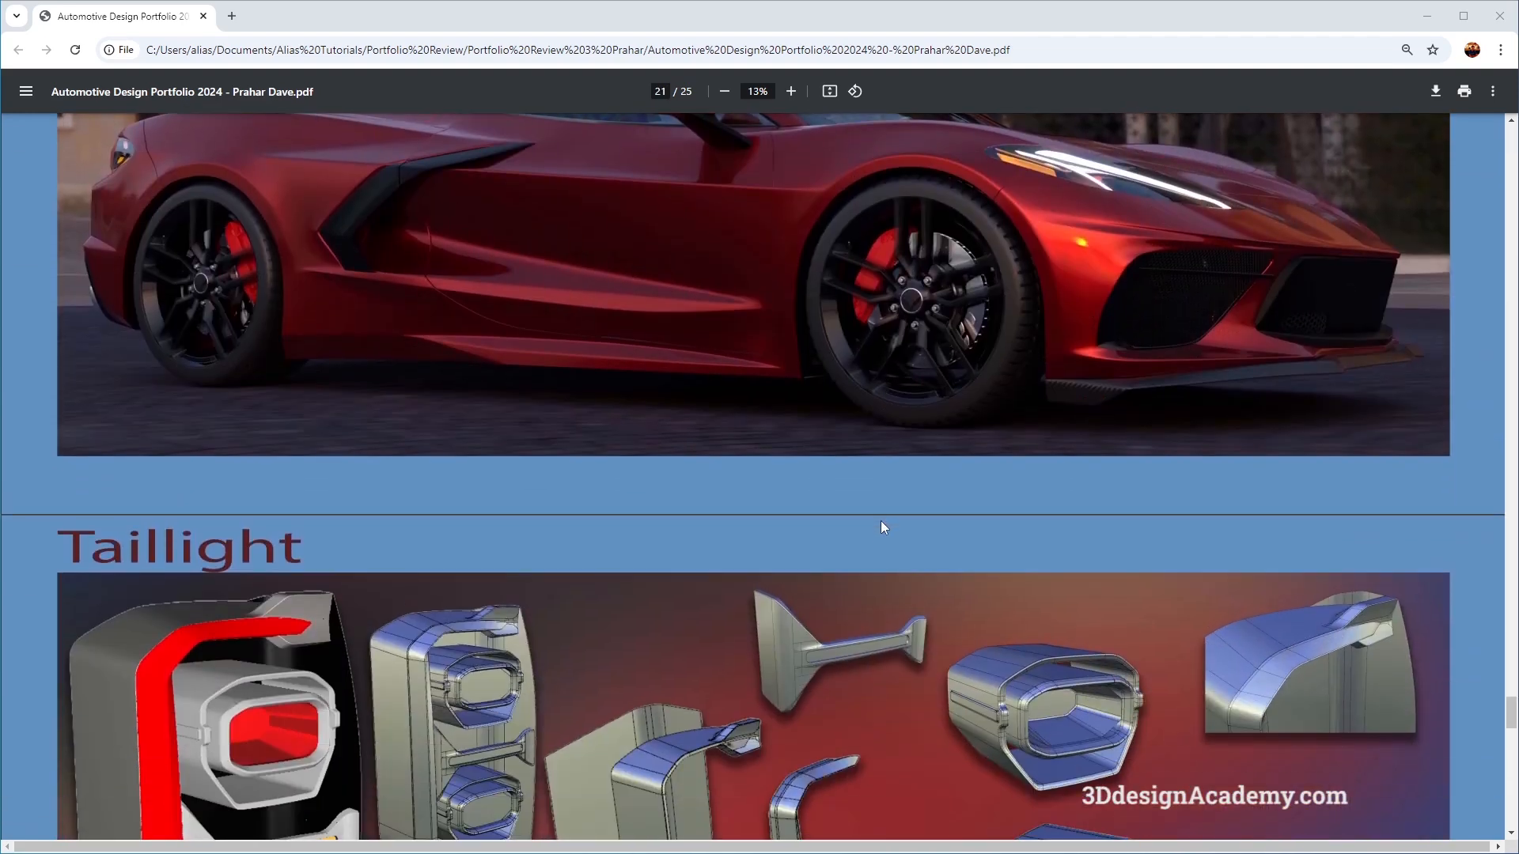
scroll("down", 3)
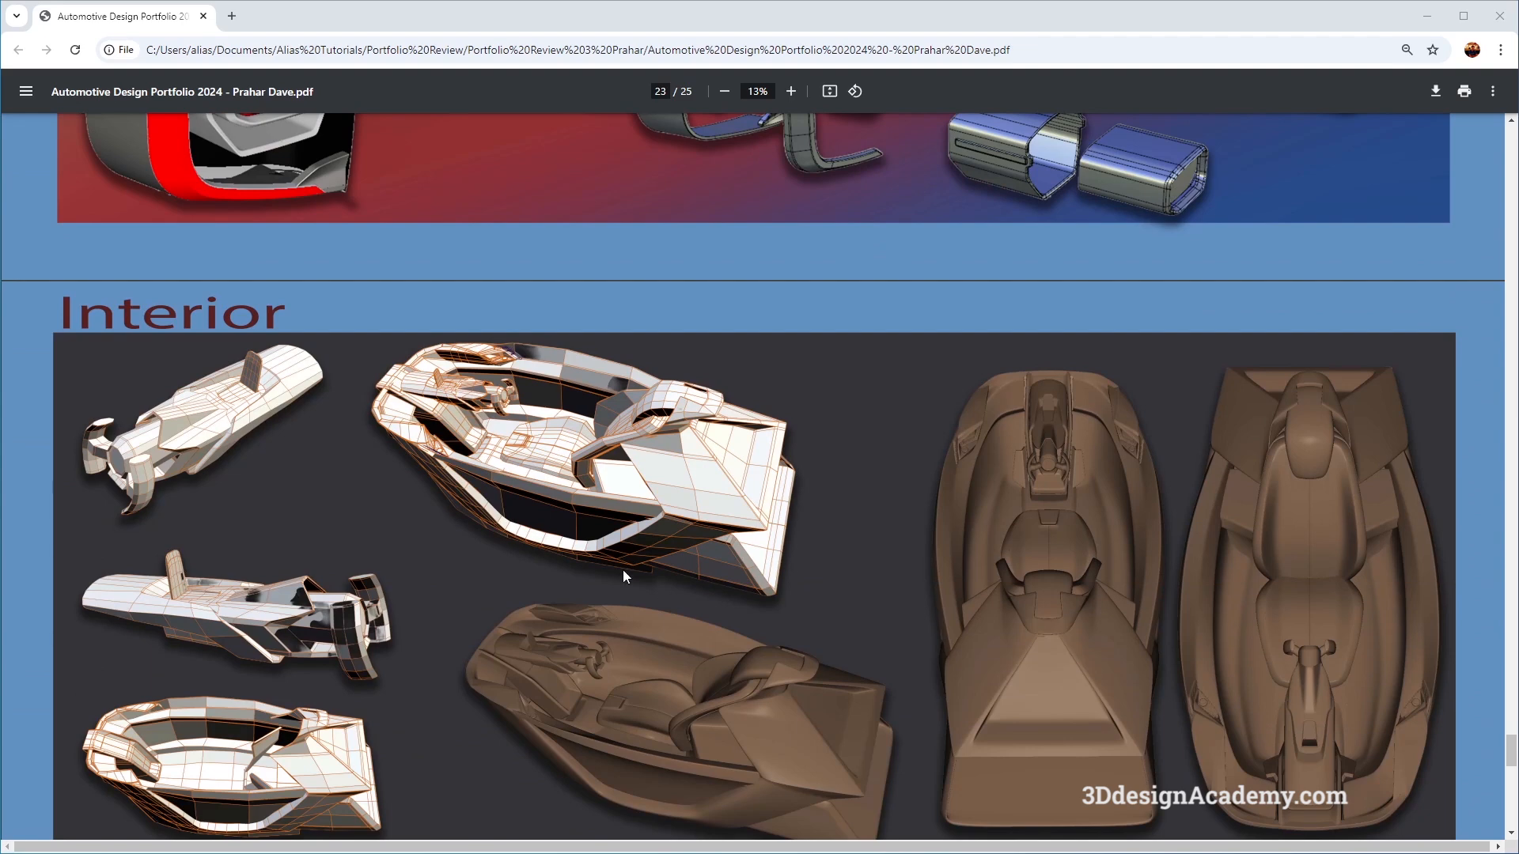
mouse_move(586, 524)
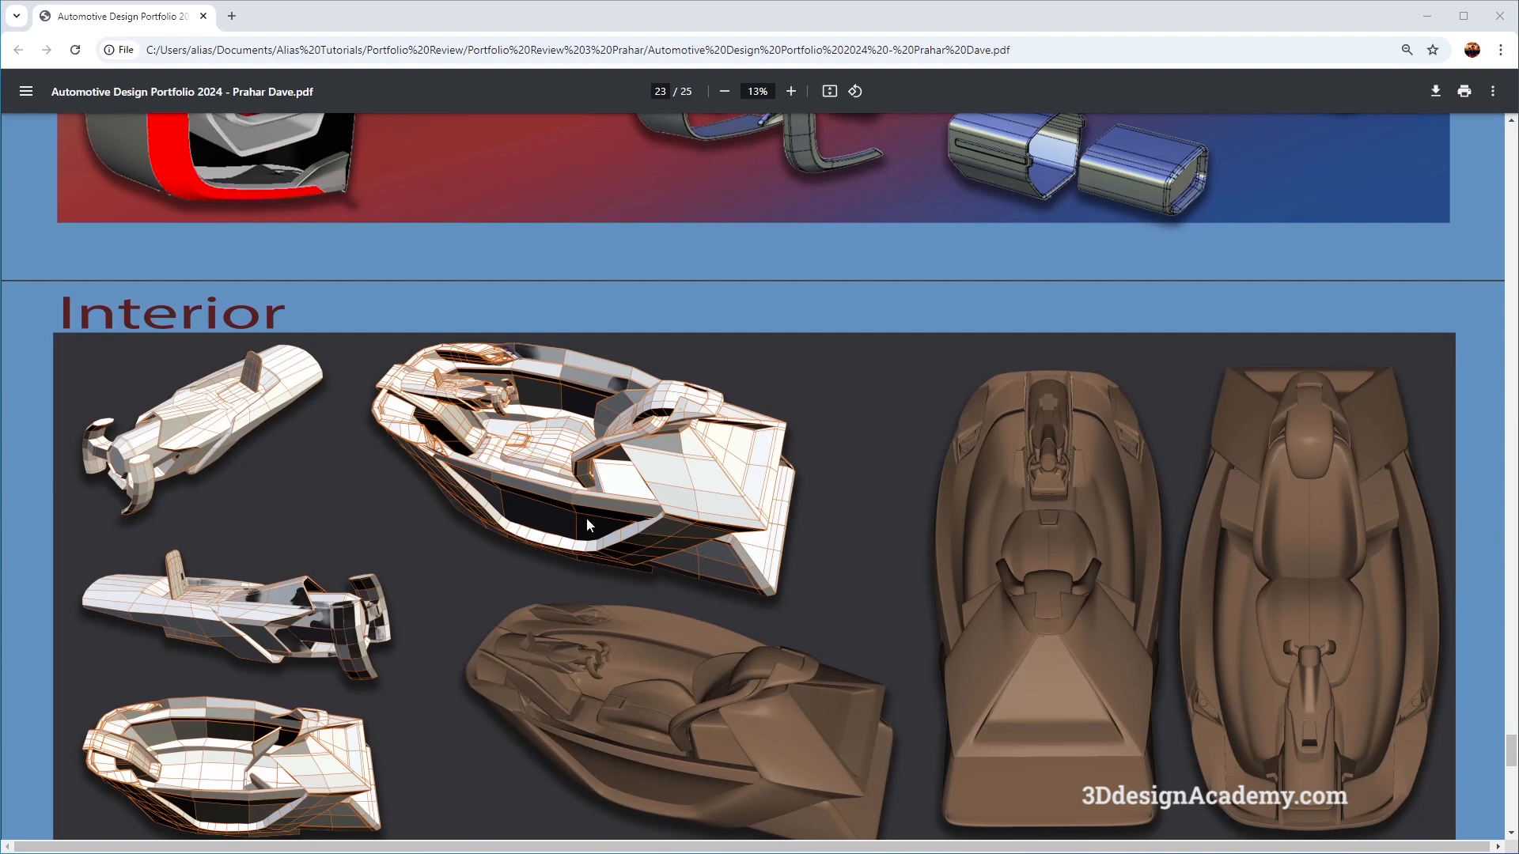
mouse_move(865, 554)
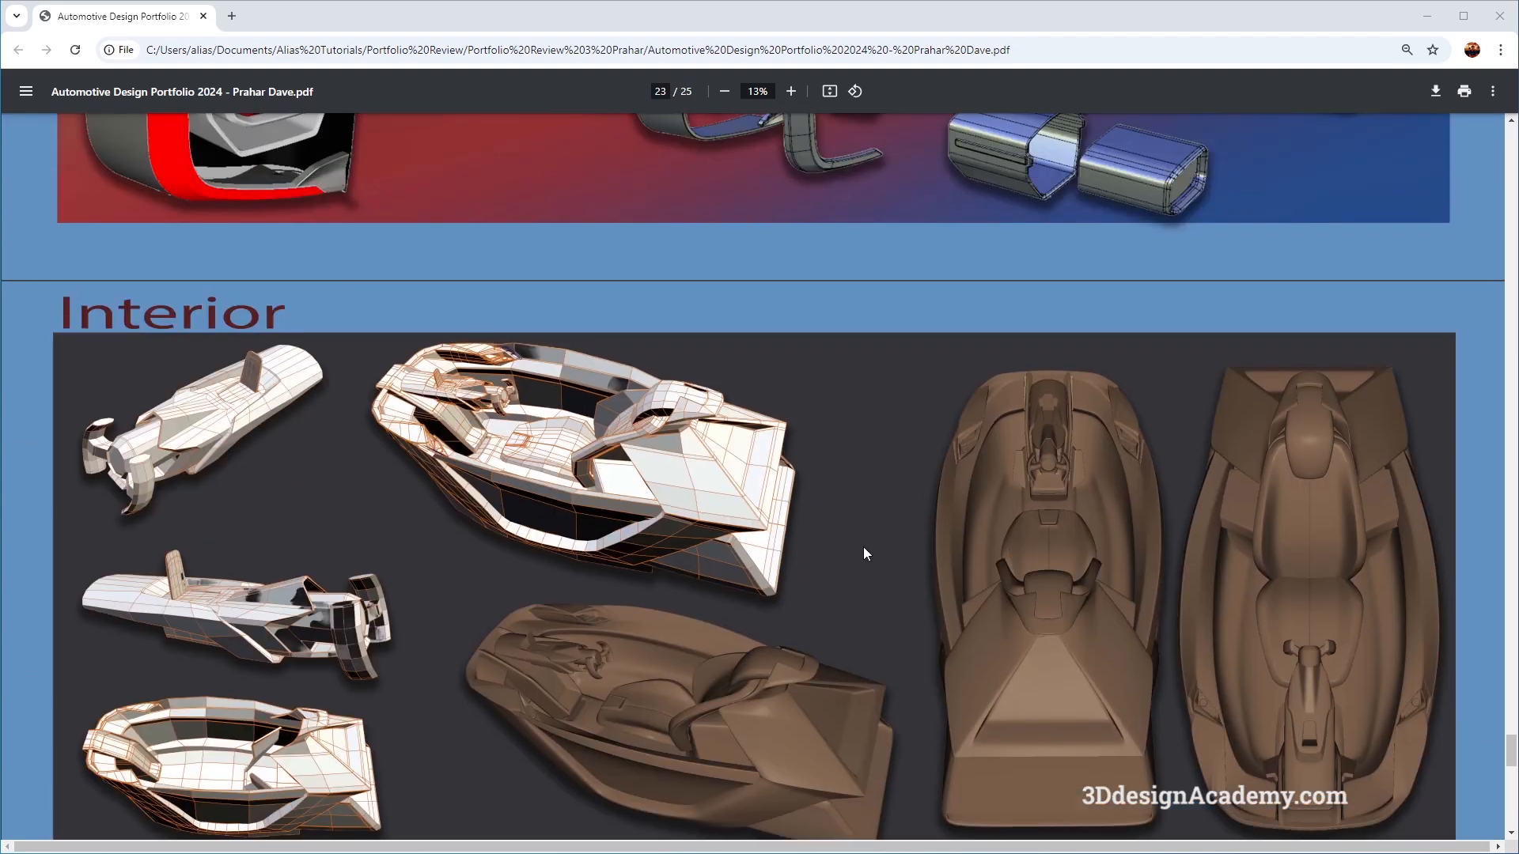
scroll("down", 3)
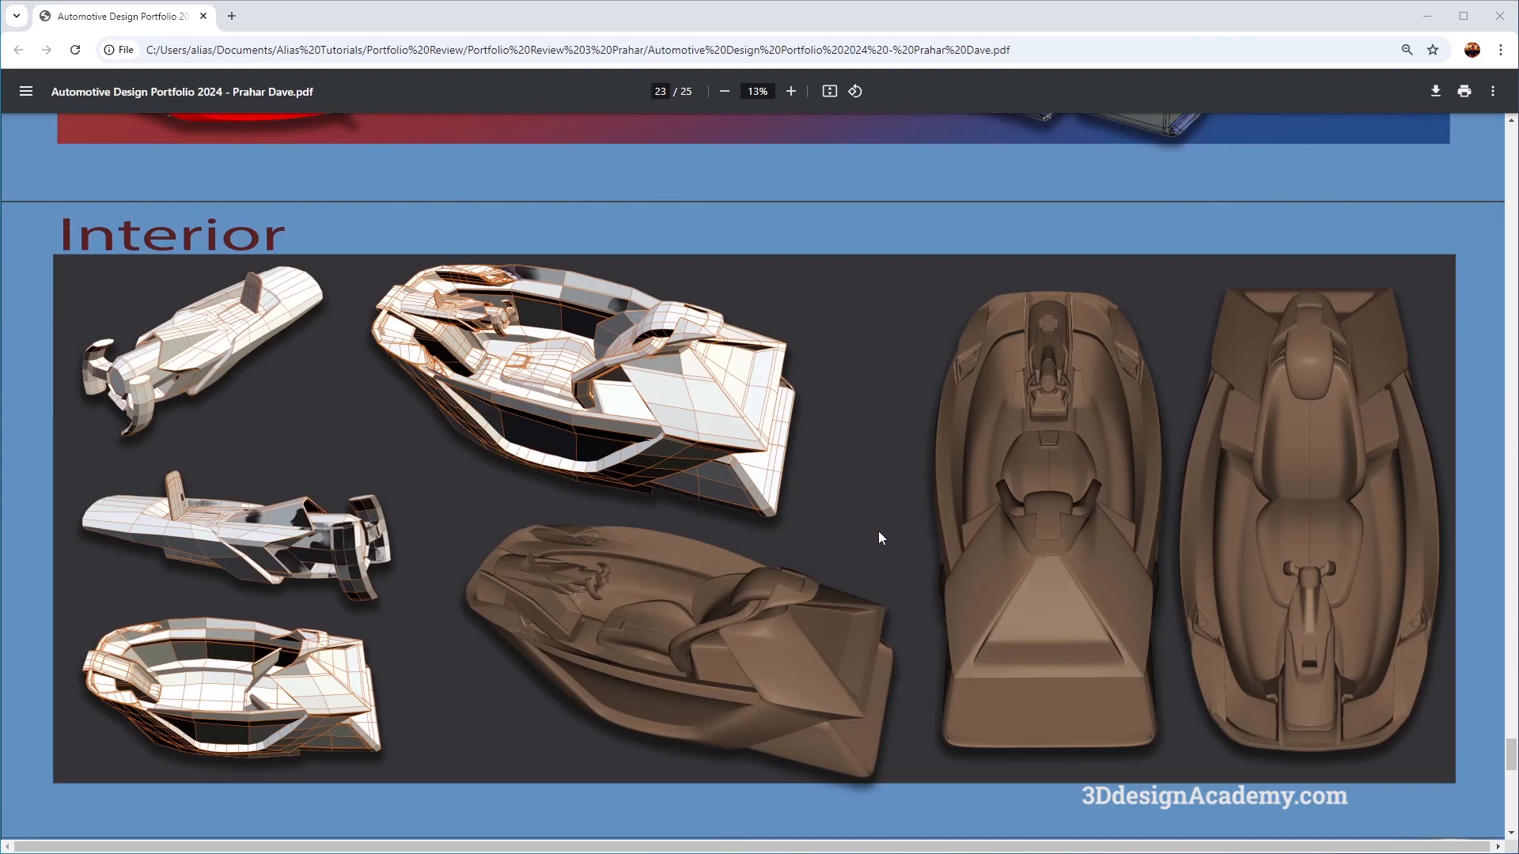
mouse_move(873, 537)
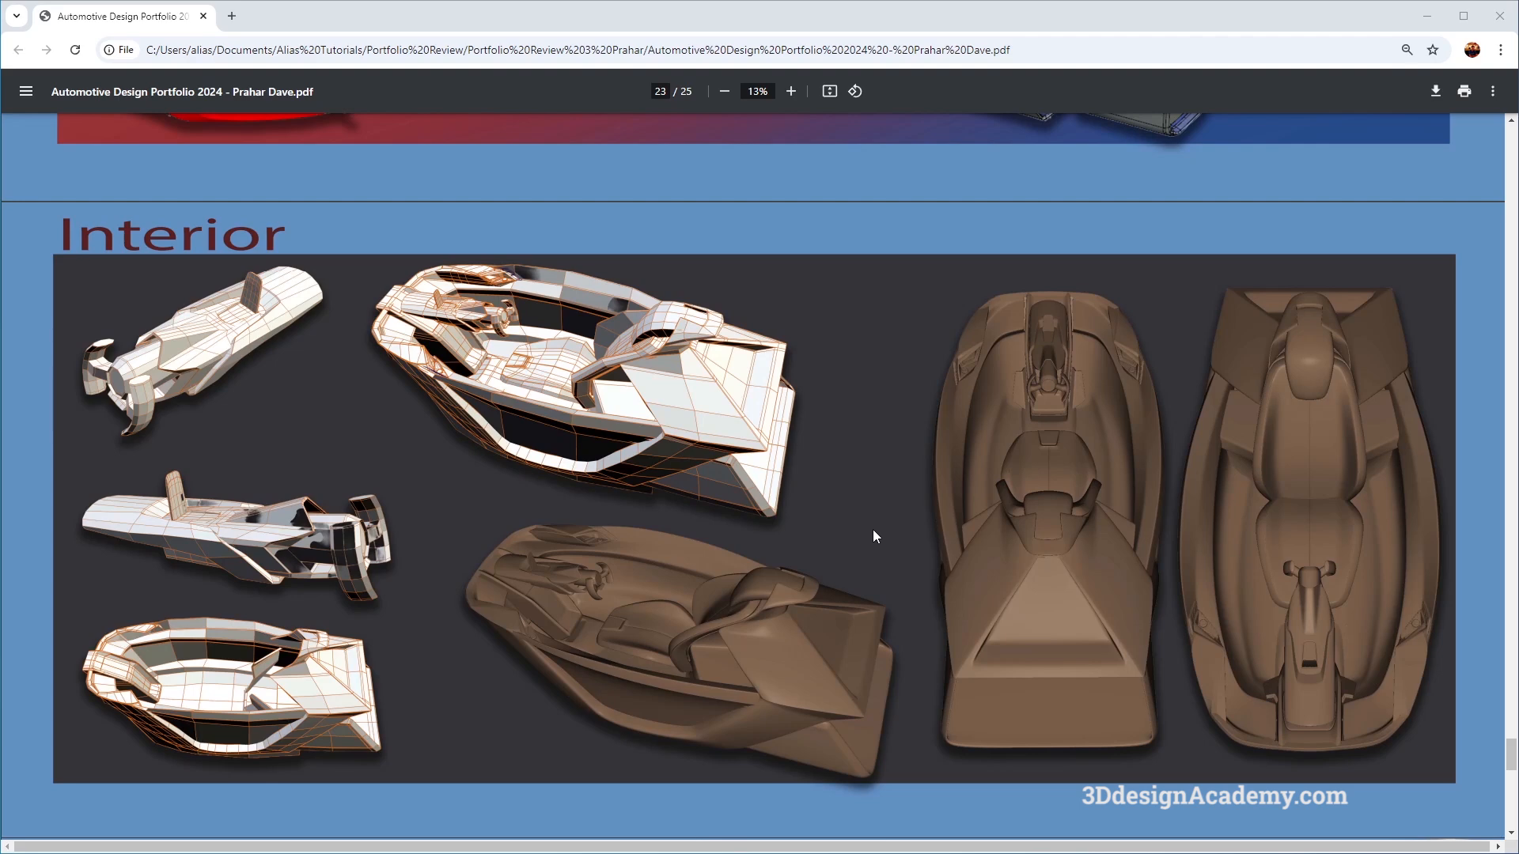
mouse_move(892, 568)
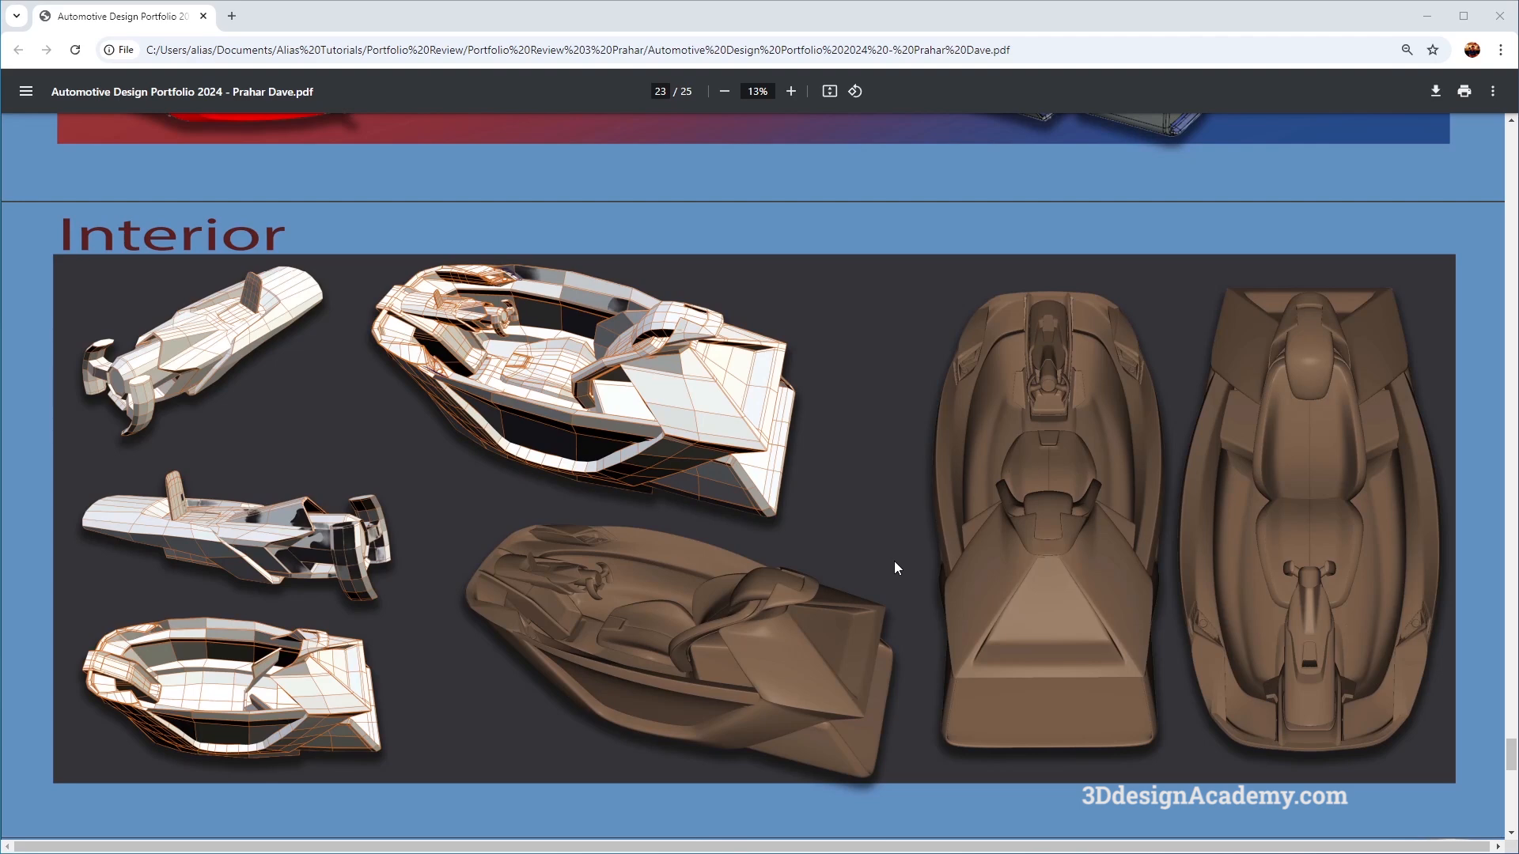
scroll("down", 3)
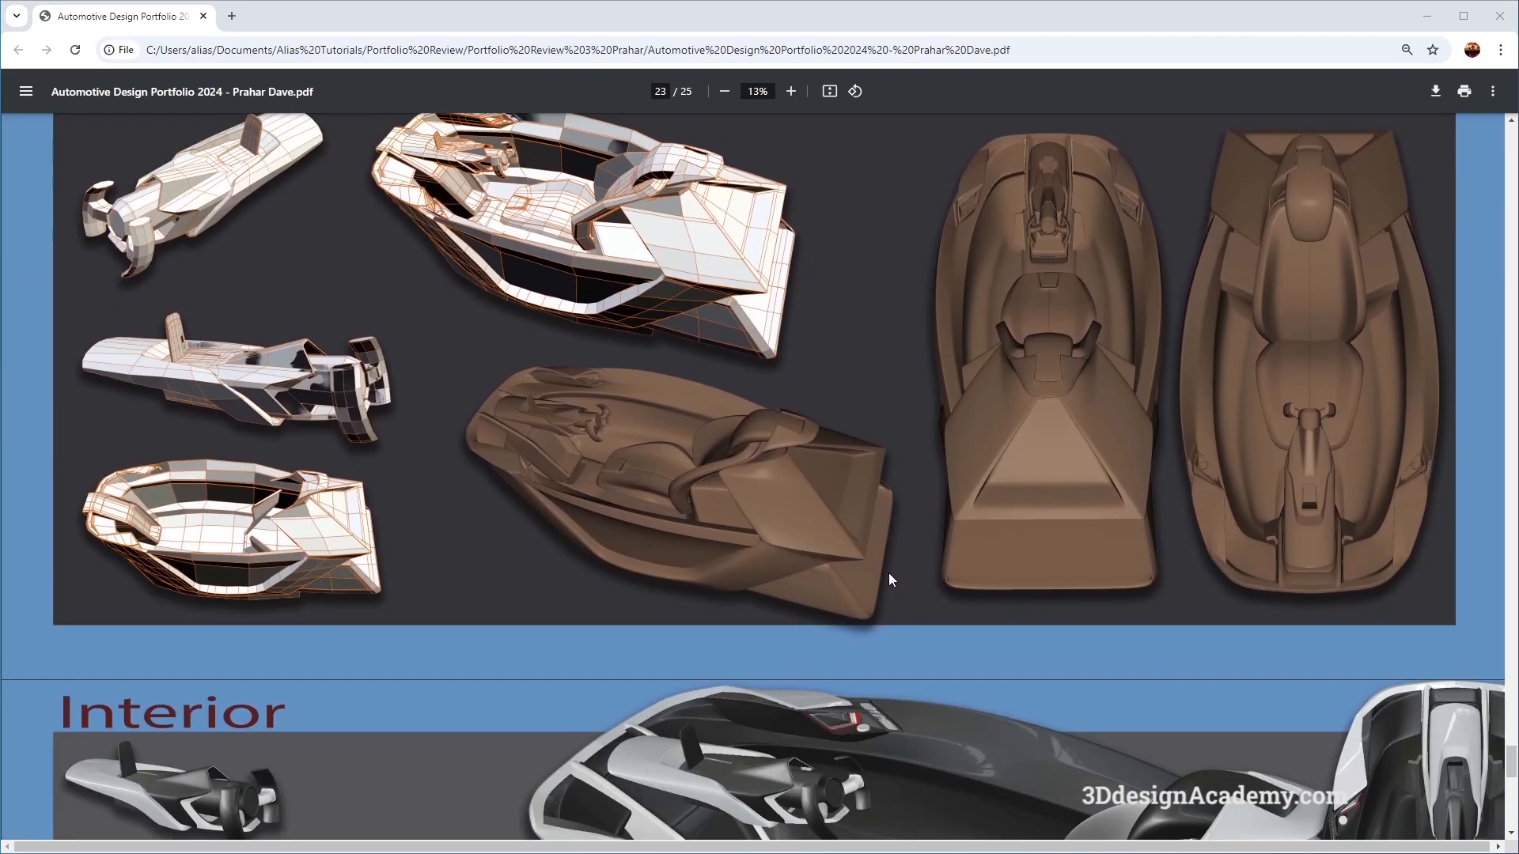
scroll("down", 3)
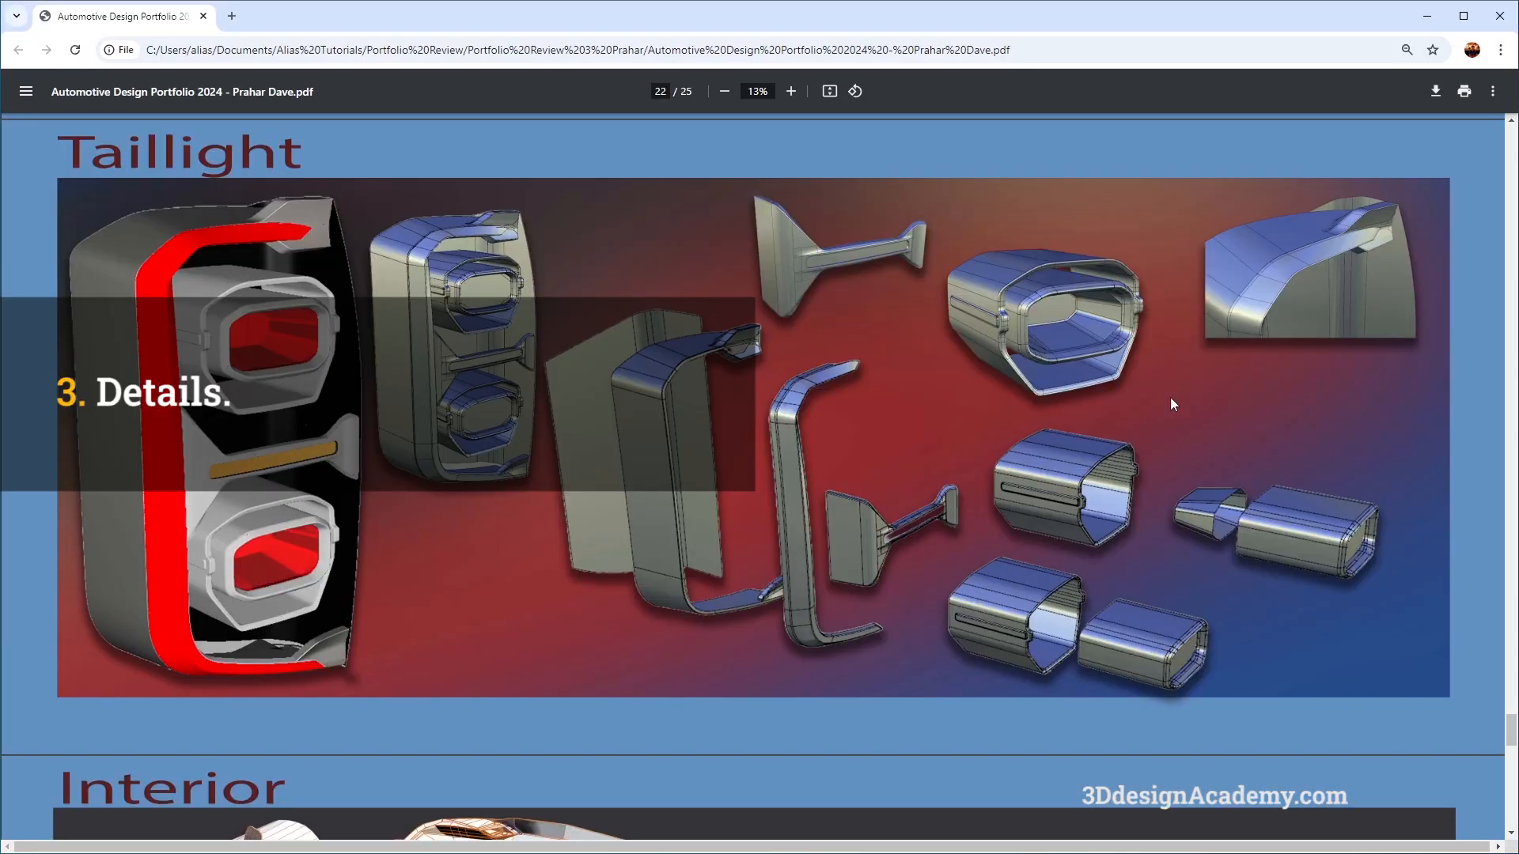
mouse_move(721, 587)
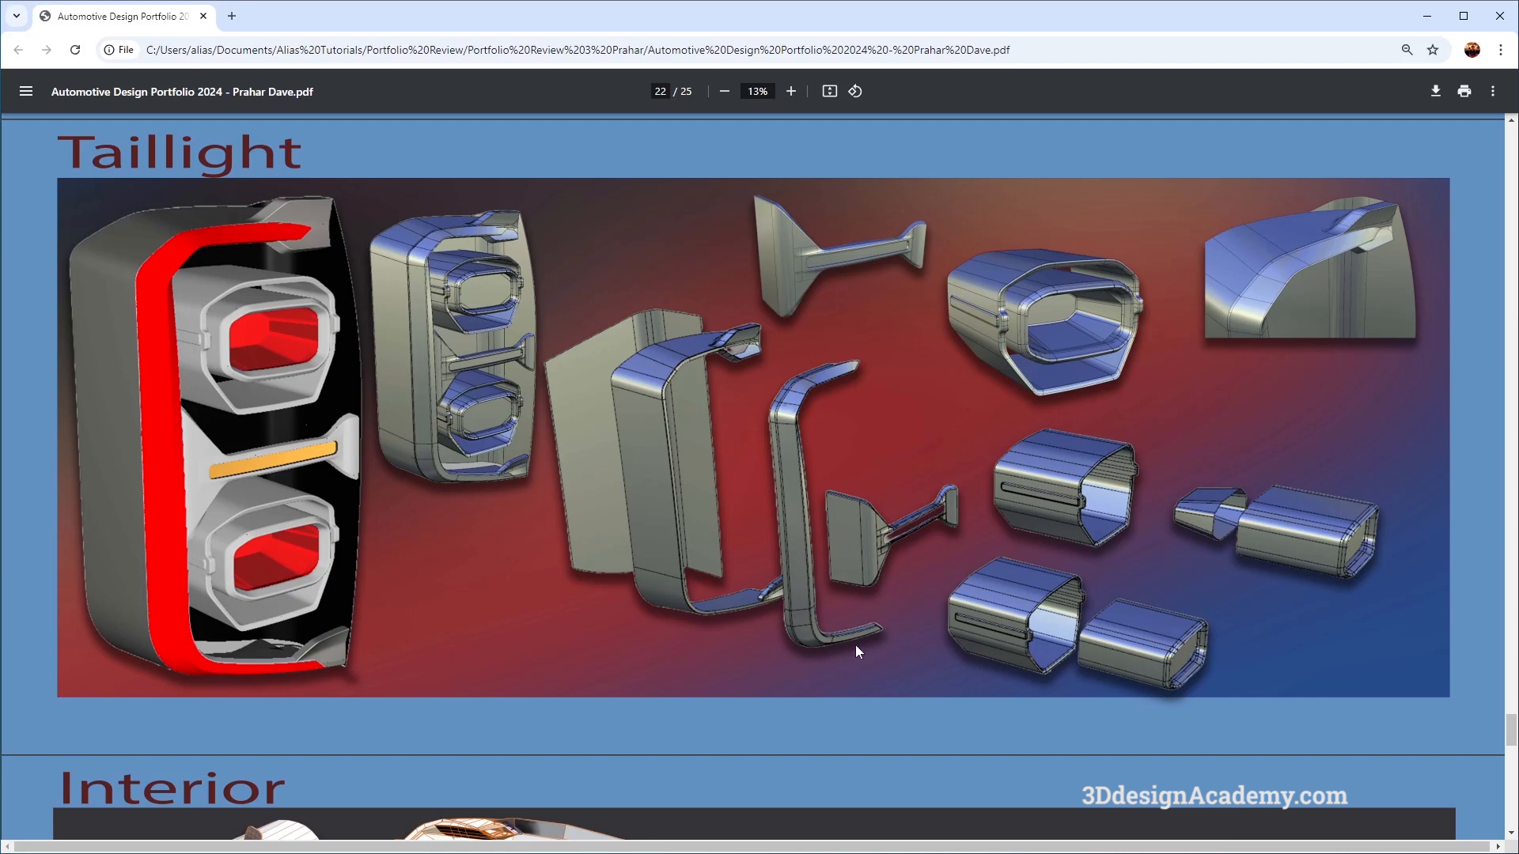
mouse_move(1361, 560)
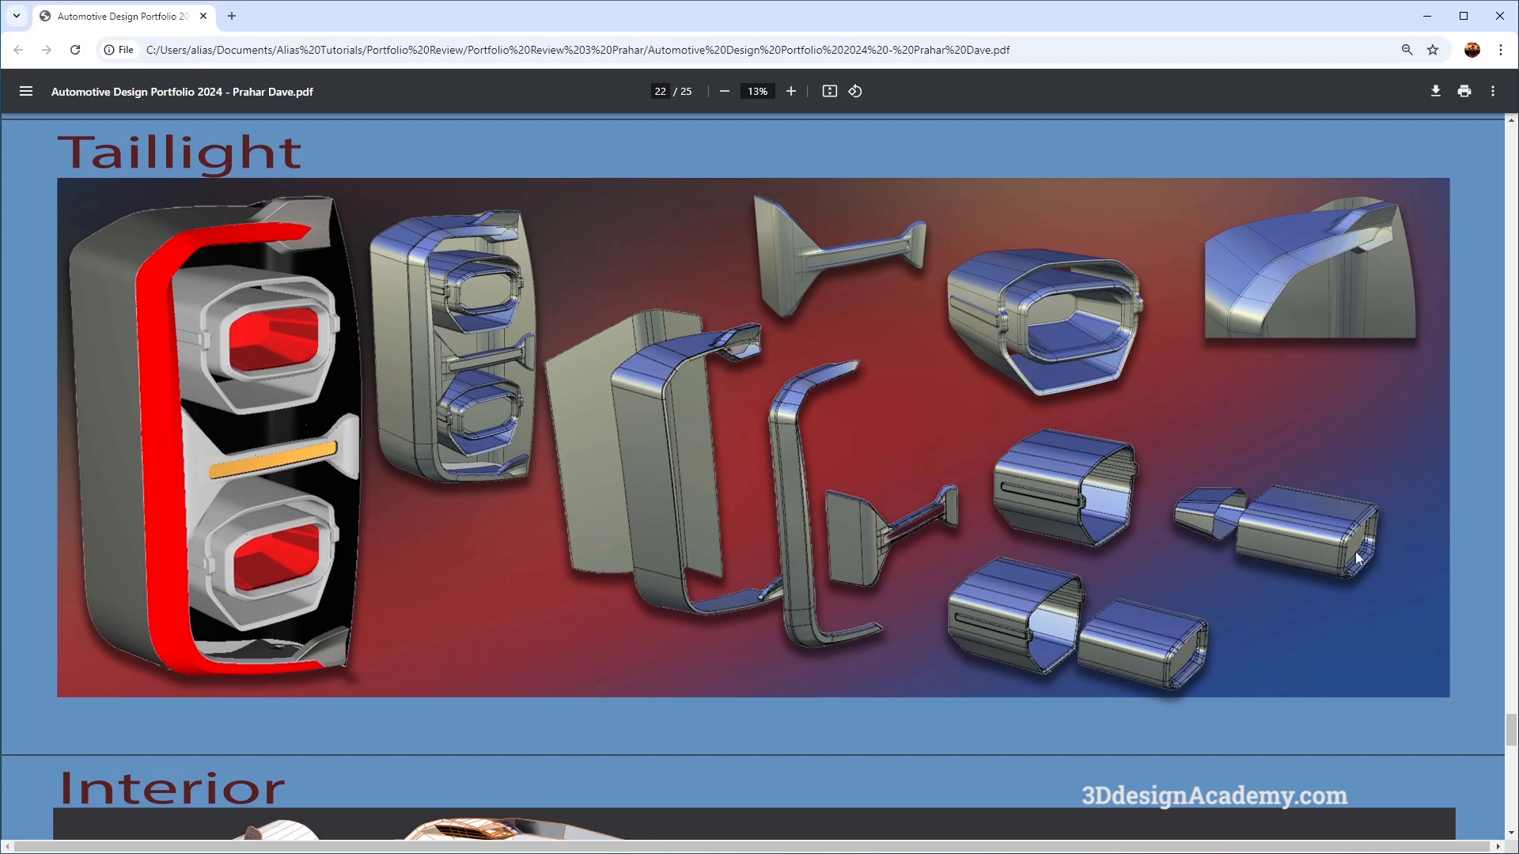
mouse_move(763, 264)
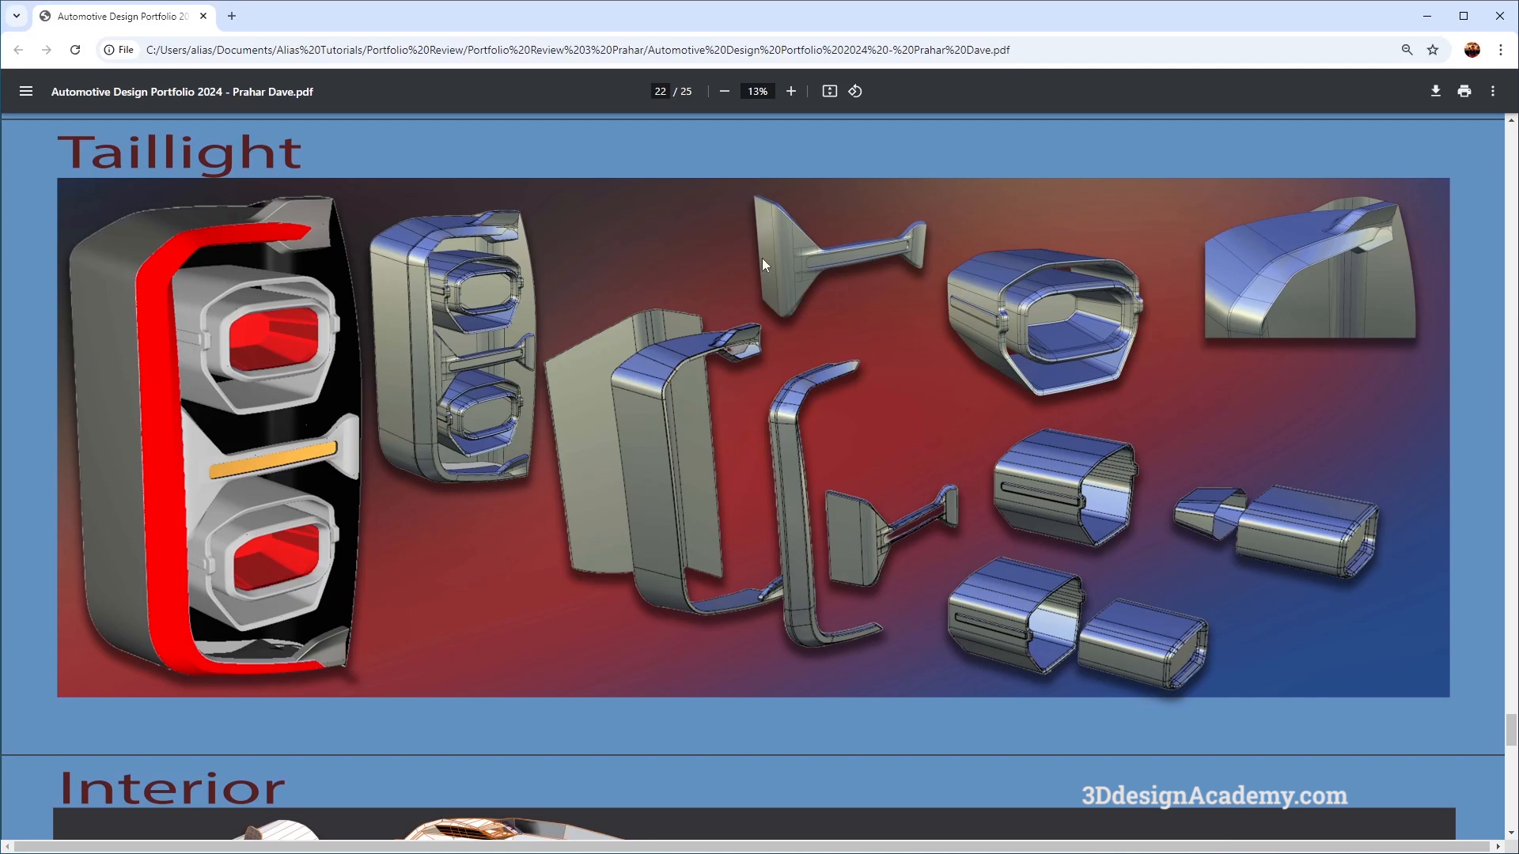
mouse_move(870, 569)
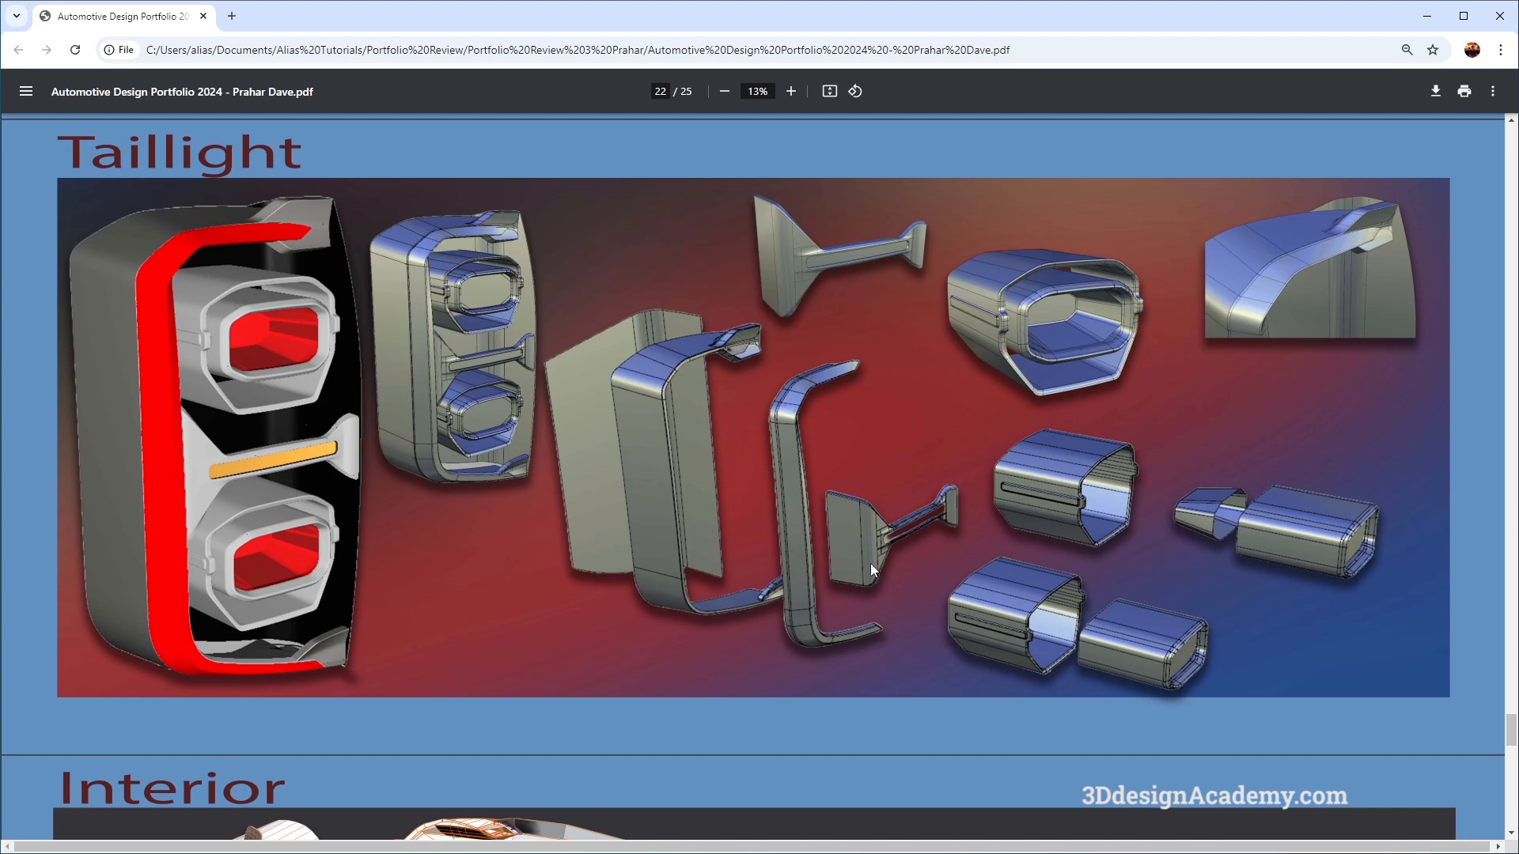
mouse_move(864, 548)
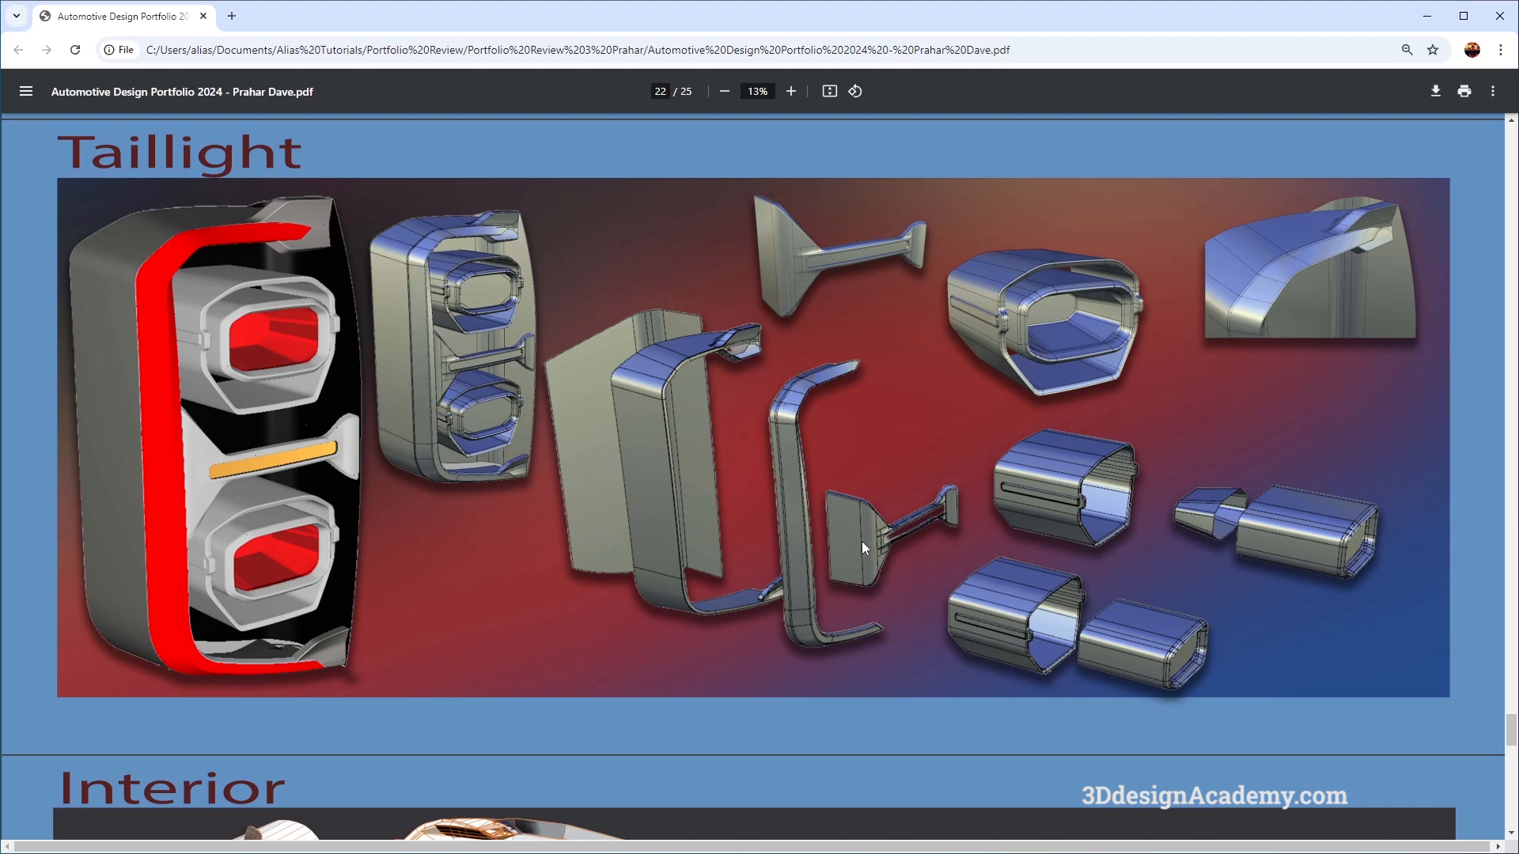
mouse_move(862, 536)
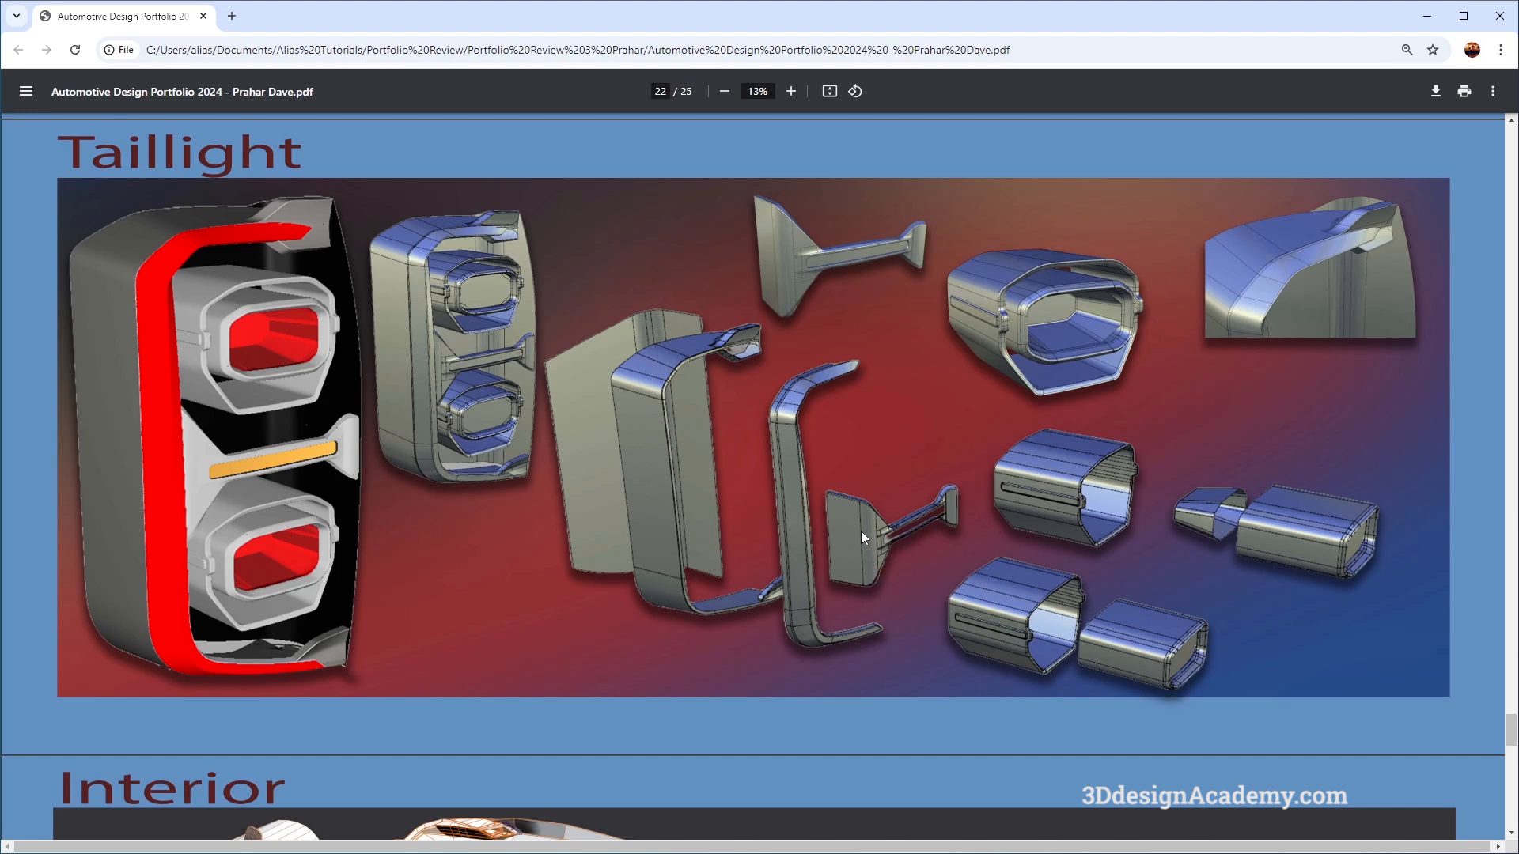
mouse_move(530, 448)
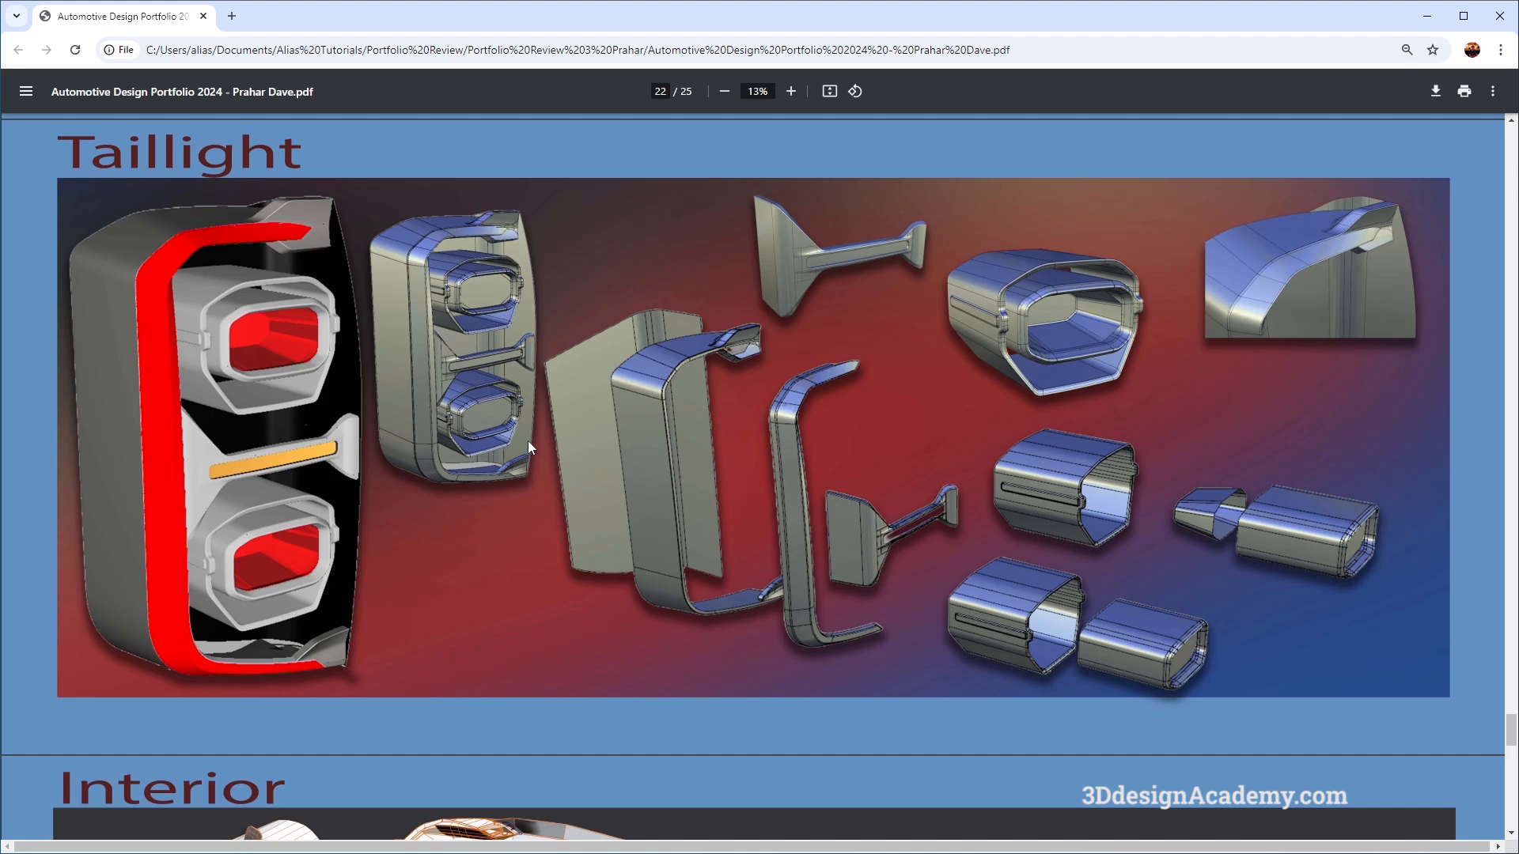
mouse_move(726, 491)
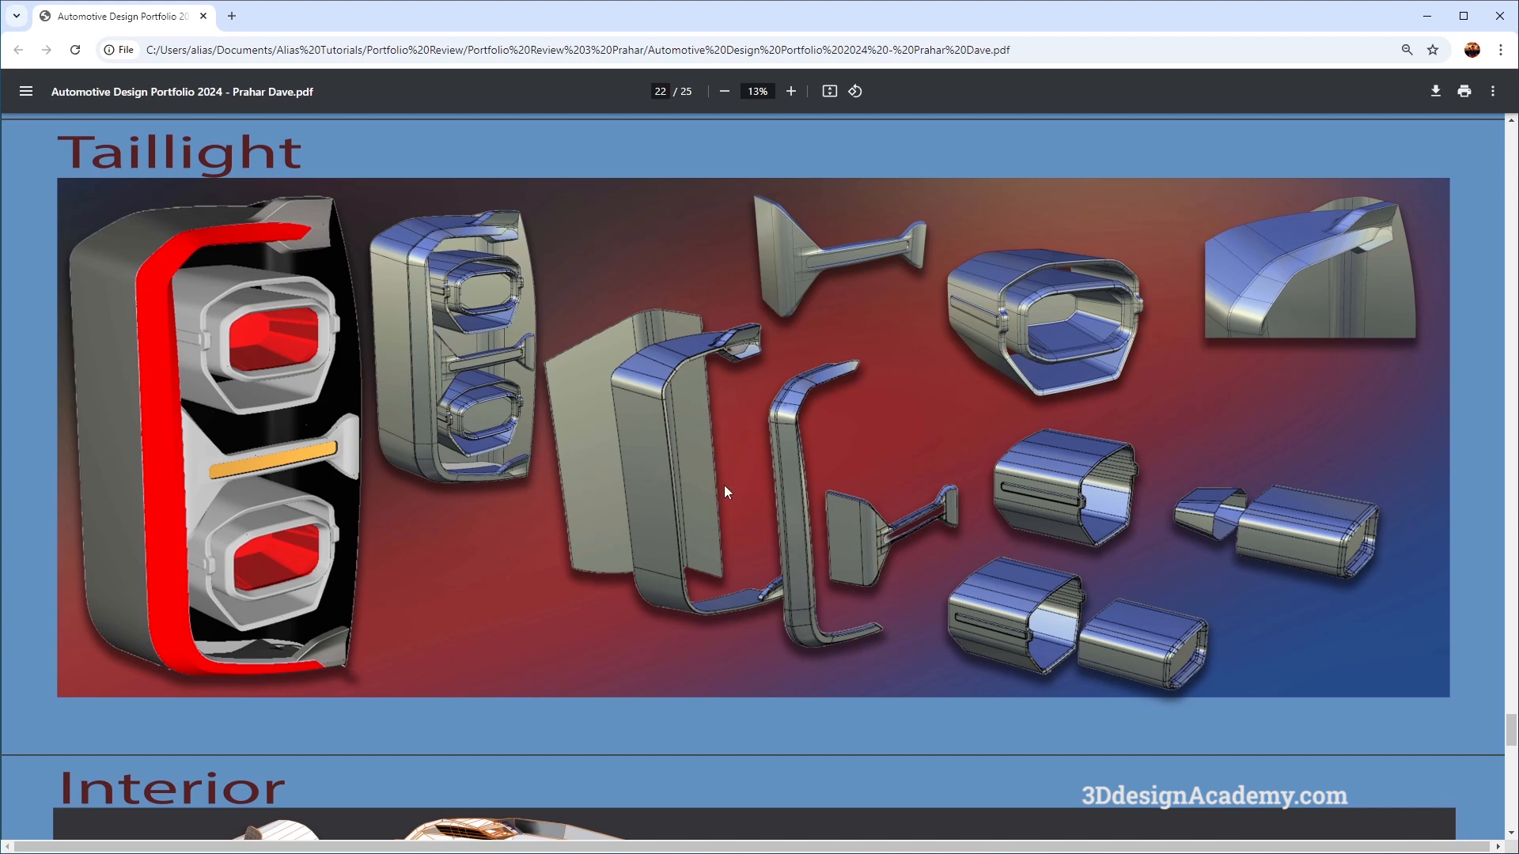
mouse_move(999, 593)
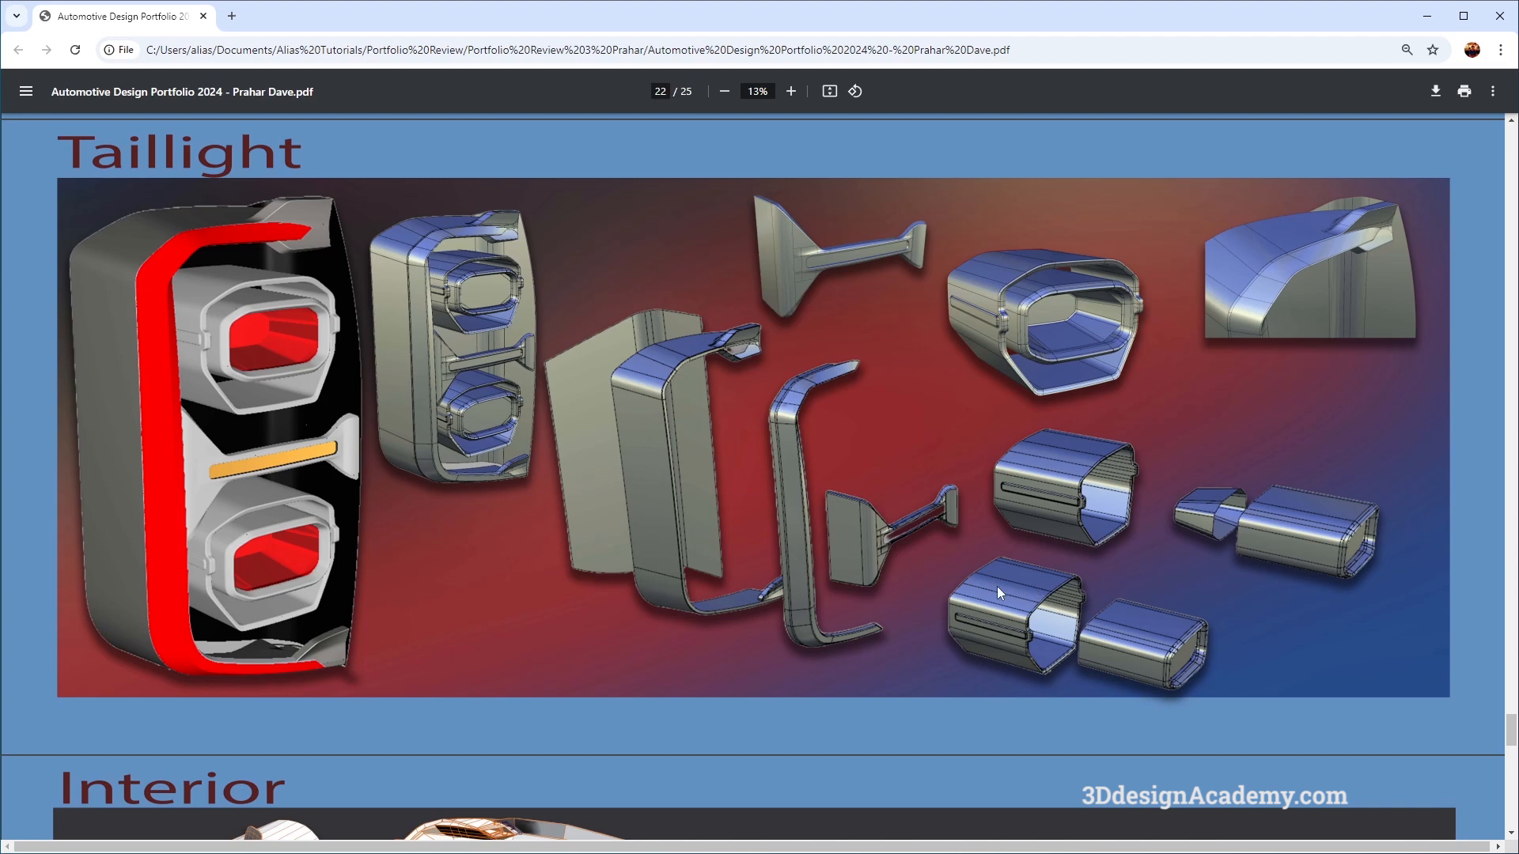
mouse_move(898, 550)
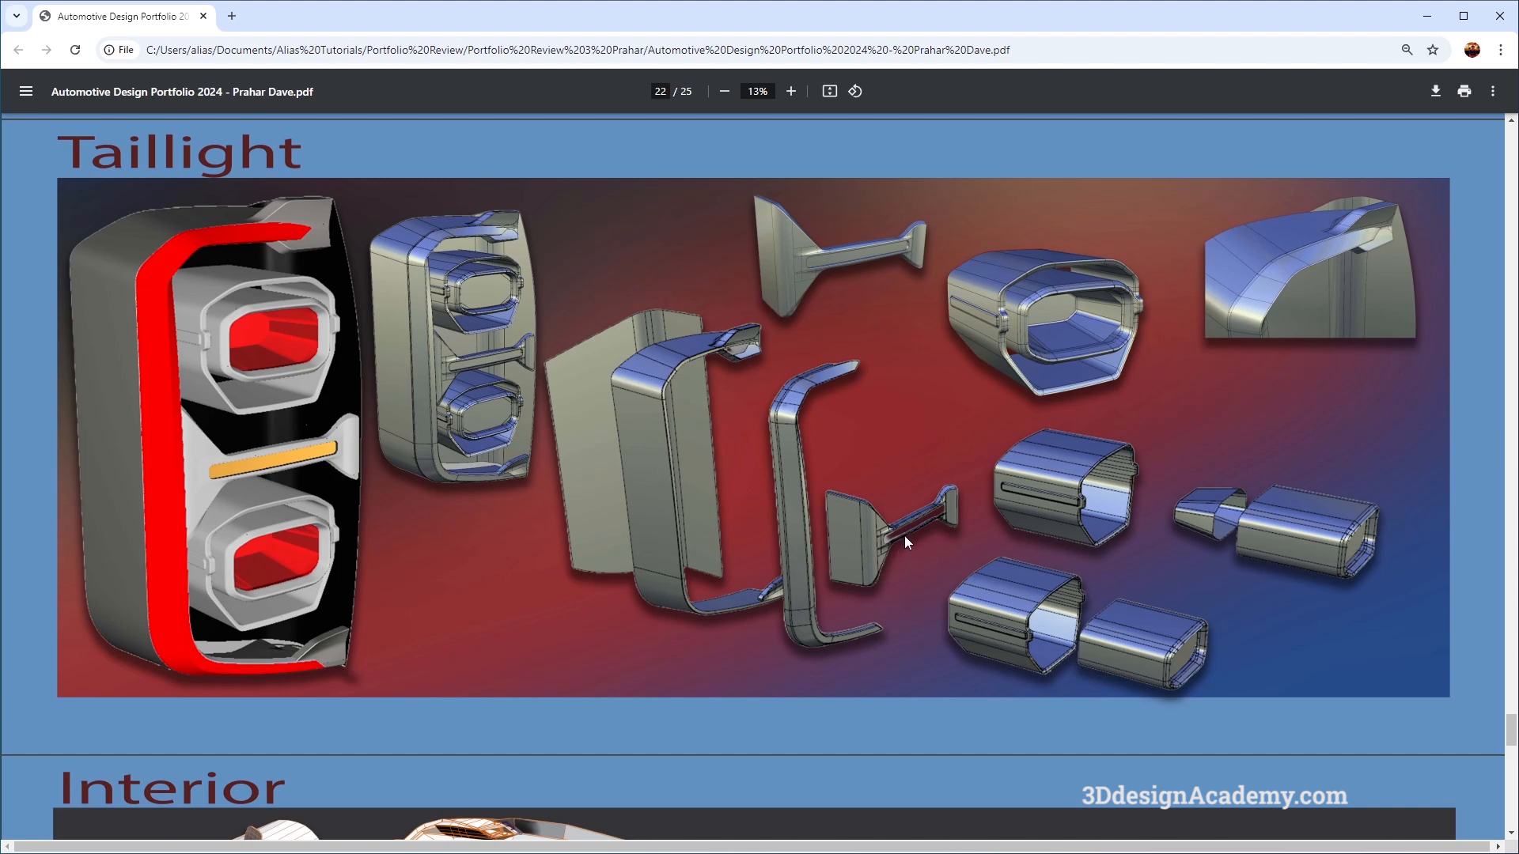
mouse_move(898, 506)
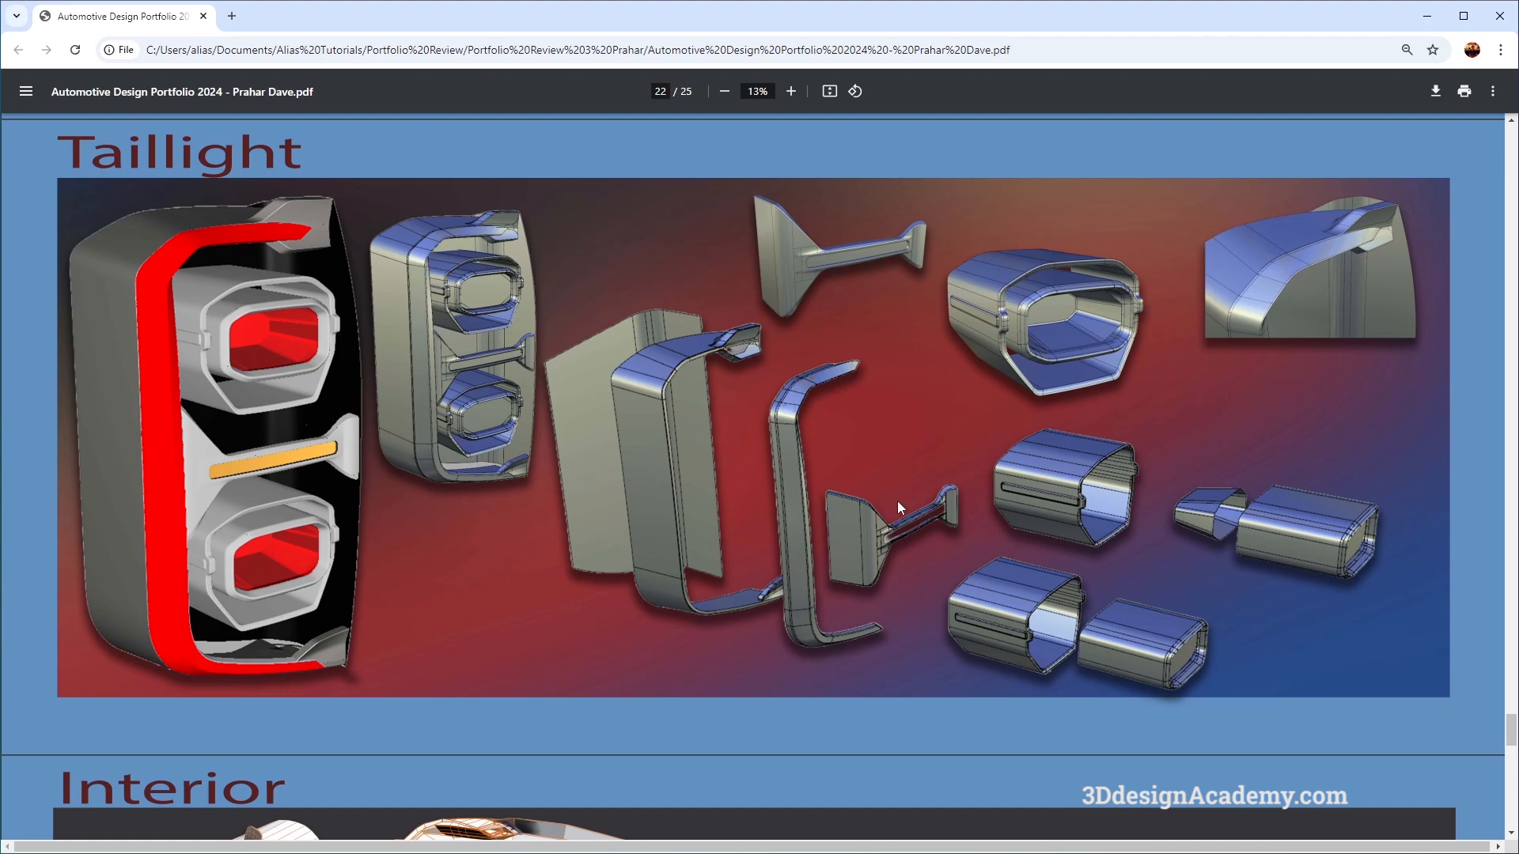
mouse_move(891, 506)
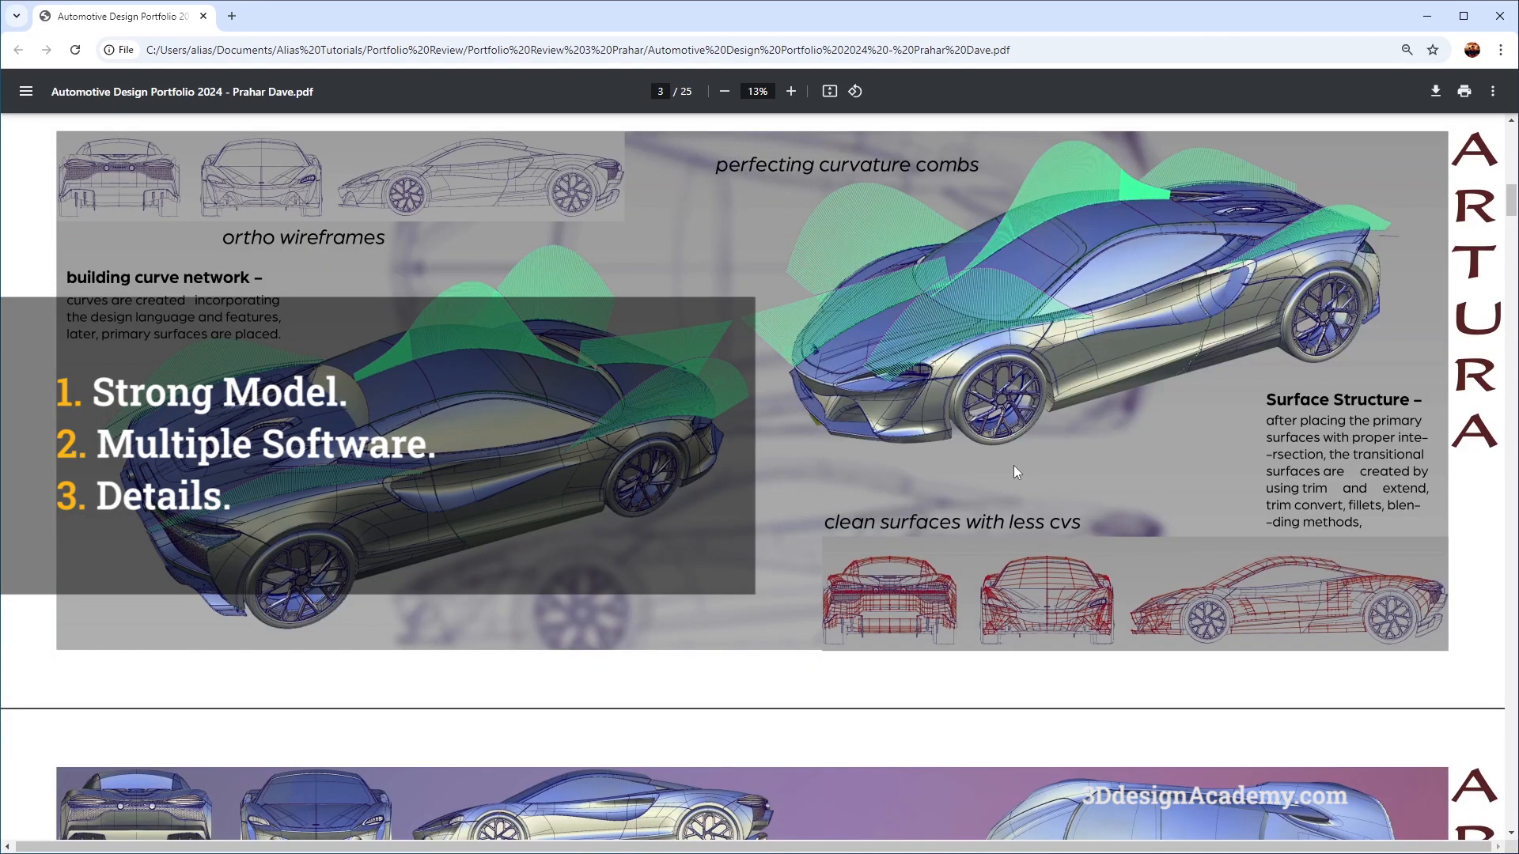
scroll("down", 3)
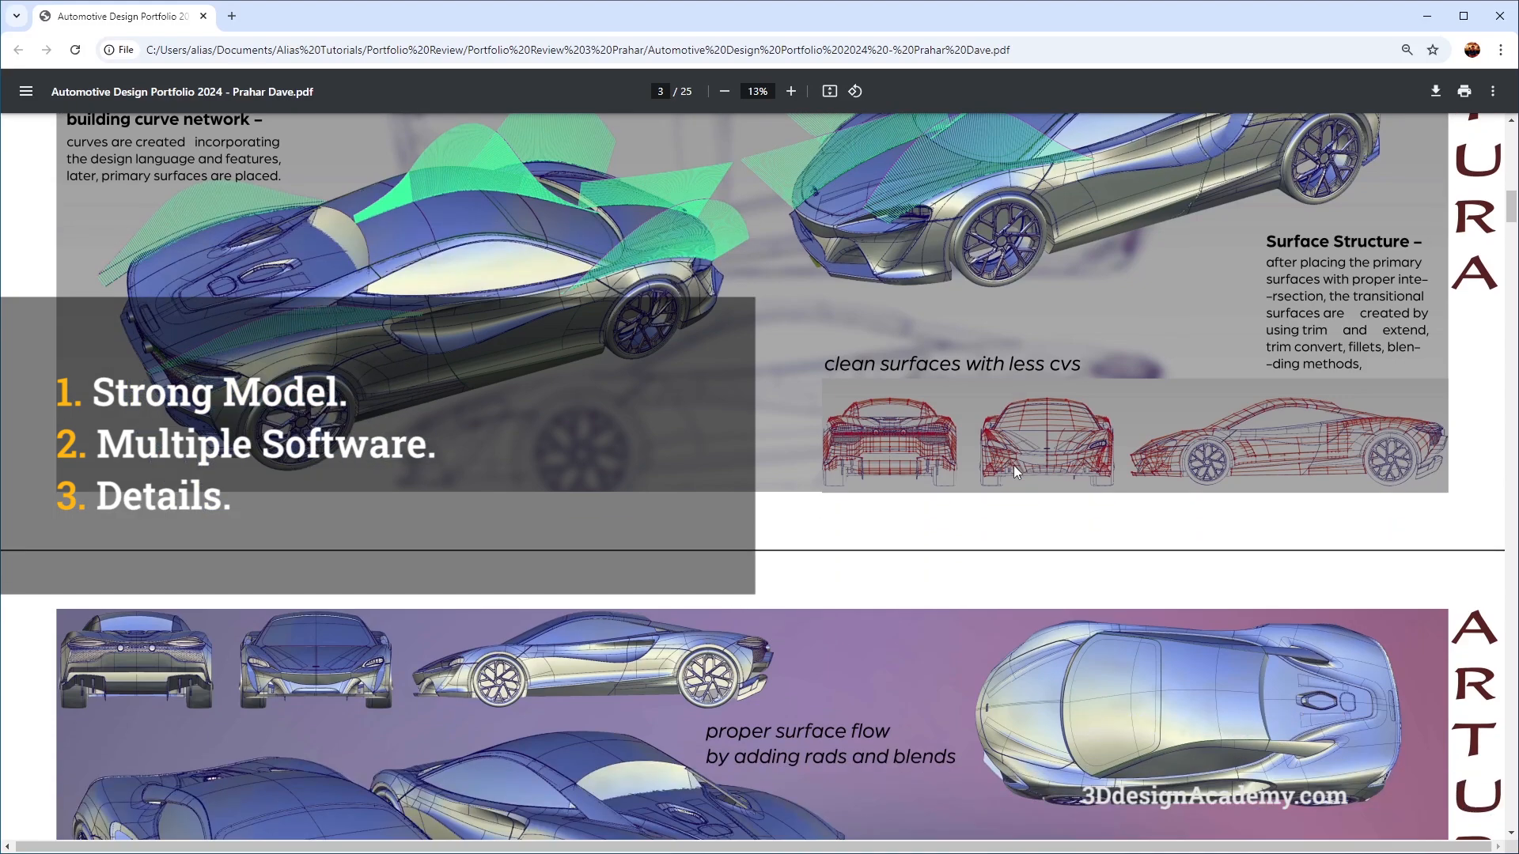
scroll("down", 3)
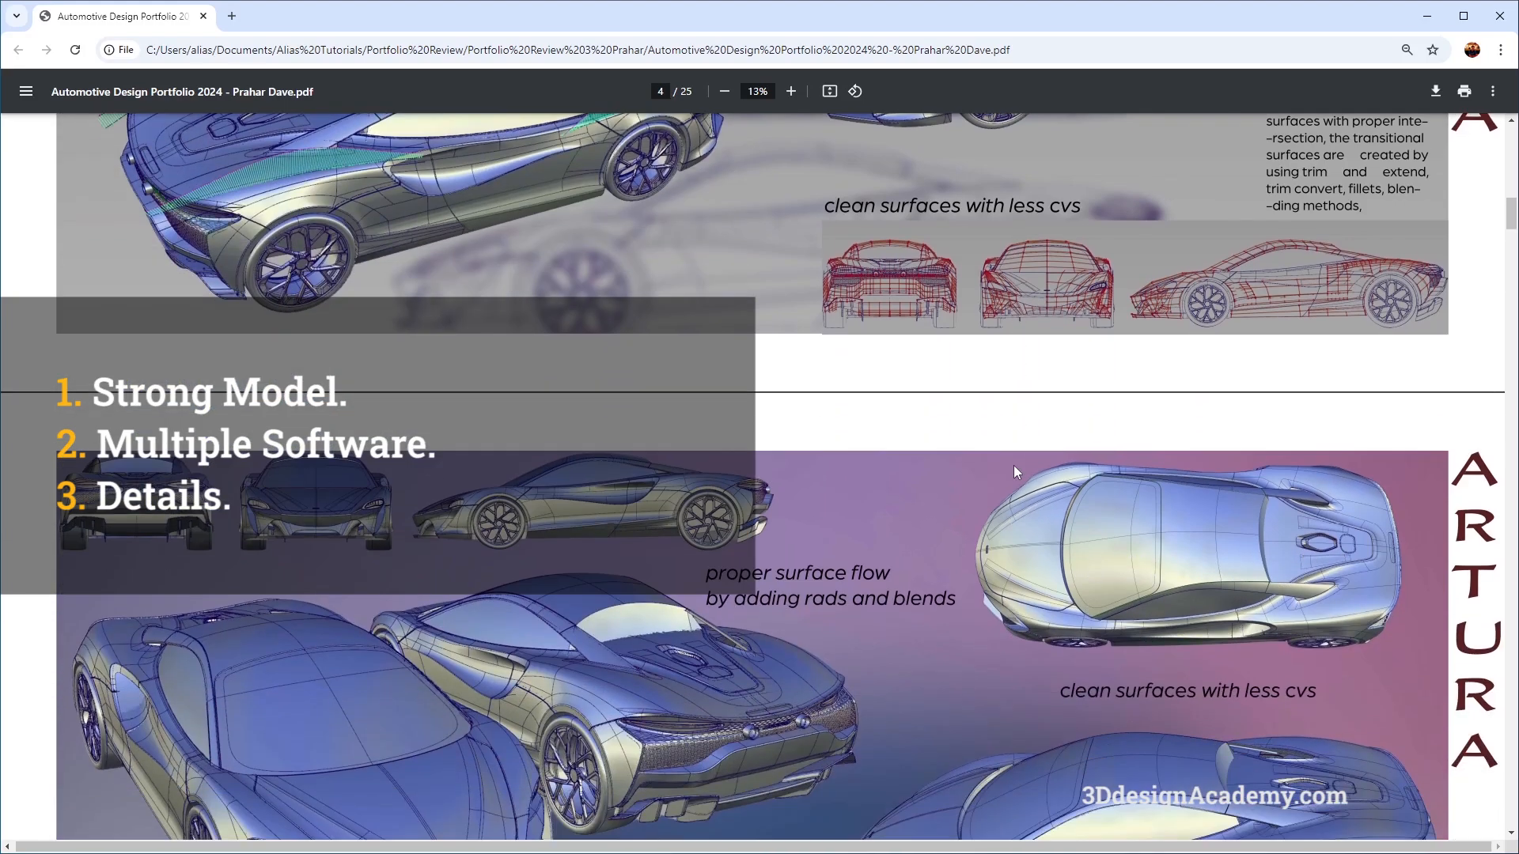
scroll("down", 3)
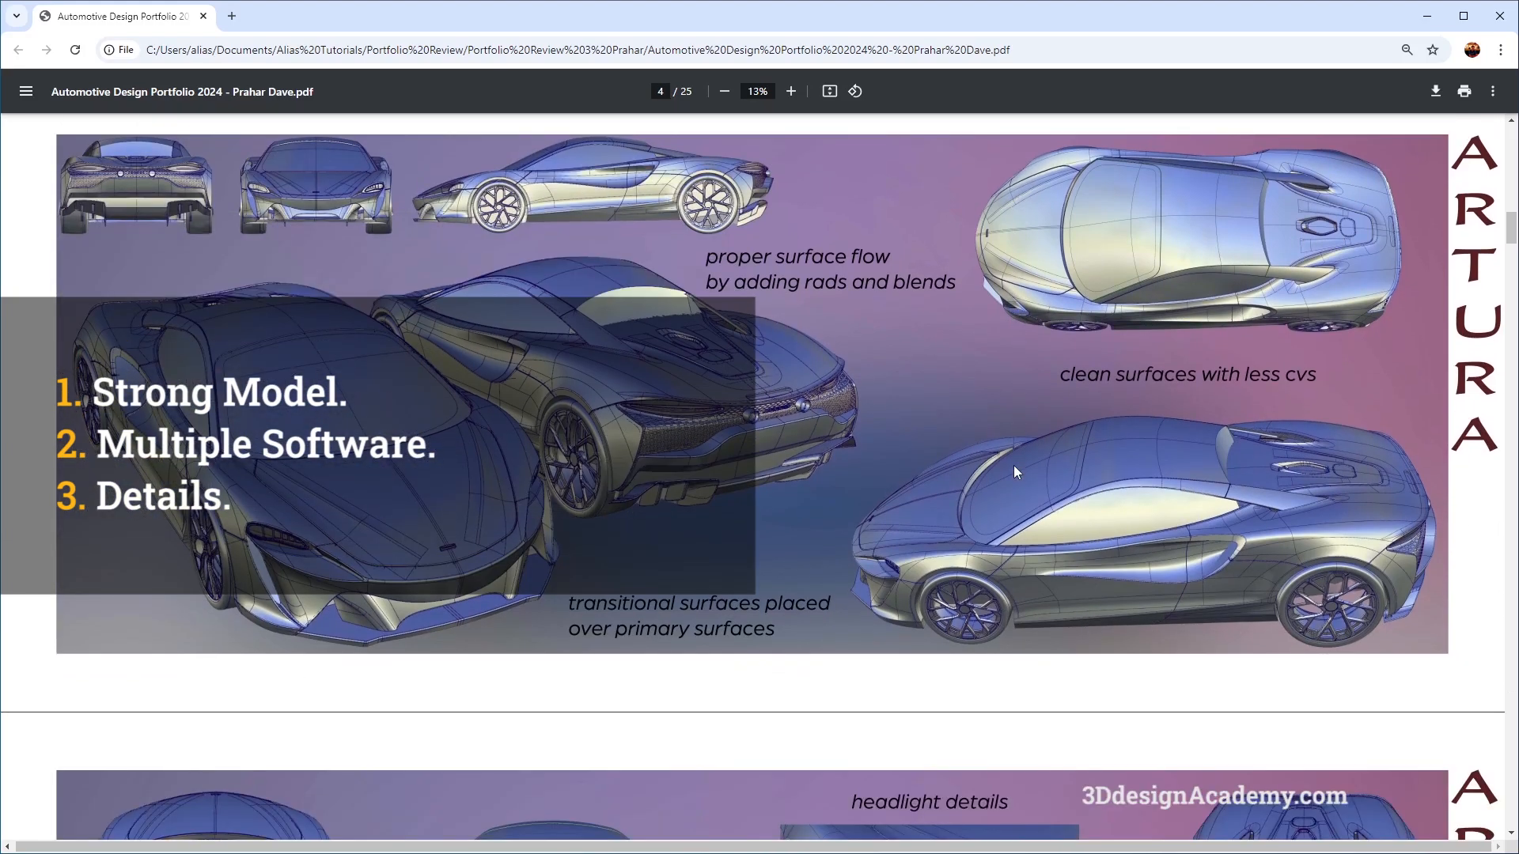
scroll("down", 3)
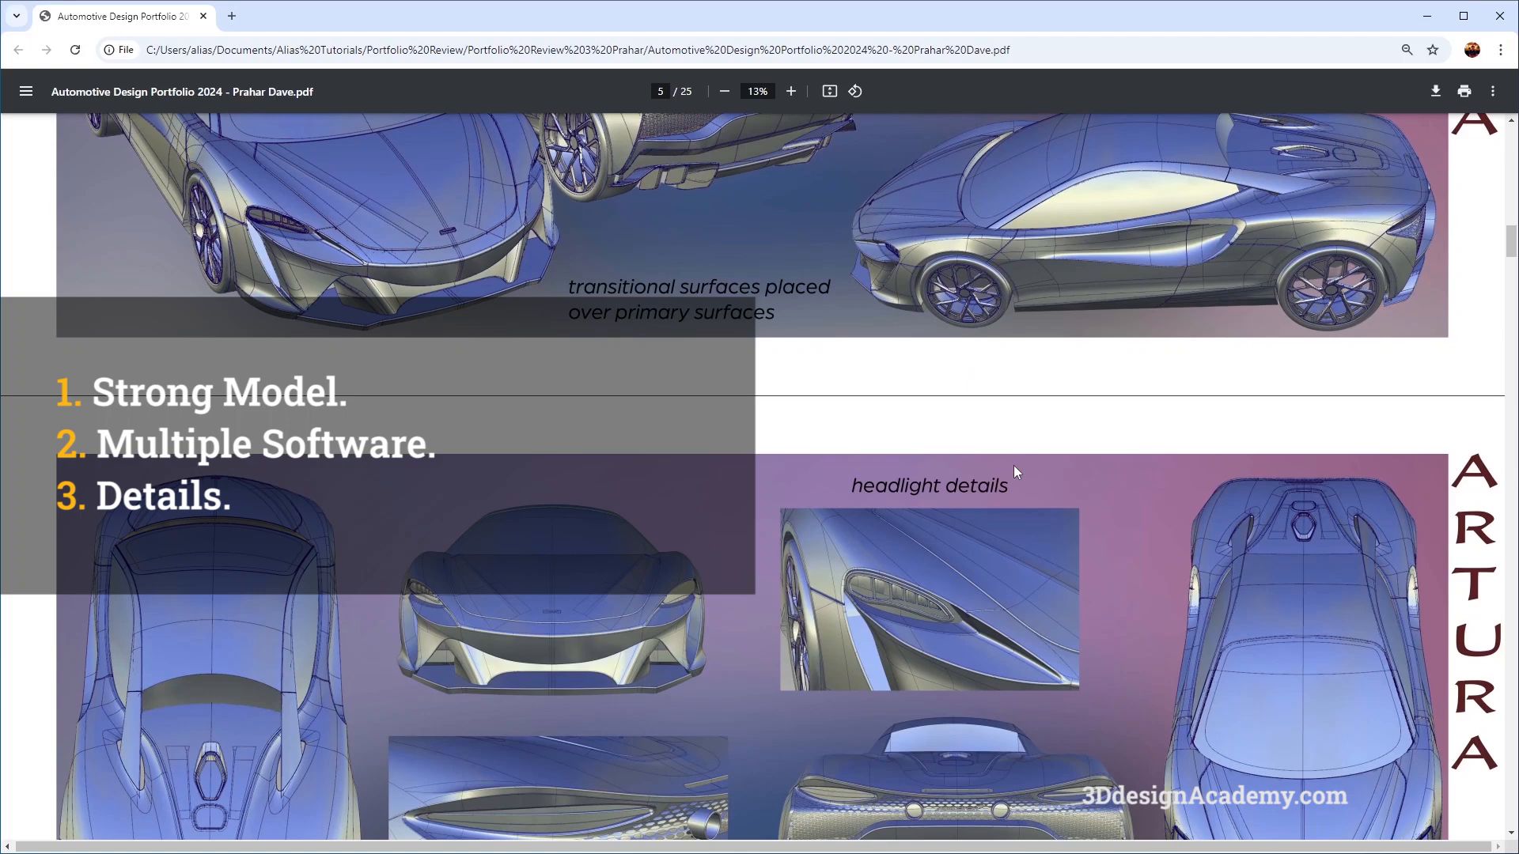
scroll("down", 3)
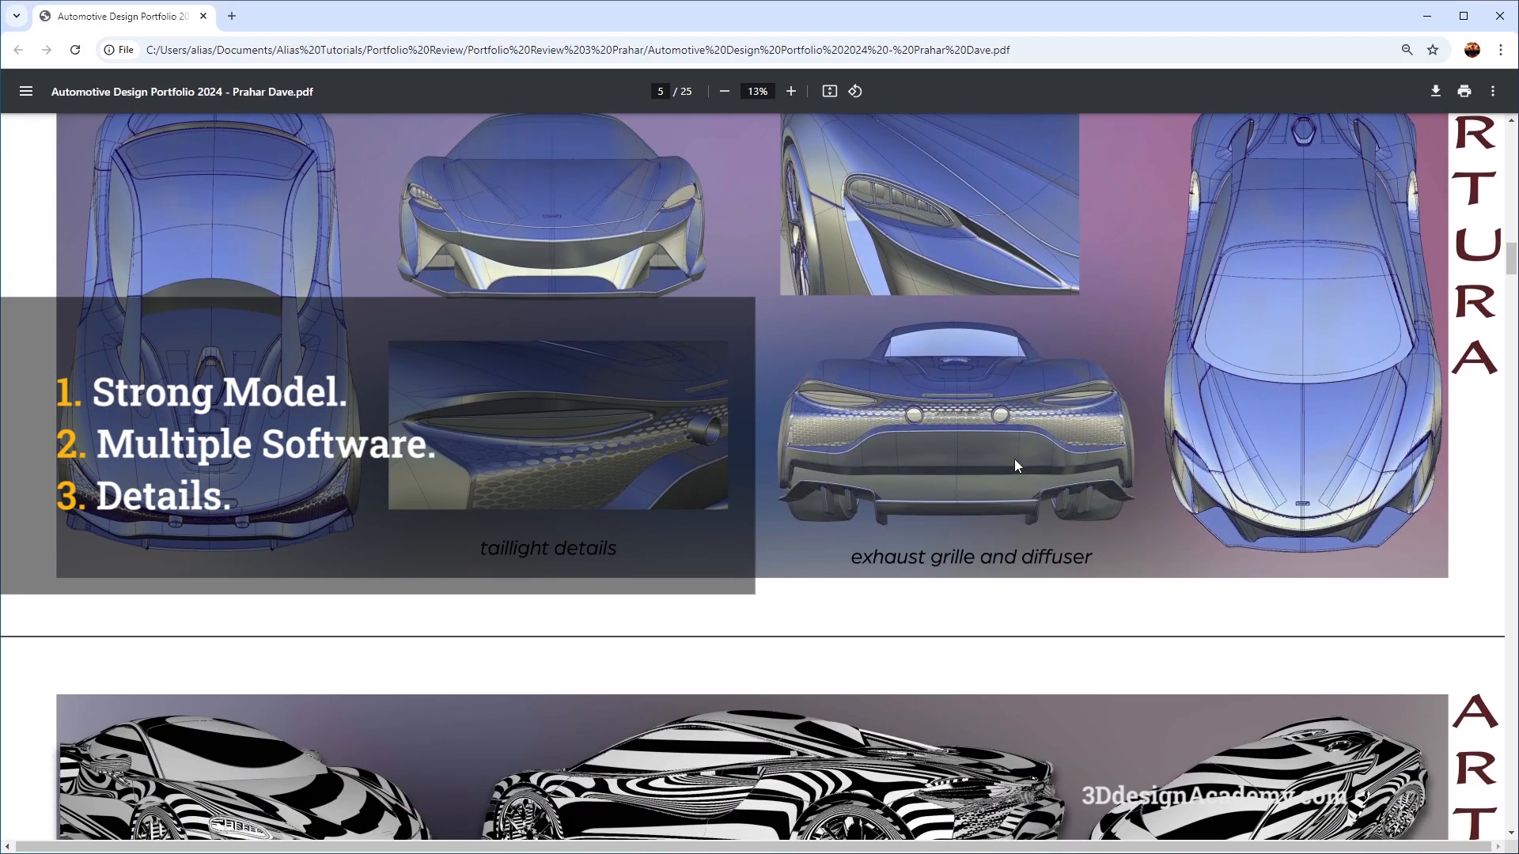
scroll("down", 3)
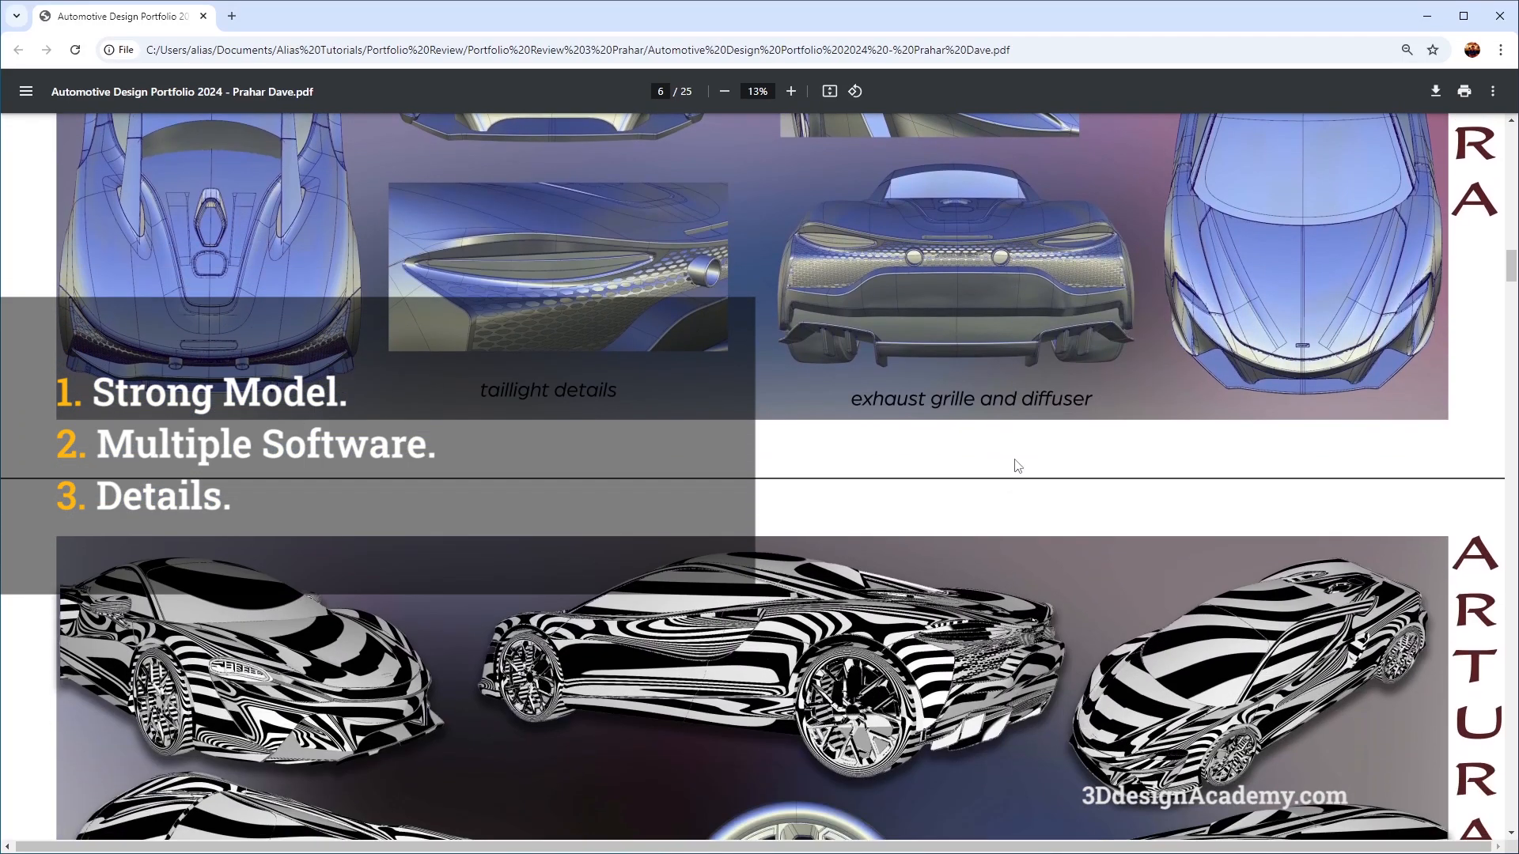
scroll("down", 3)
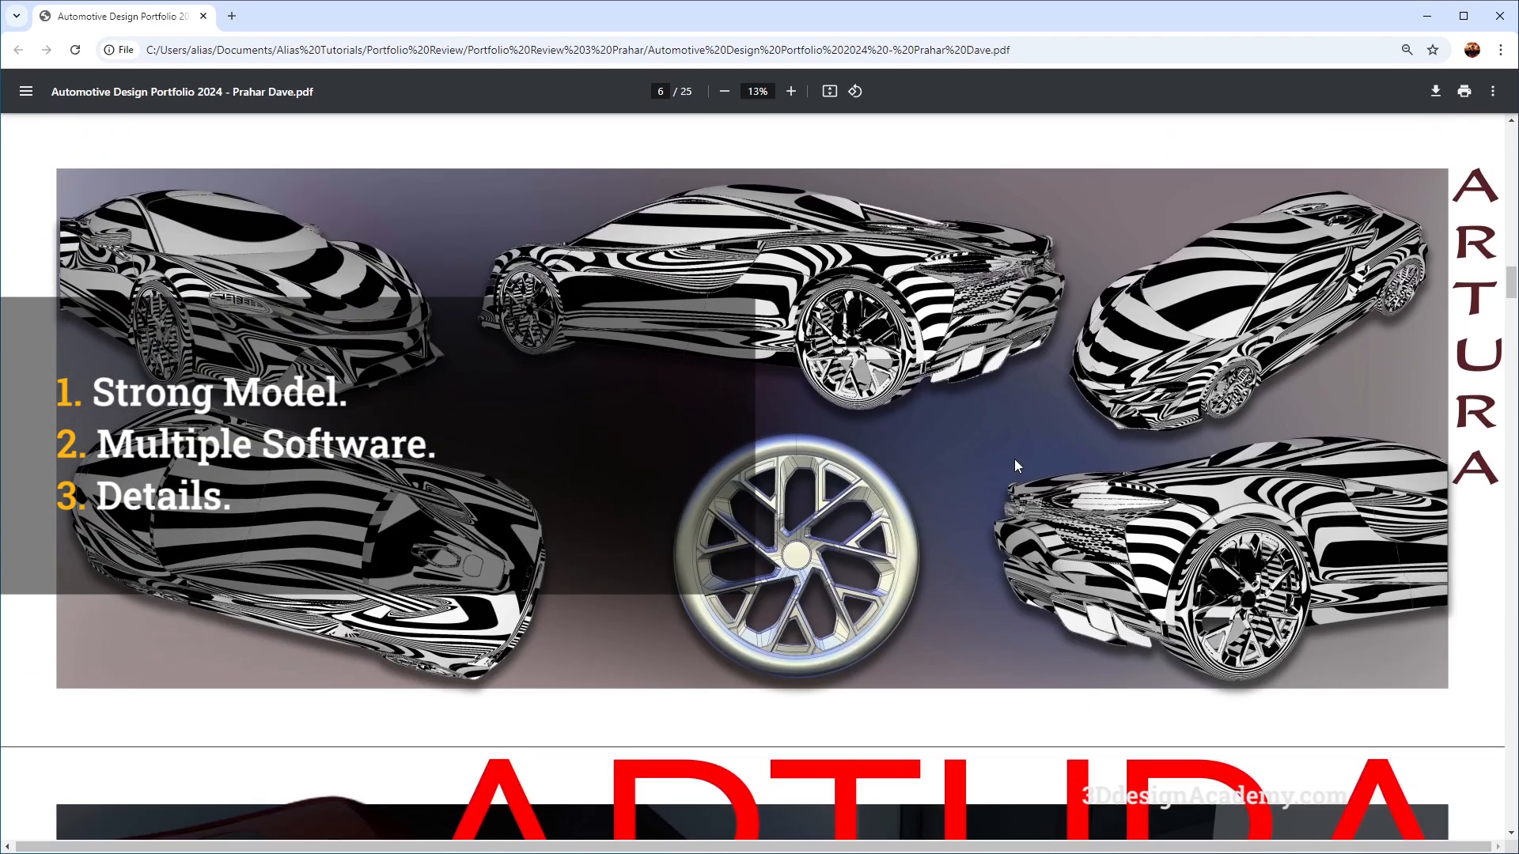
scroll("down", 3)
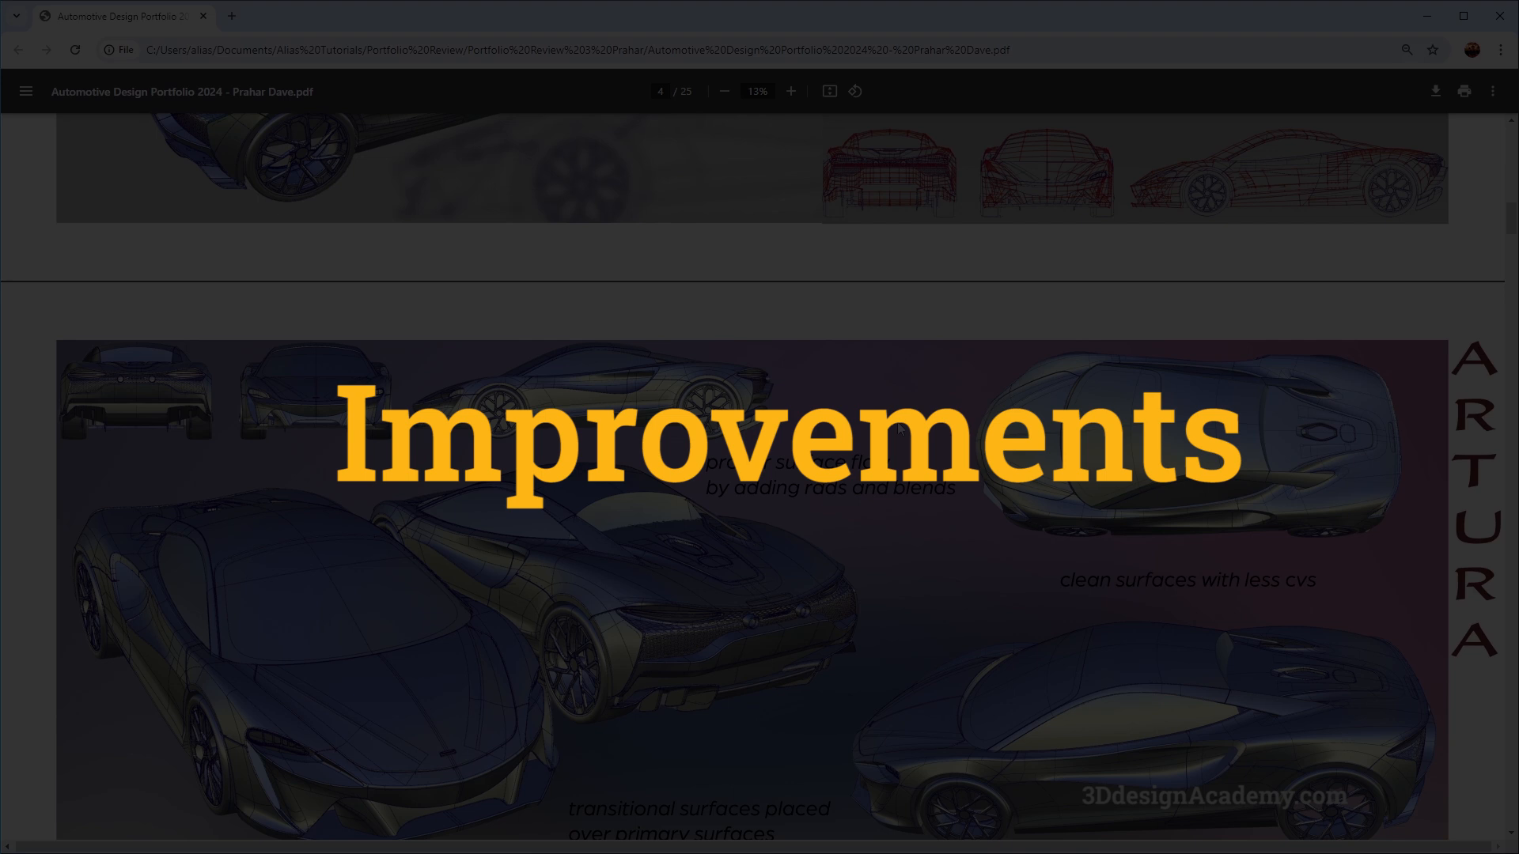
scroll("down", 3)
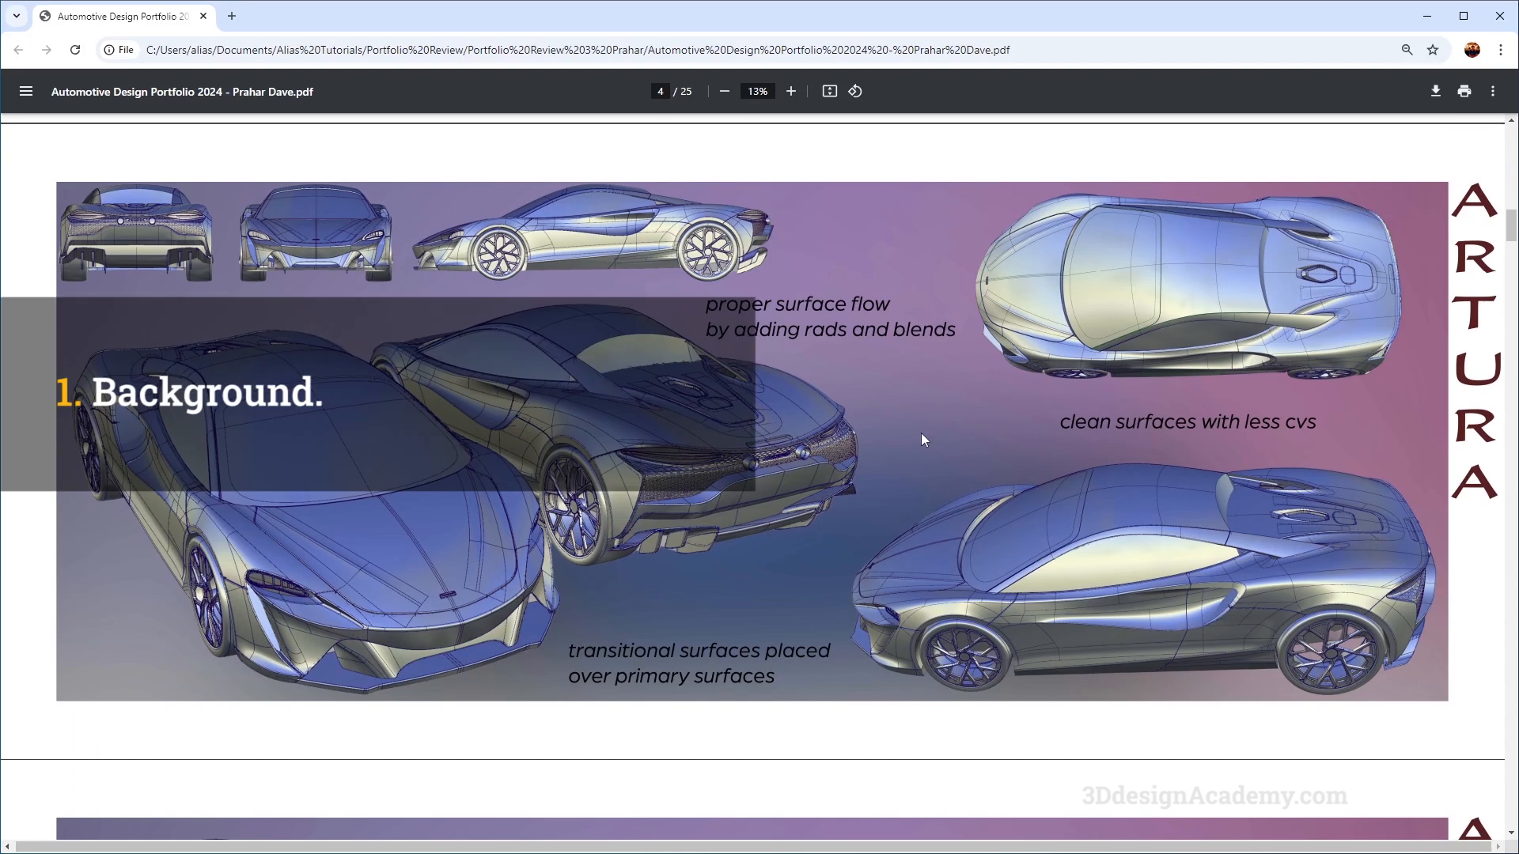
mouse_move(617, 568)
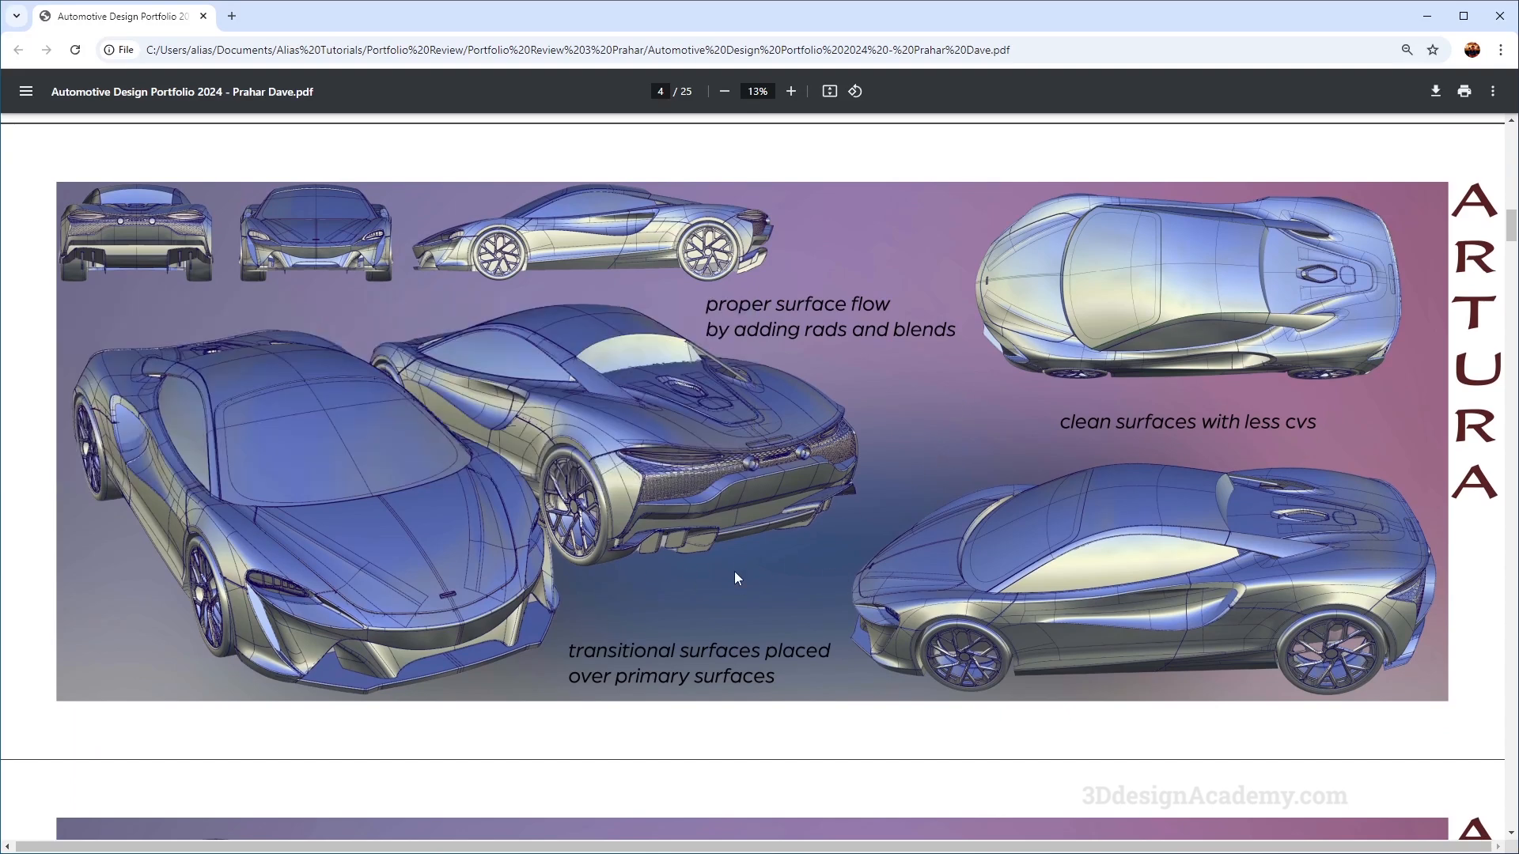
scroll("down", 3)
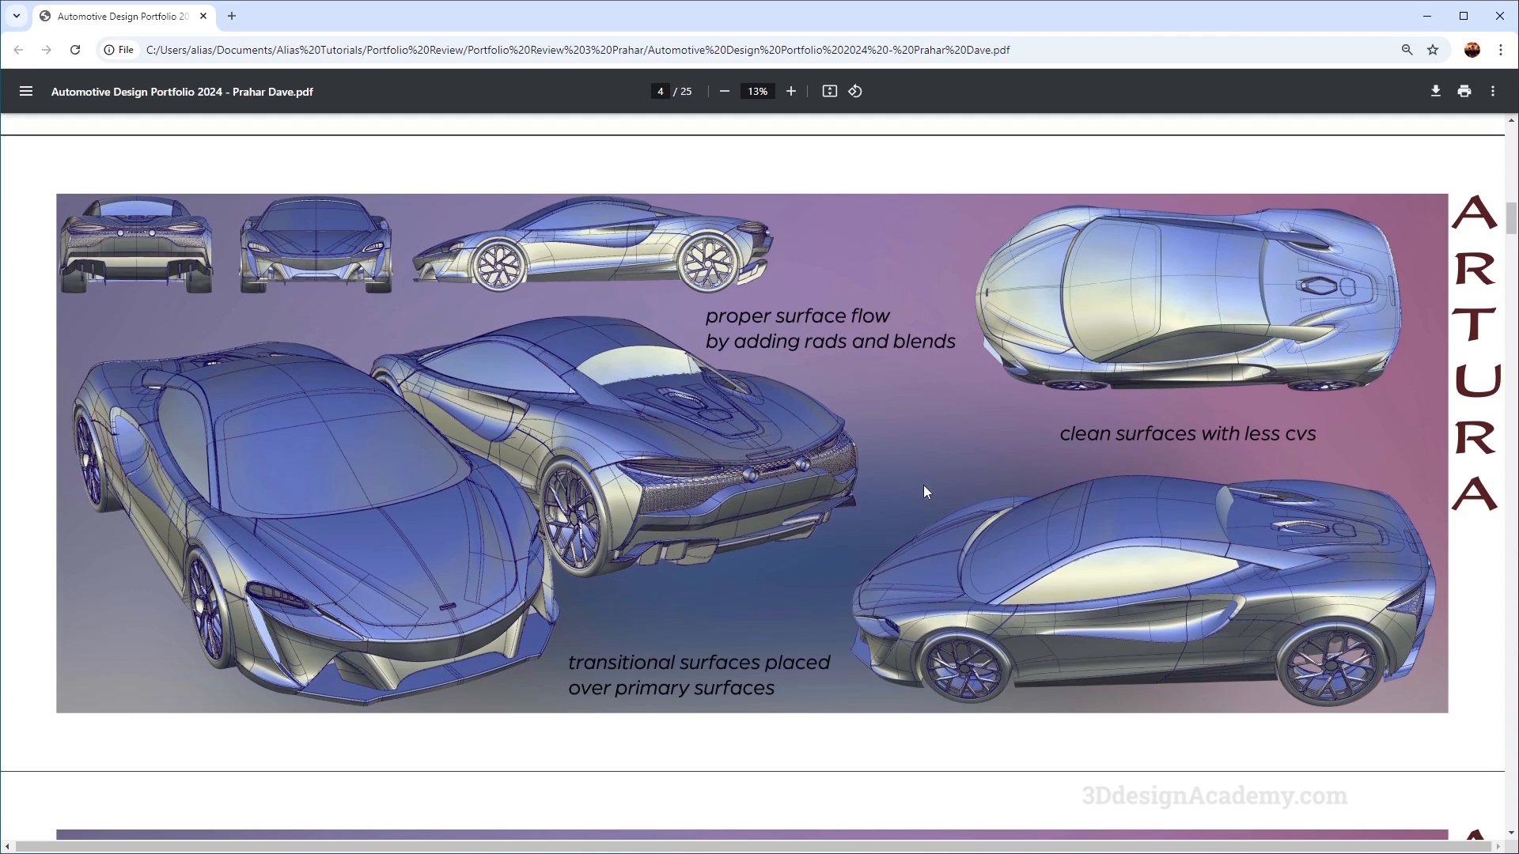
scroll("down", 3)
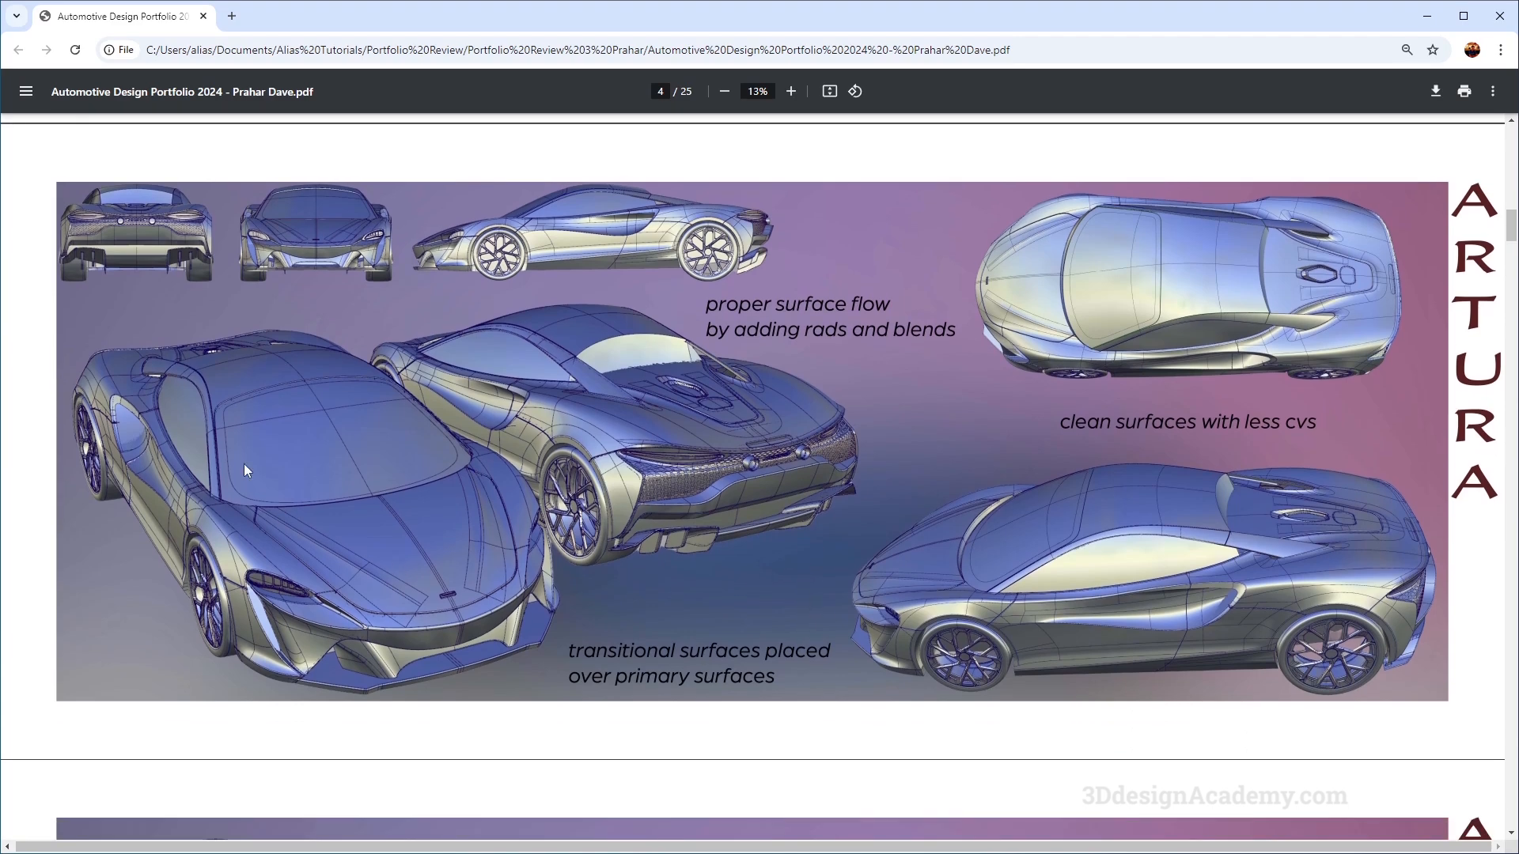
mouse_move(1095, 618)
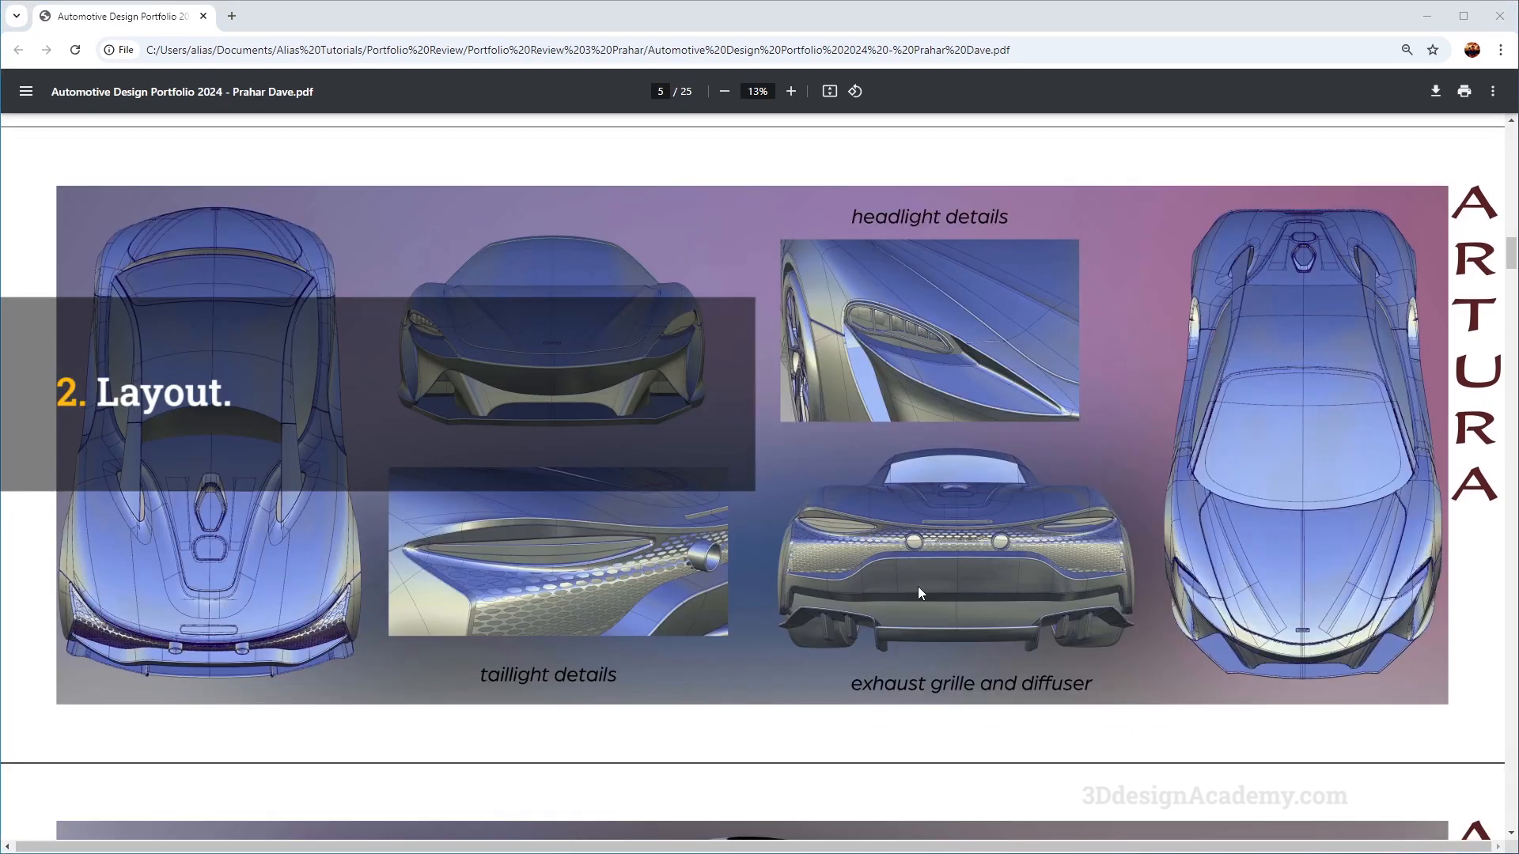
mouse_move(827, 531)
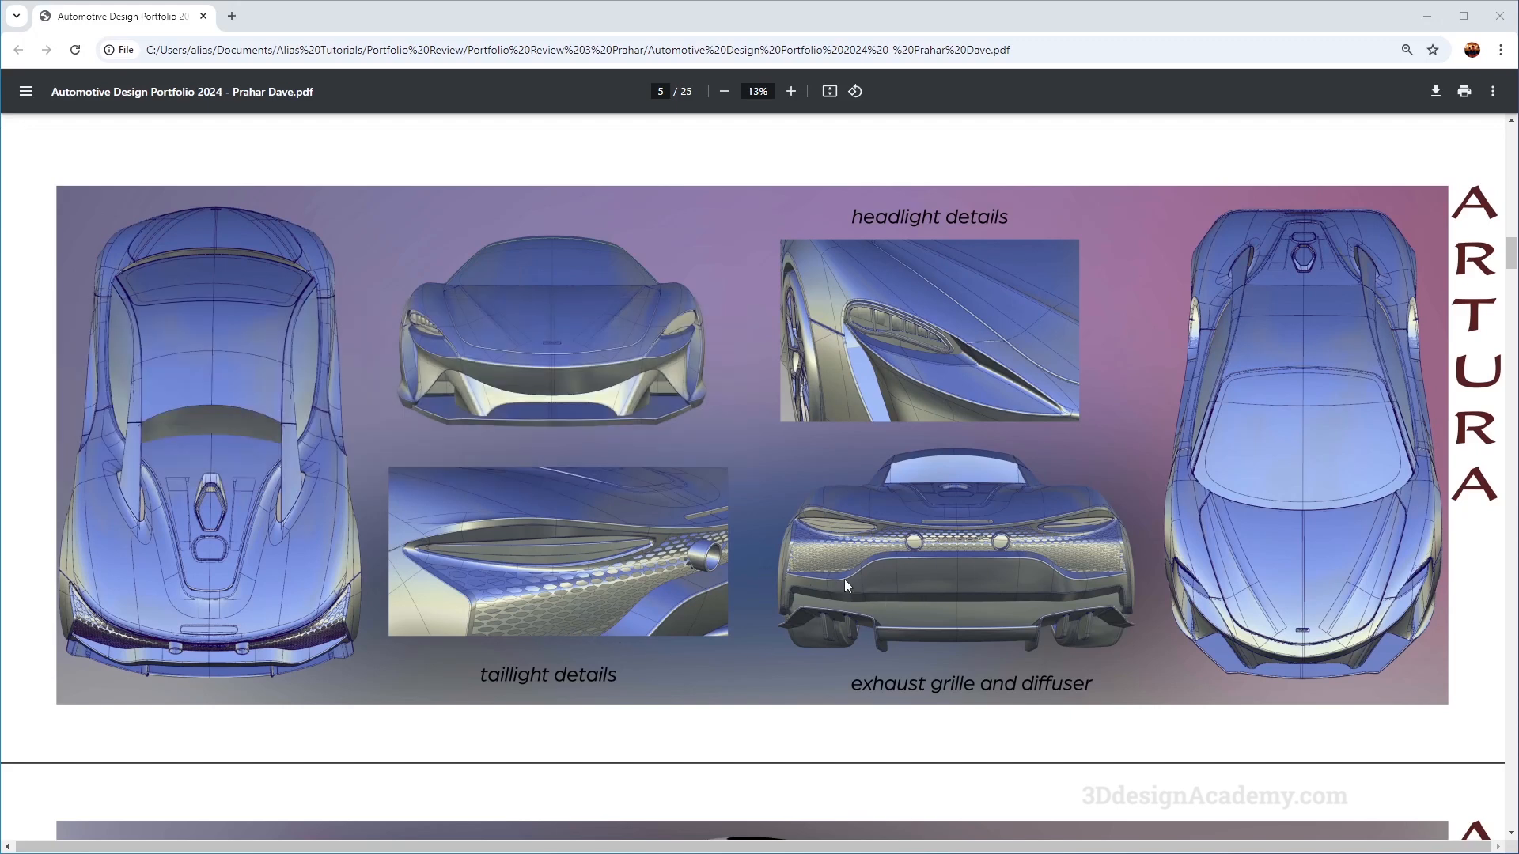
mouse_move(620, 472)
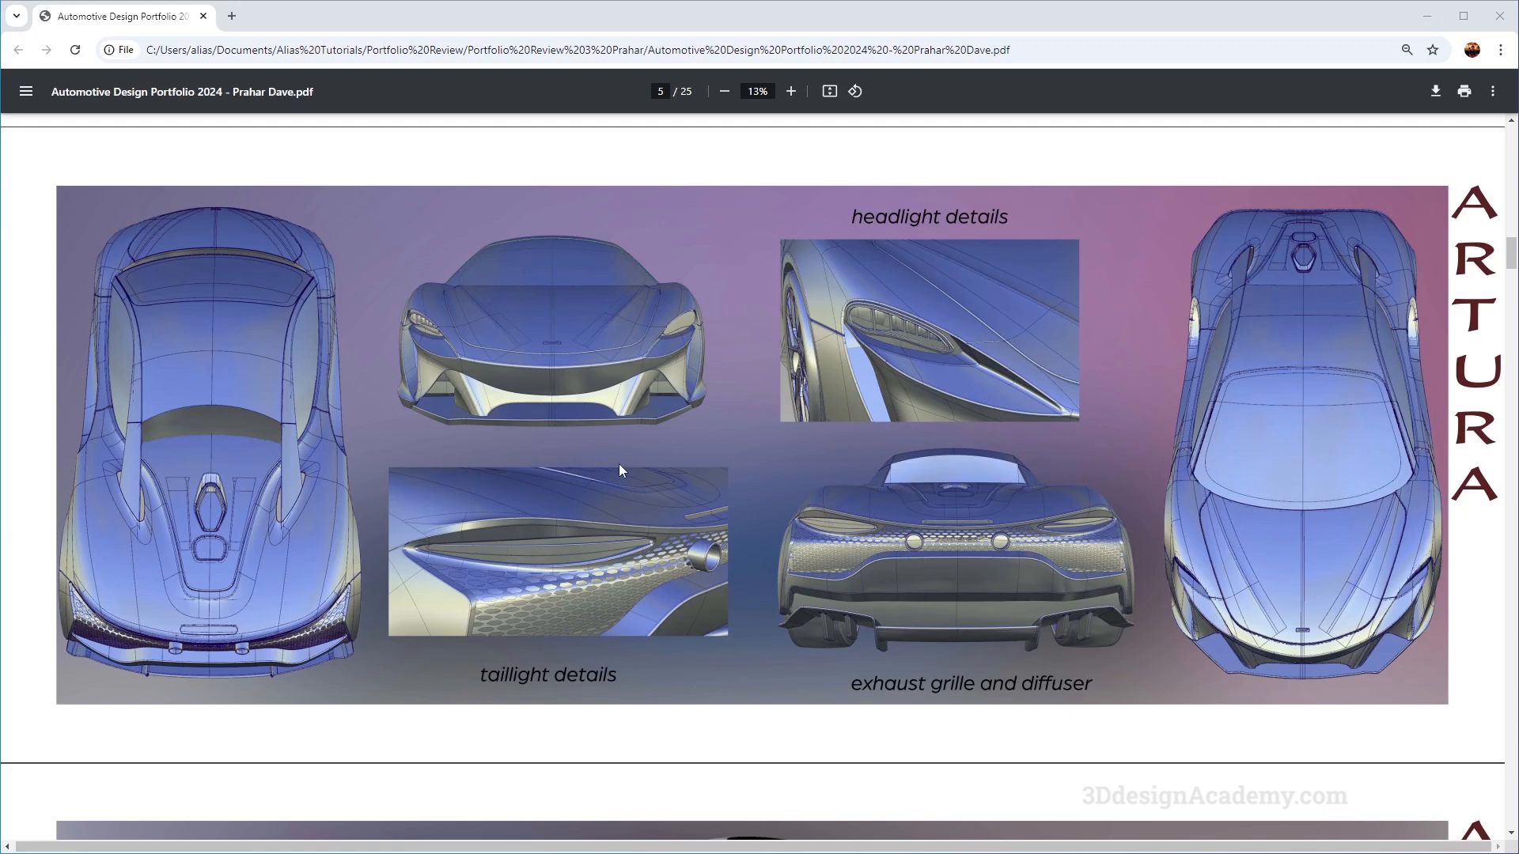
mouse_move(1213, 498)
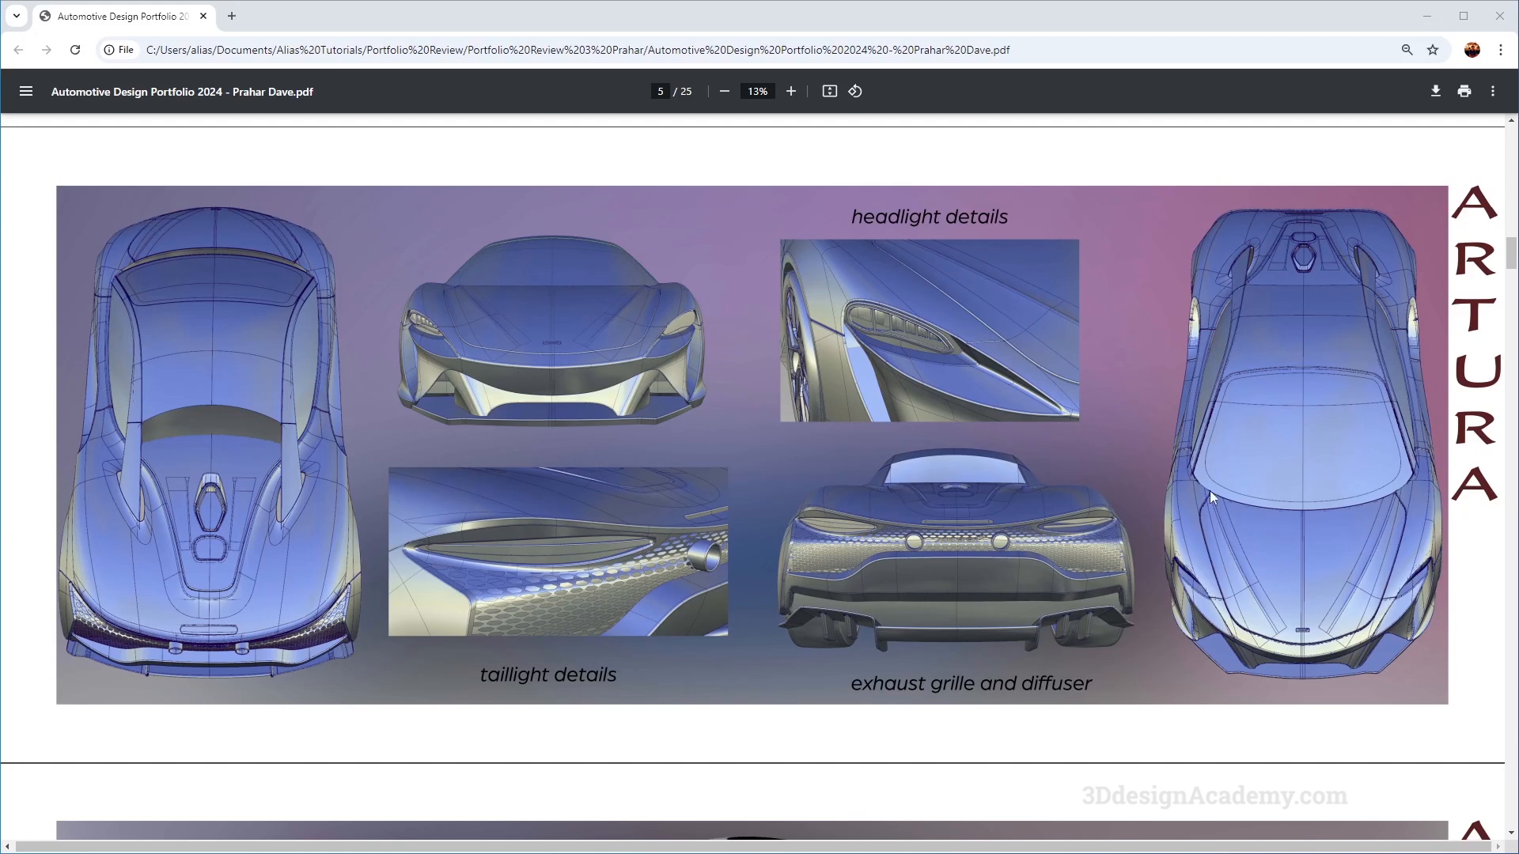
mouse_move(579, 566)
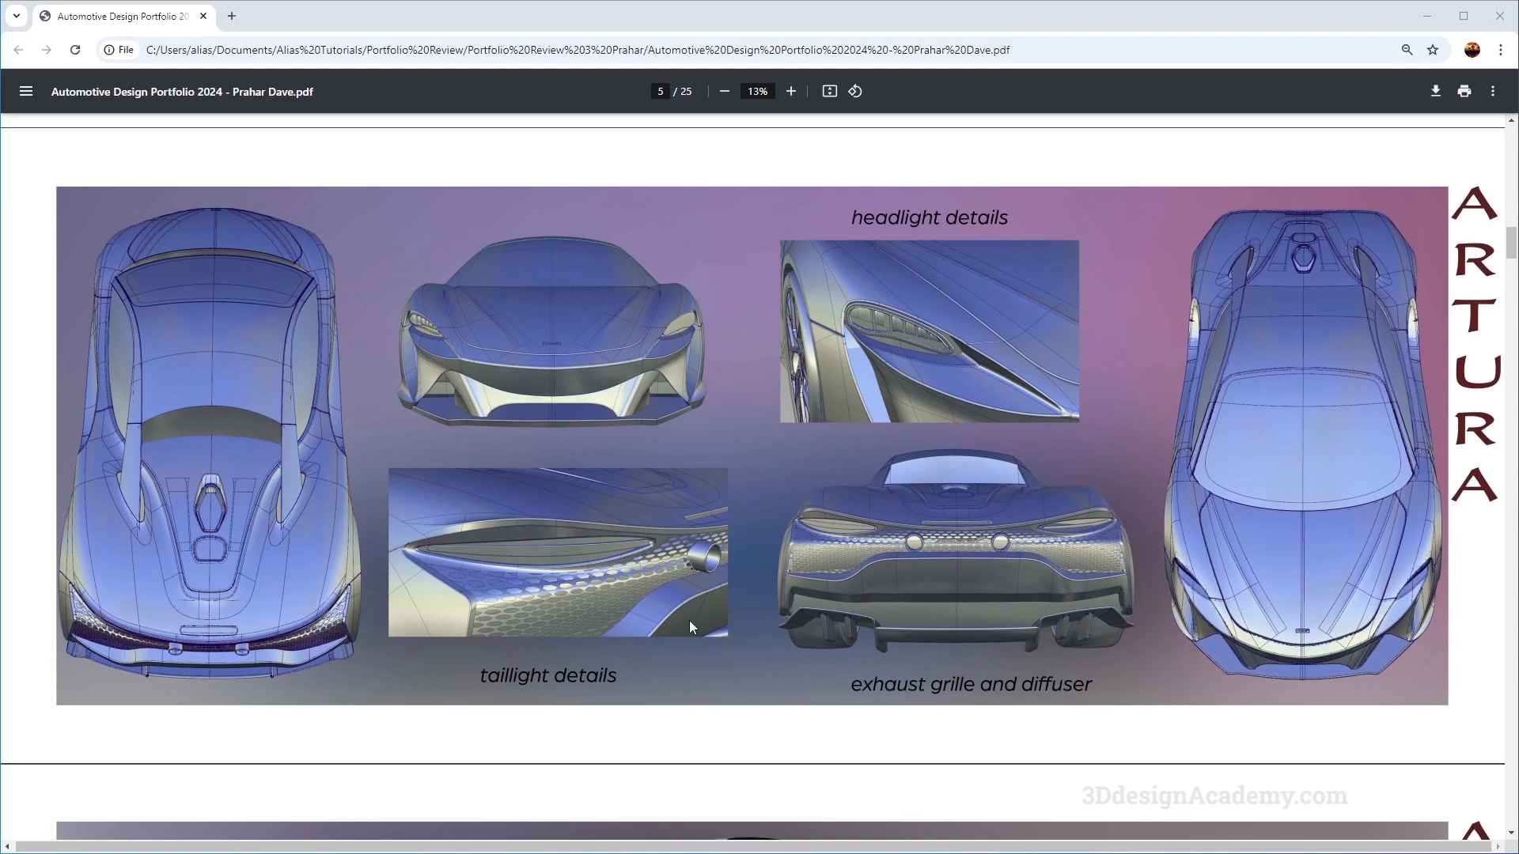
scroll("up", 3)
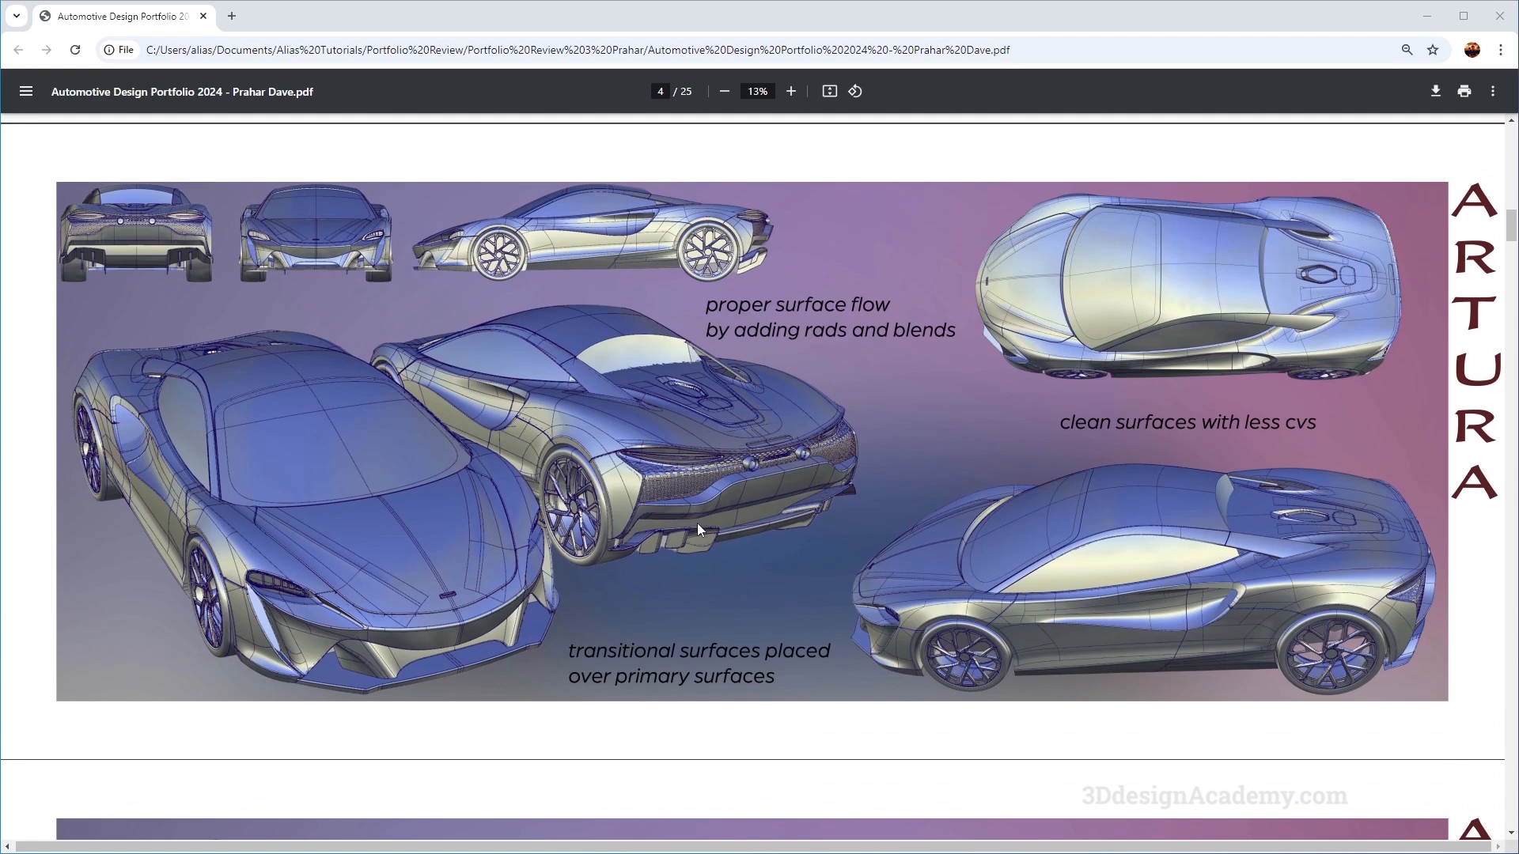
mouse_move(327, 227)
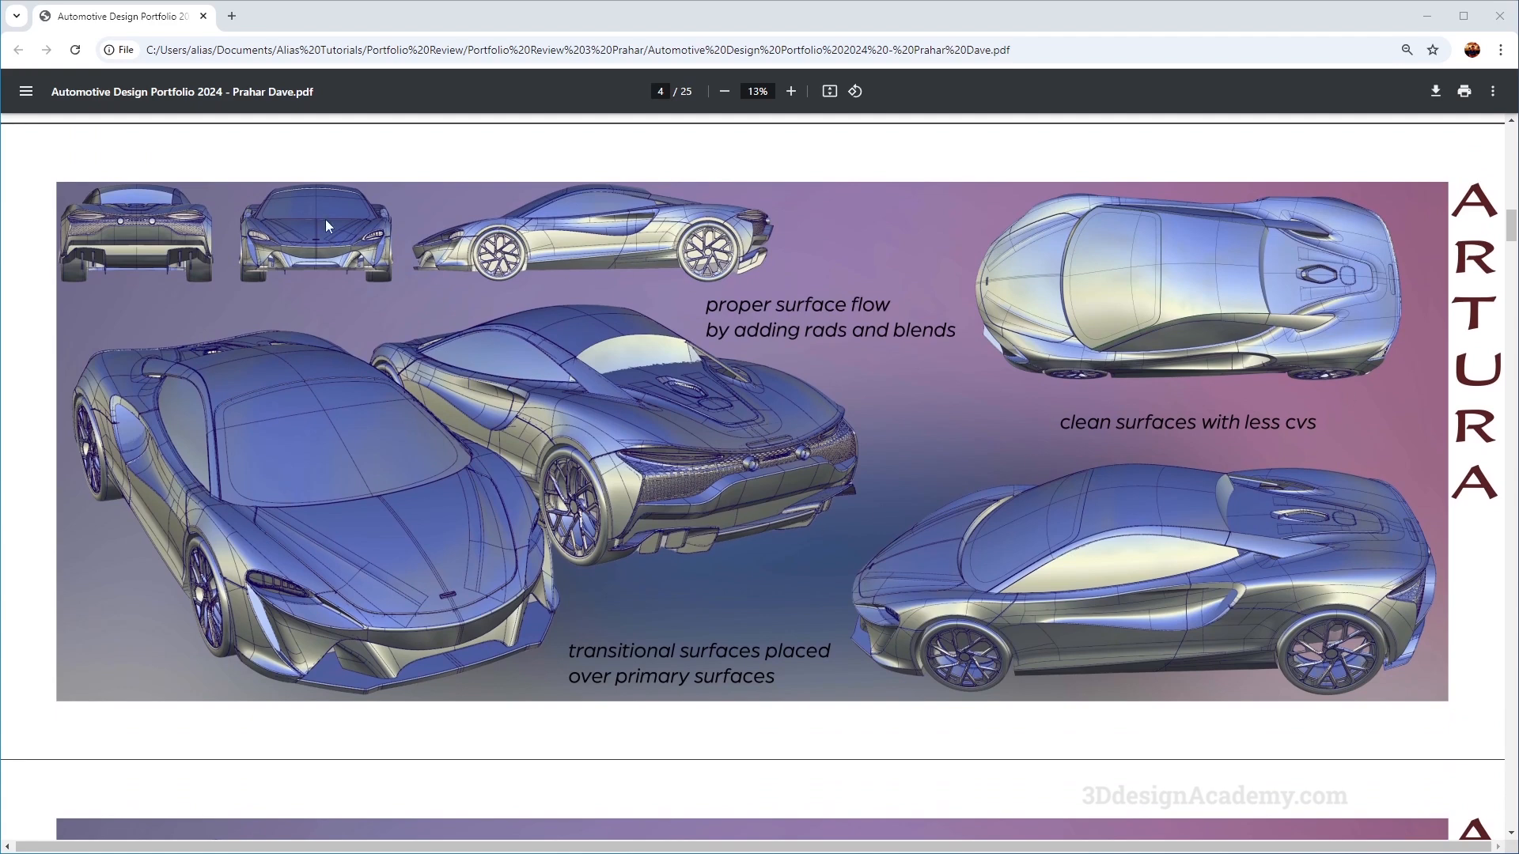
mouse_move(868, 447)
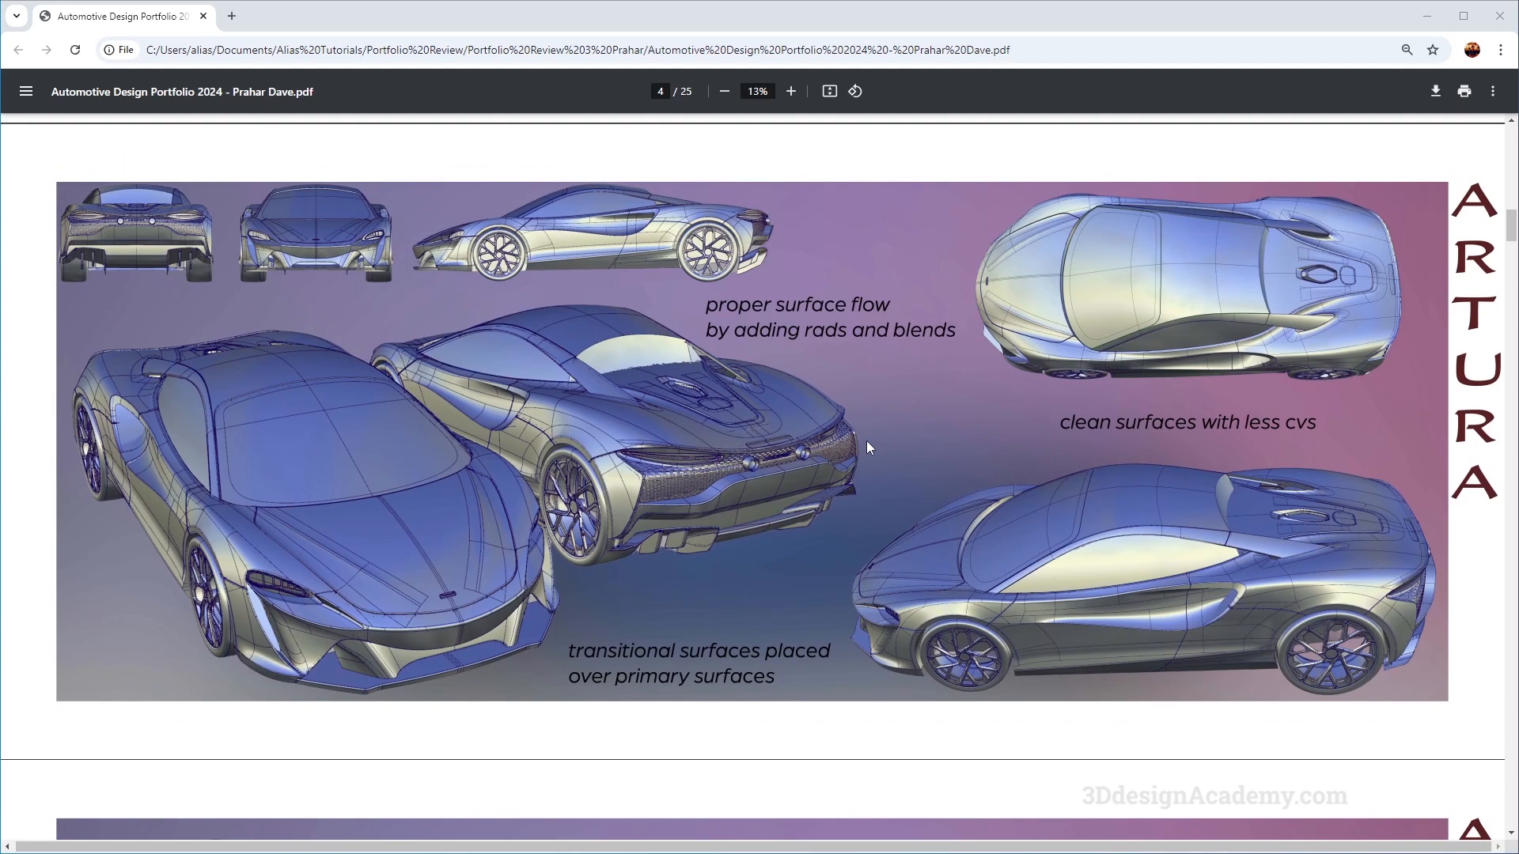
mouse_move(885, 461)
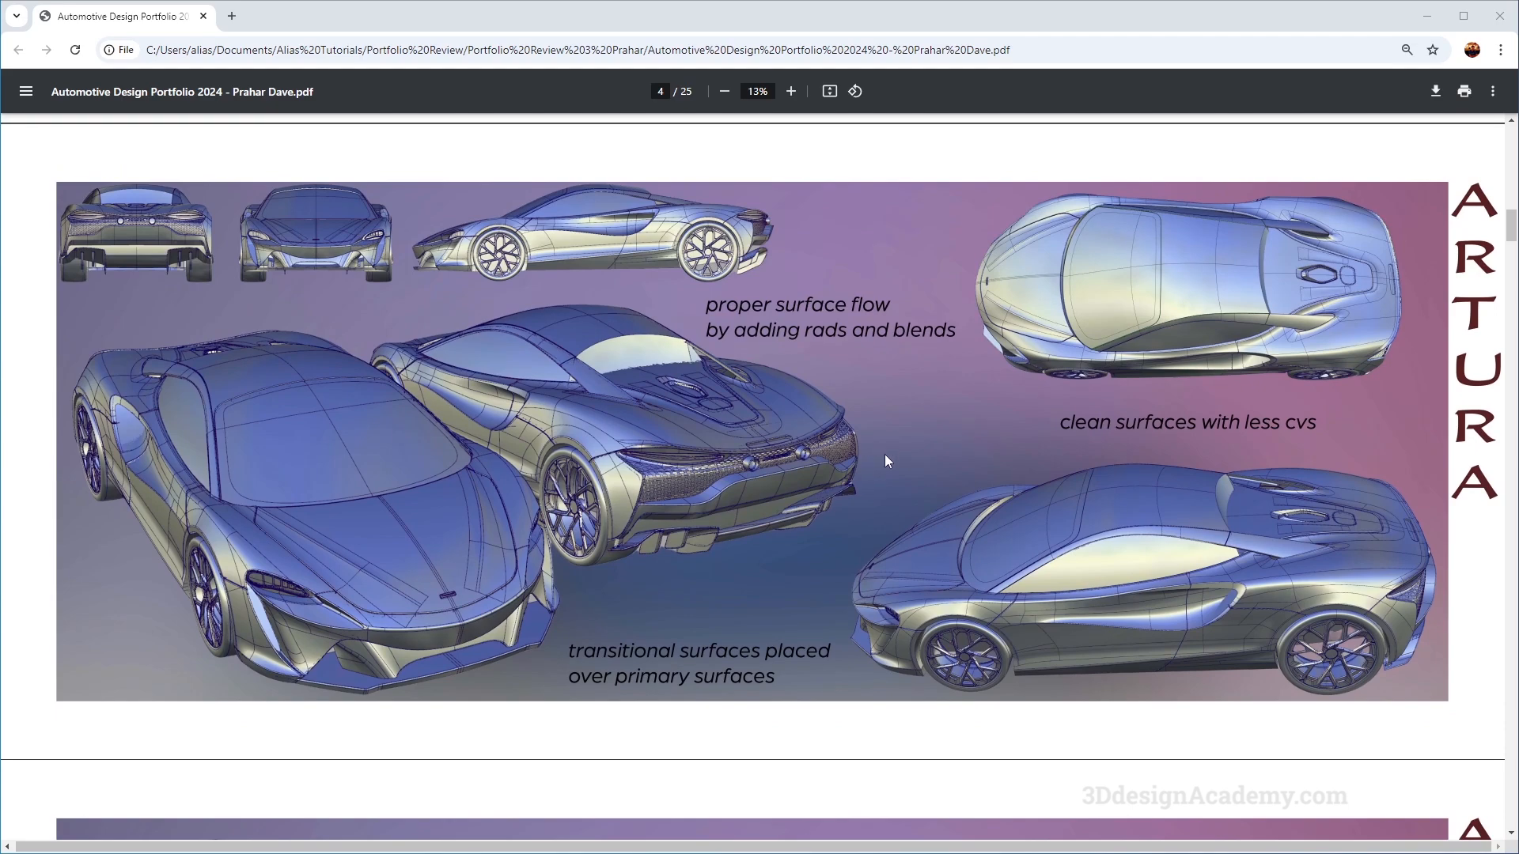
scroll("down", 3)
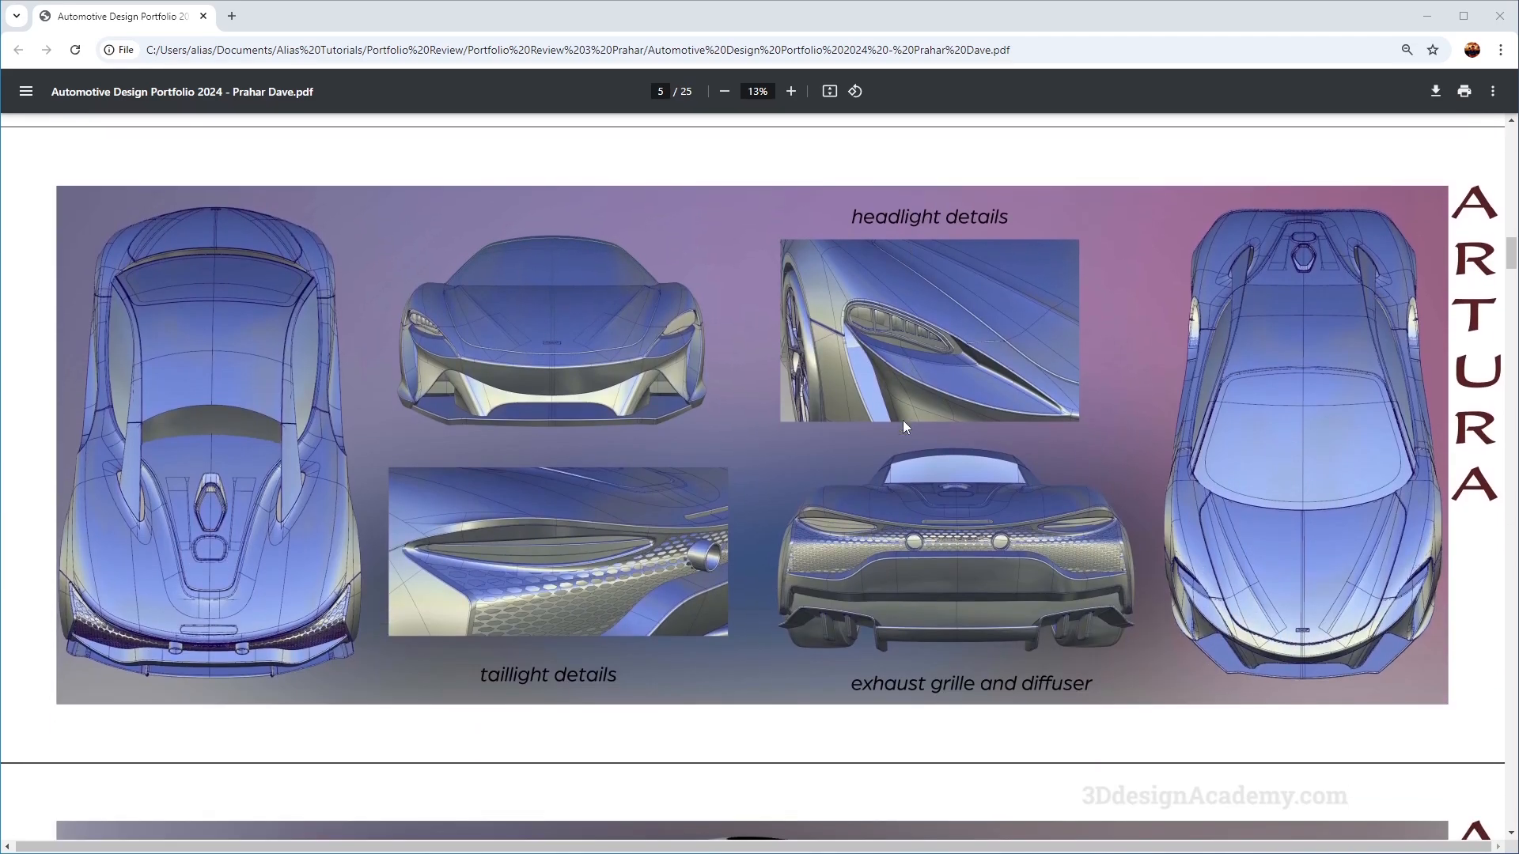
mouse_move(632, 563)
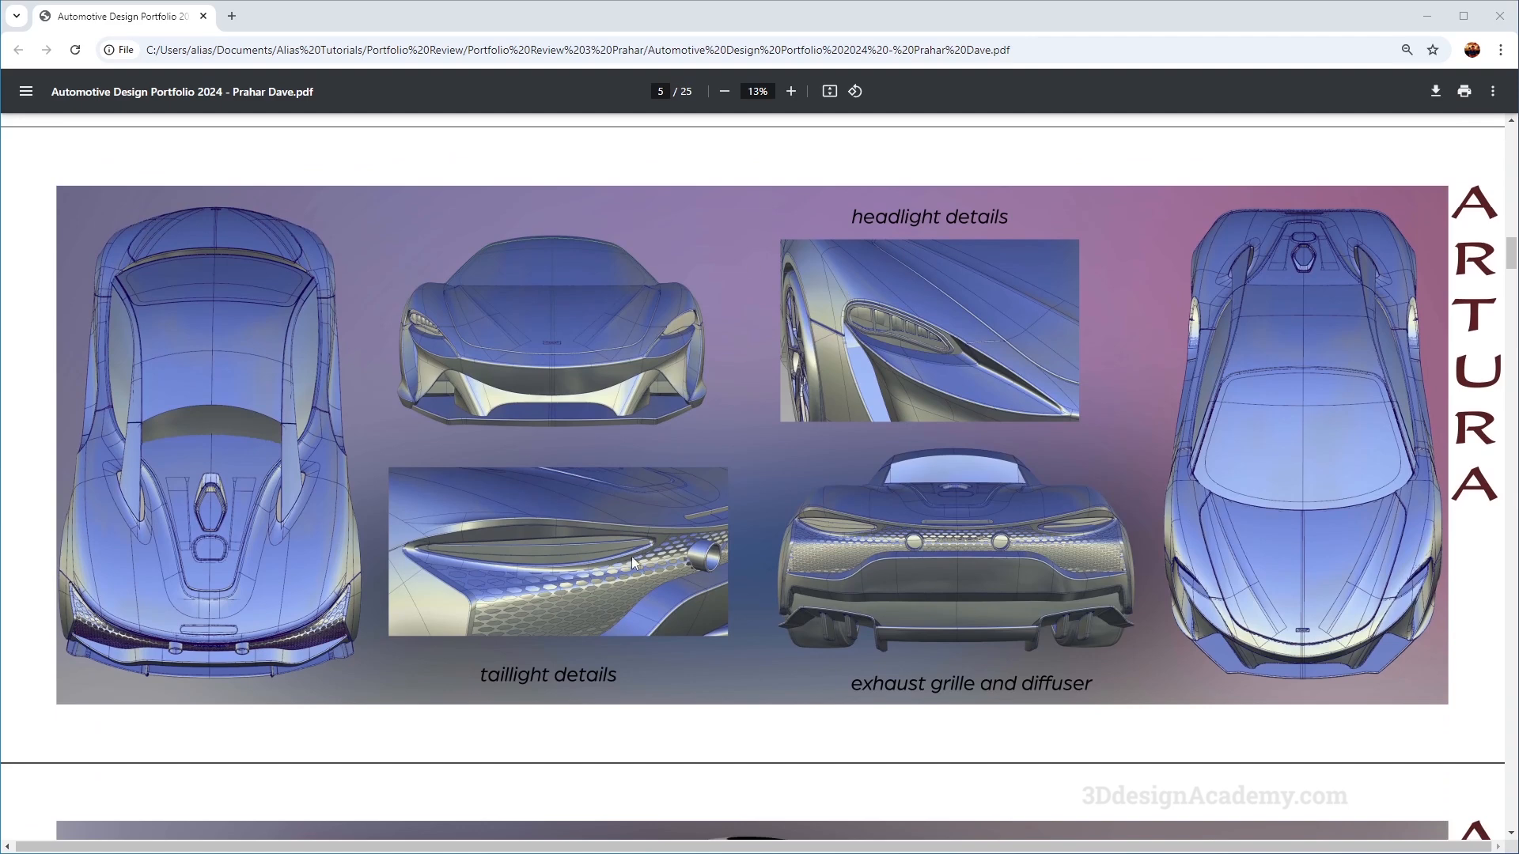
mouse_move(623, 524)
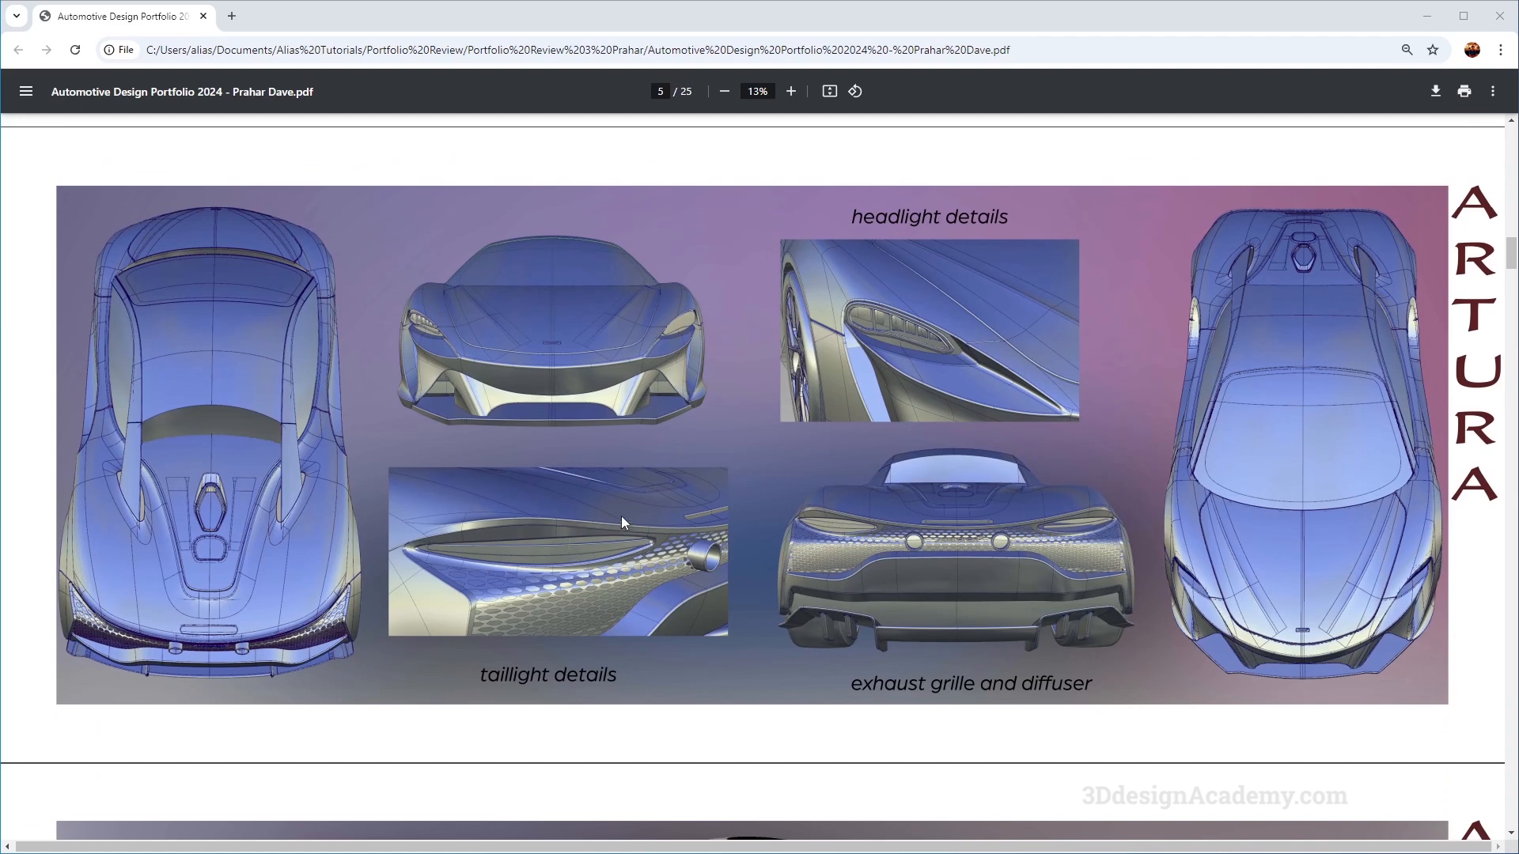
mouse_move(258, 402)
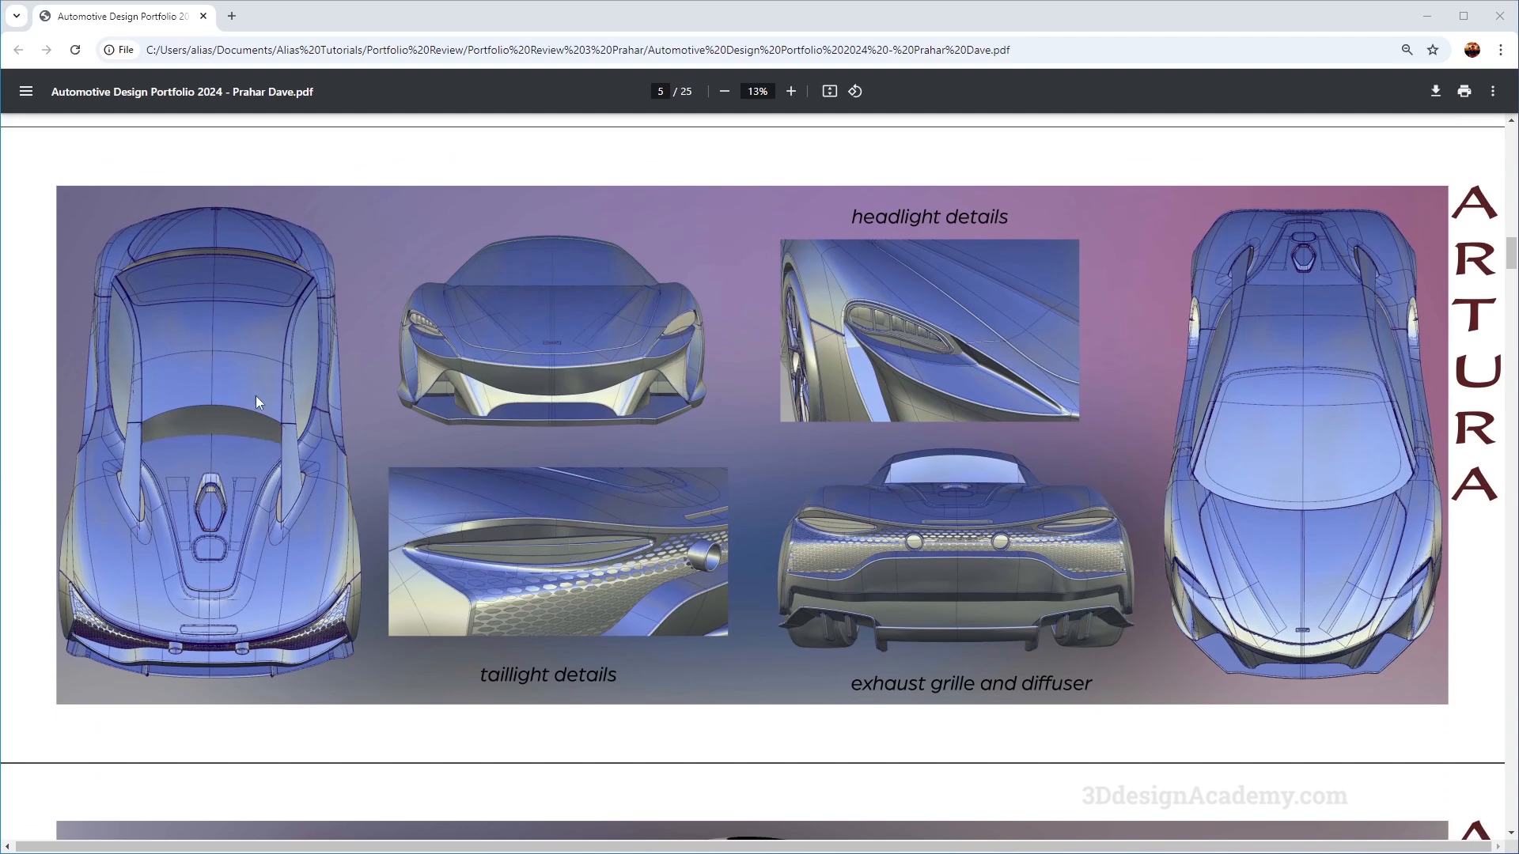
mouse_move(616, 378)
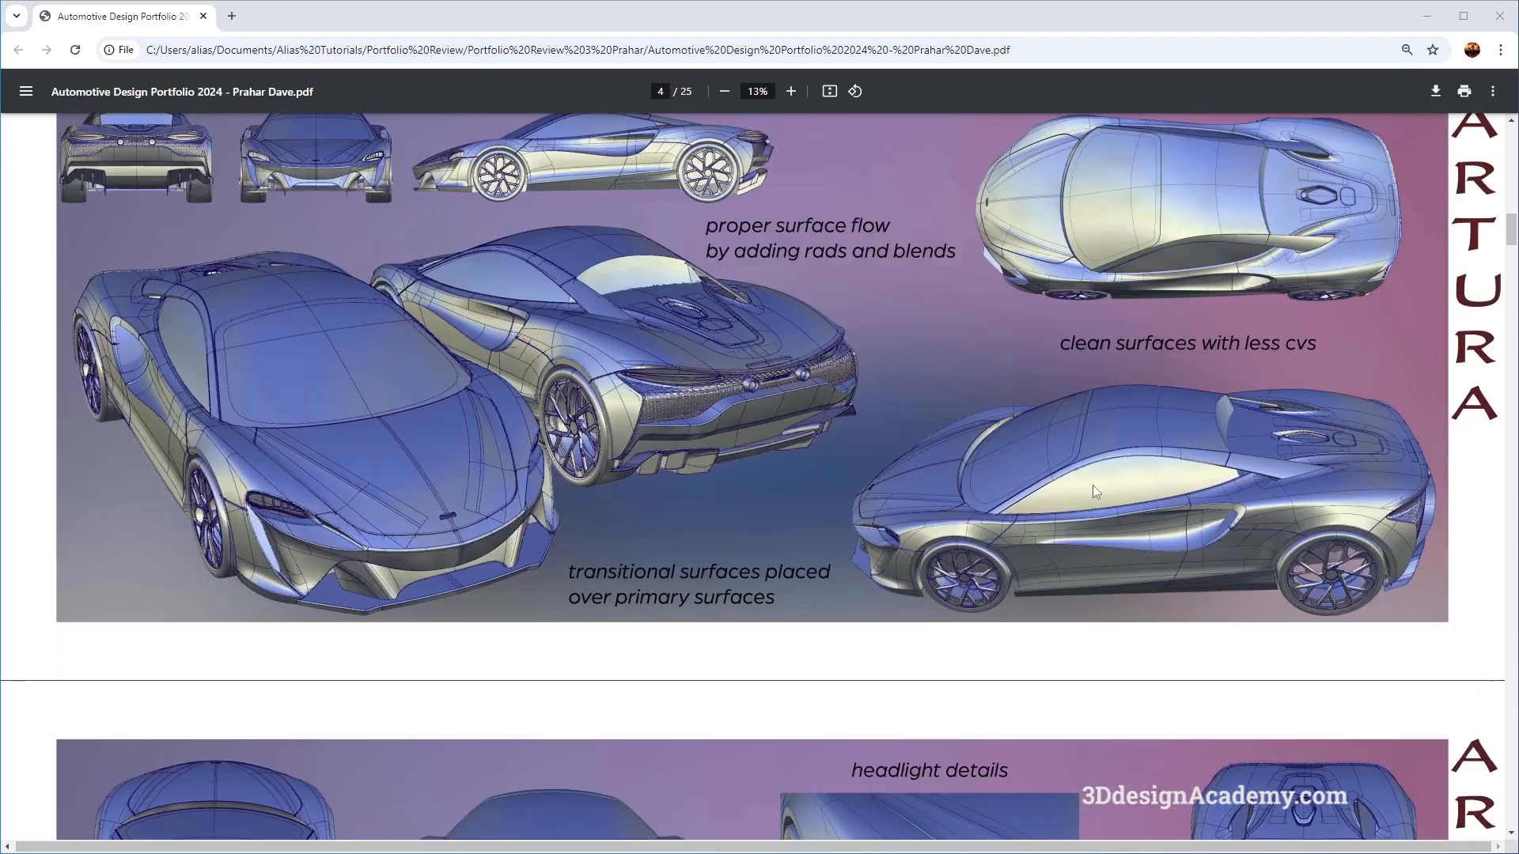
scroll("down", 3)
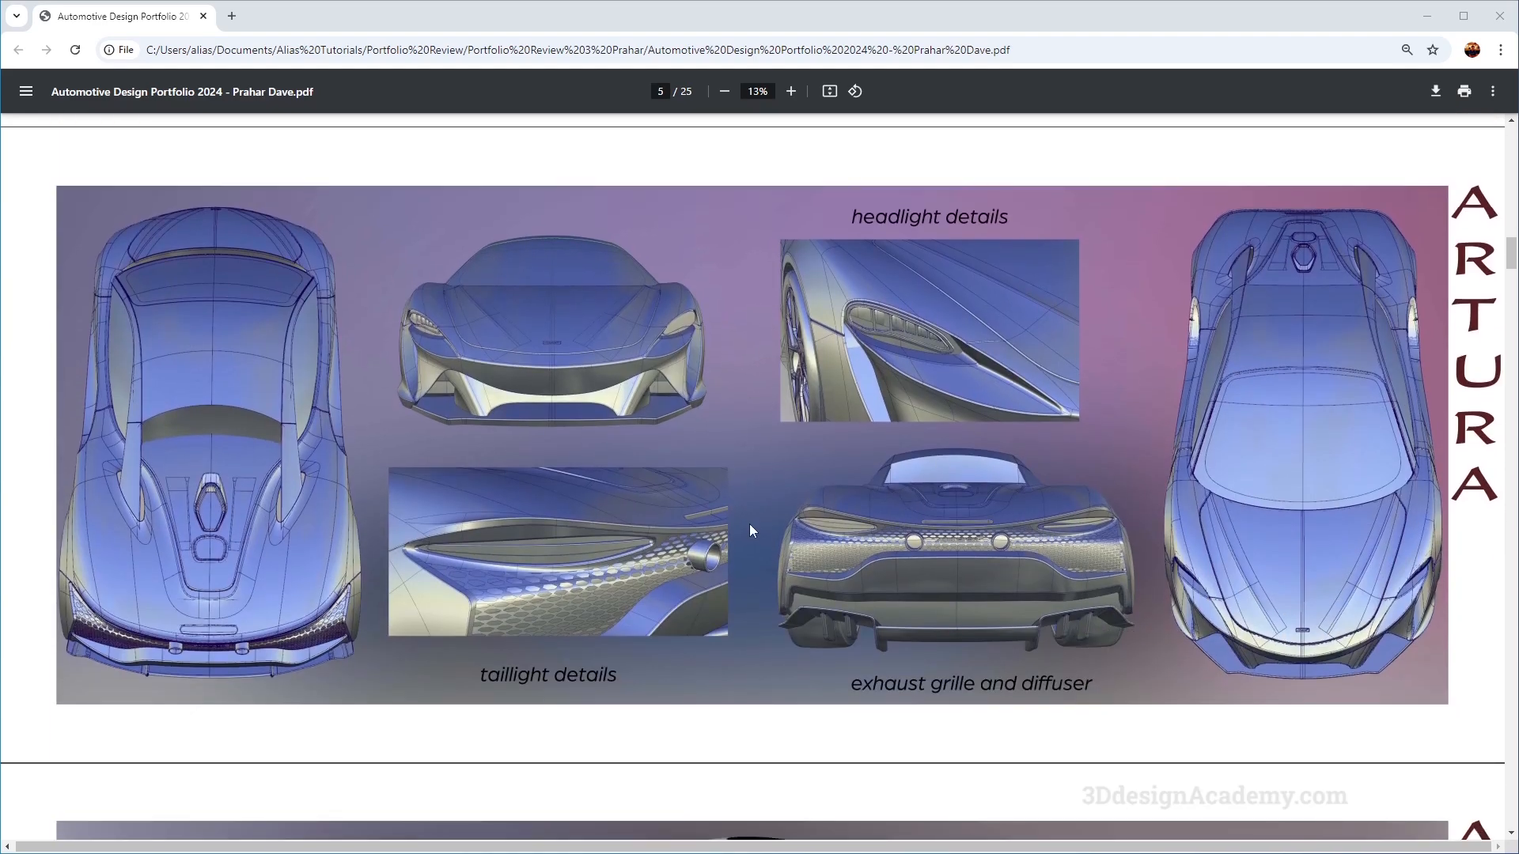
mouse_move(1024, 301)
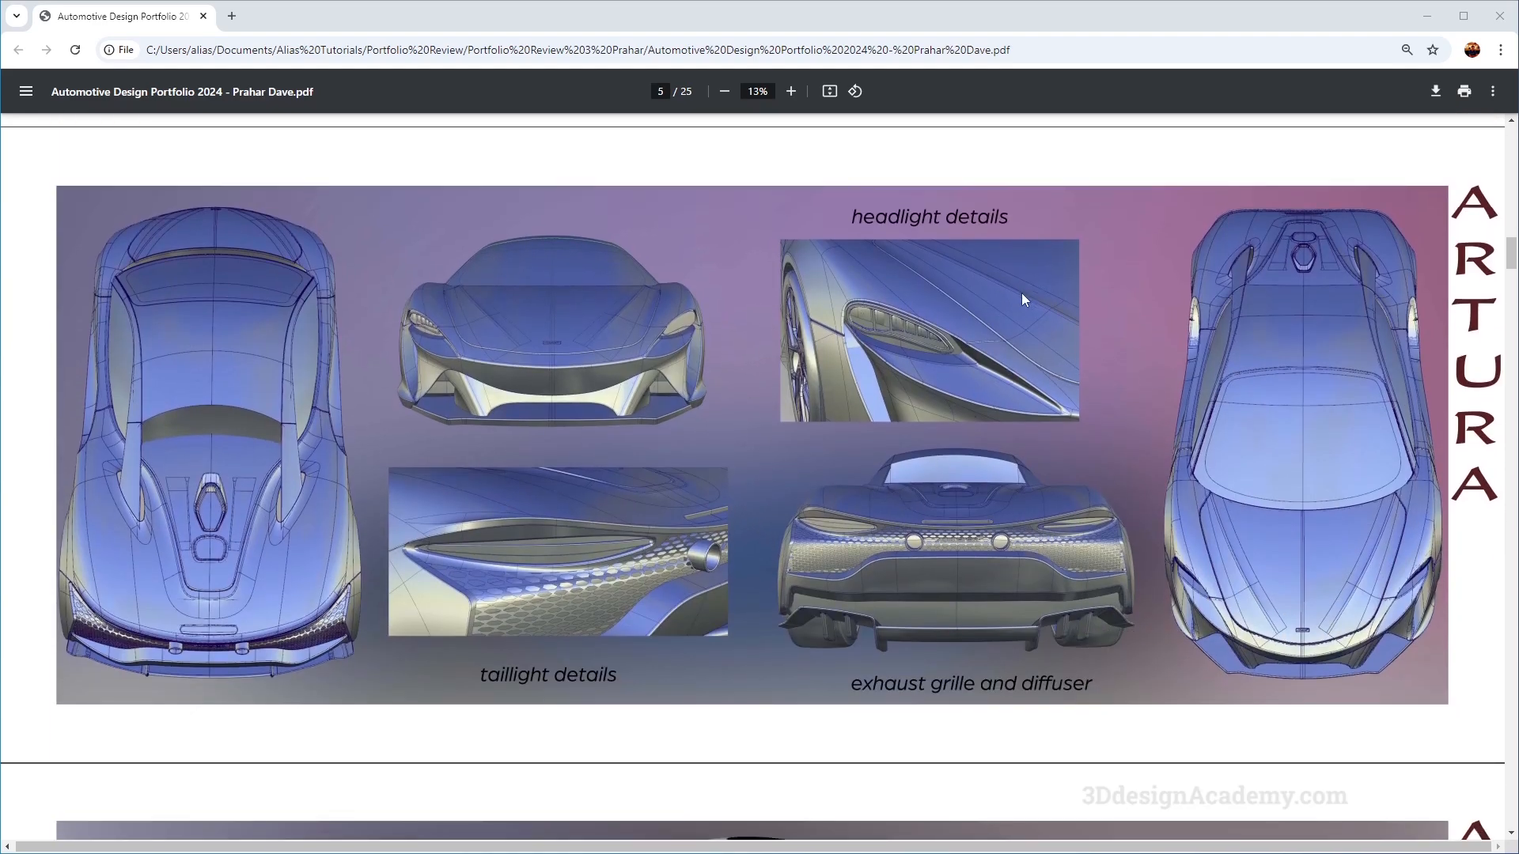
mouse_move(956, 323)
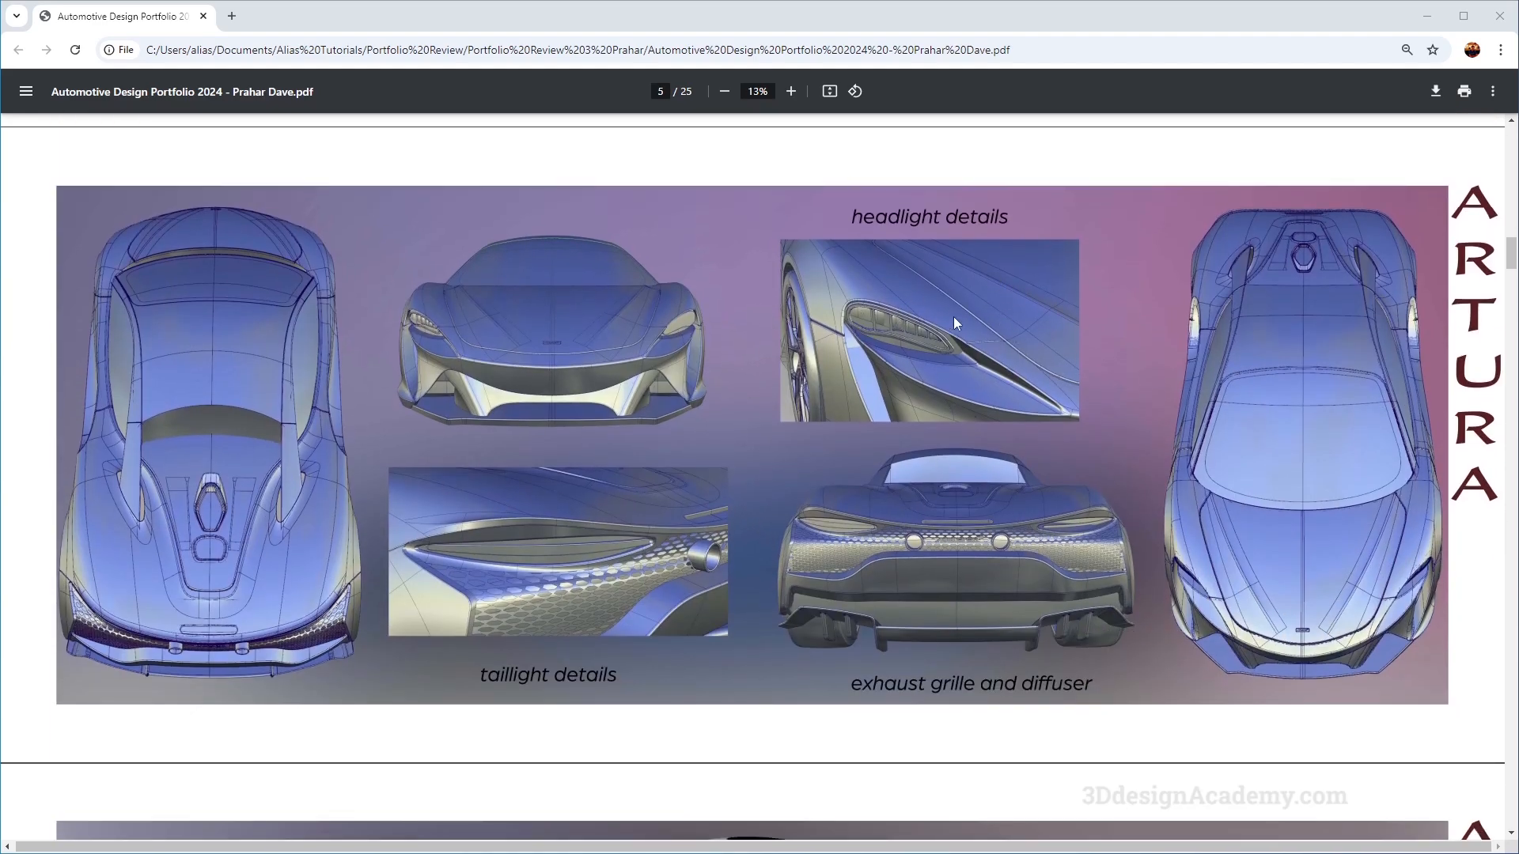
mouse_move(1018, 566)
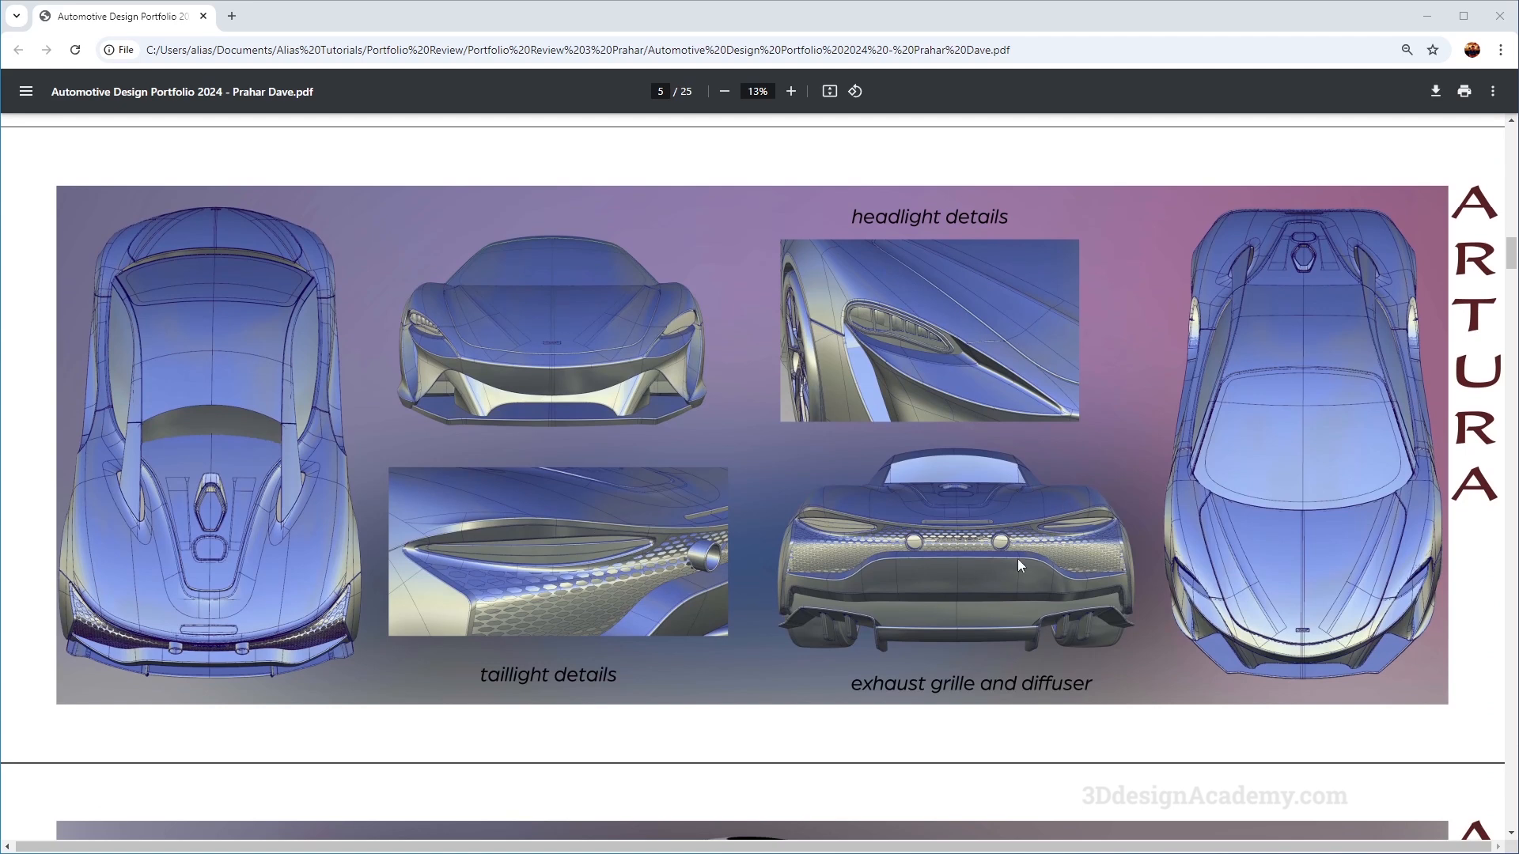
mouse_move(286, 487)
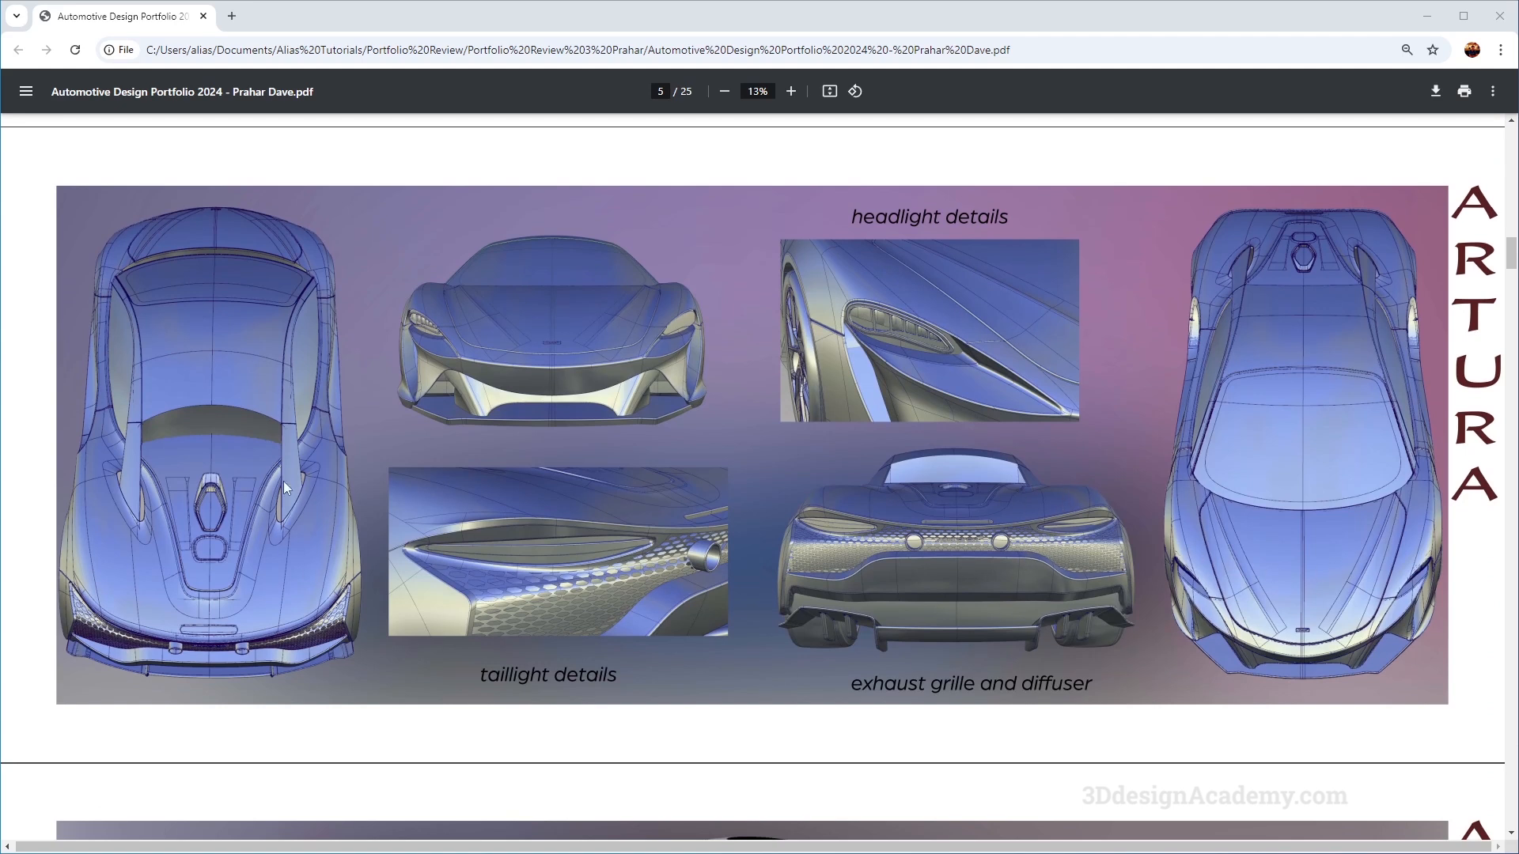
mouse_move(1016, 622)
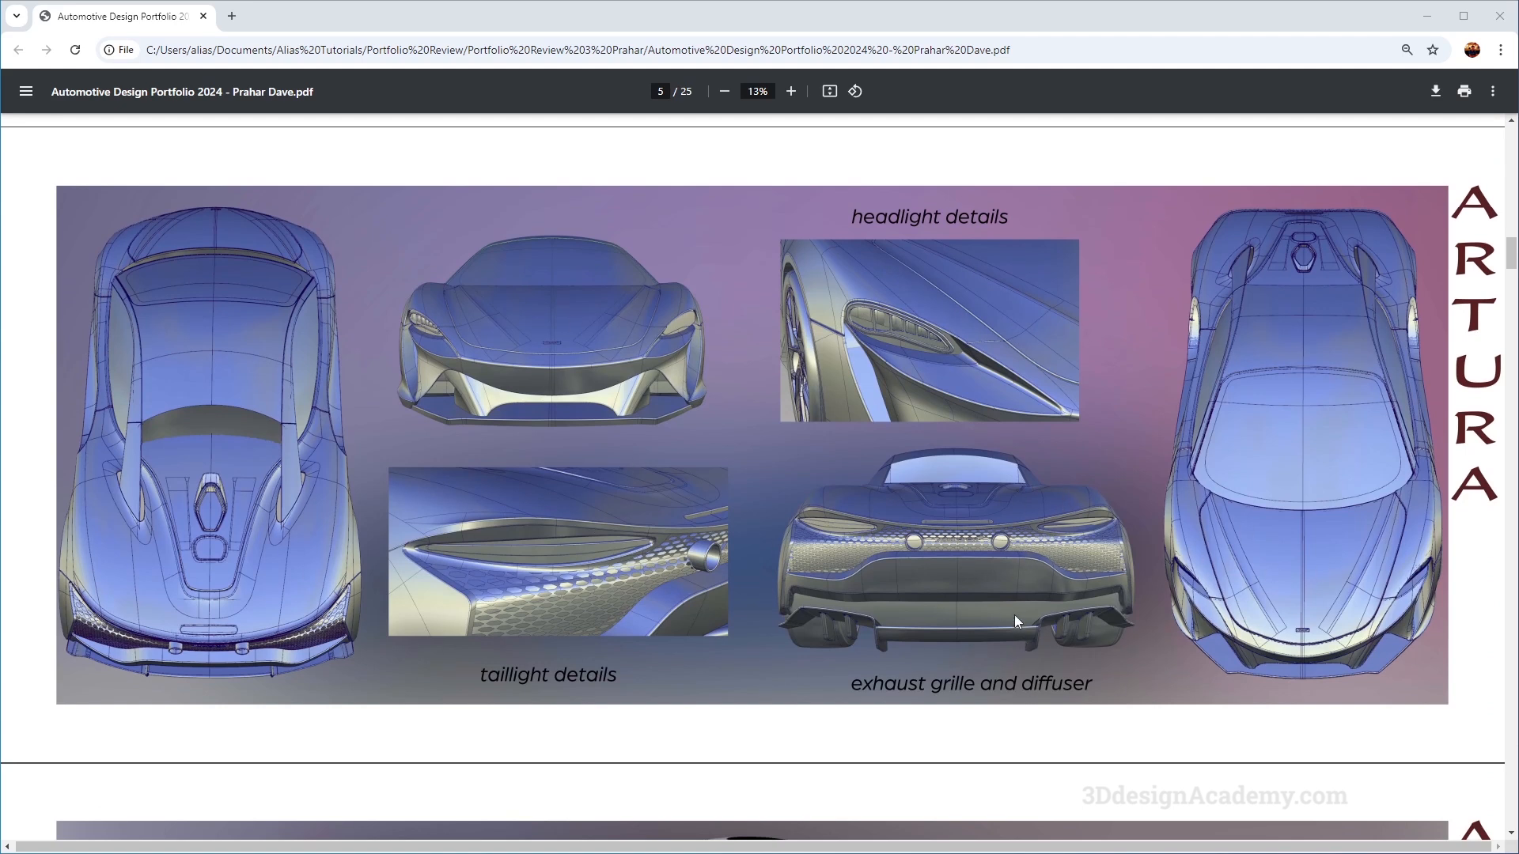
scroll("down", 3)
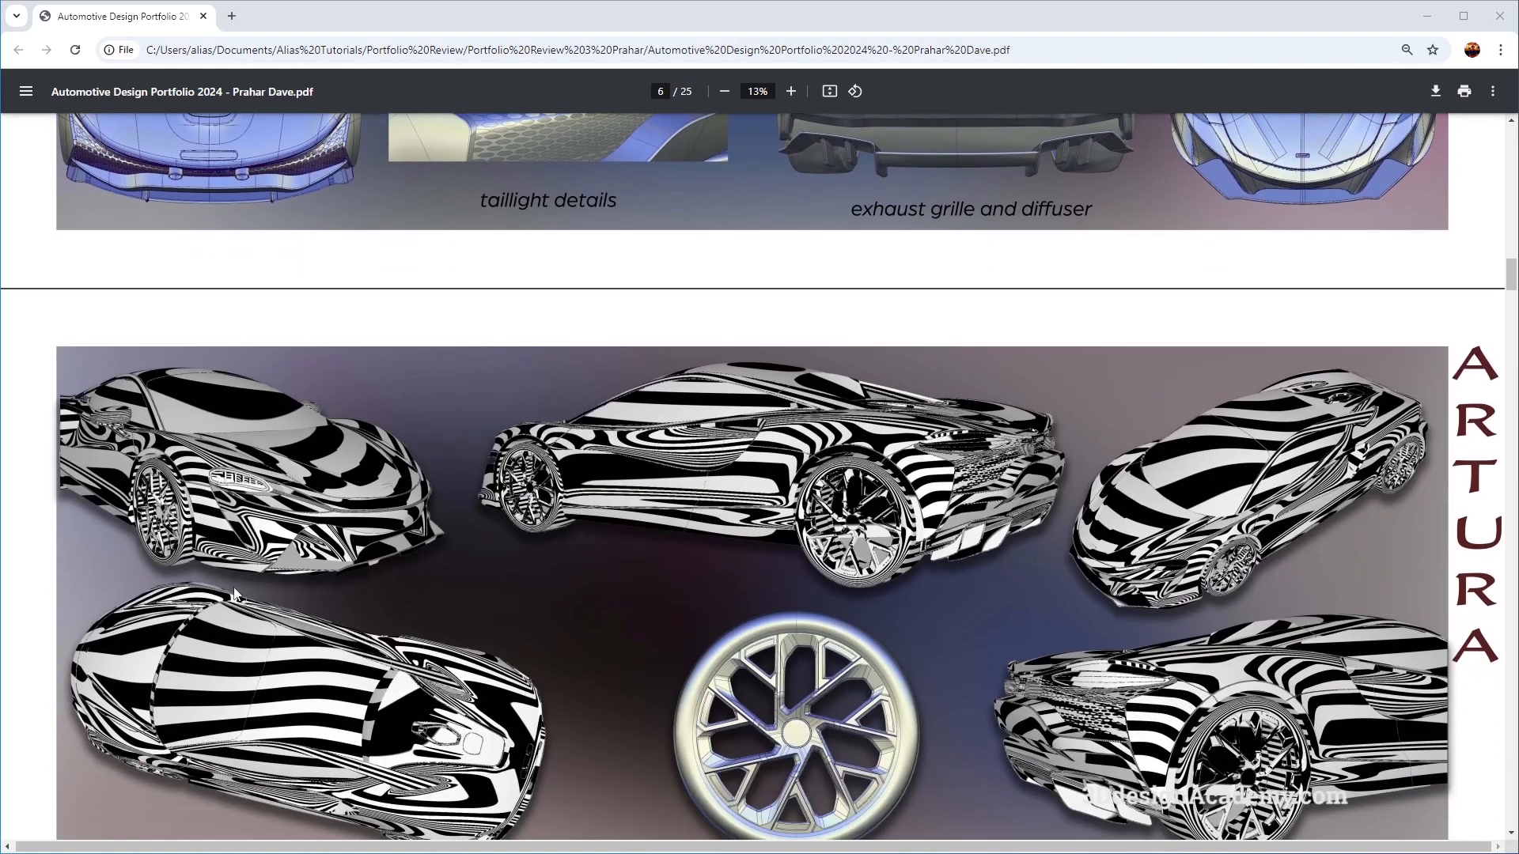
scroll("down", 3)
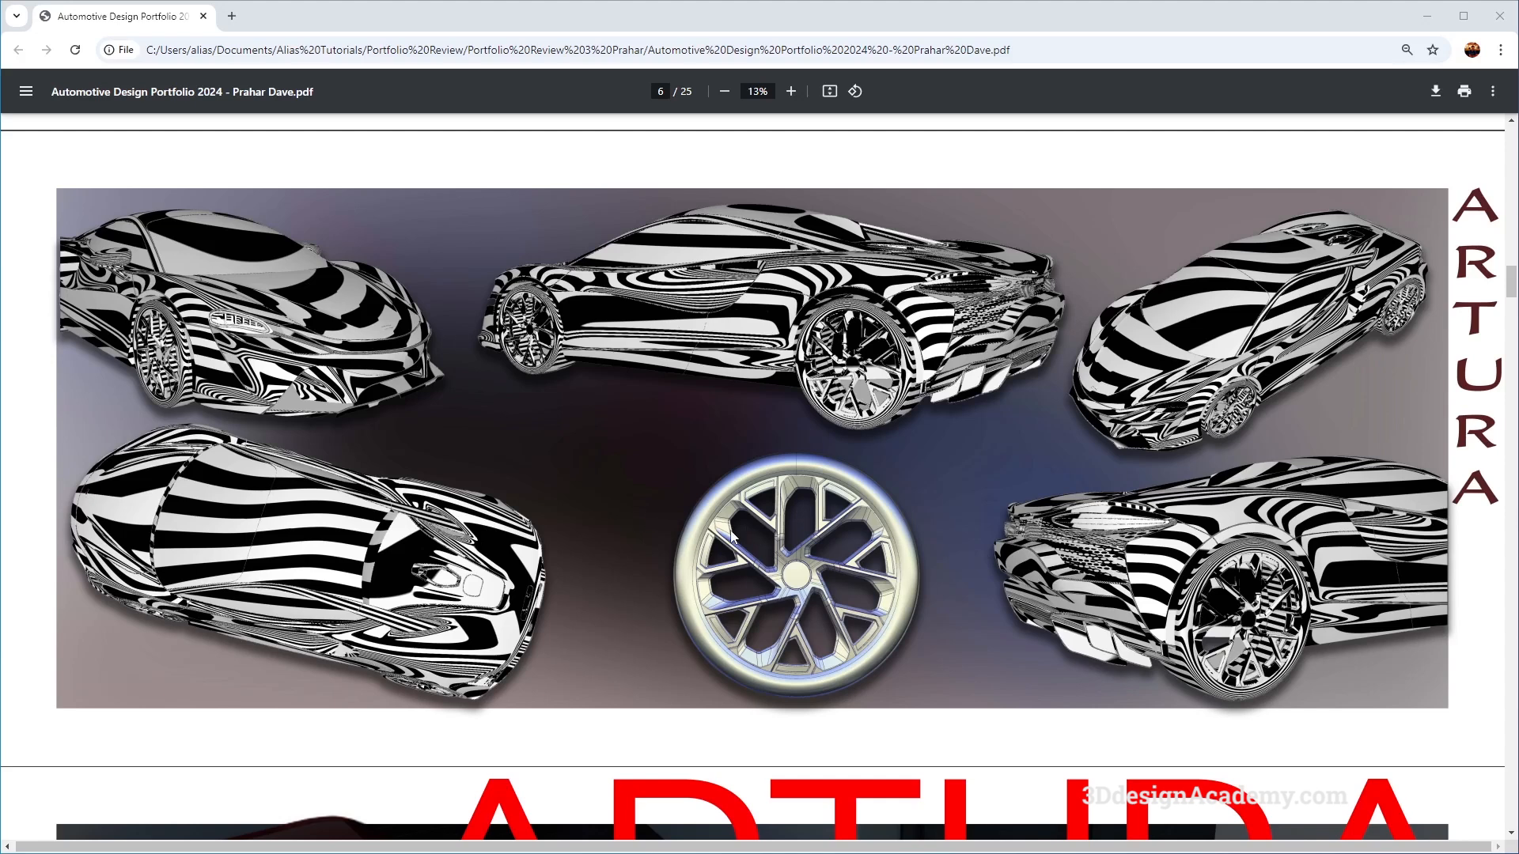
mouse_move(1145, 547)
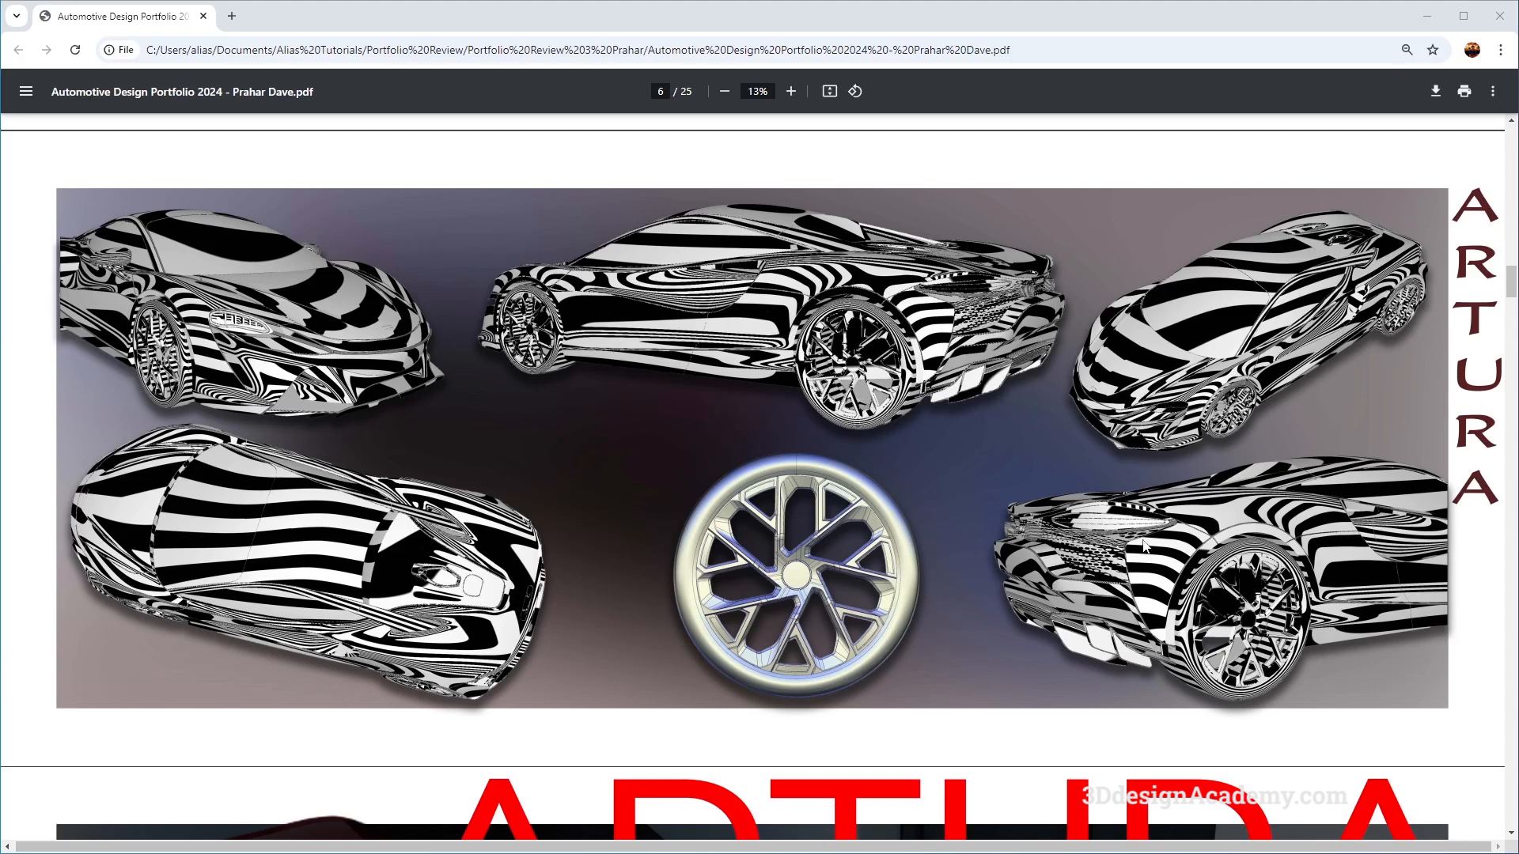
scroll("down", 3)
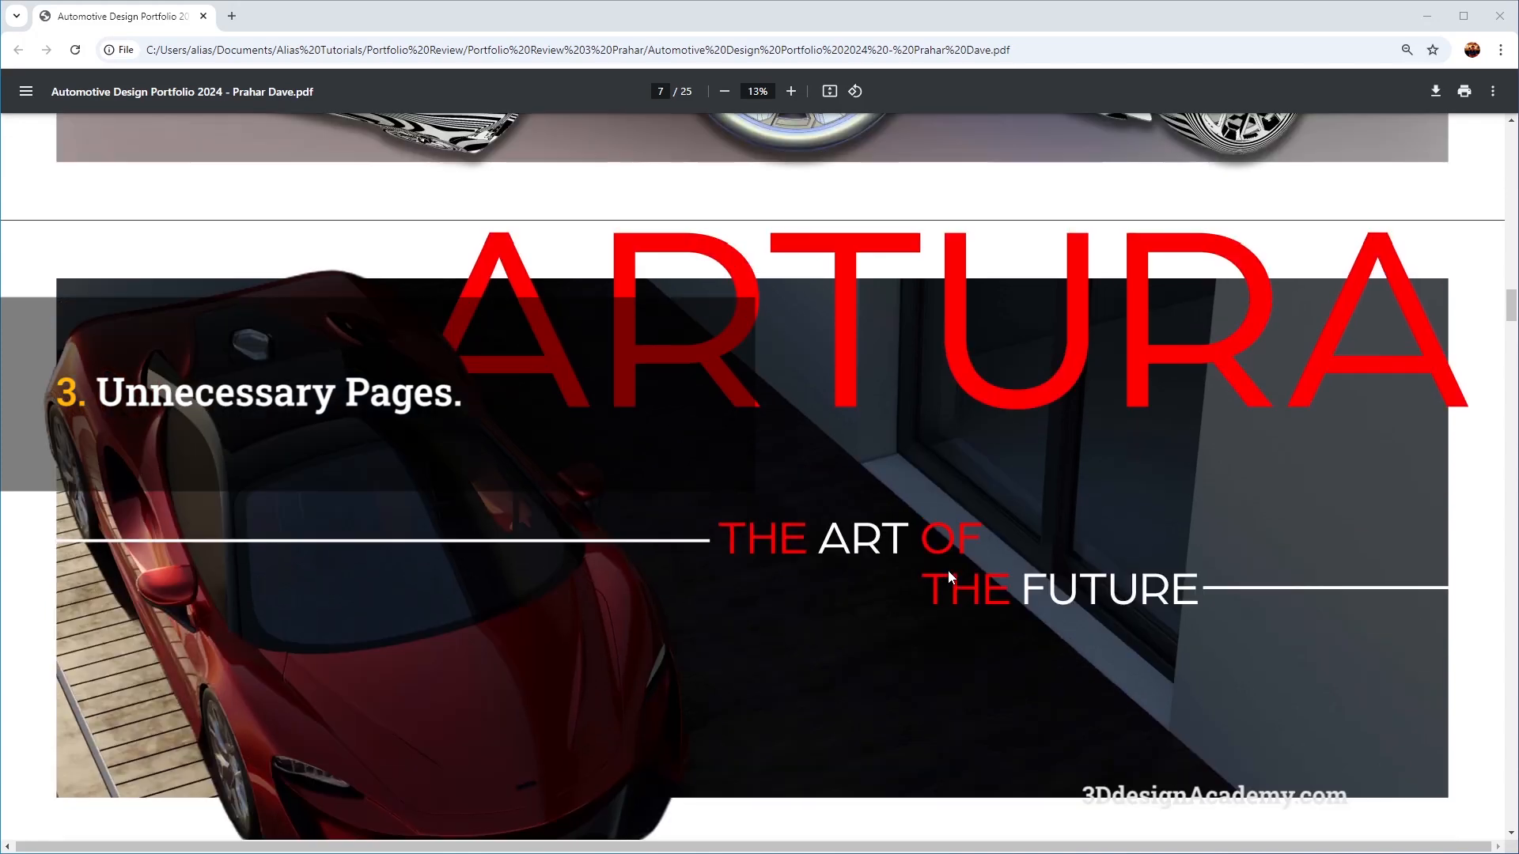
scroll("down", 3)
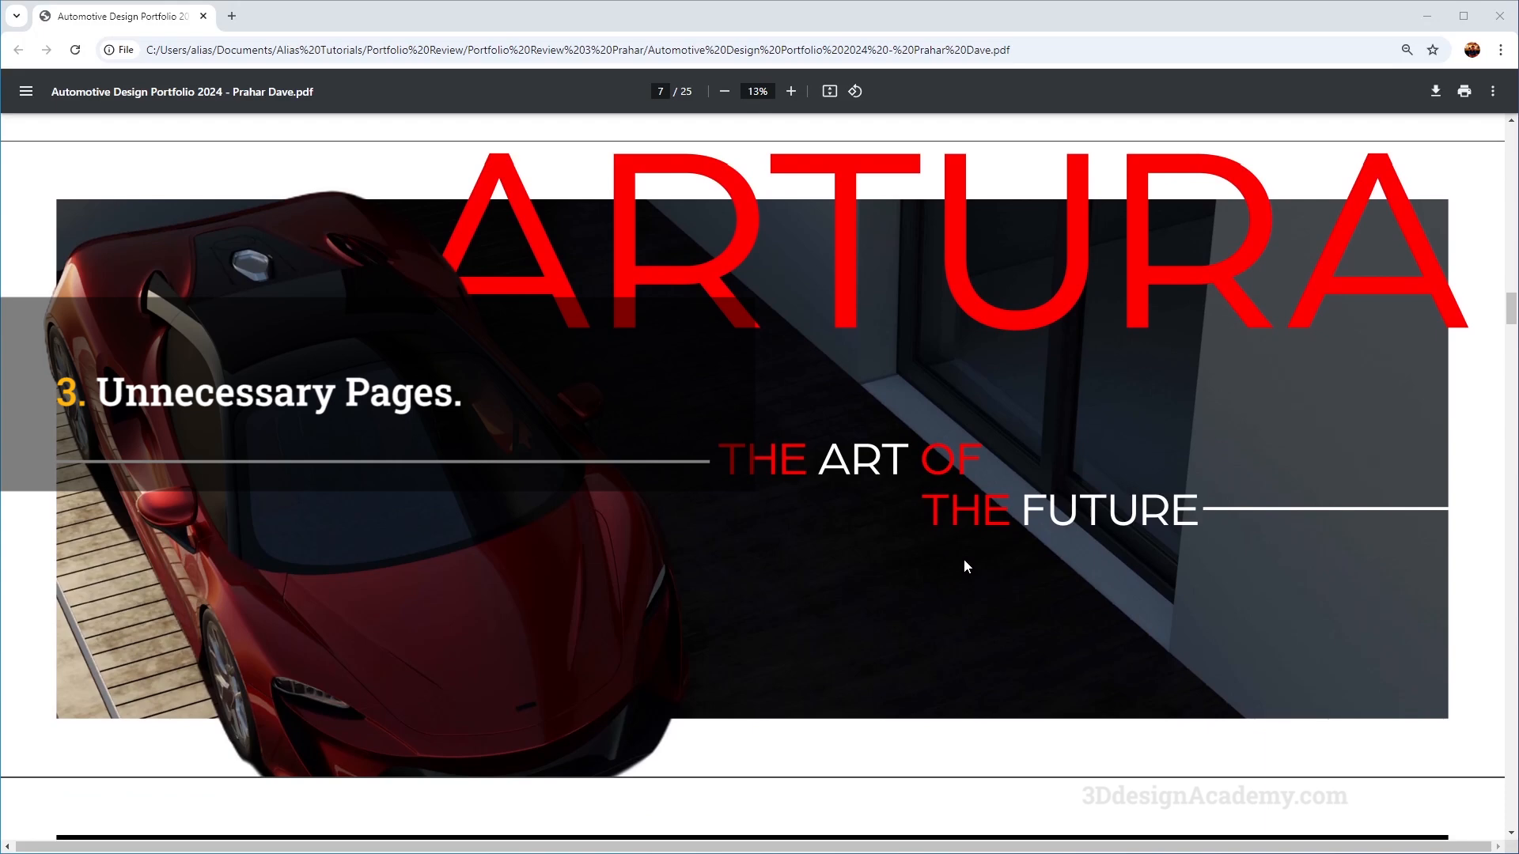
scroll("down", 3)
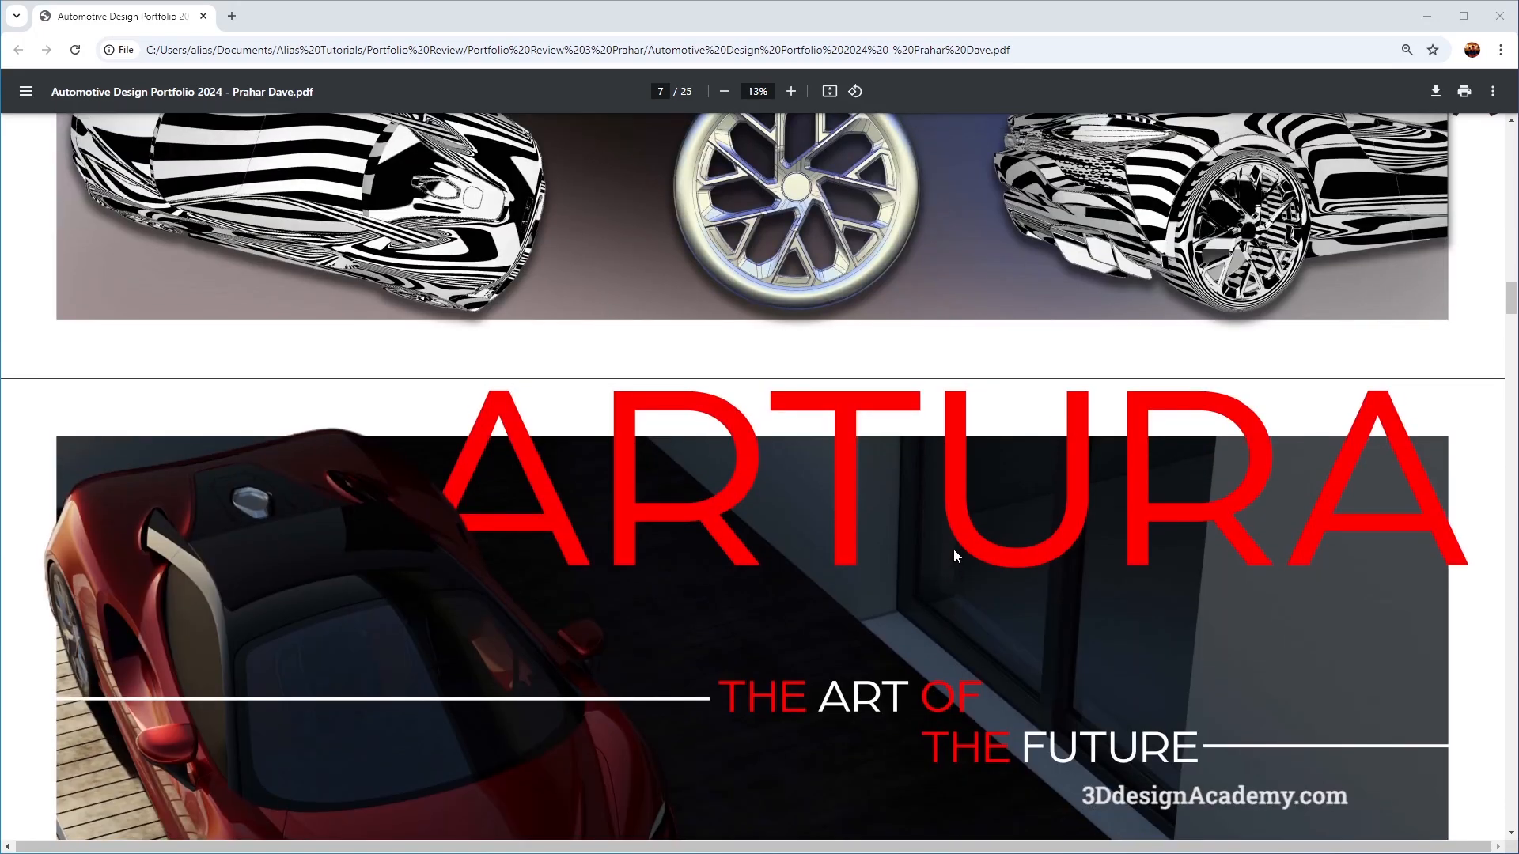
scroll("down", 3)
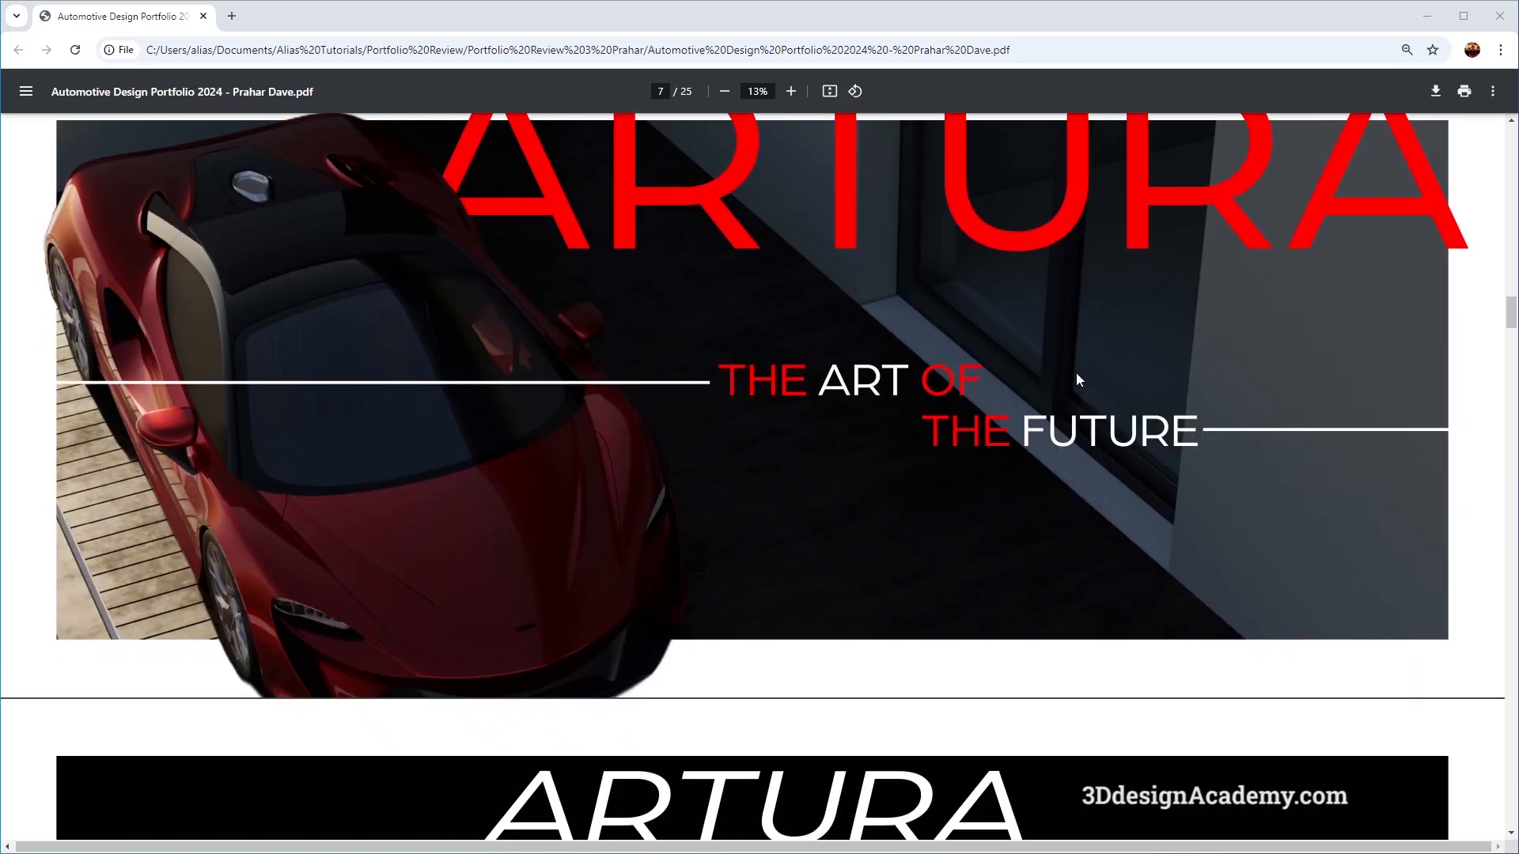
scroll("down", 3)
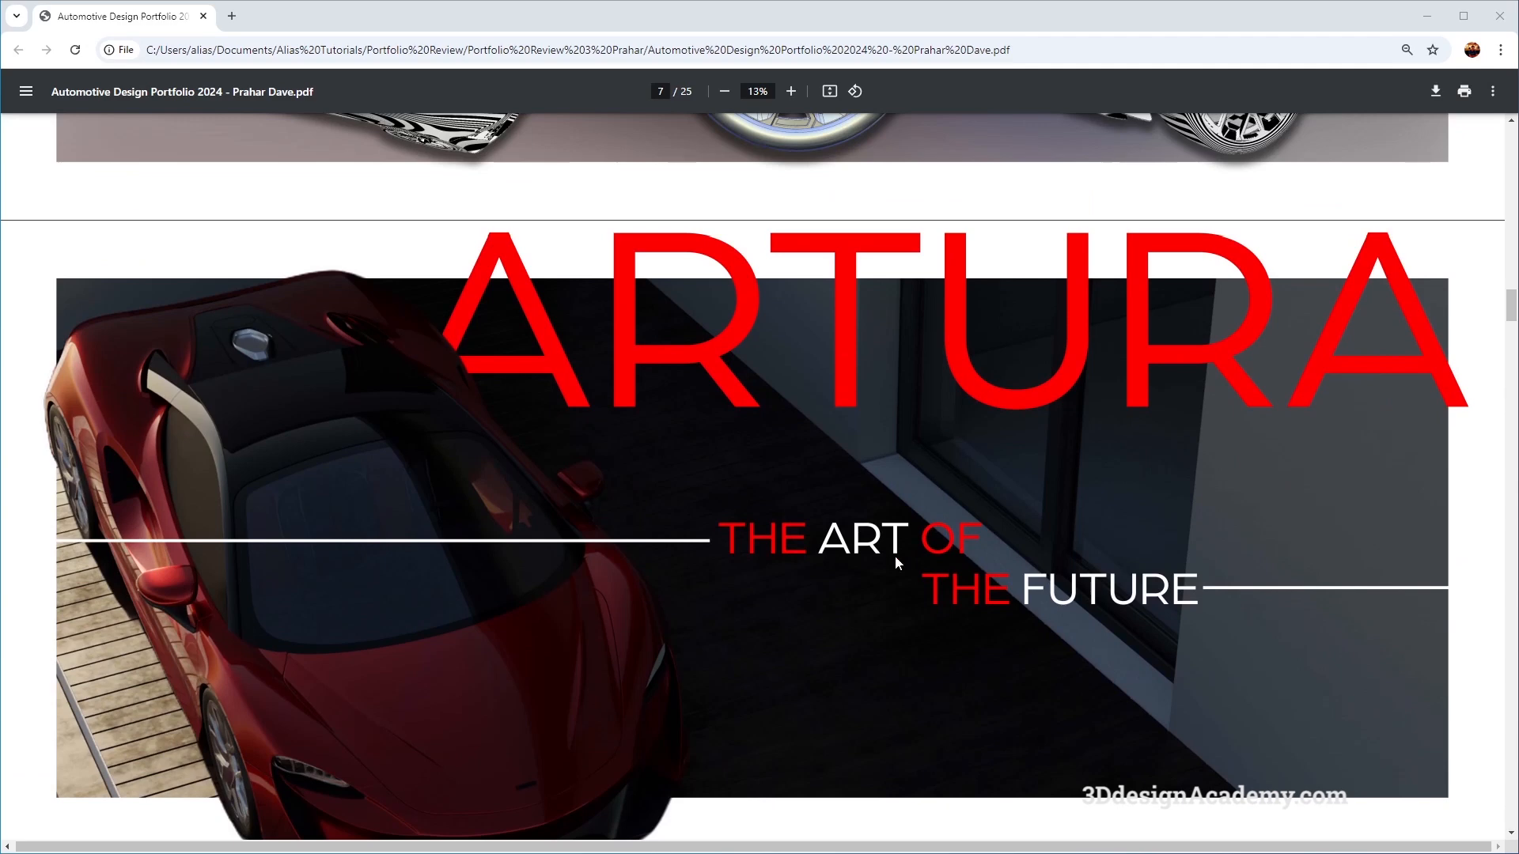
mouse_move(809, 536)
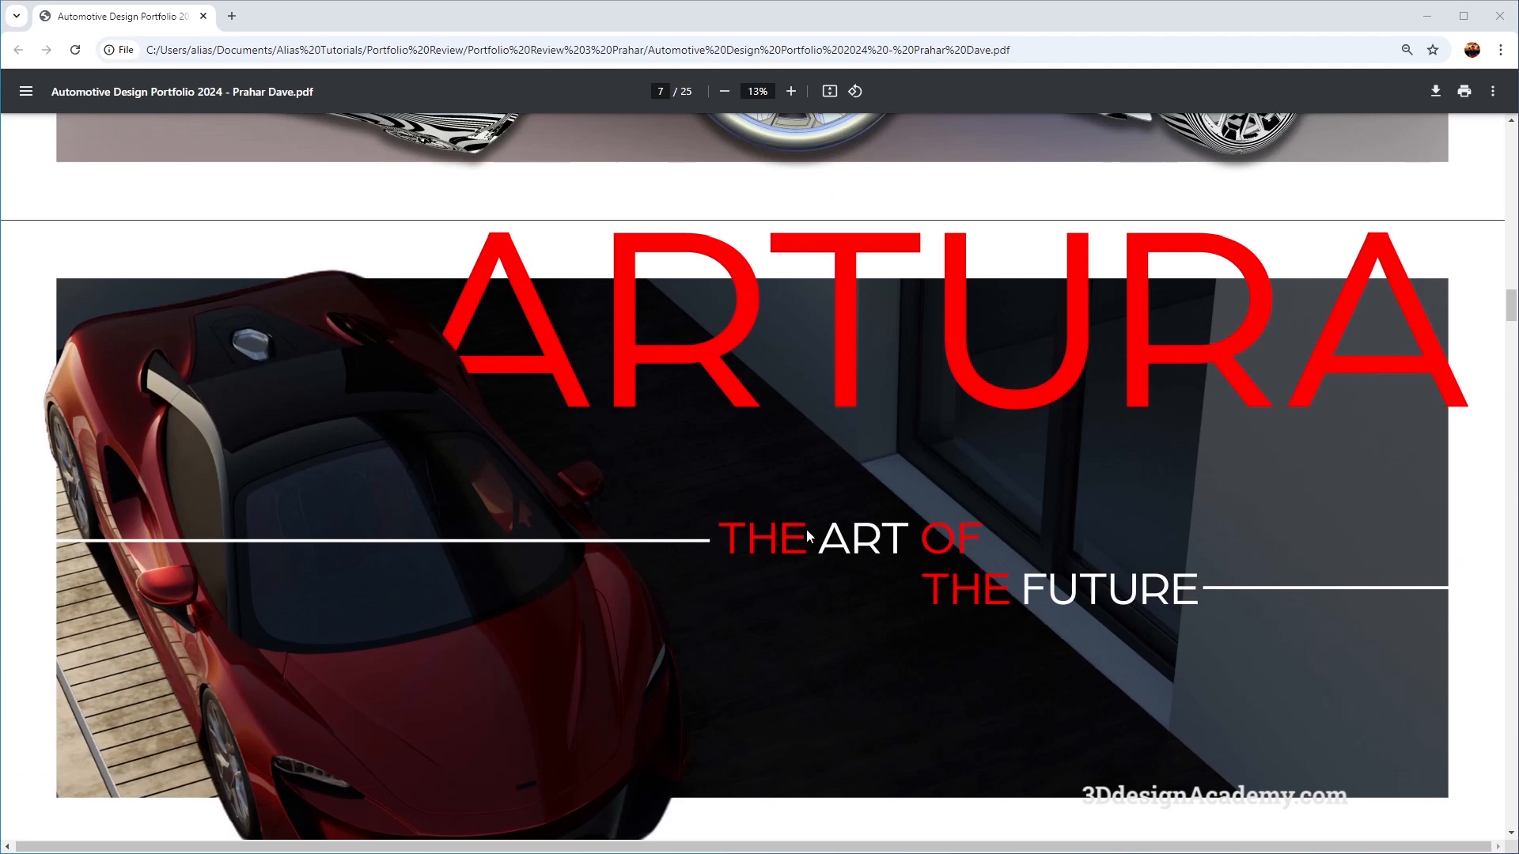
scroll("down", 3)
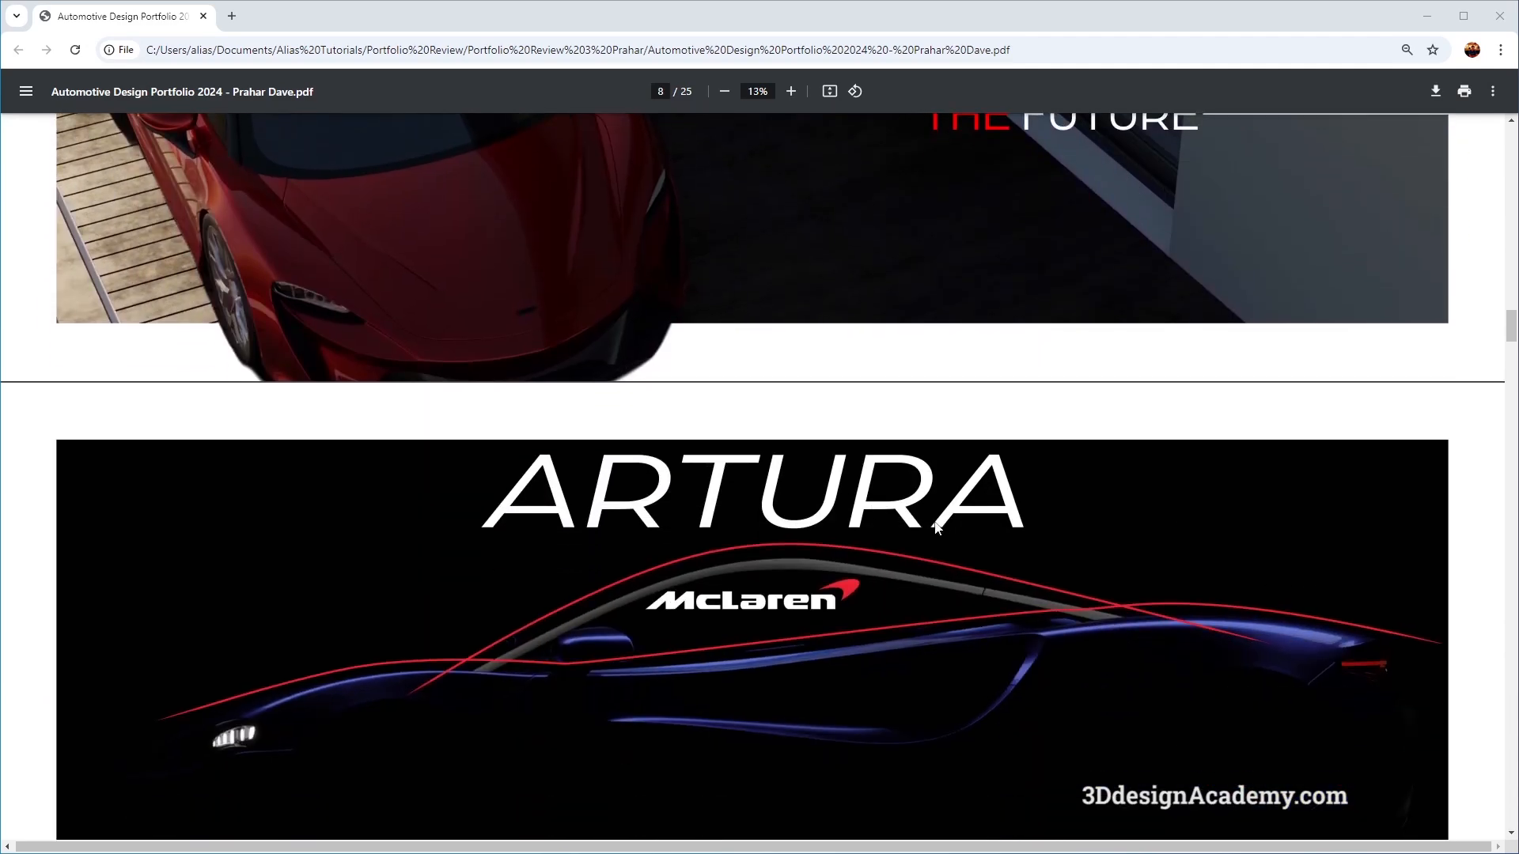
scroll("down", 3)
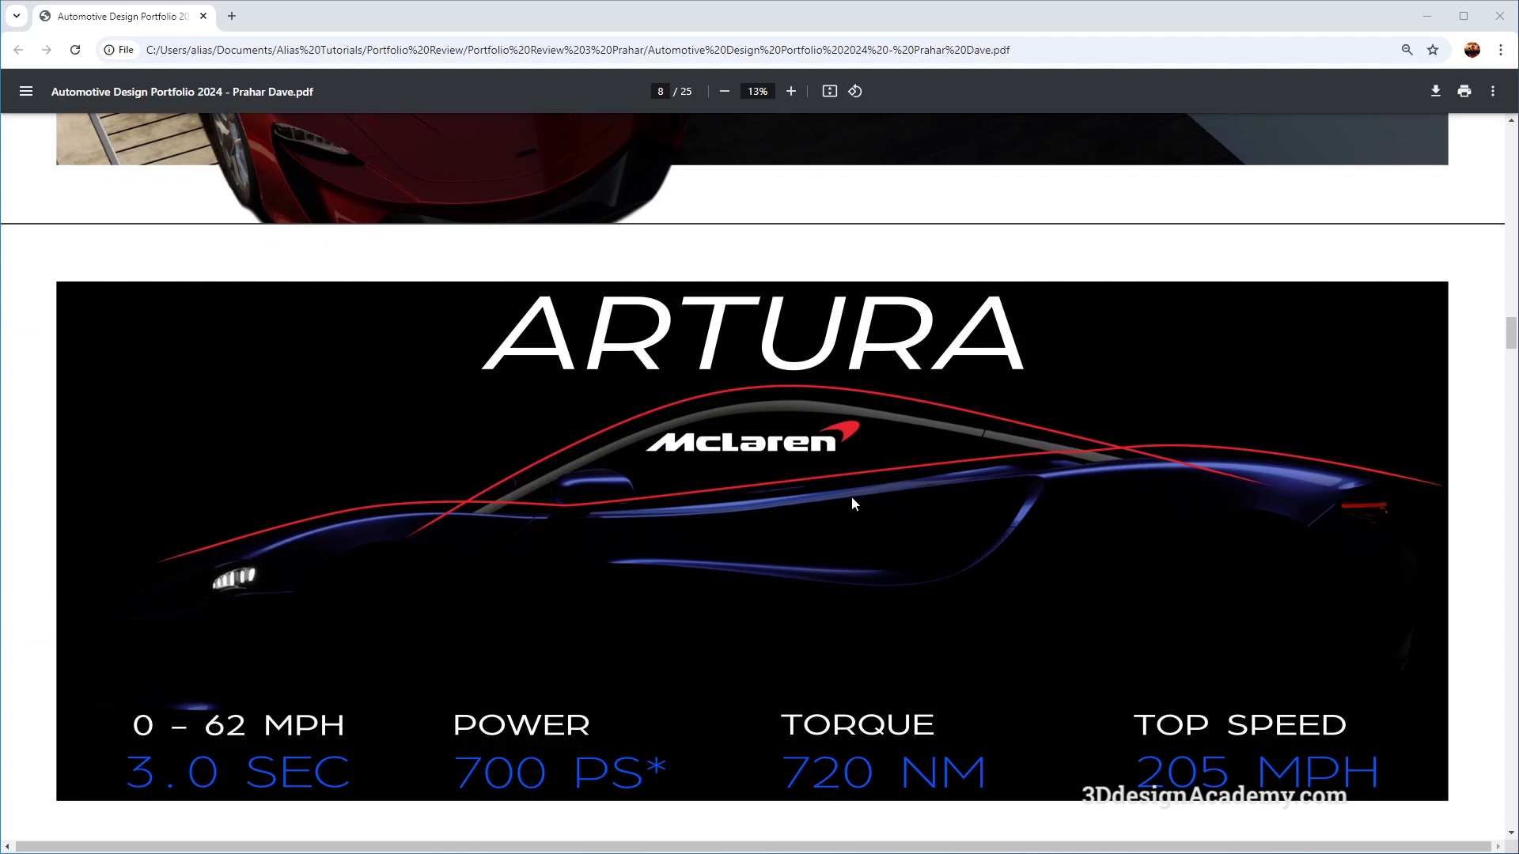
mouse_move(557, 557)
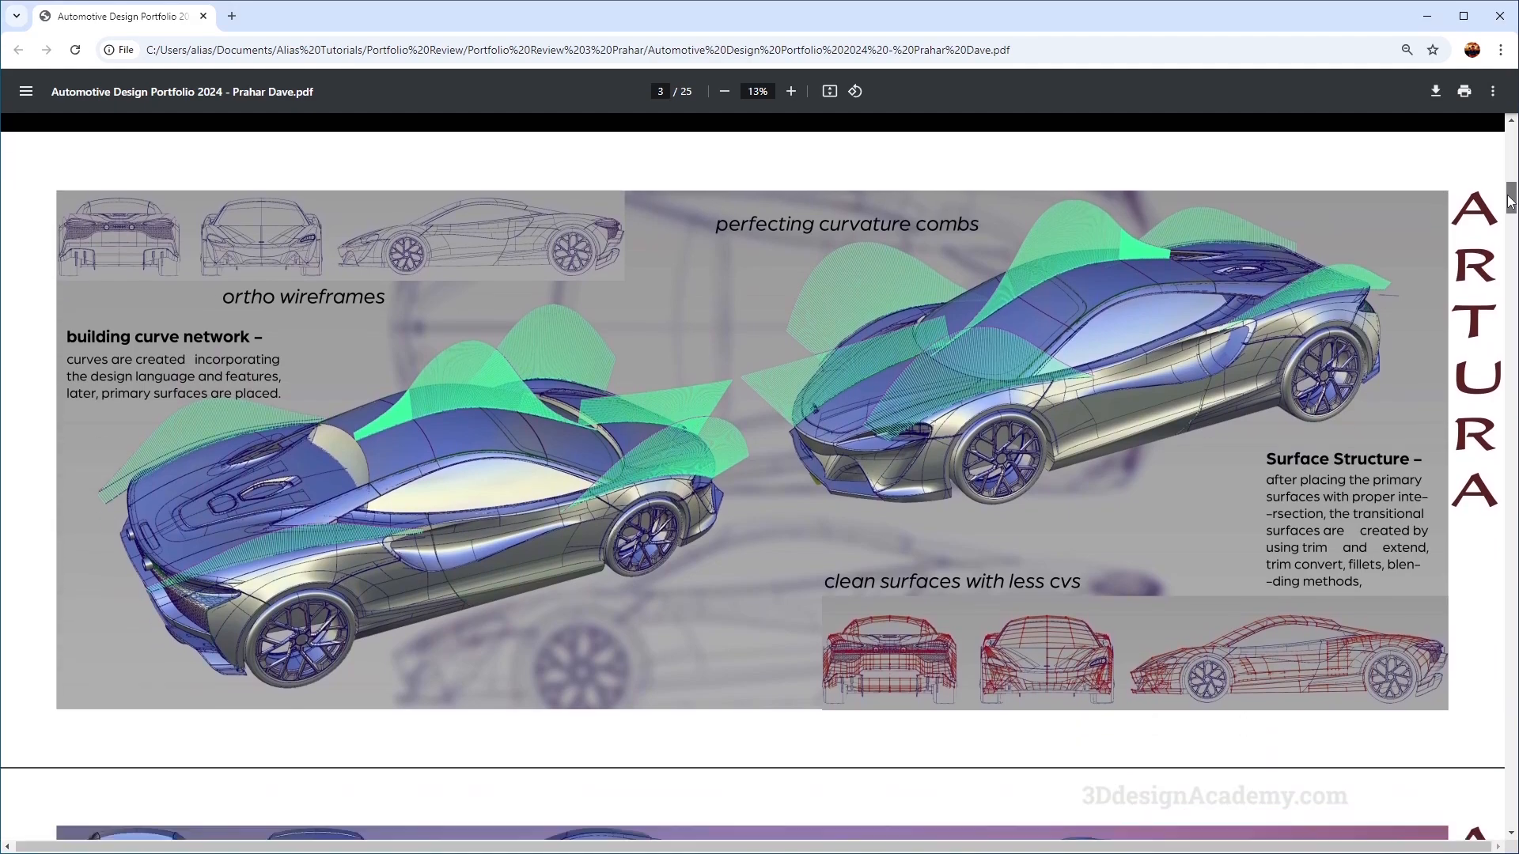
scroll("down", 3)
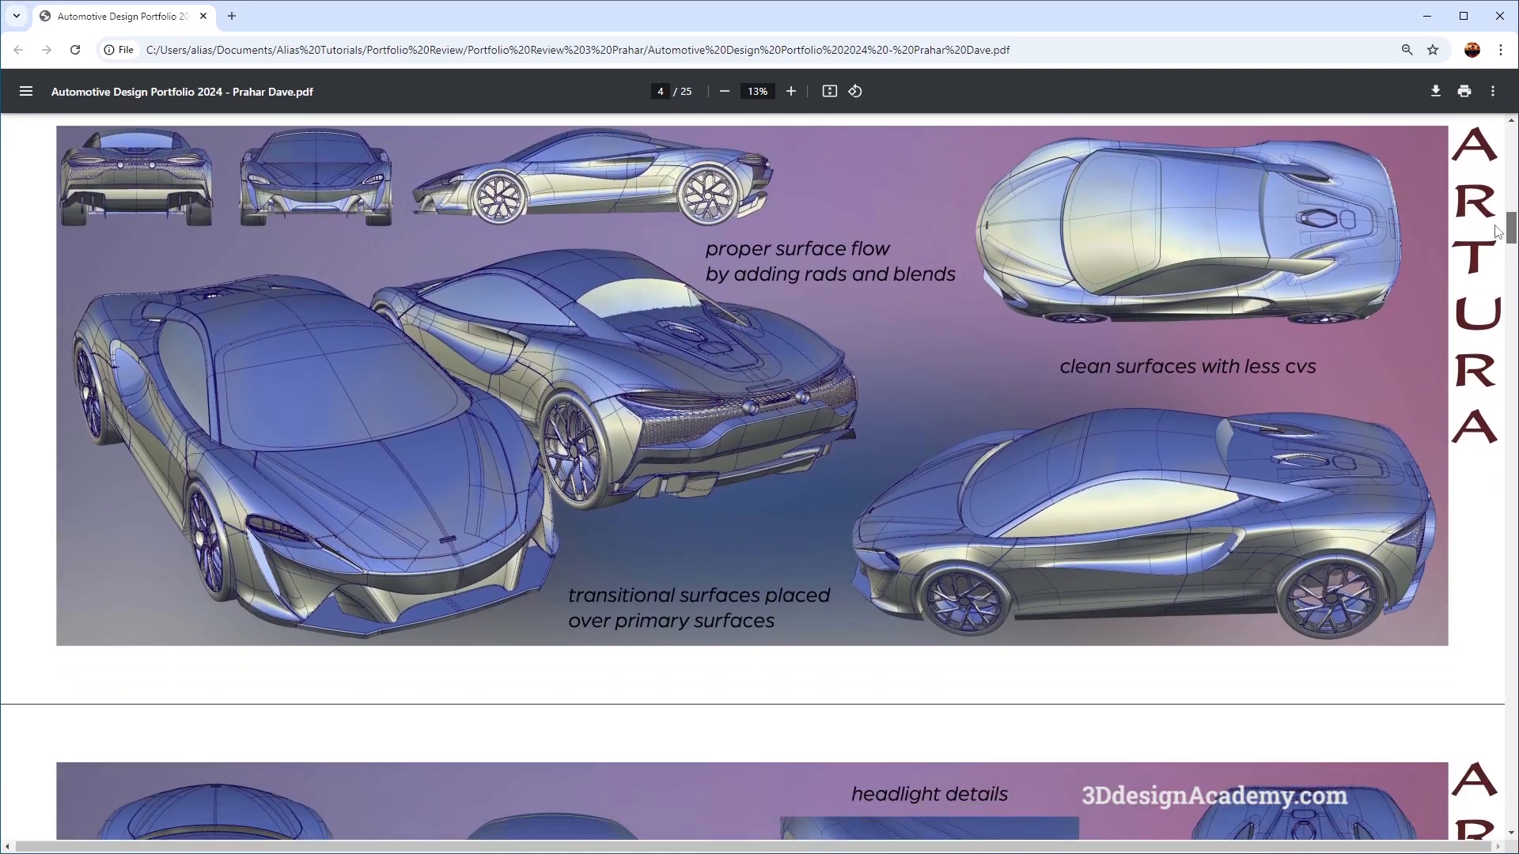
scroll("down", 3)
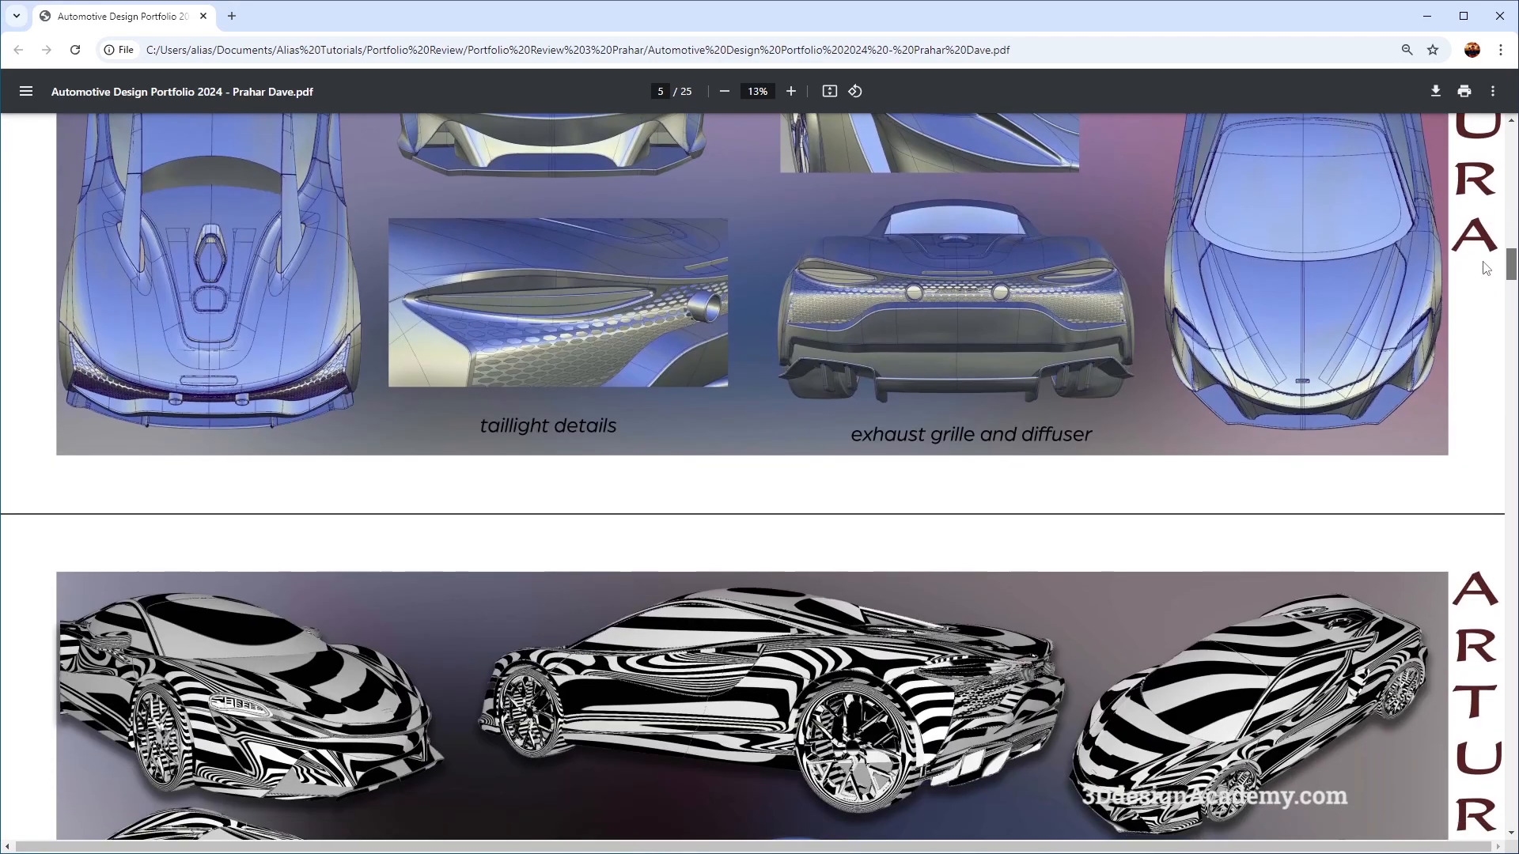
scroll("down", 3)
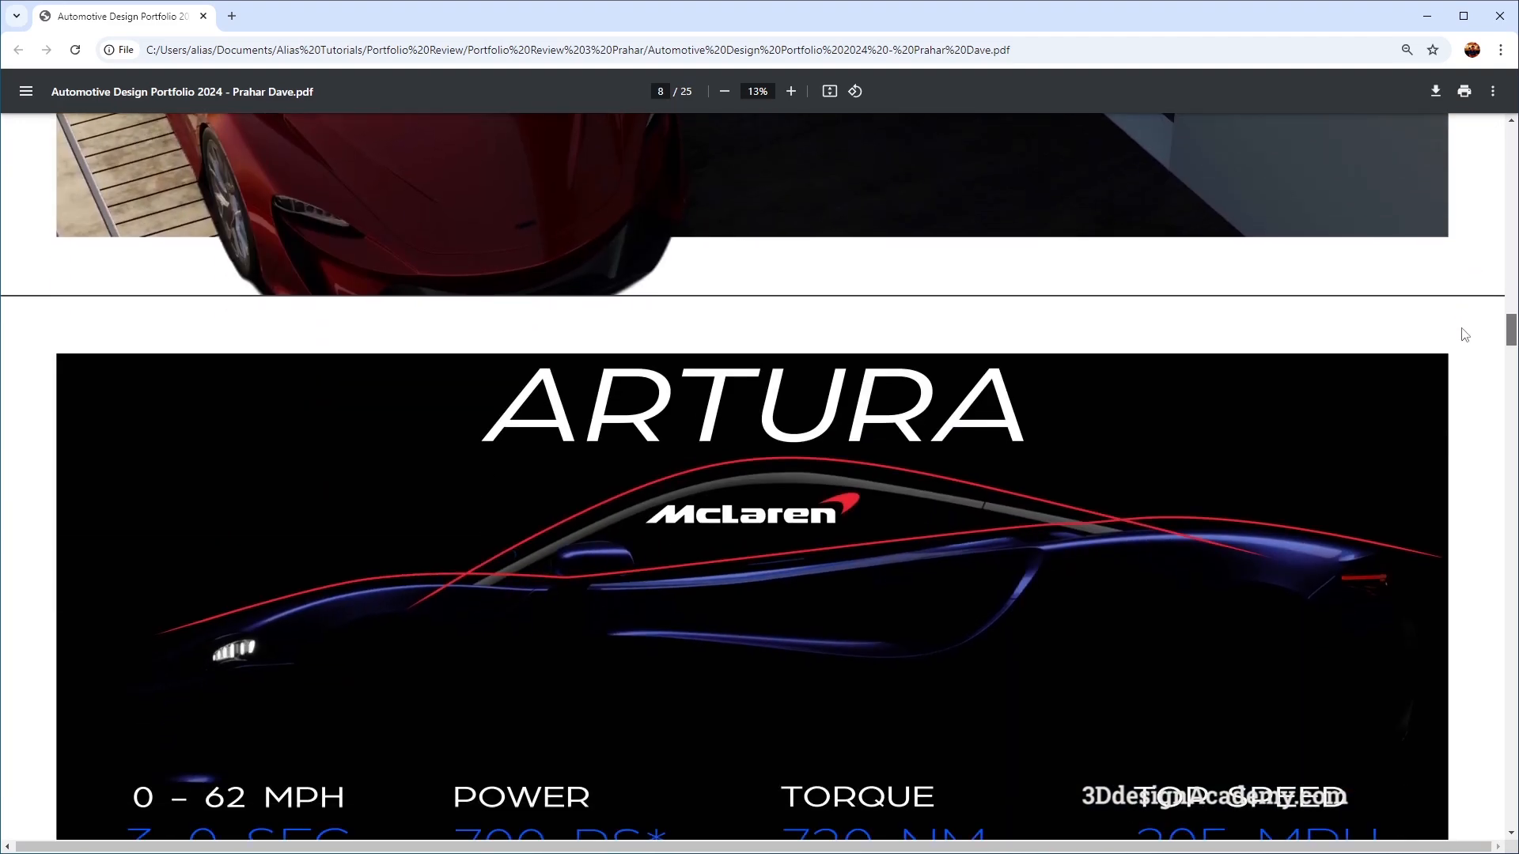
scroll("down", 3)
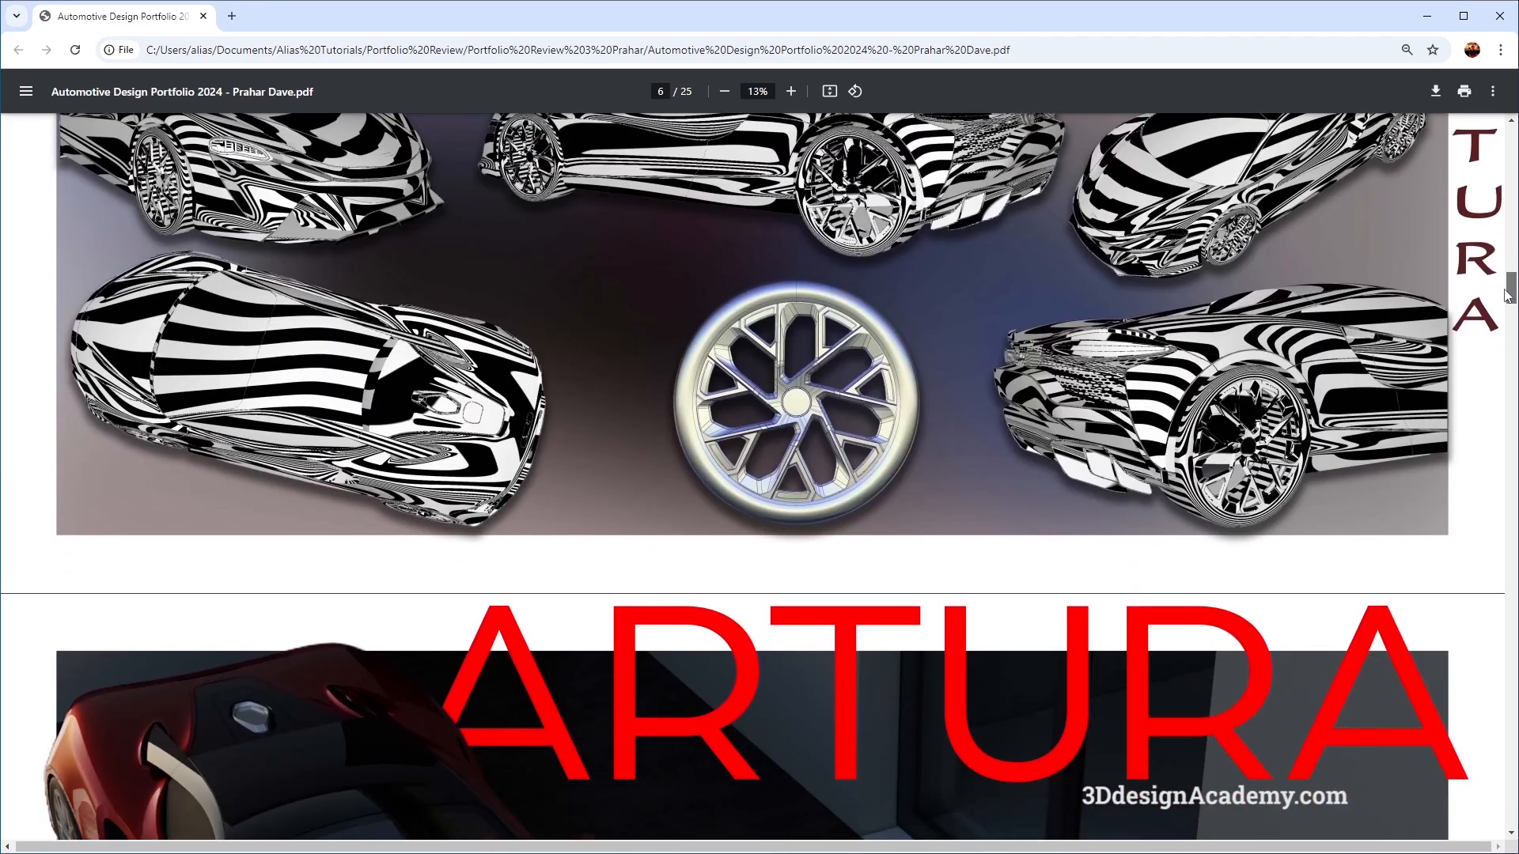
scroll("down", 3)
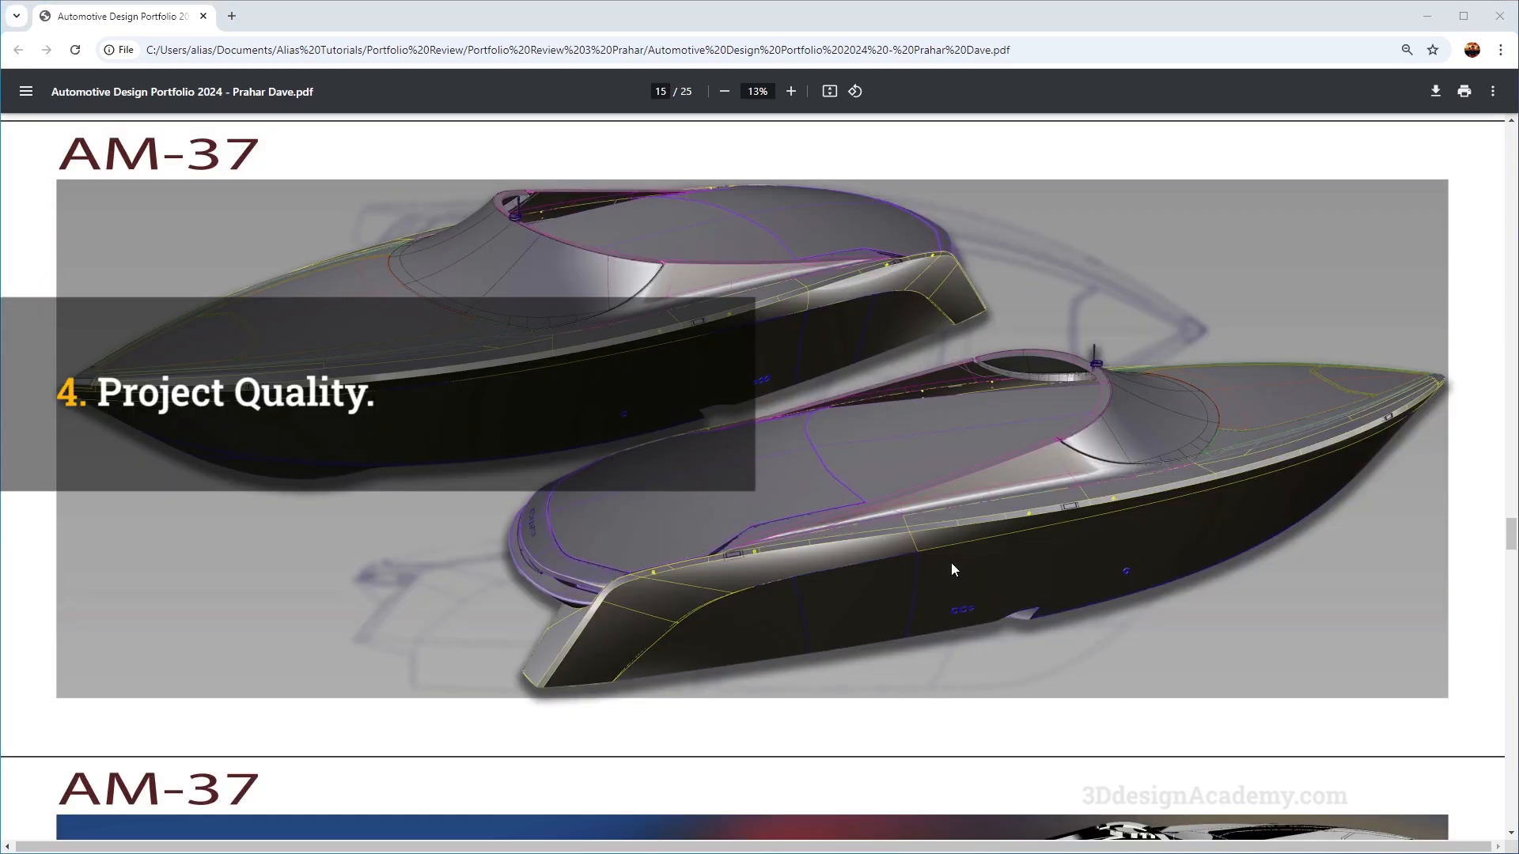
mouse_move(821, 391)
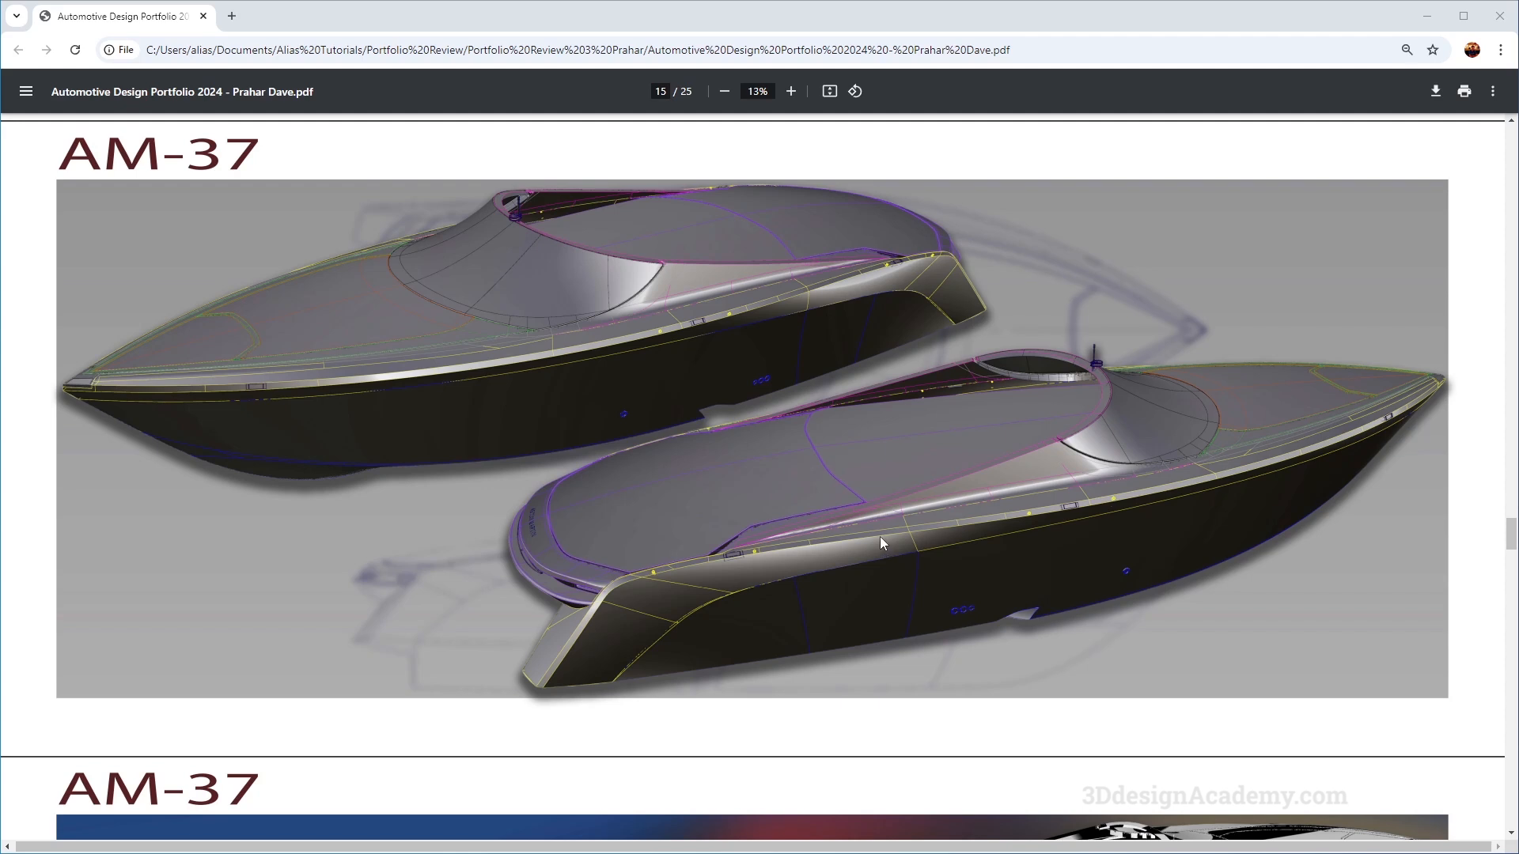
mouse_move(853, 484)
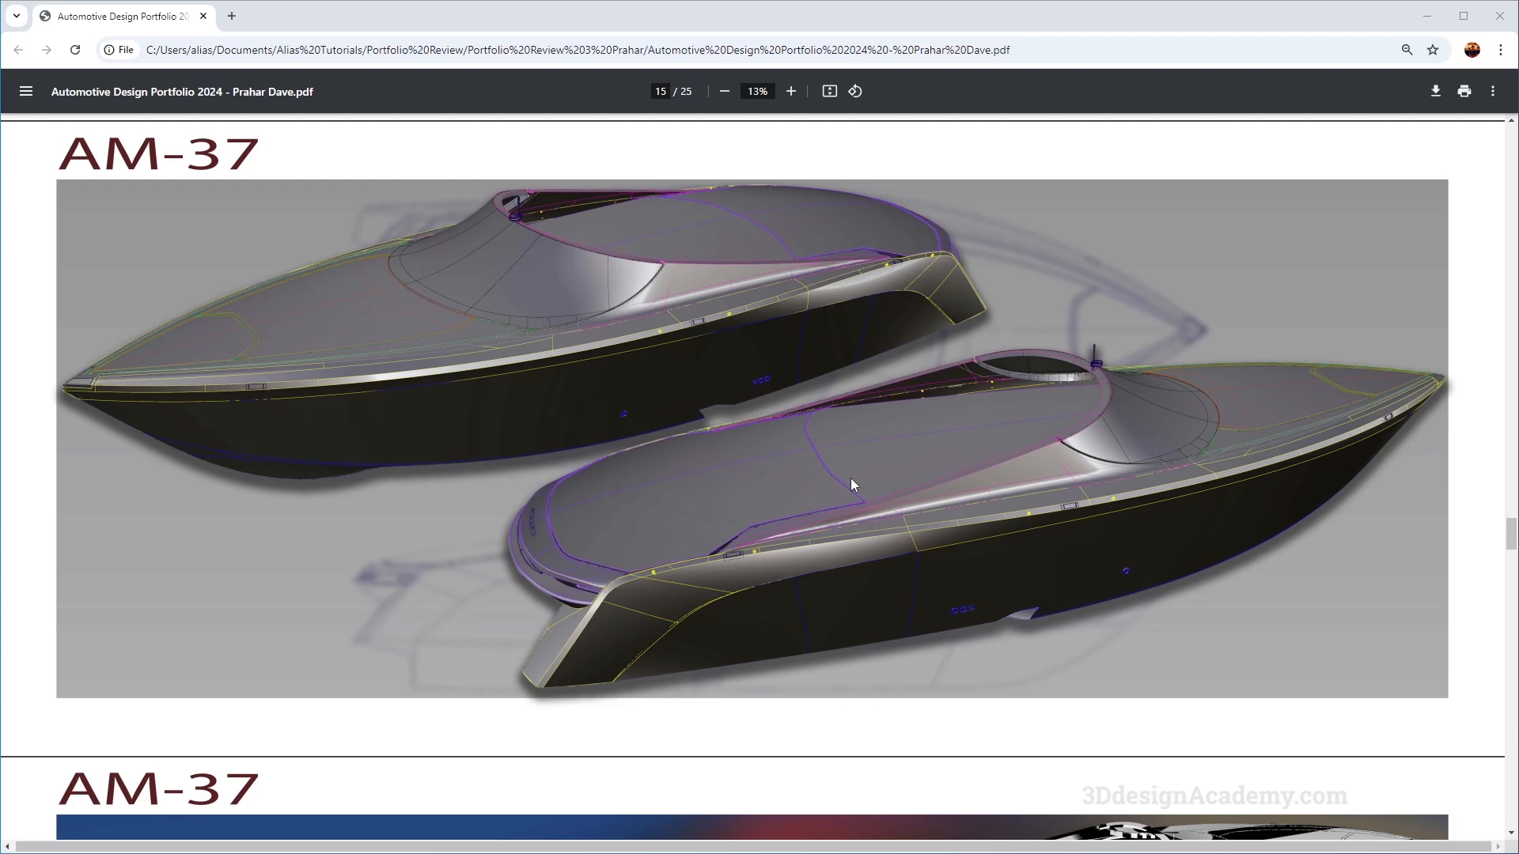
scroll("down", 3)
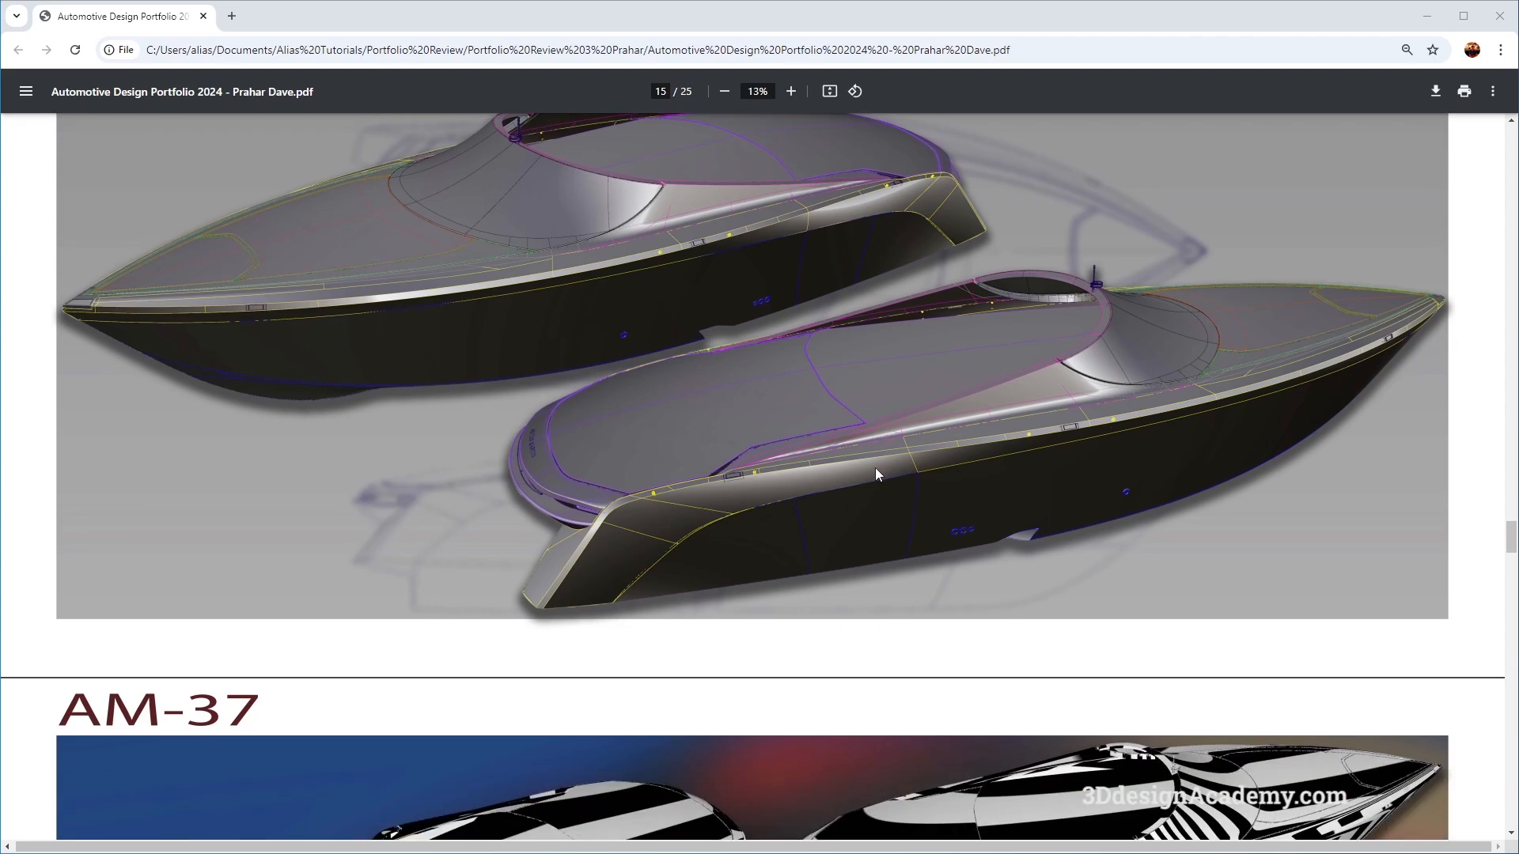
scroll("down", 3)
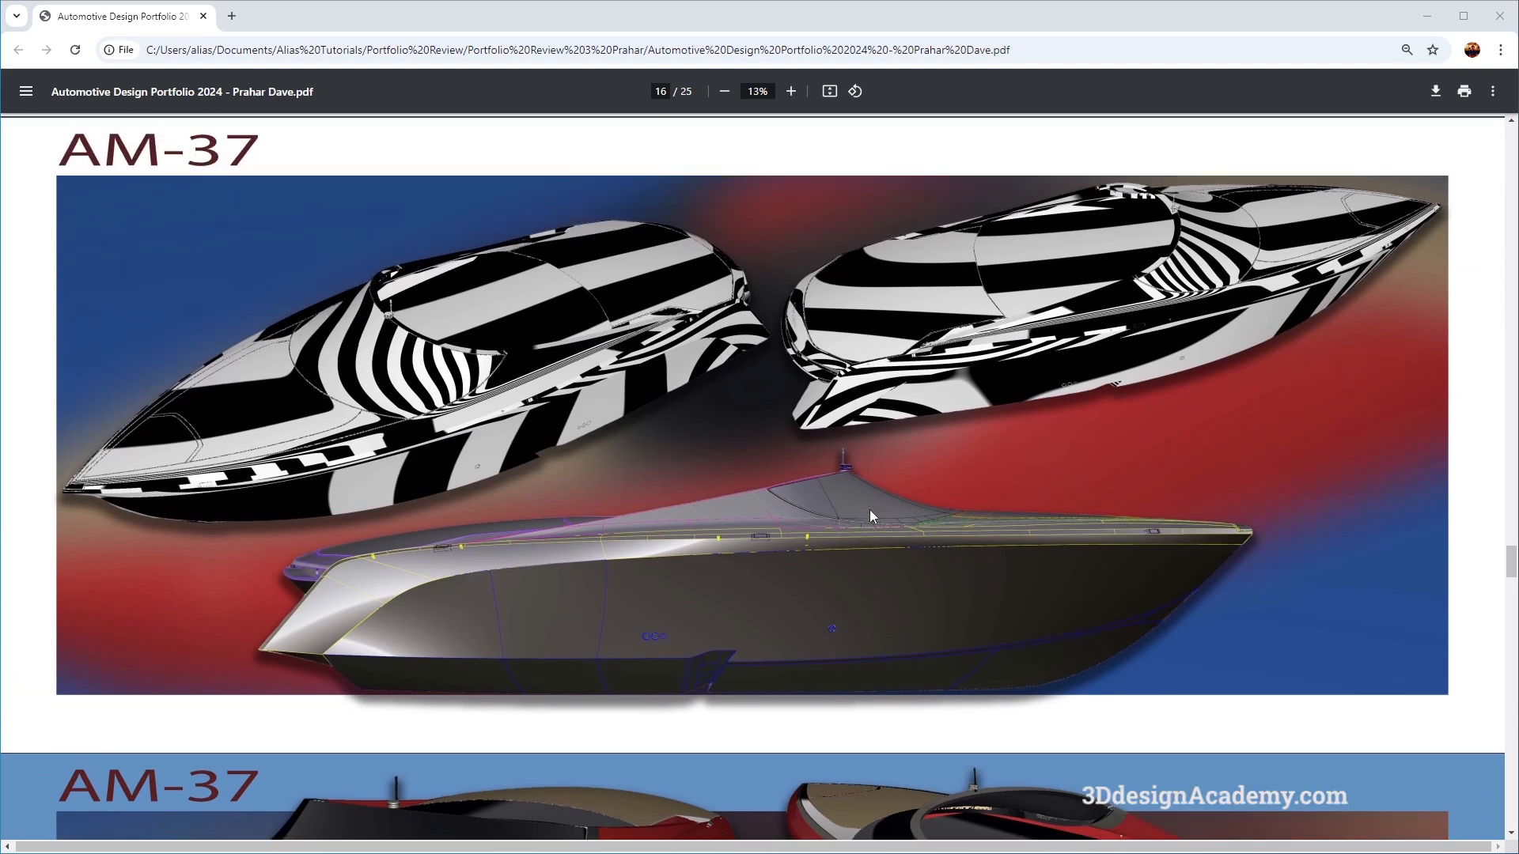
scroll("up", 3)
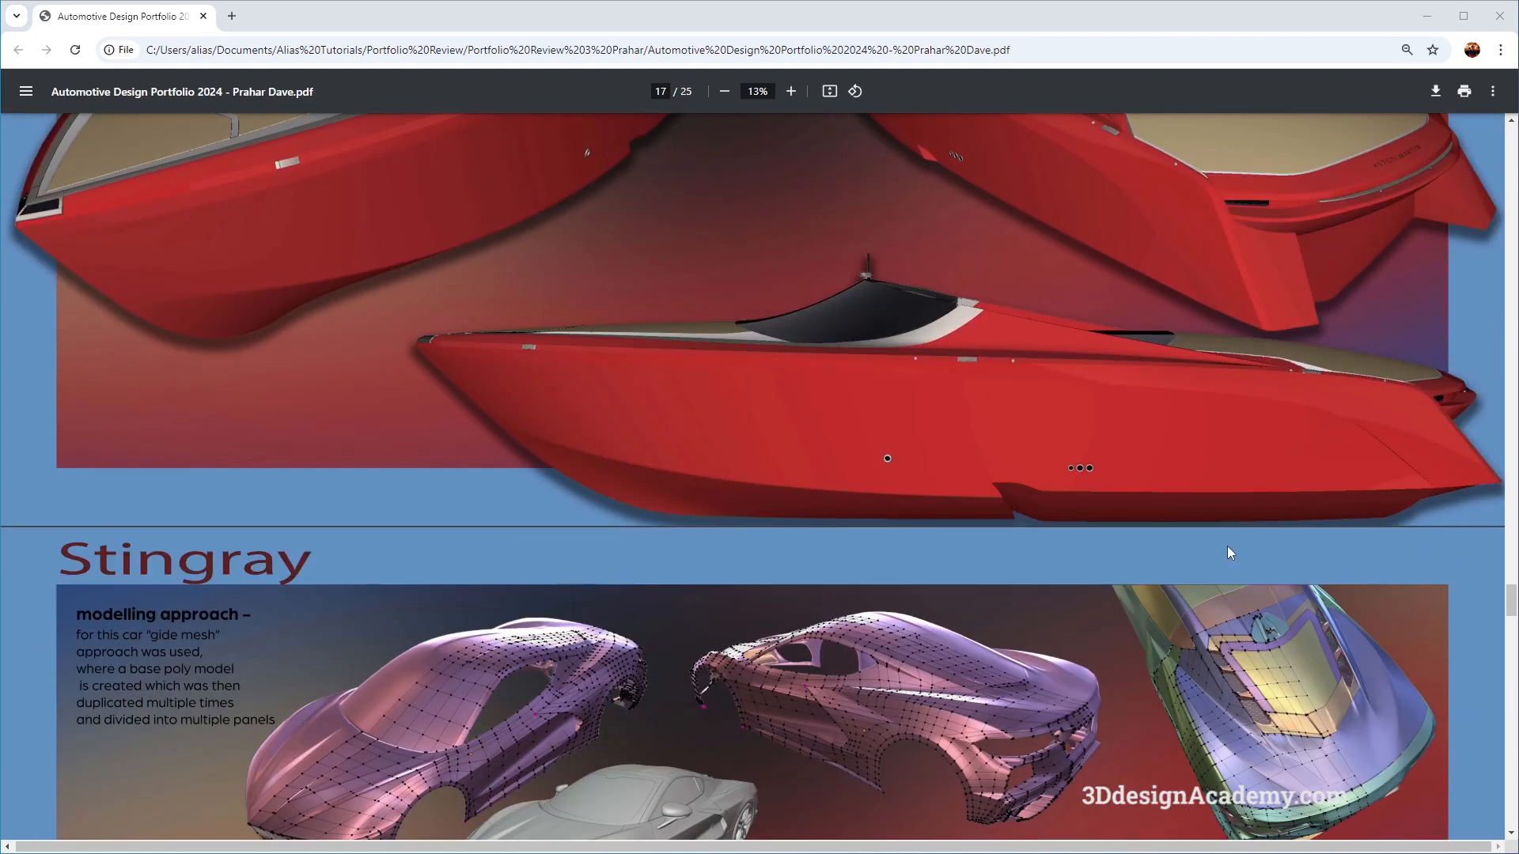
scroll("down", 3)
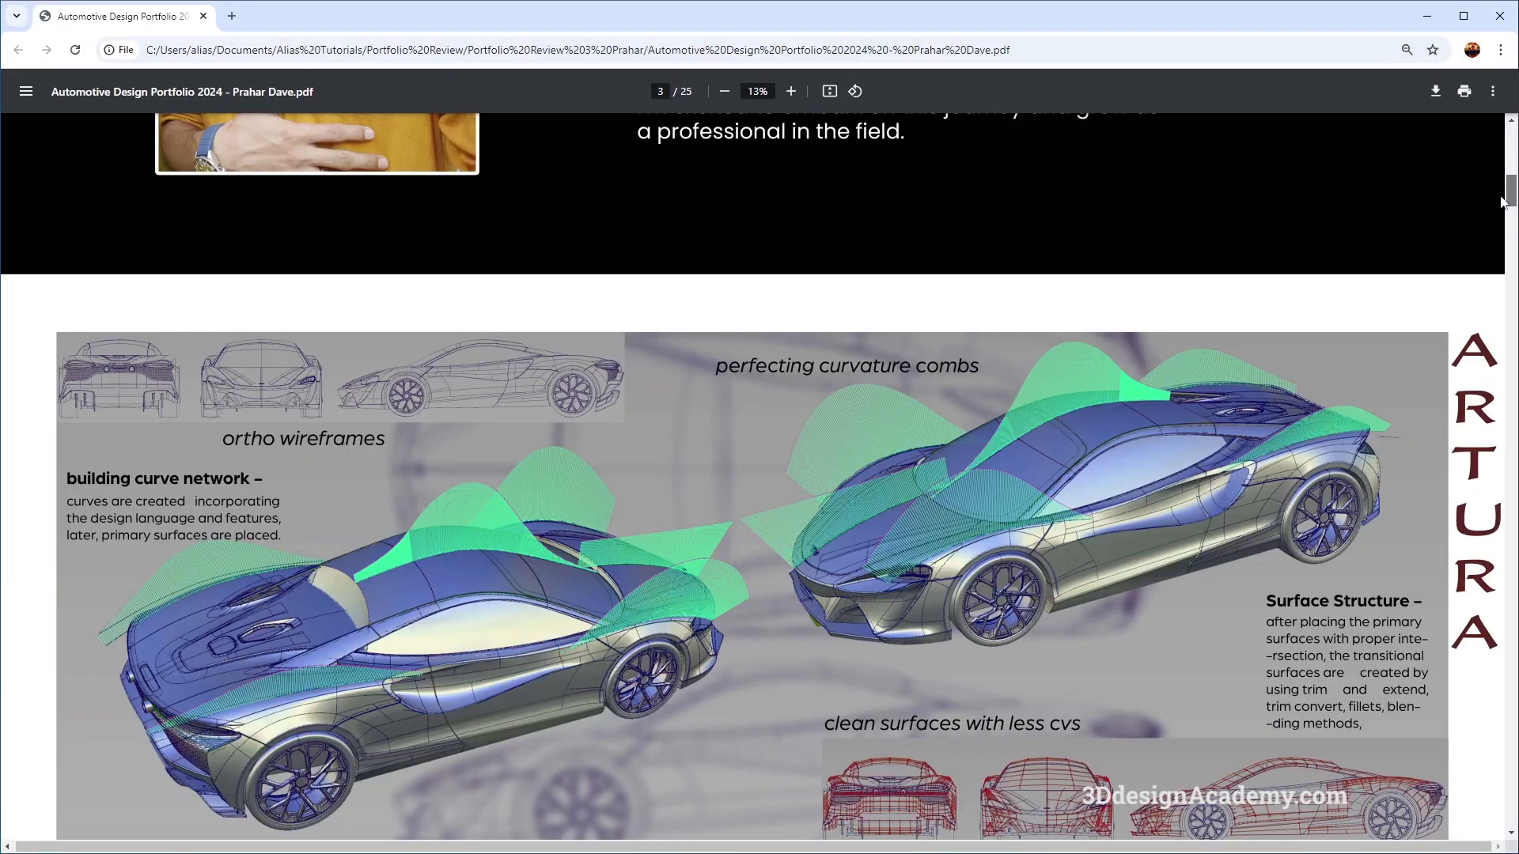
scroll("down", 3)
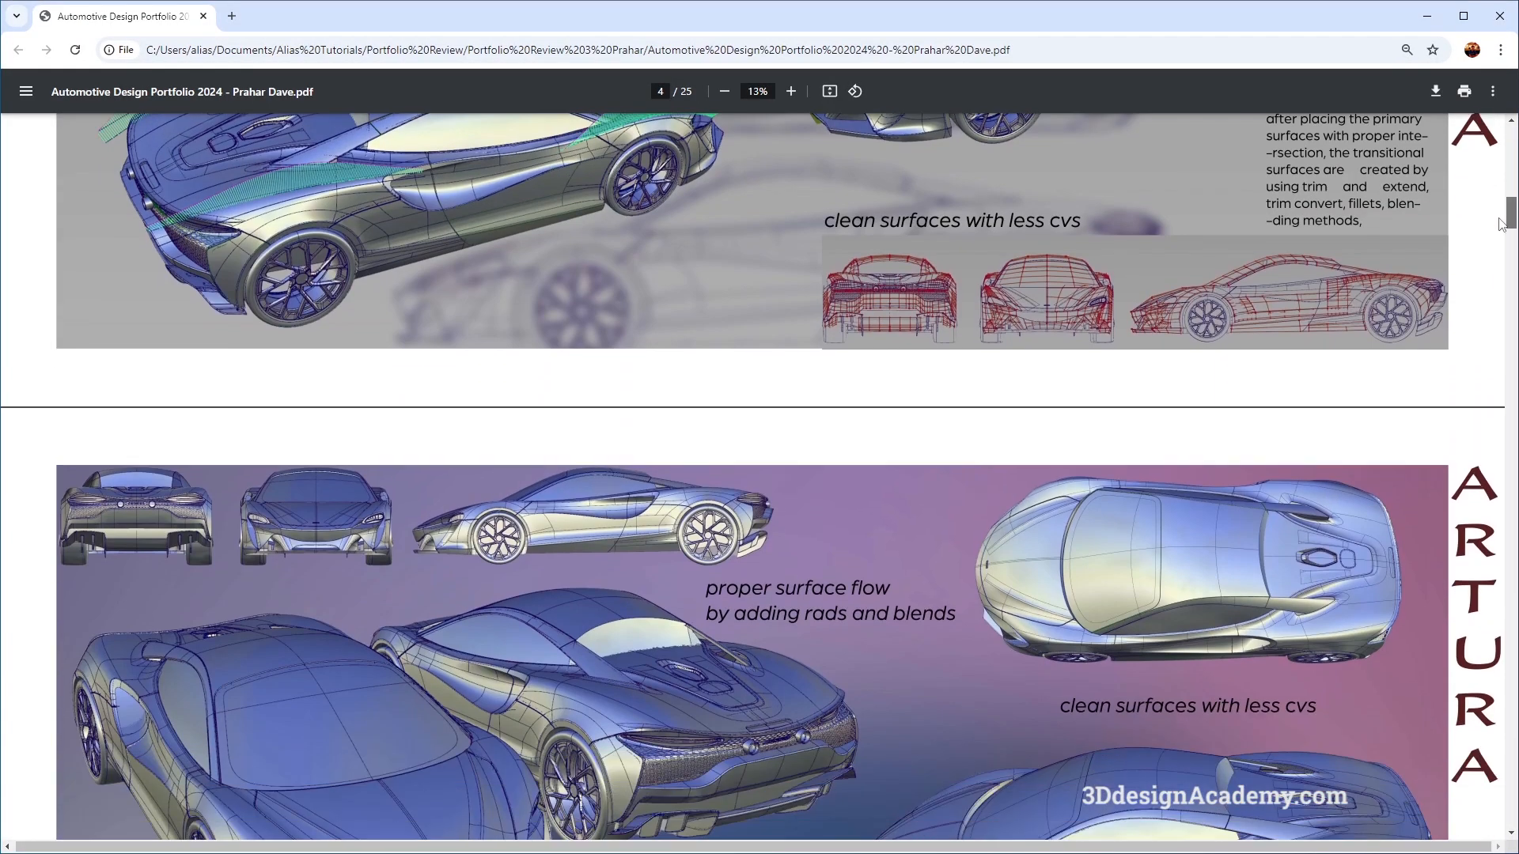
scroll("down", 3)
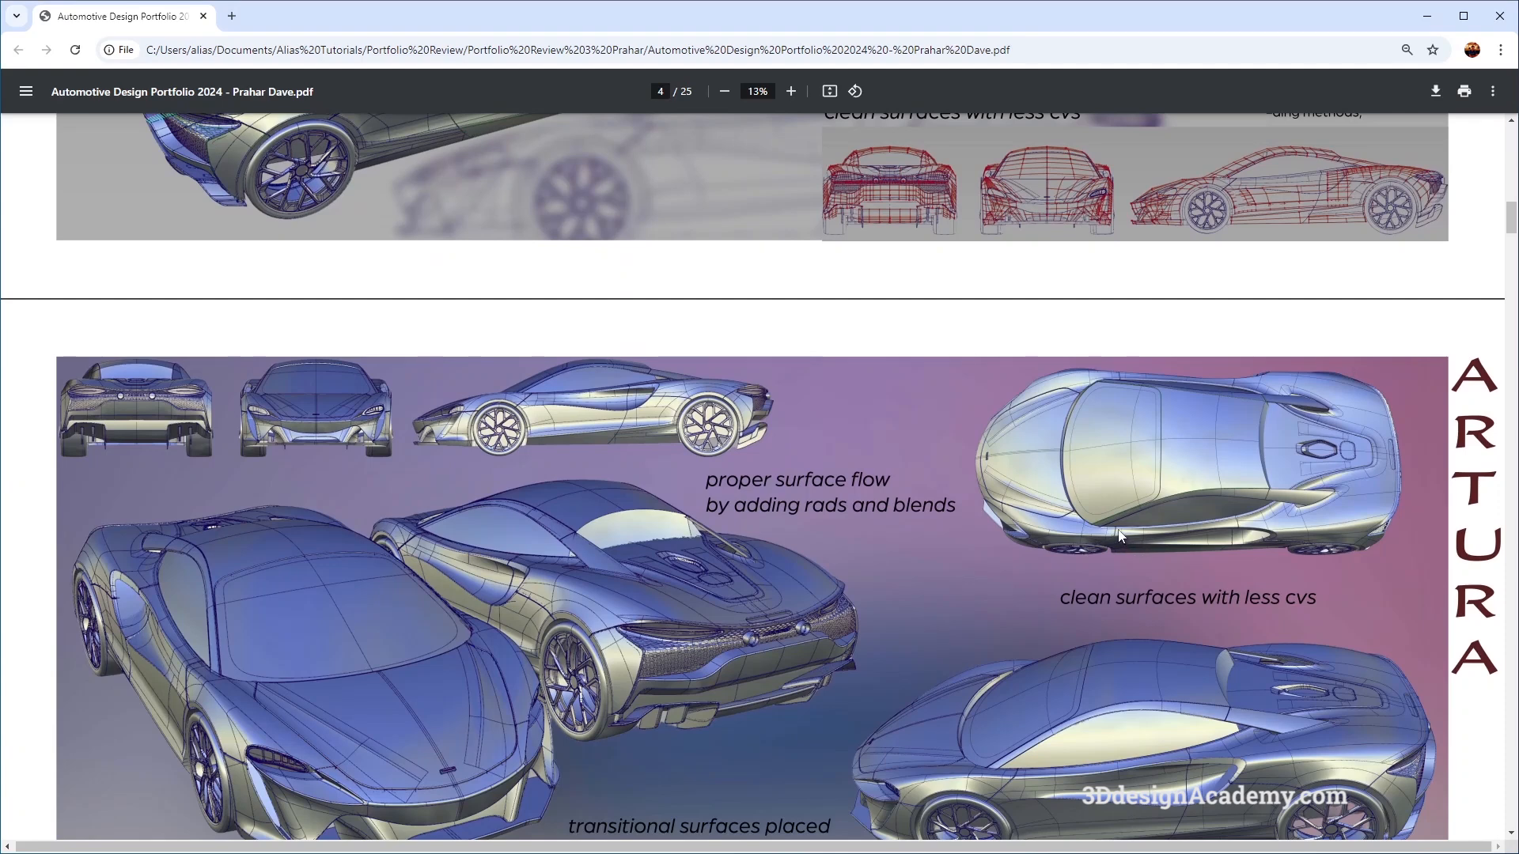
mouse_move(1077, 528)
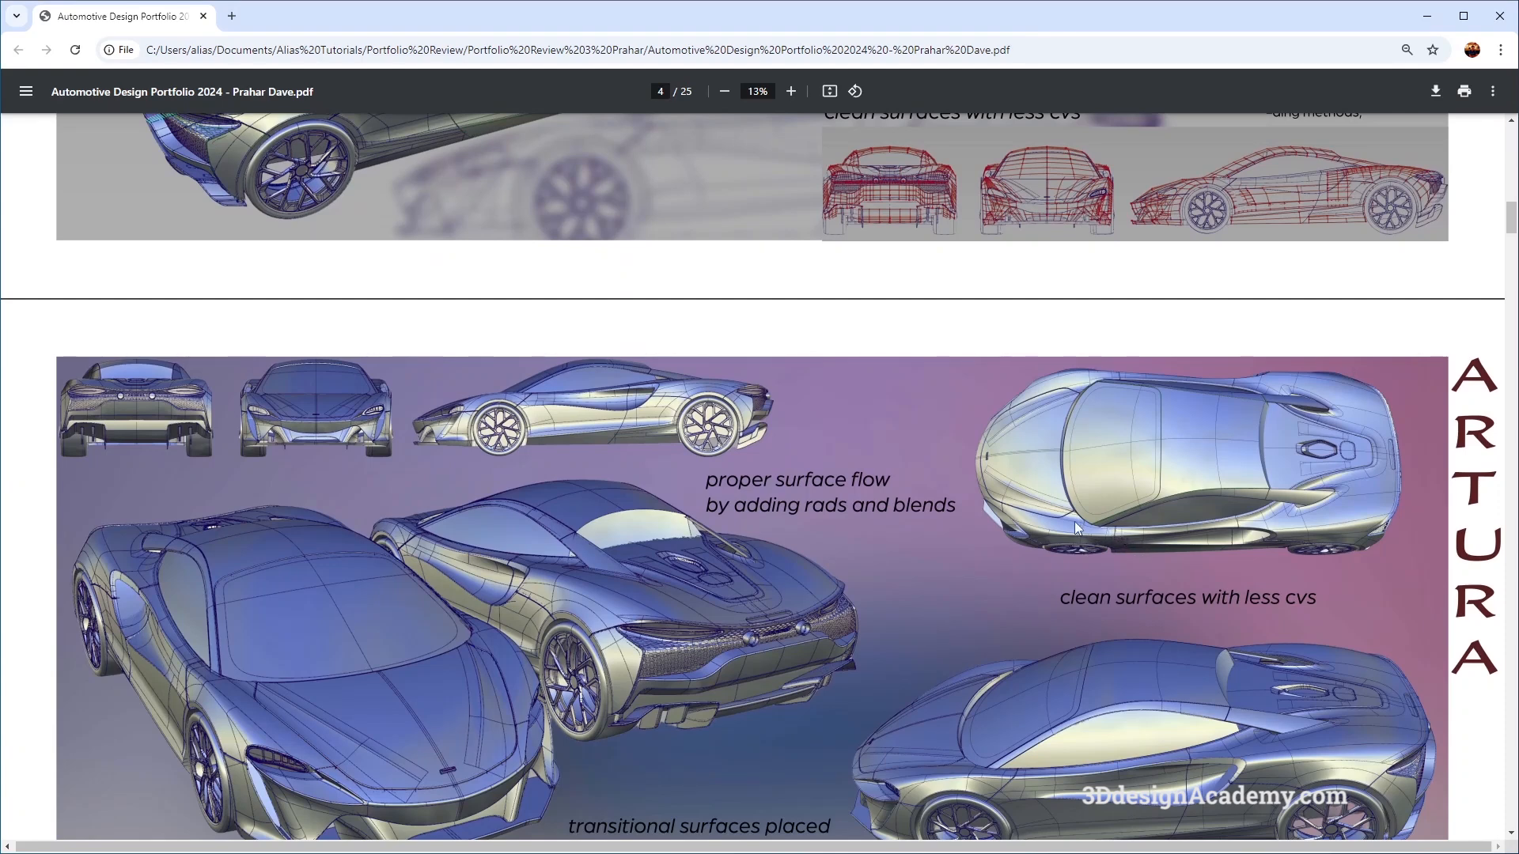
scroll("down", 3)
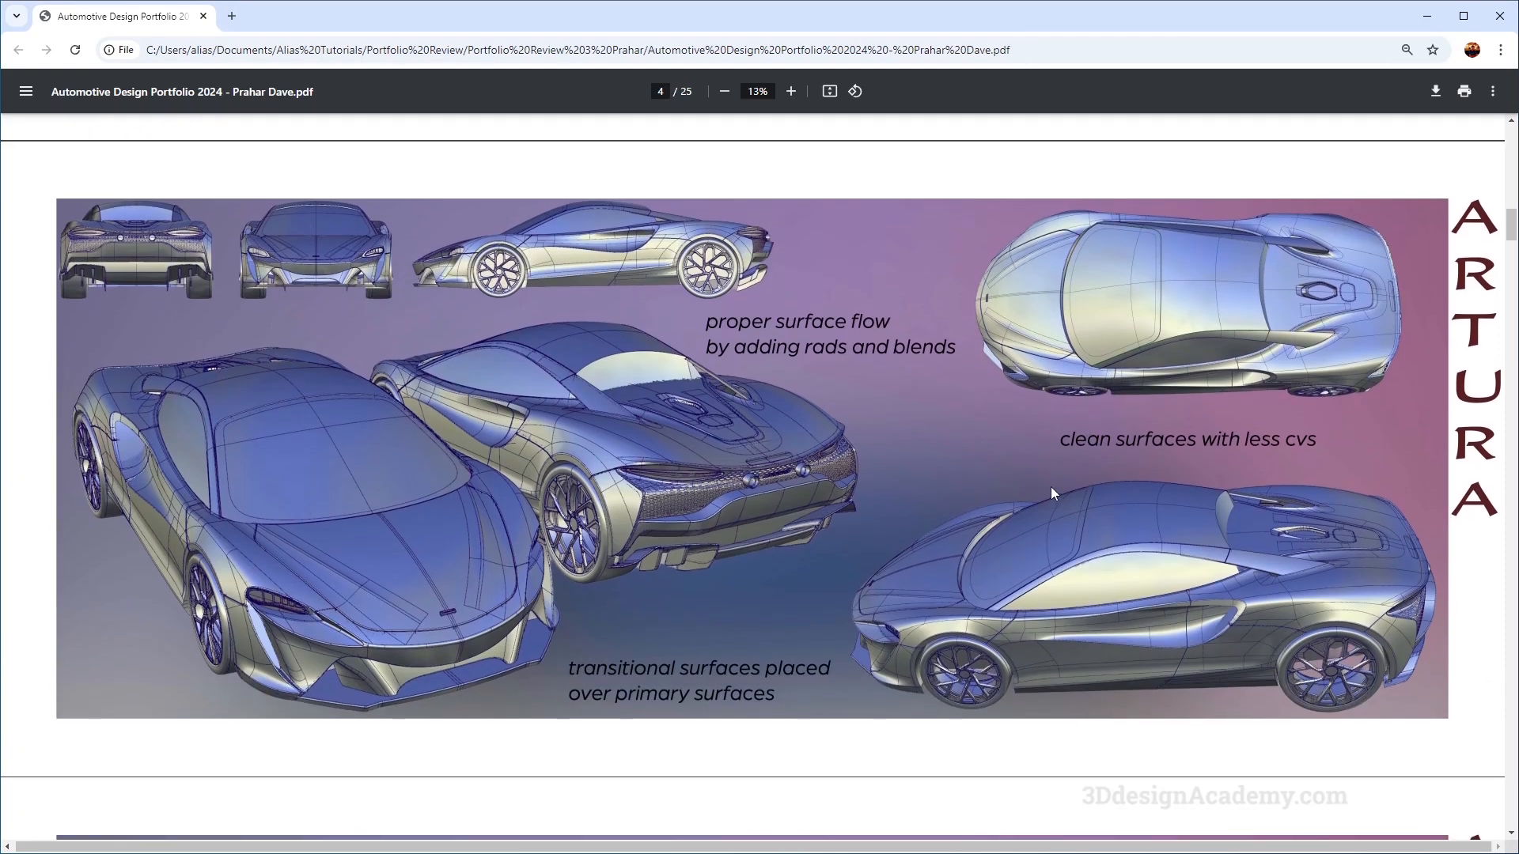
scroll("down", 3)
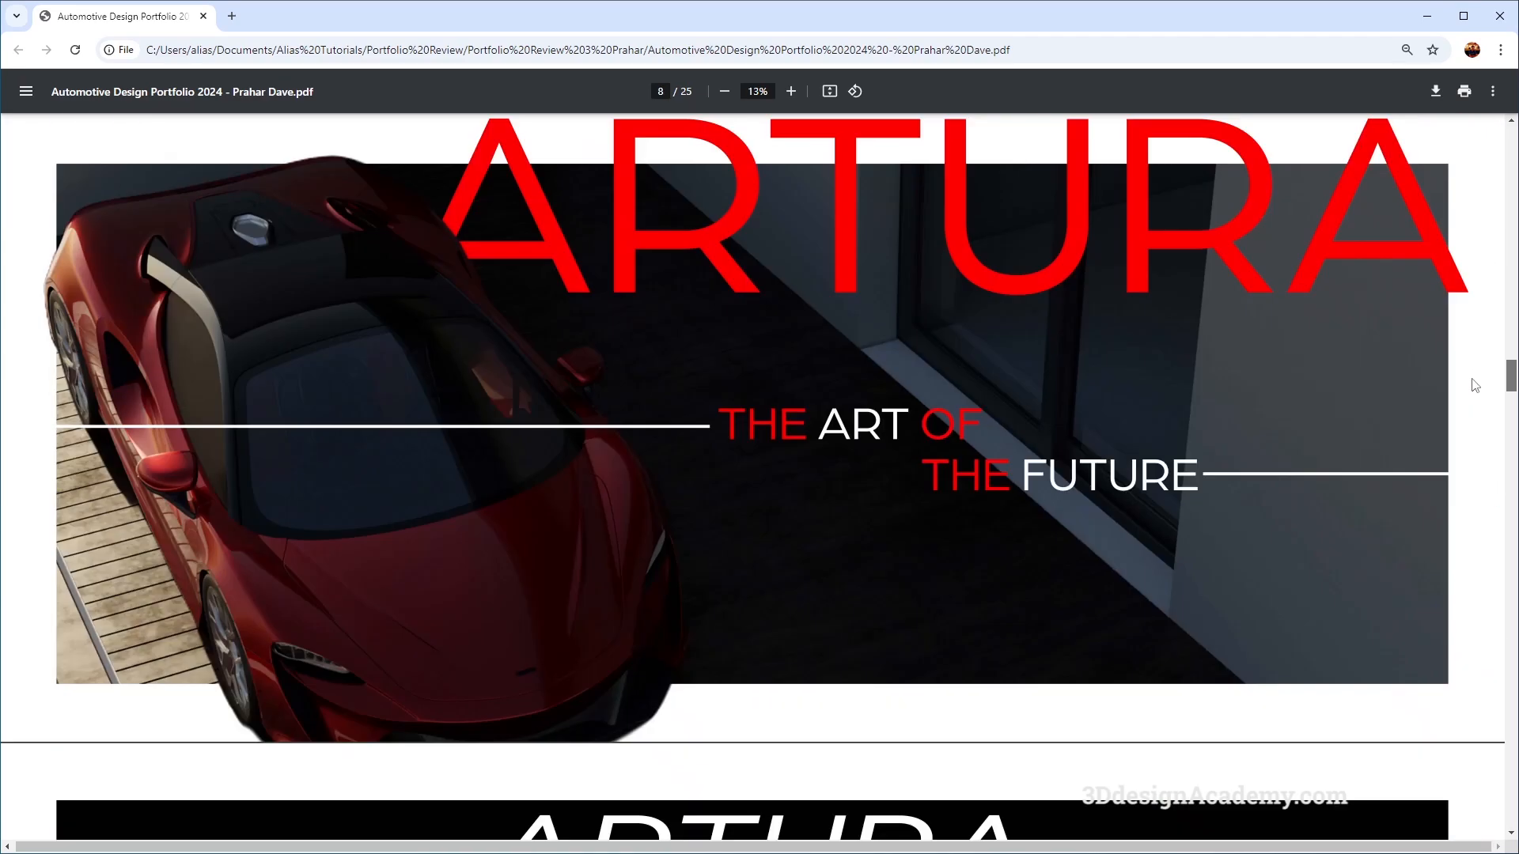
scroll("down", 3)
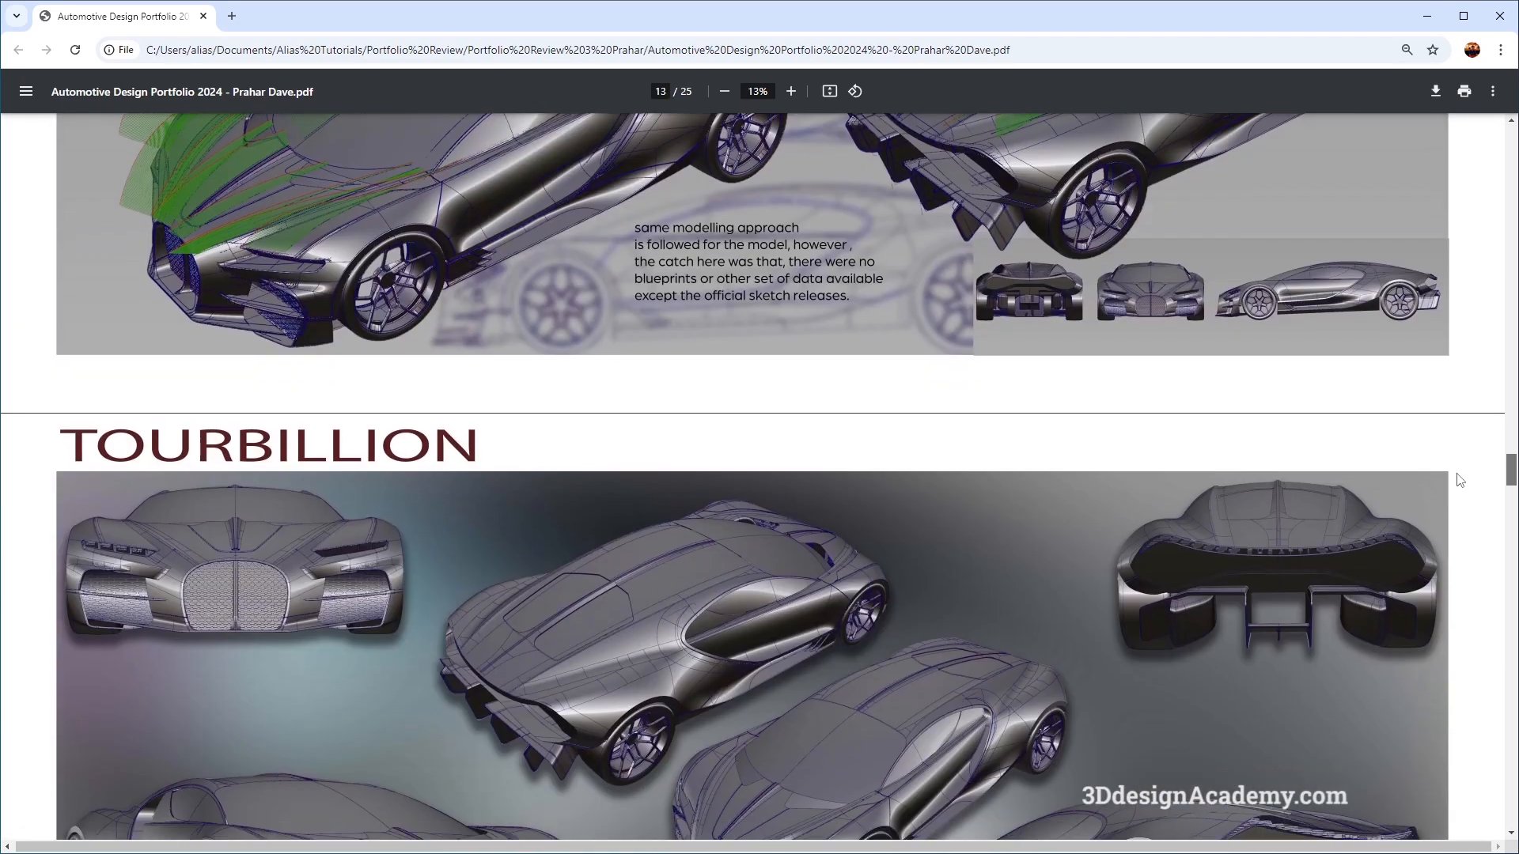
scroll("down", 3)
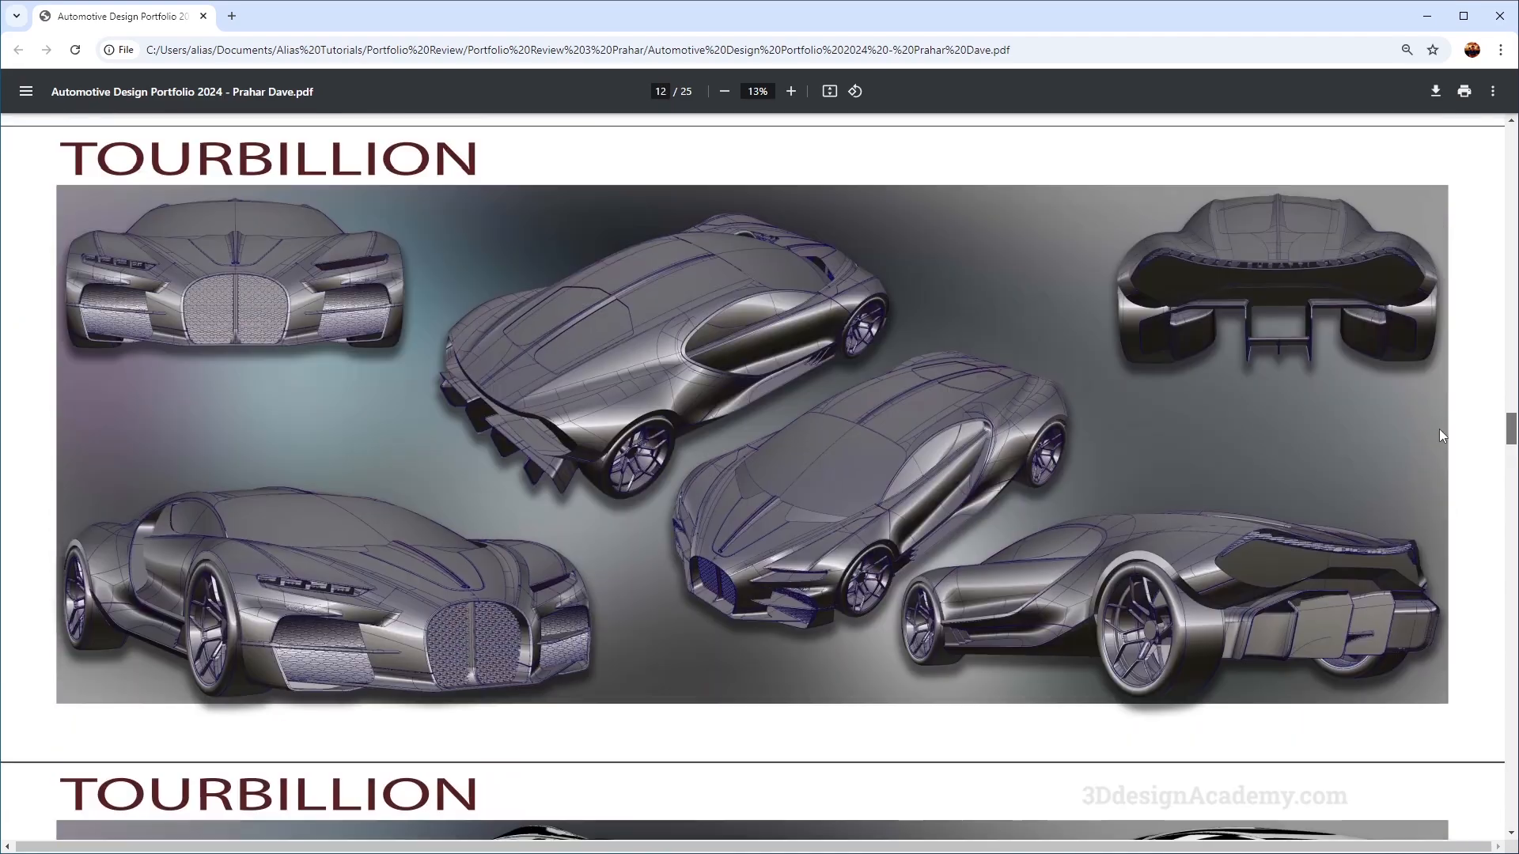
scroll("down", 3)
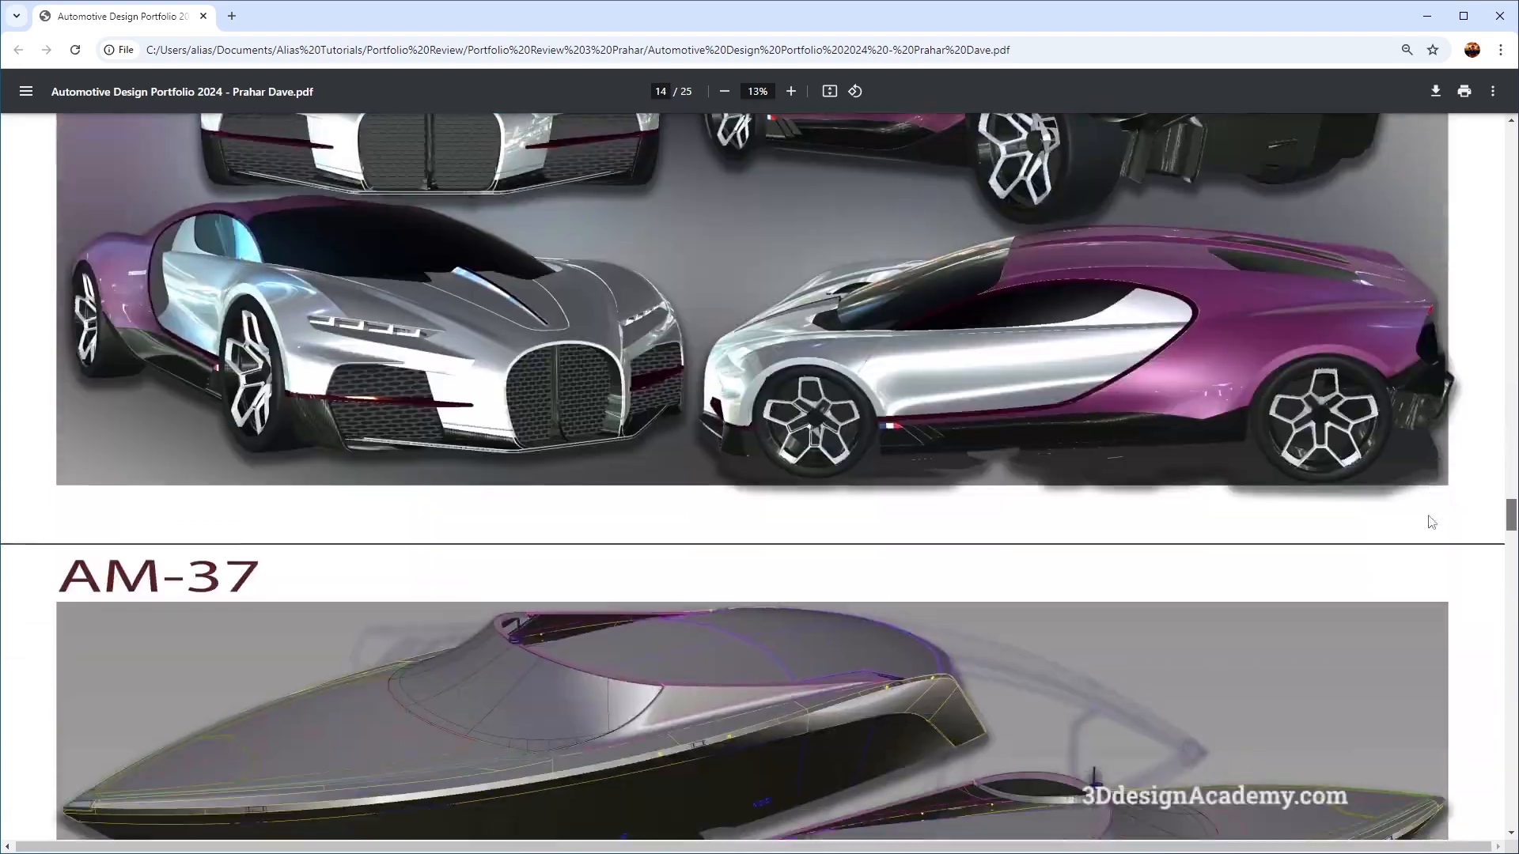
scroll("down", 3)
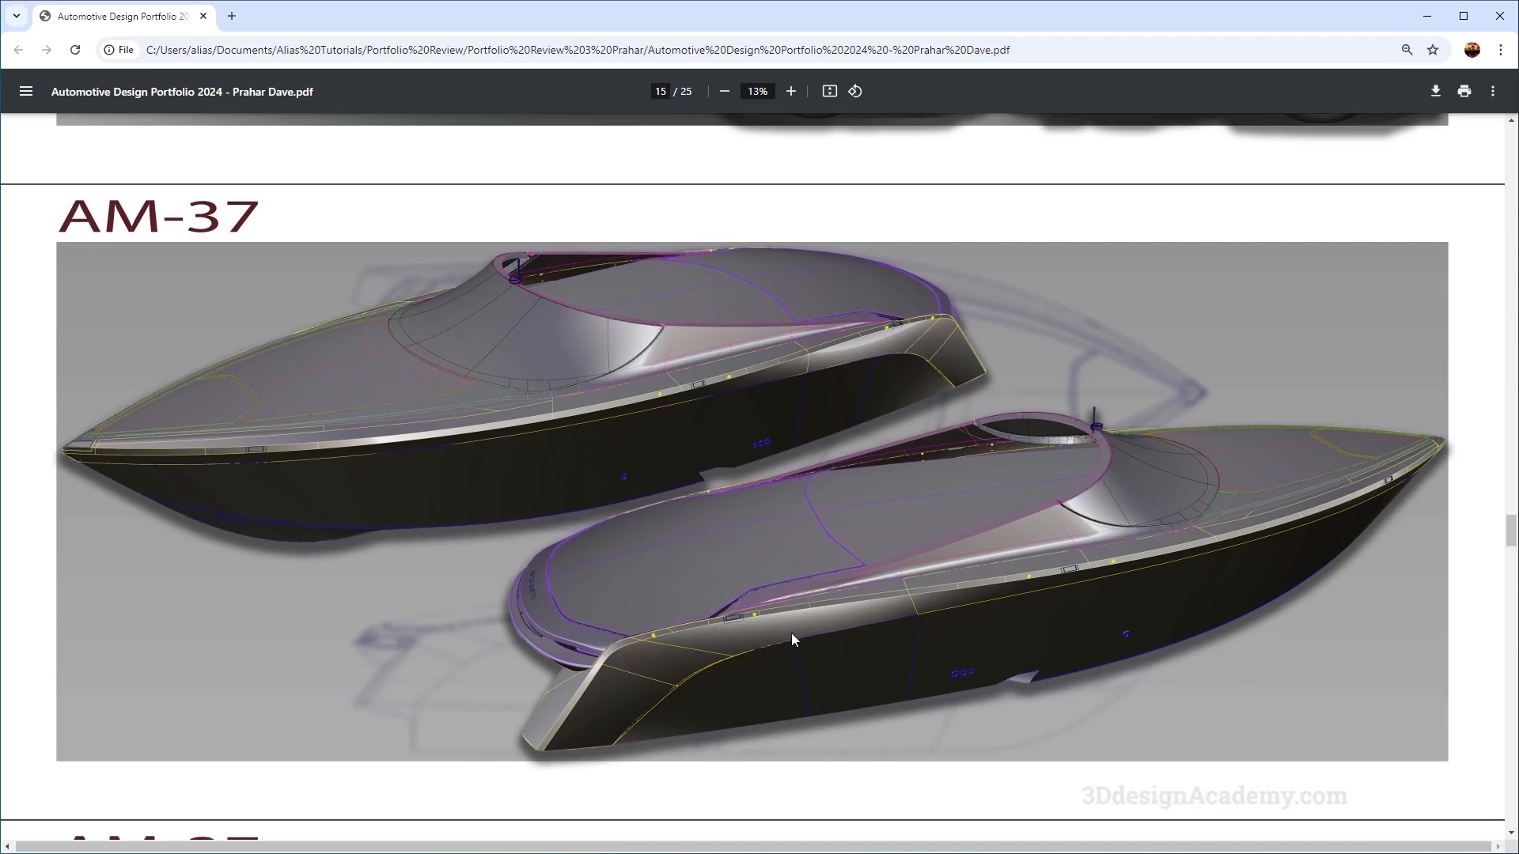
mouse_move(802, 633)
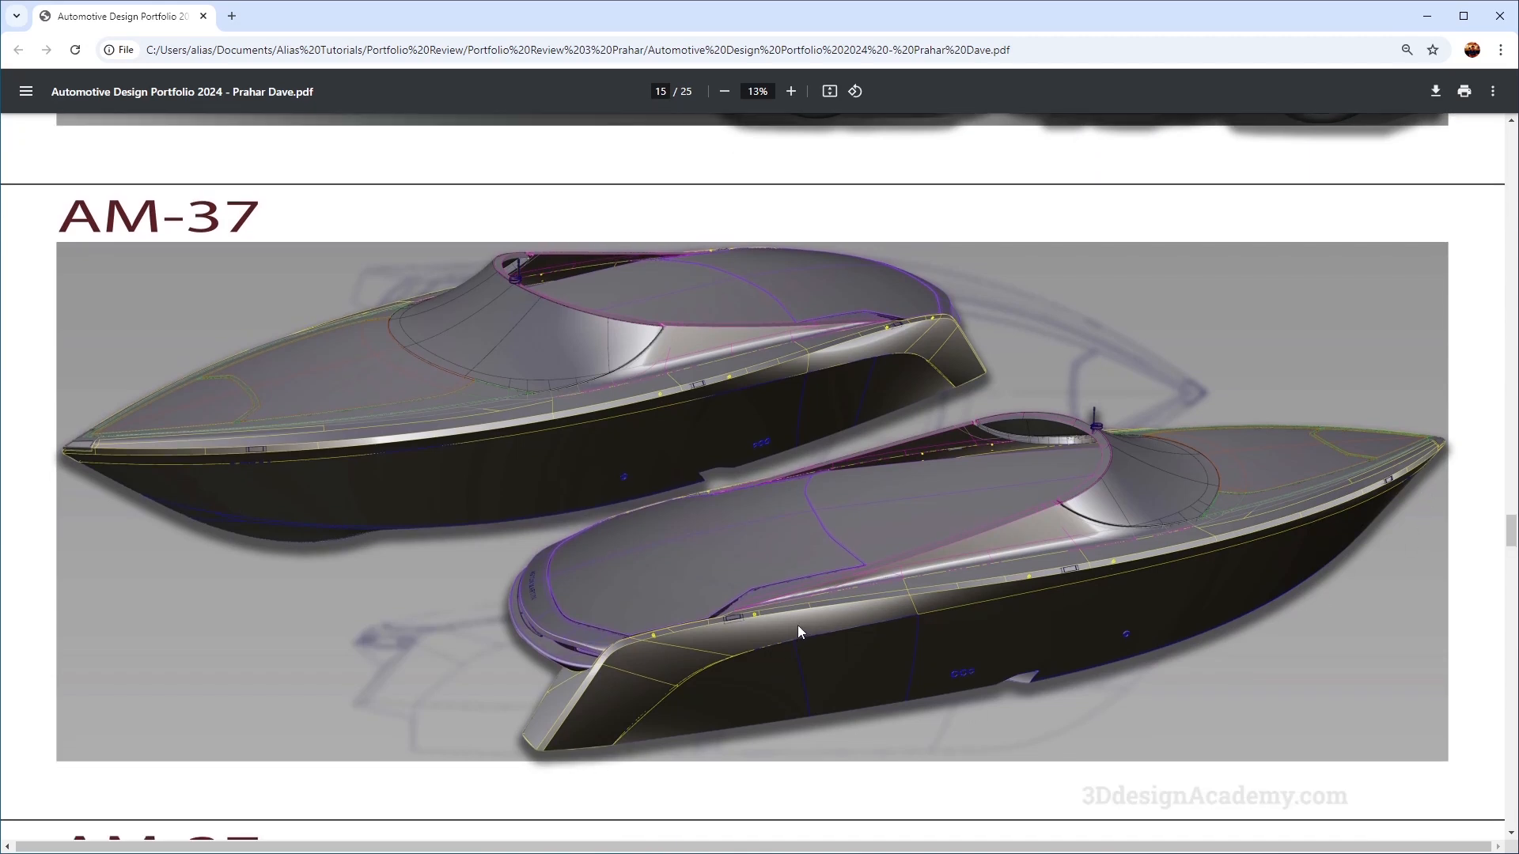
mouse_move(993, 557)
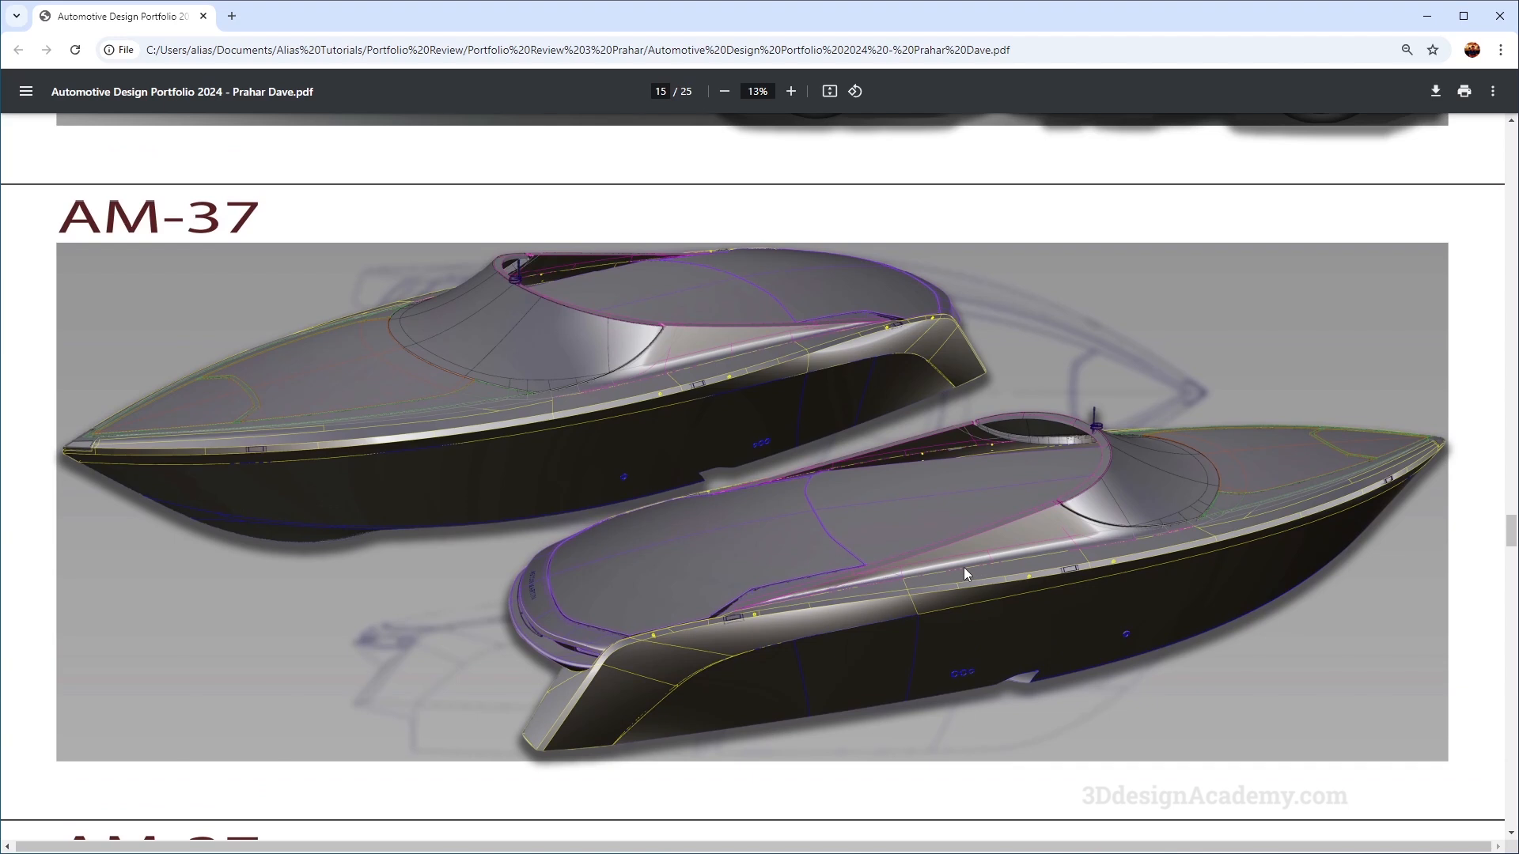
mouse_move(743, 400)
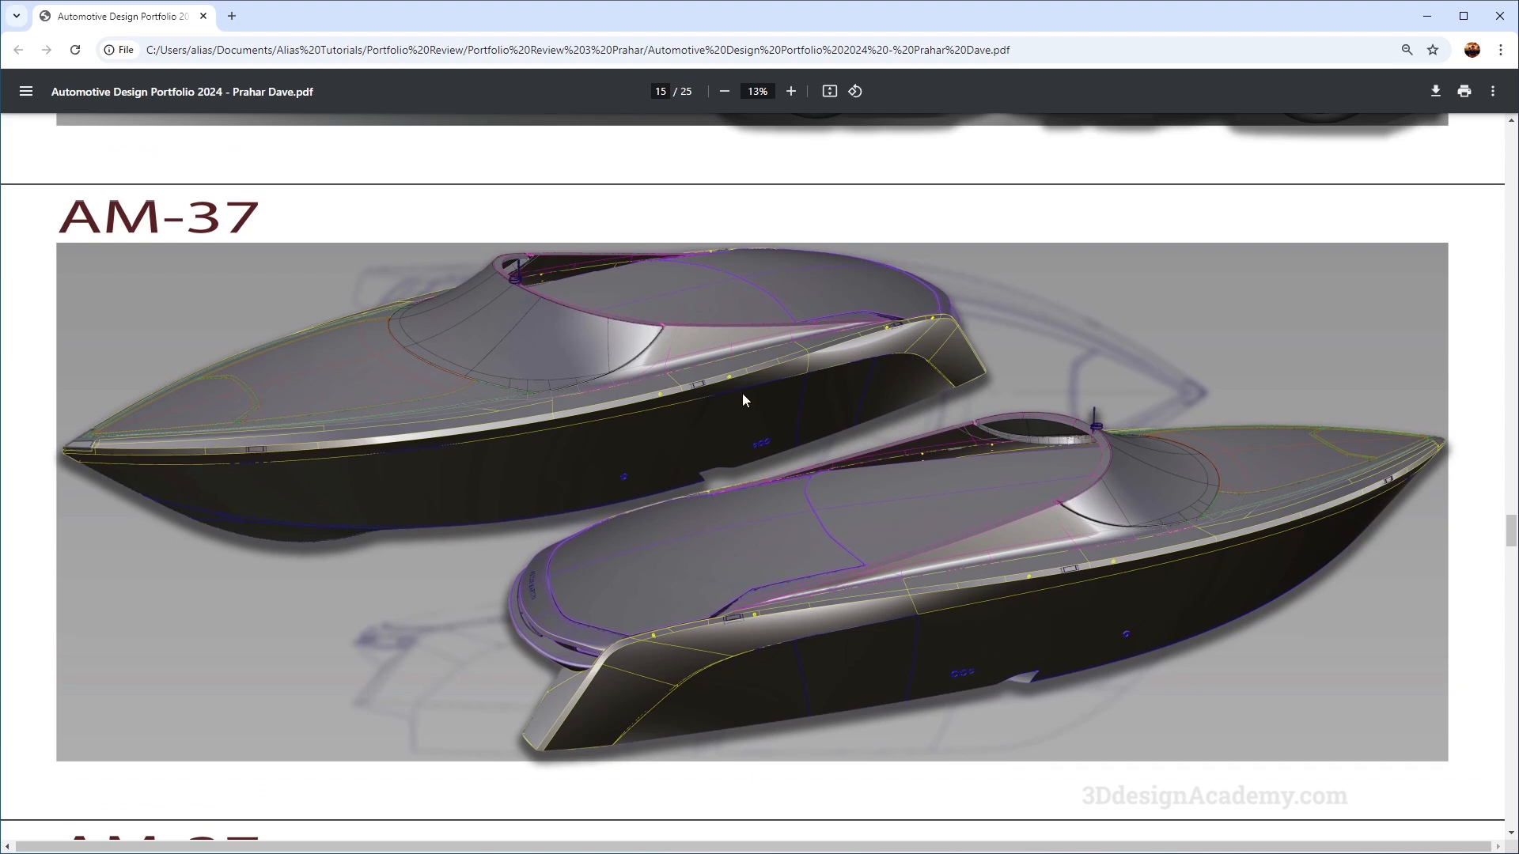
scroll("down", 3)
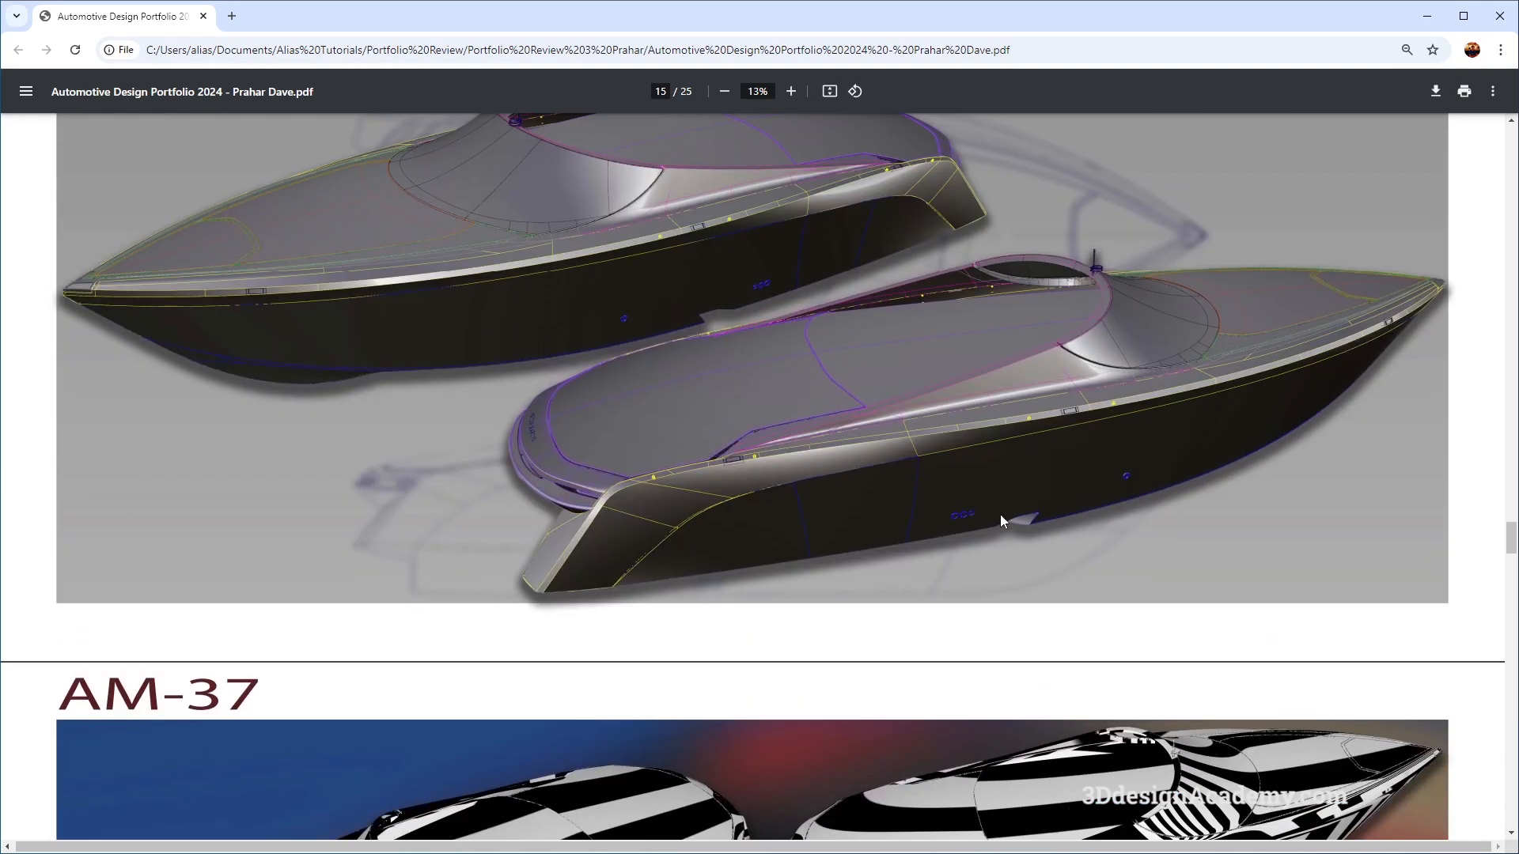
scroll("down", 3)
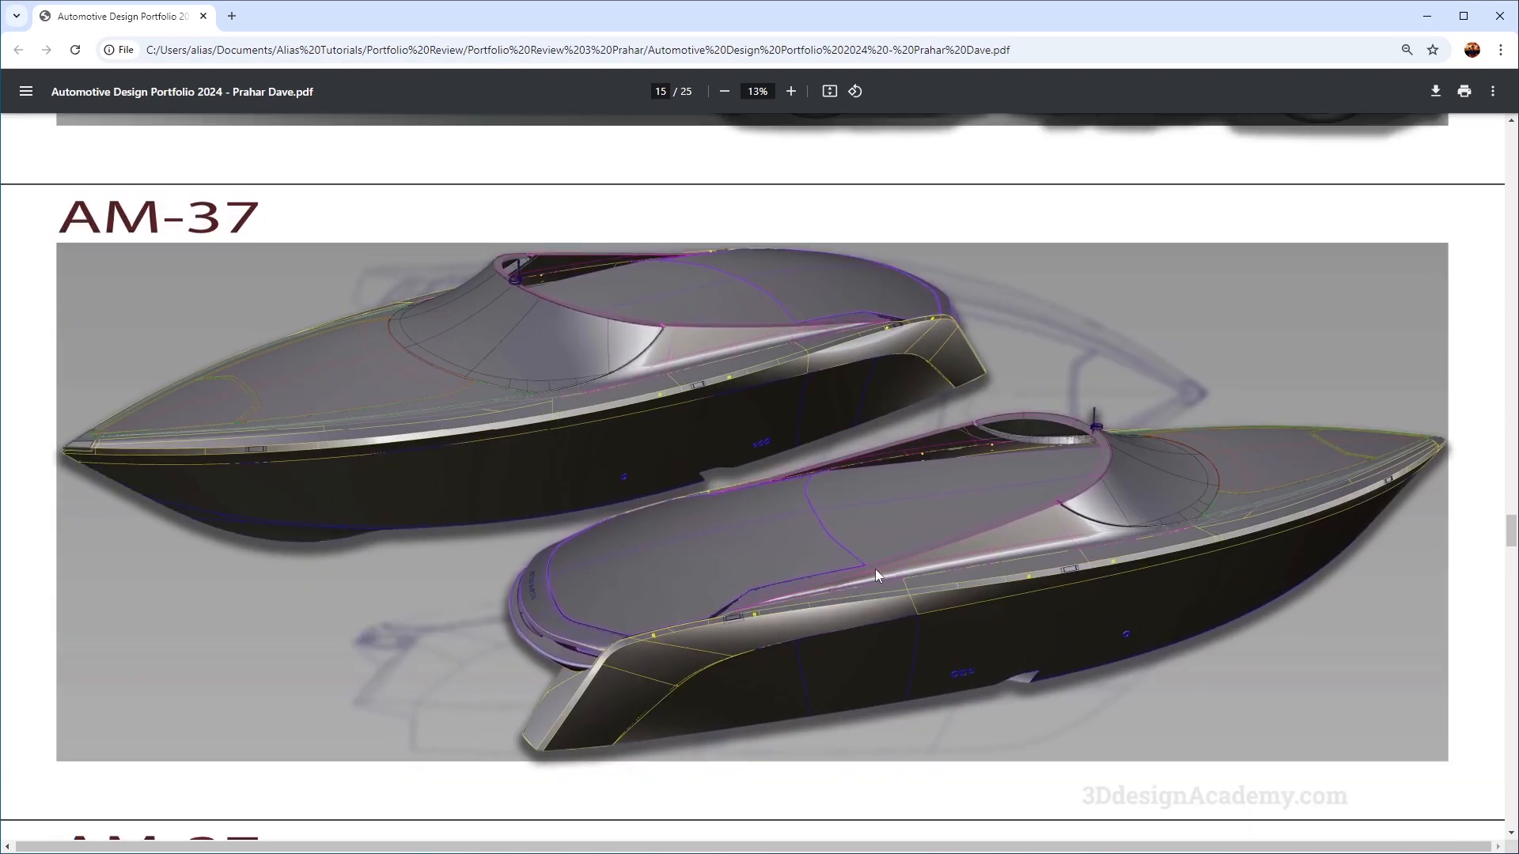
scroll("down", 3)
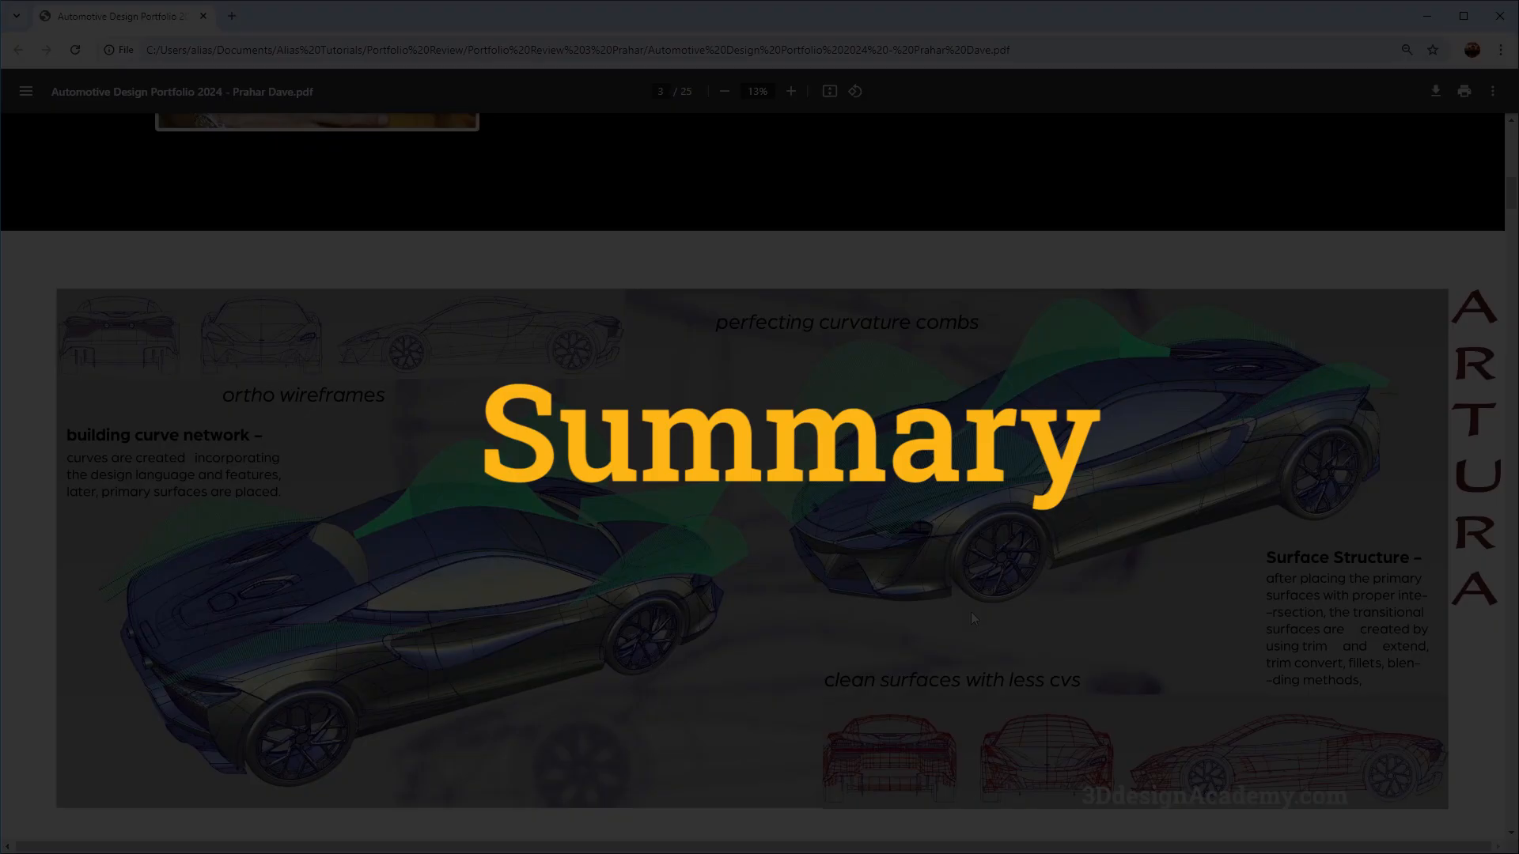
scroll("down", 3)
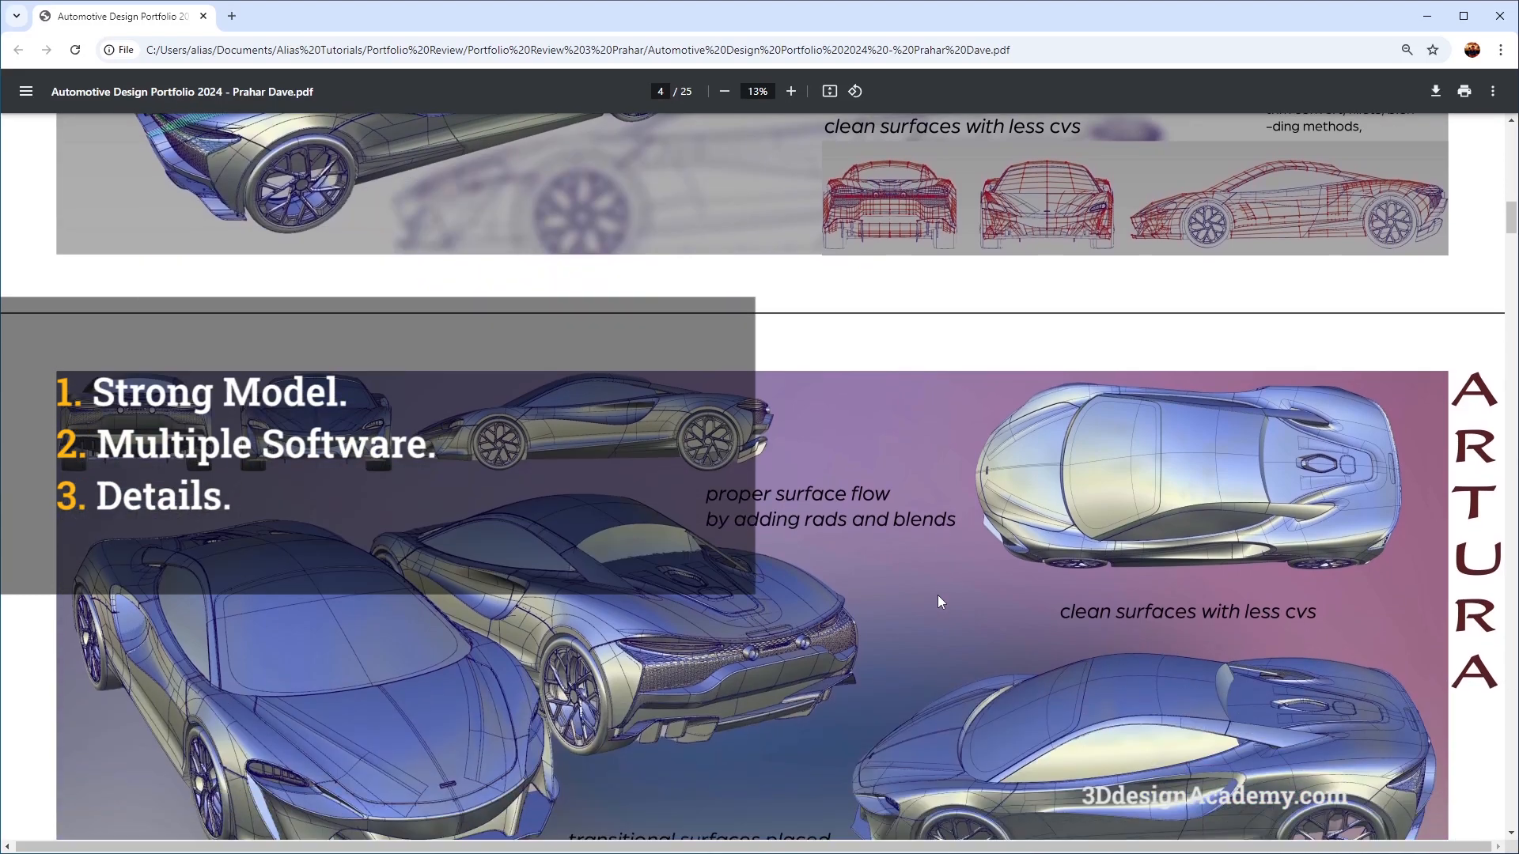
scroll("down", 3)
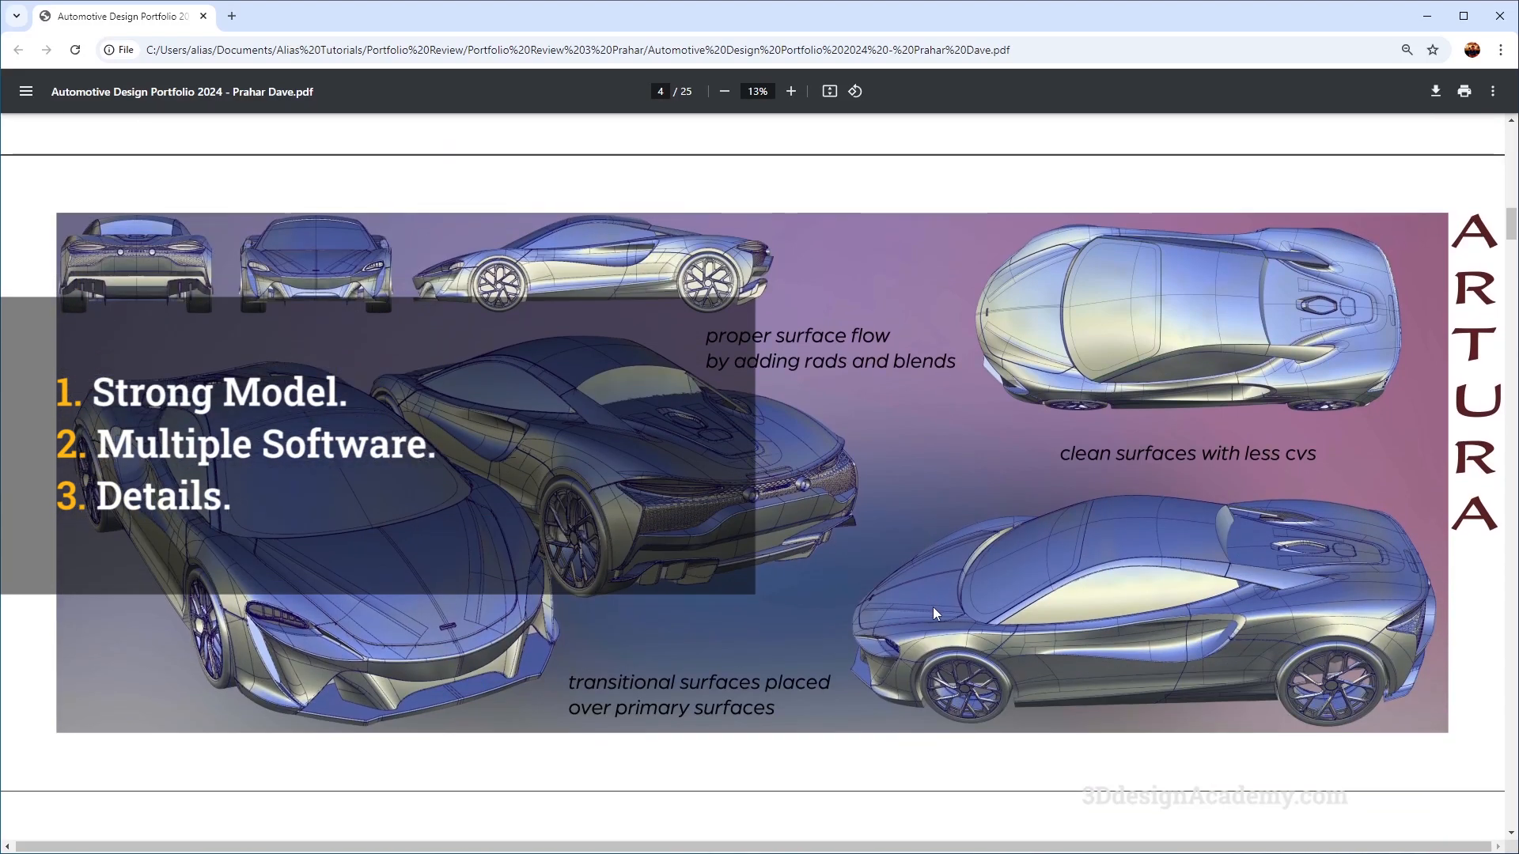
scroll("down", 3)
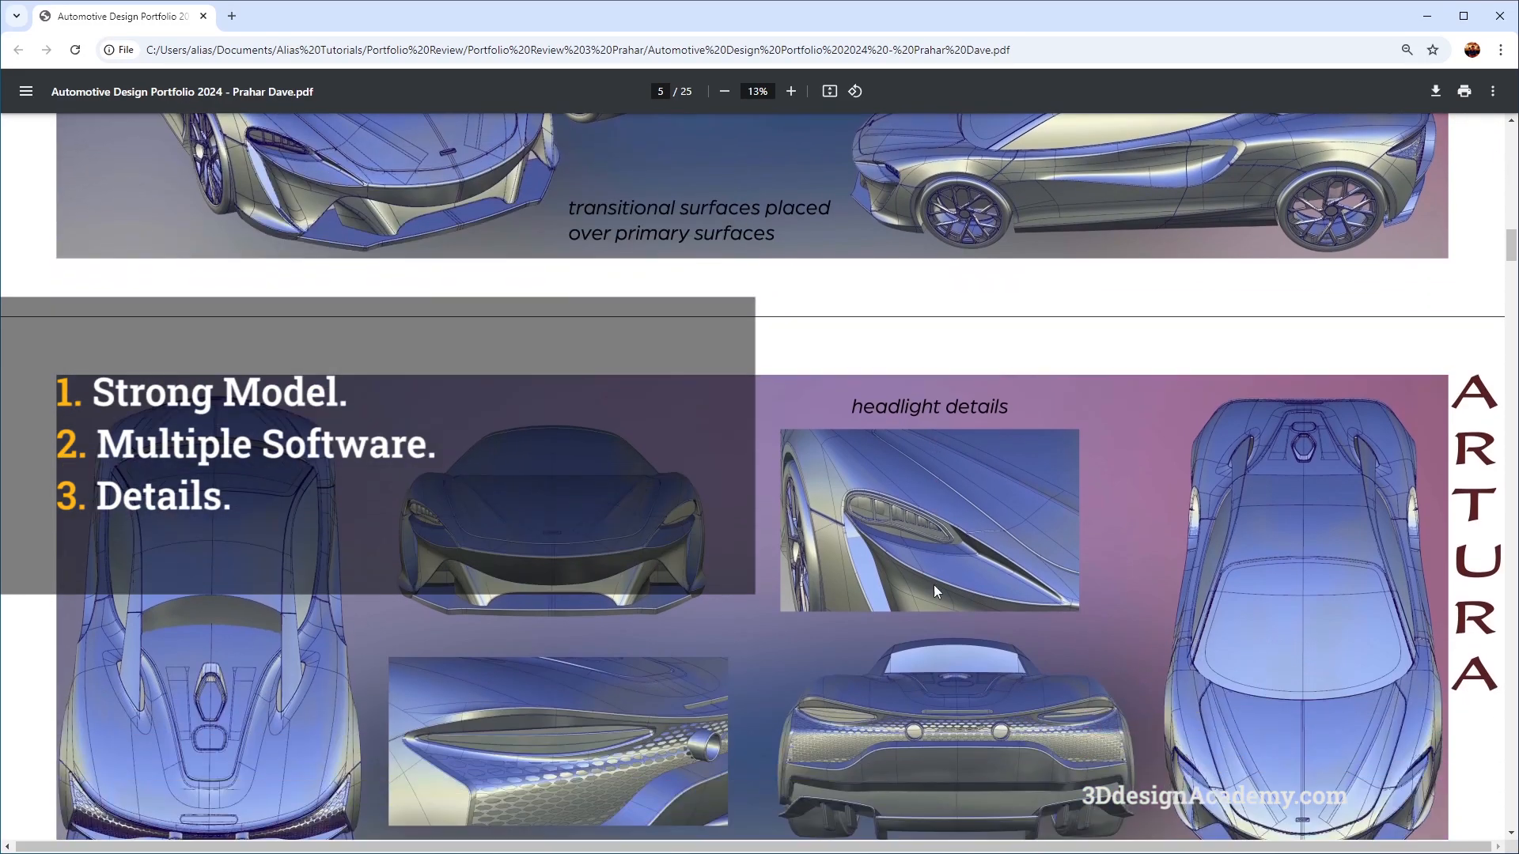
scroll("down", 3)
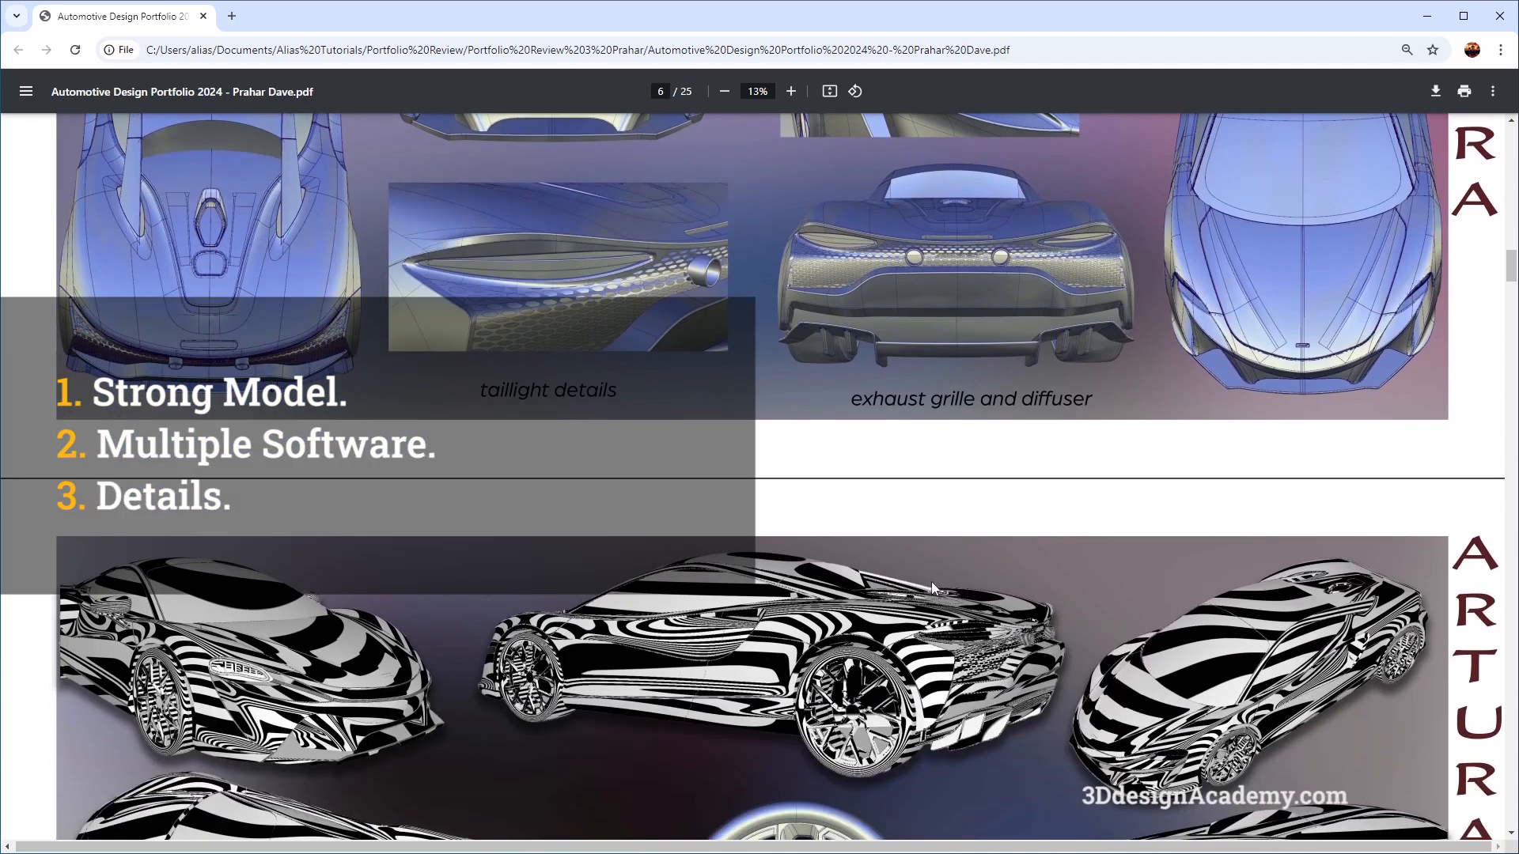
scroll("down", 3)
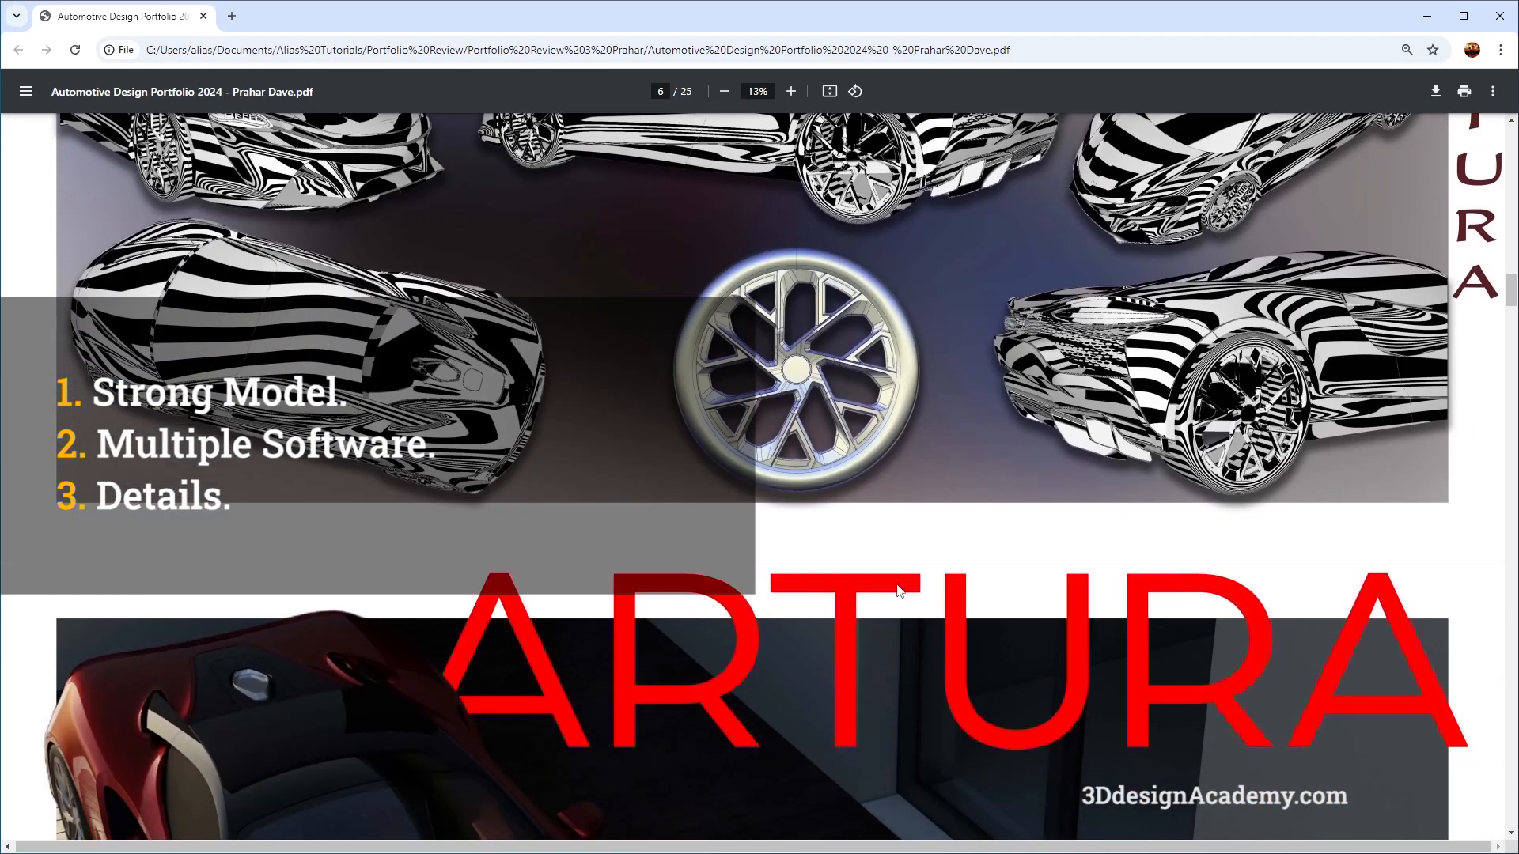
scroll("down", 3)
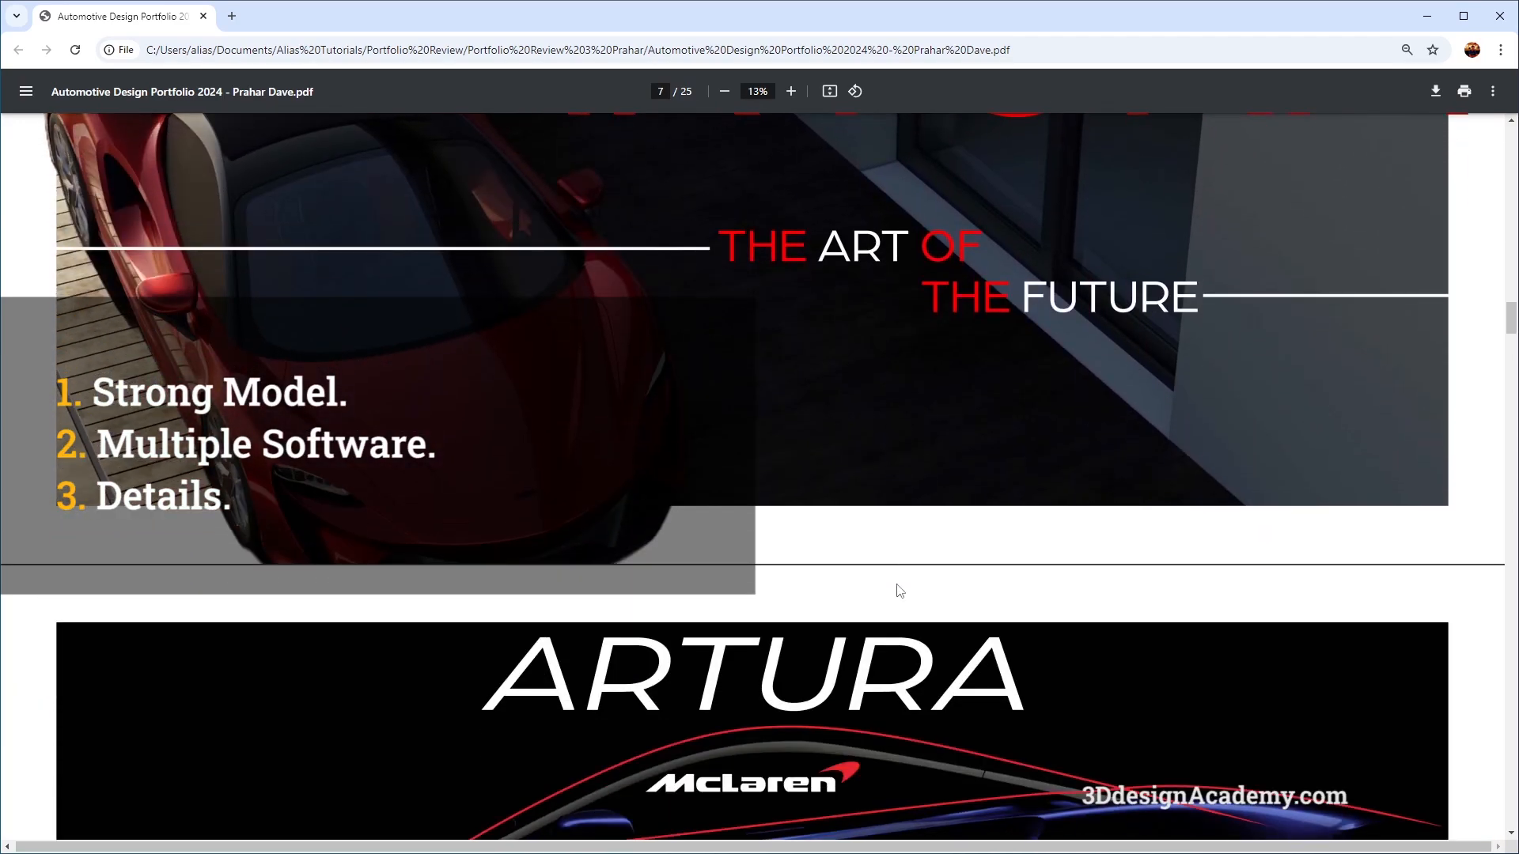
scroll("down", 3)
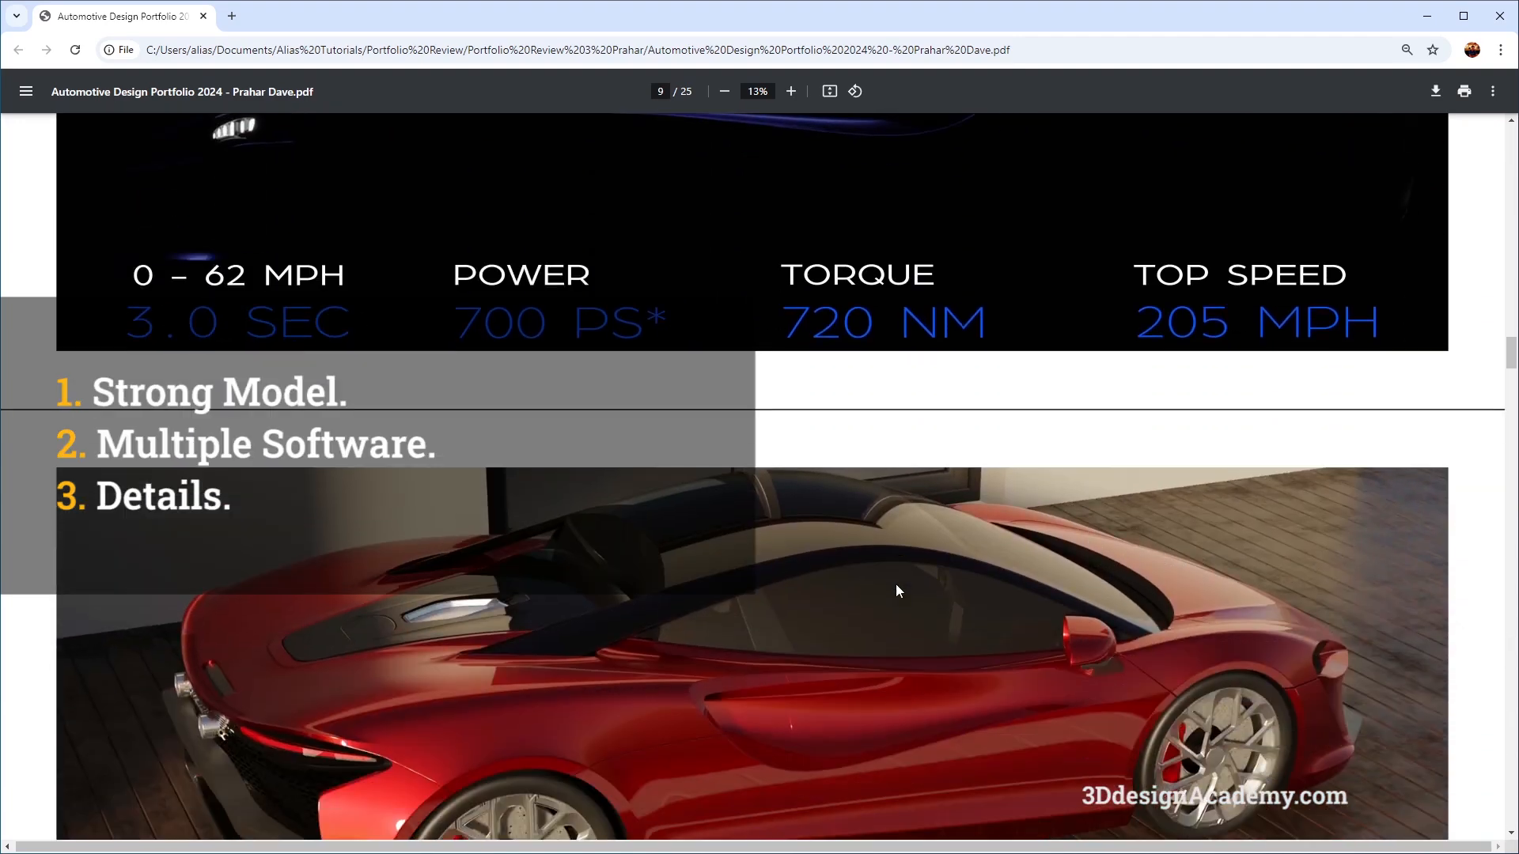
scroll("down", 3)
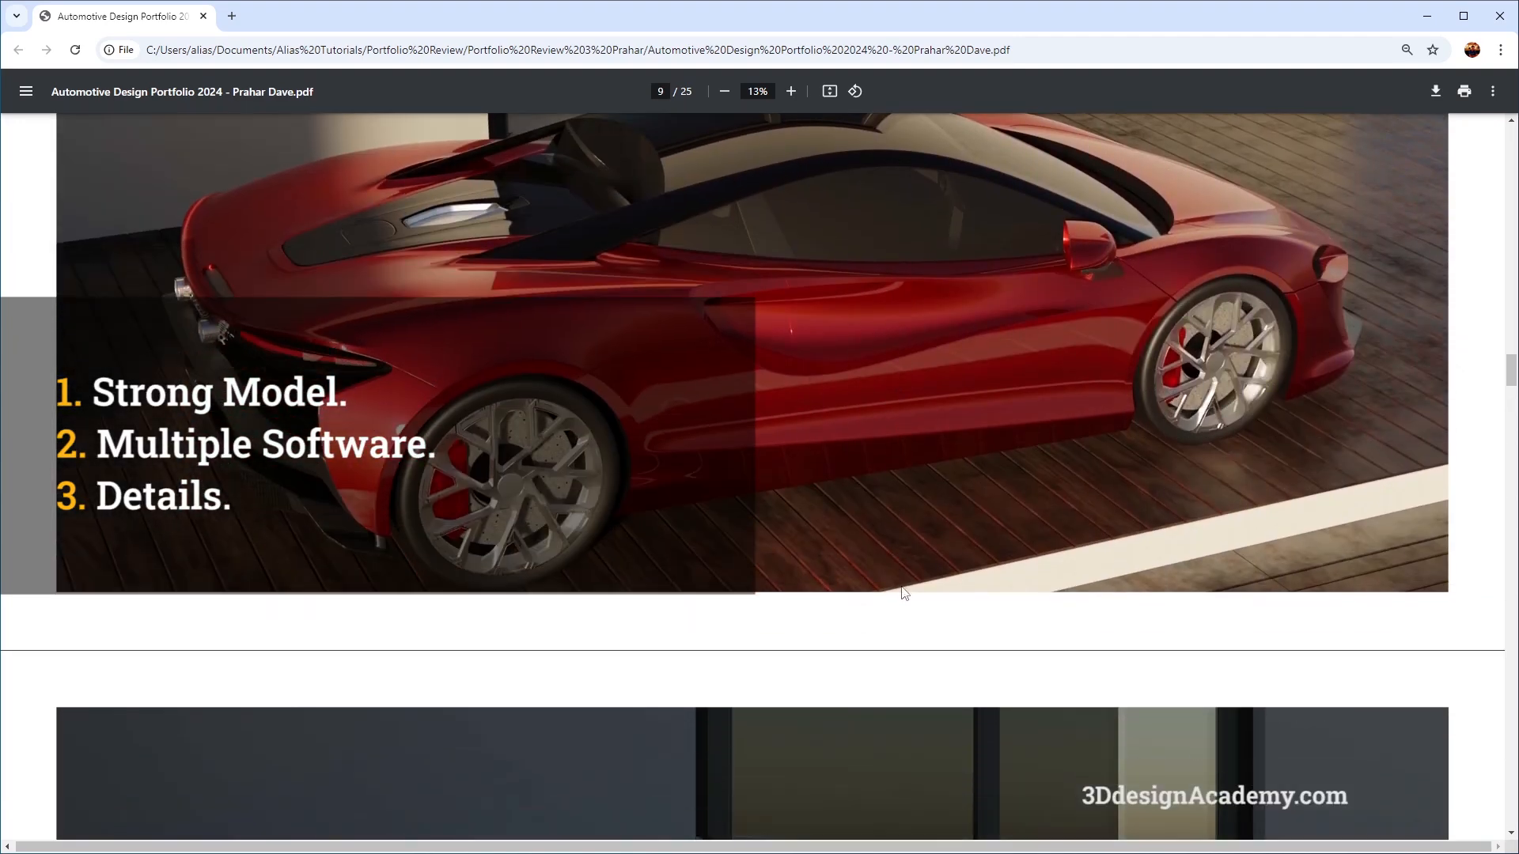
scroll("down", 3)
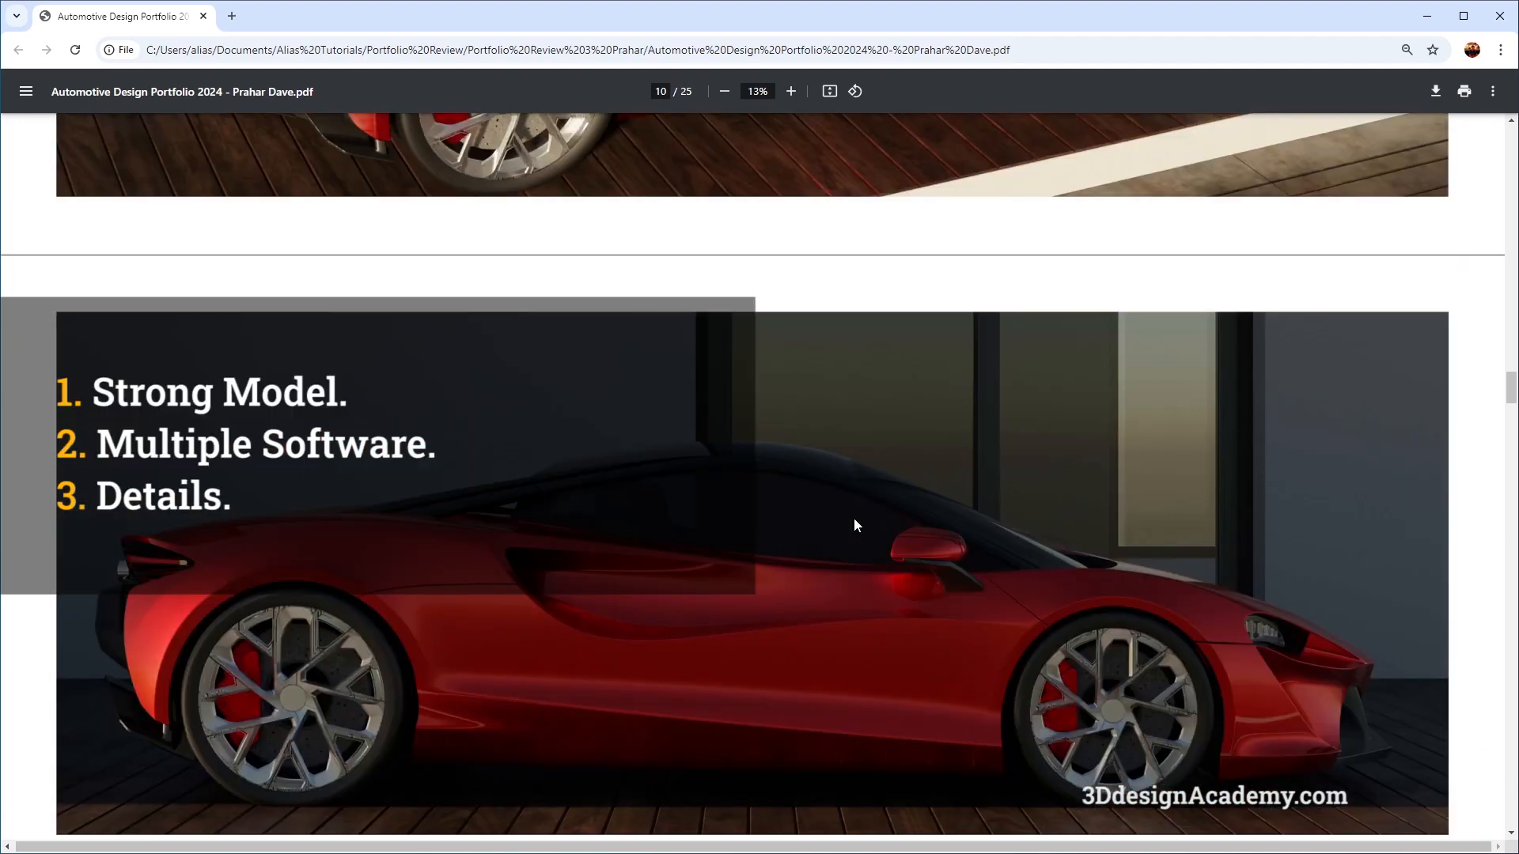
scroll("down", 3)
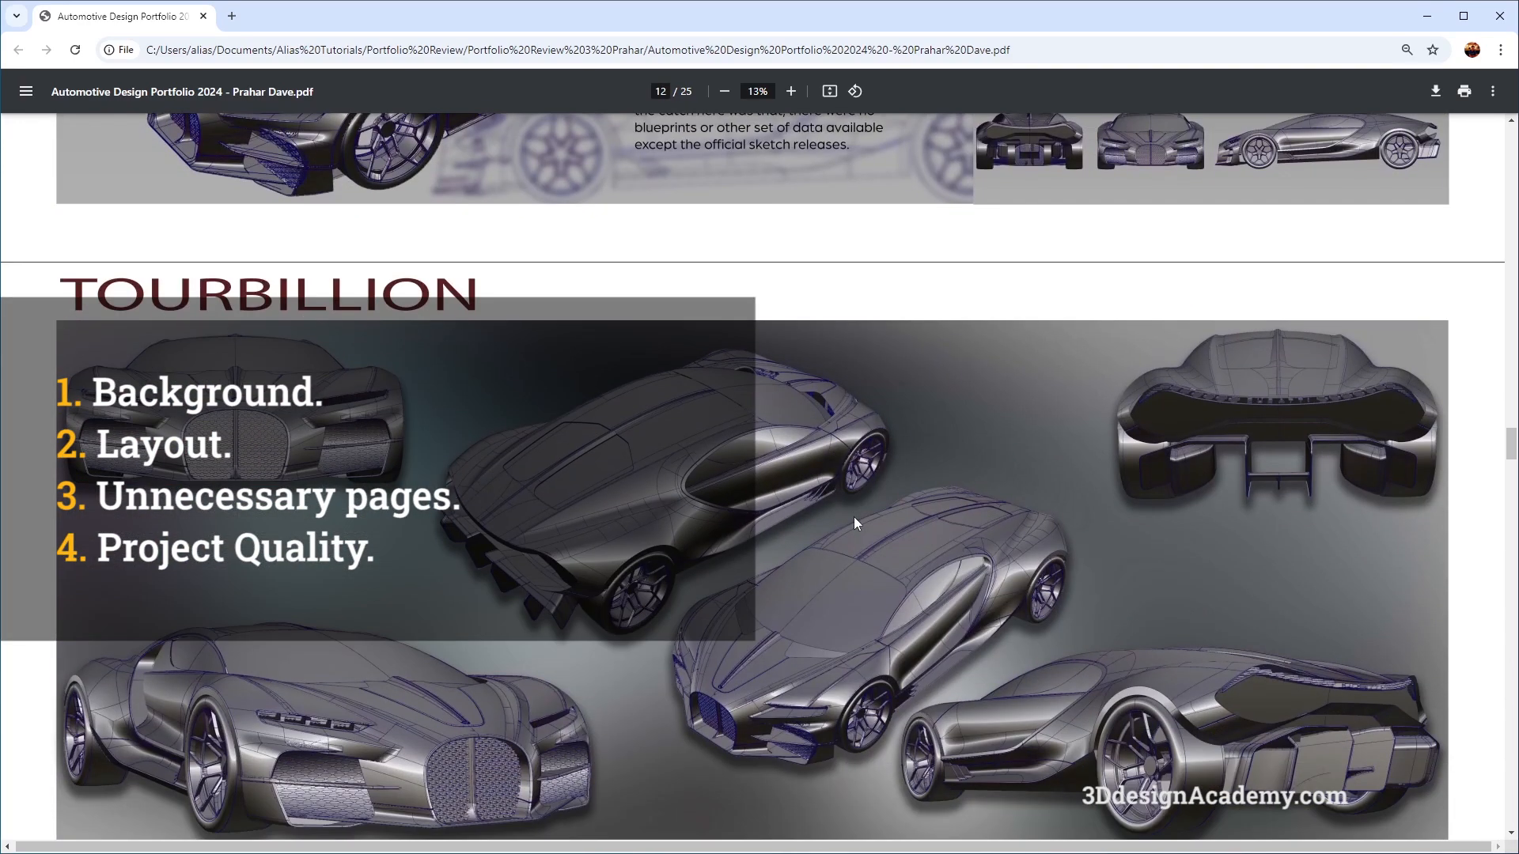
scroll("down", 3)
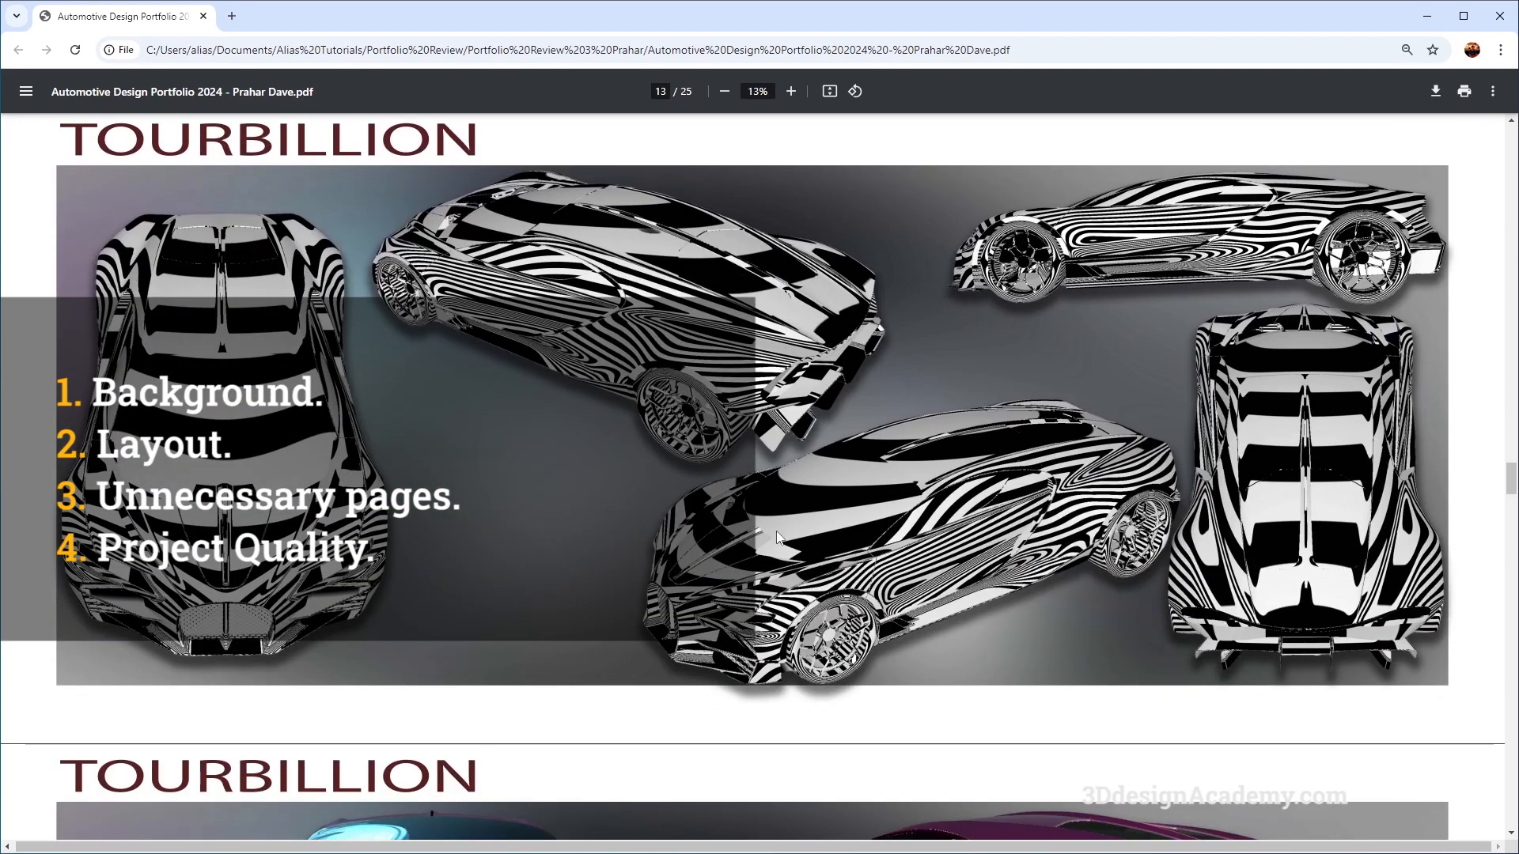
scroll("down", 3)
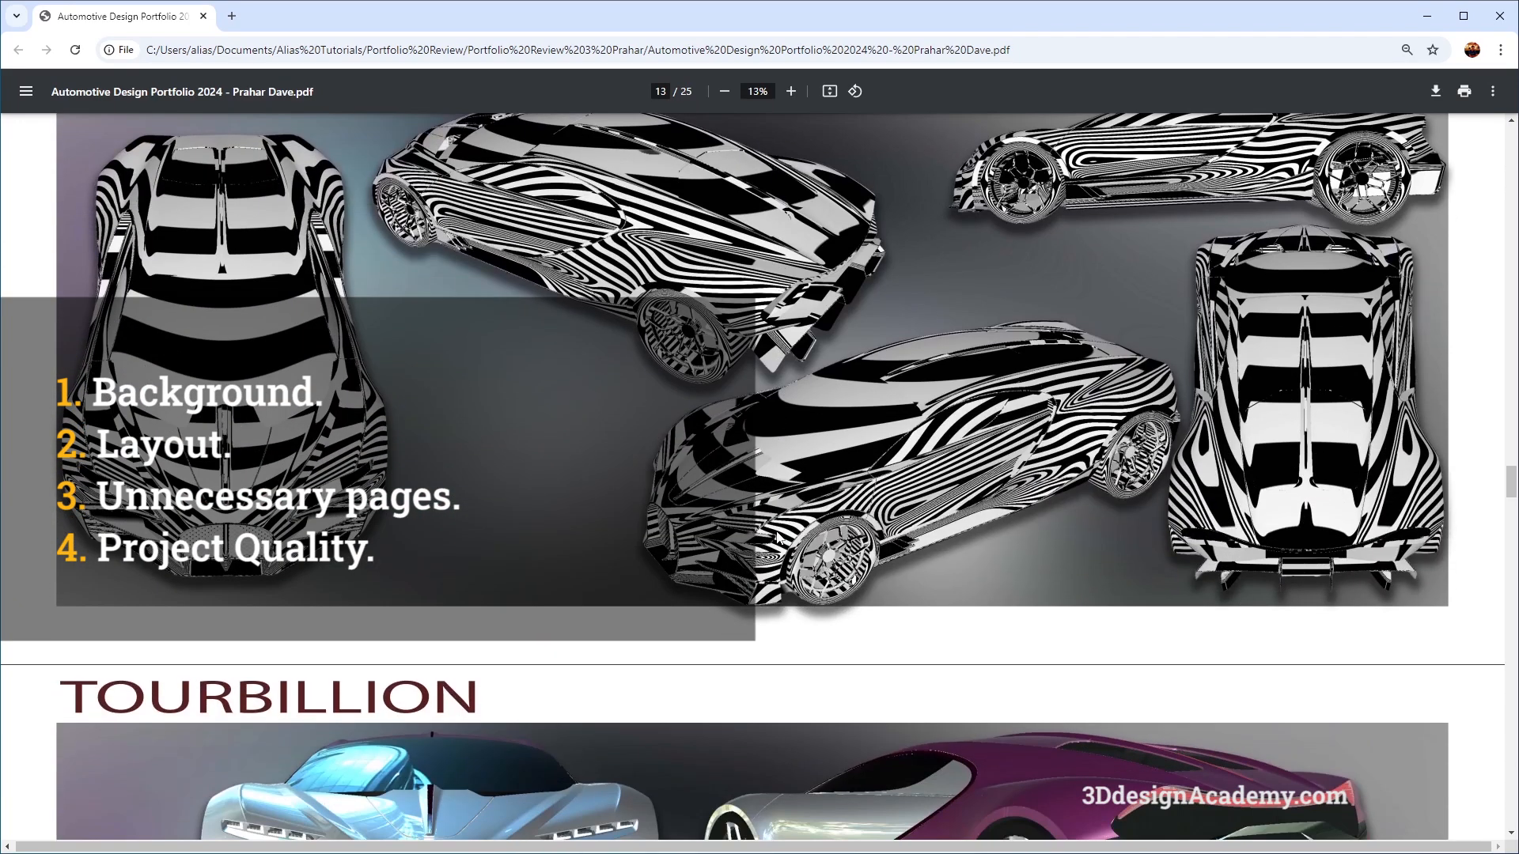
scroll("down", 3)
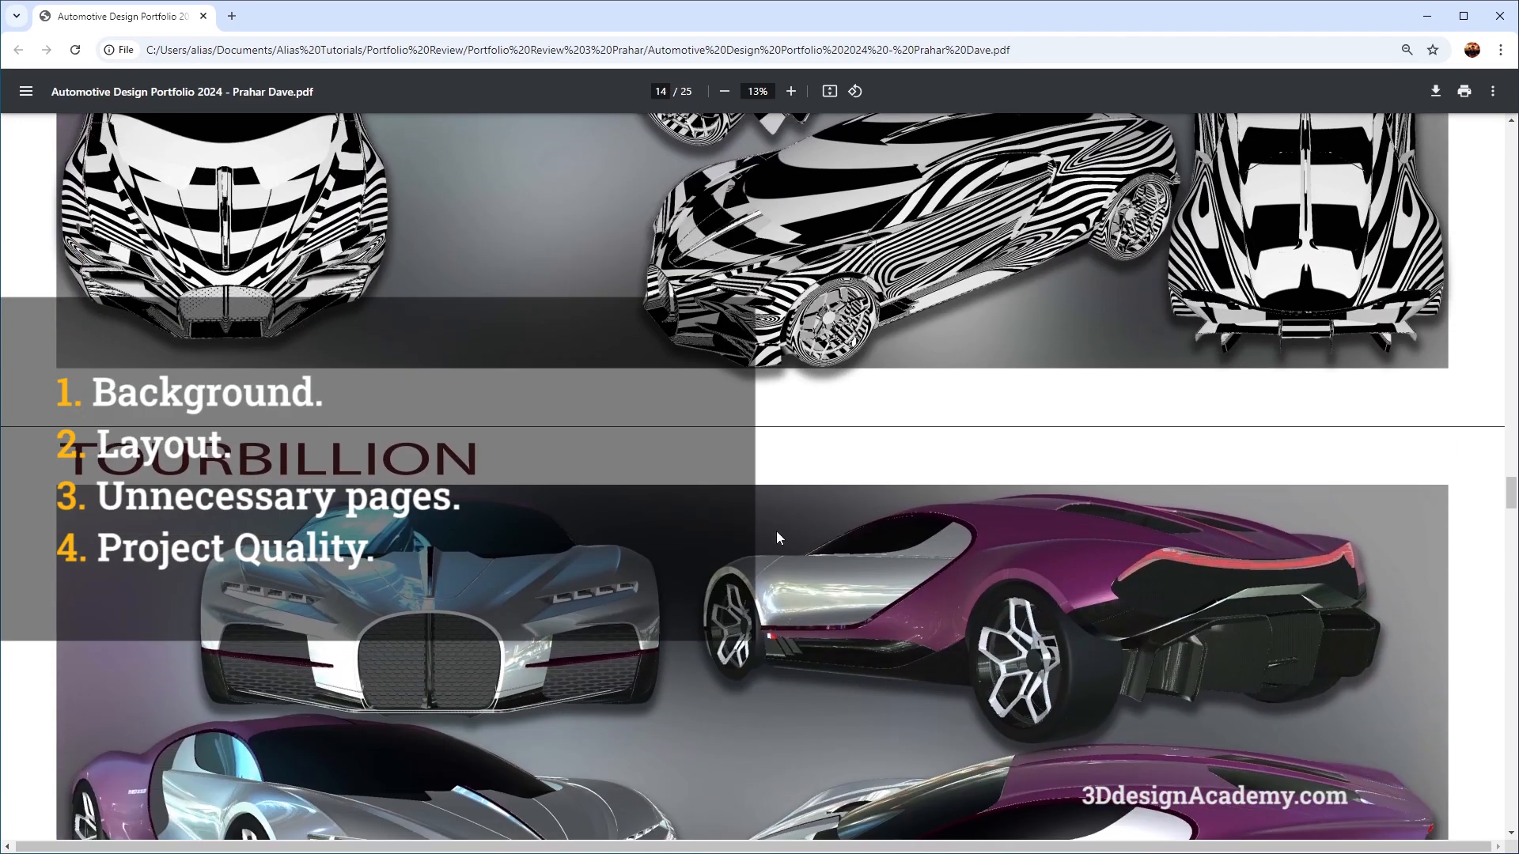
scroll("down", 3)
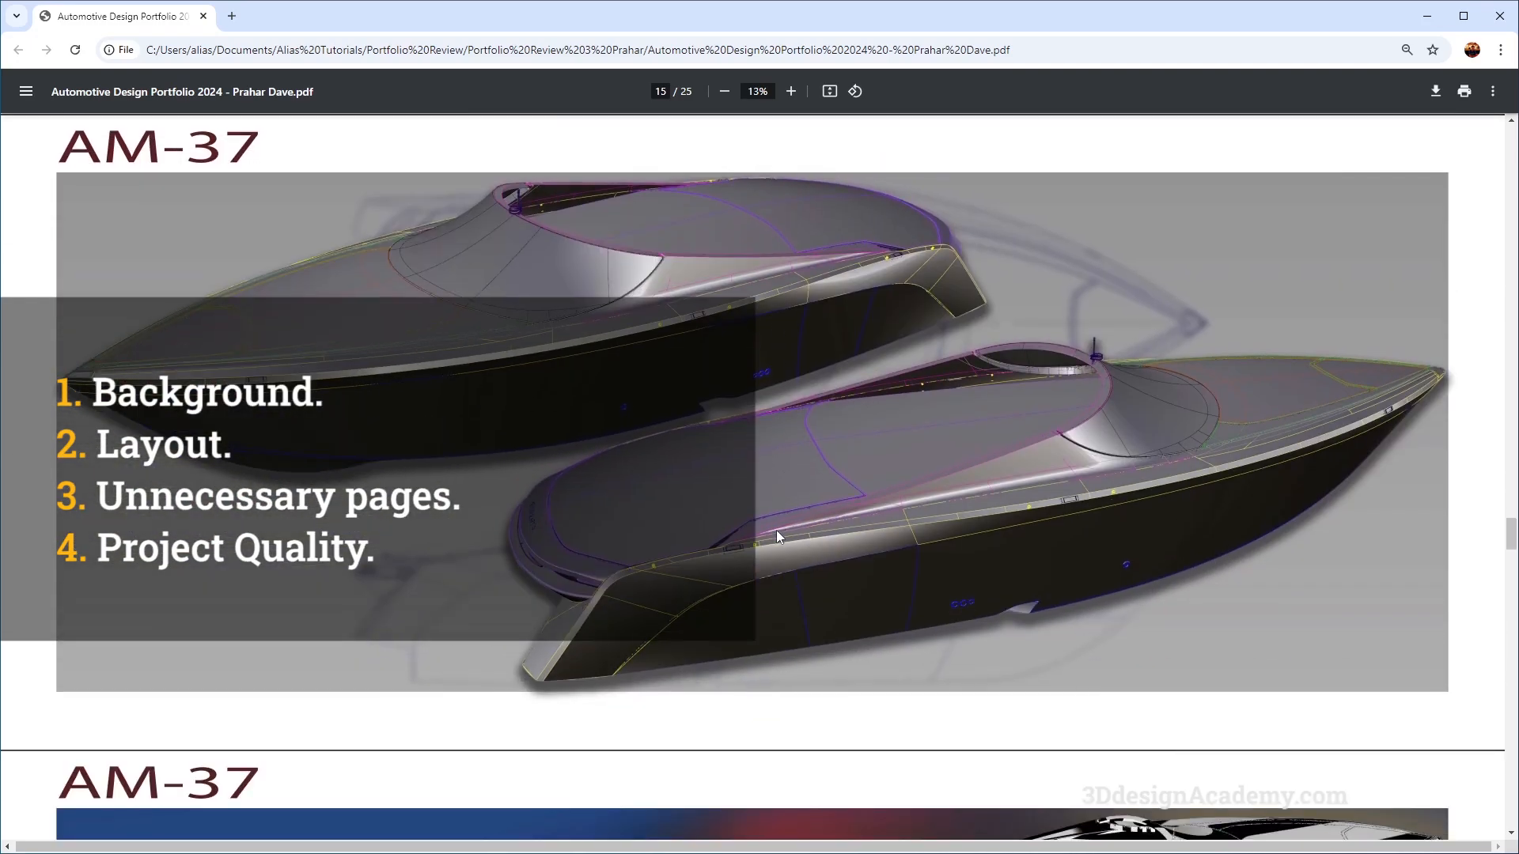
scroll("down", 3)
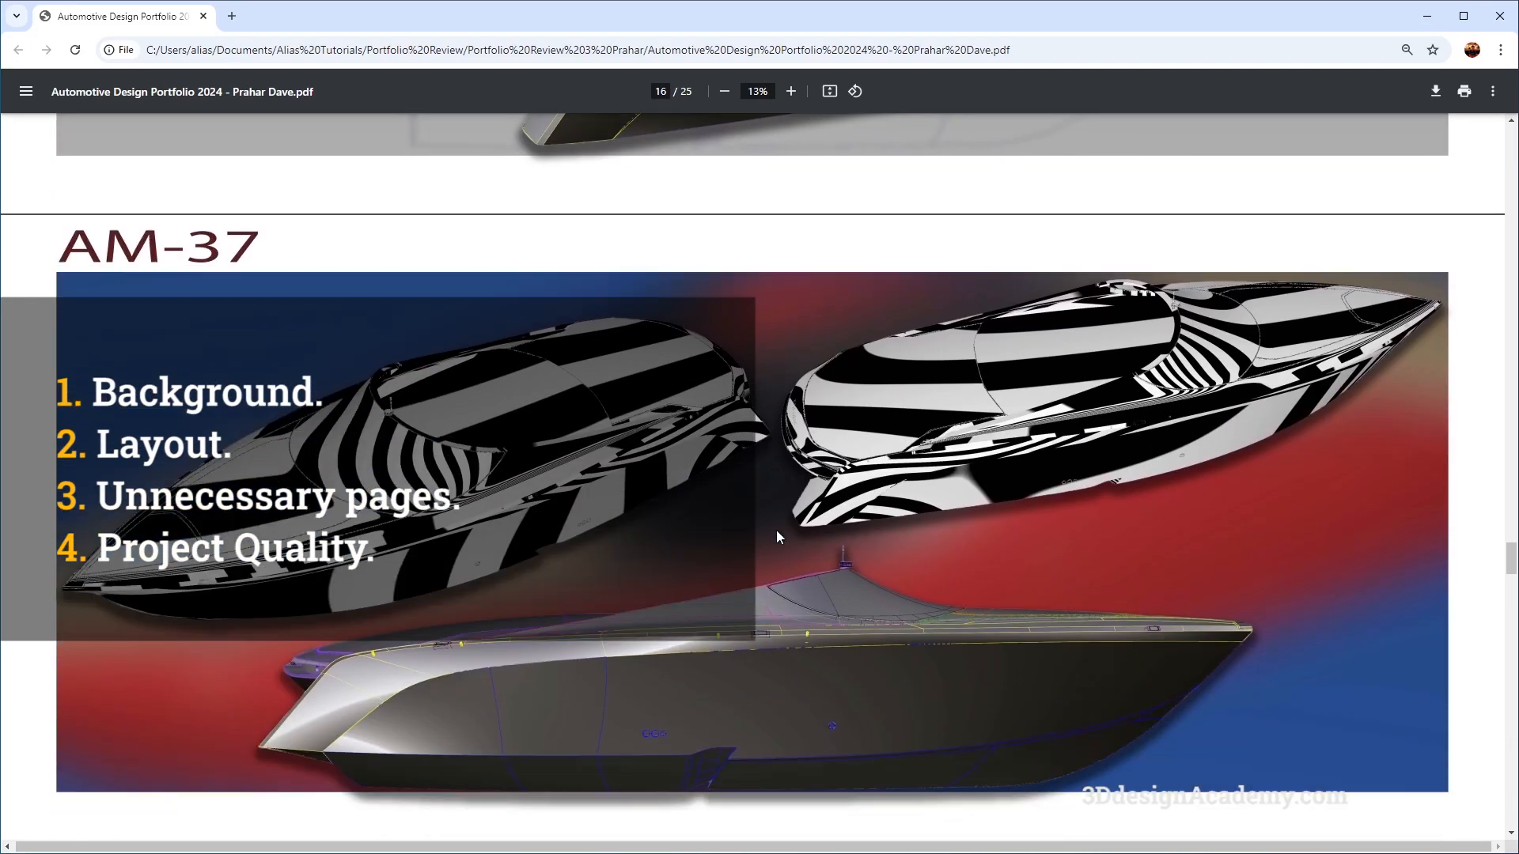
scroll("down", 3)
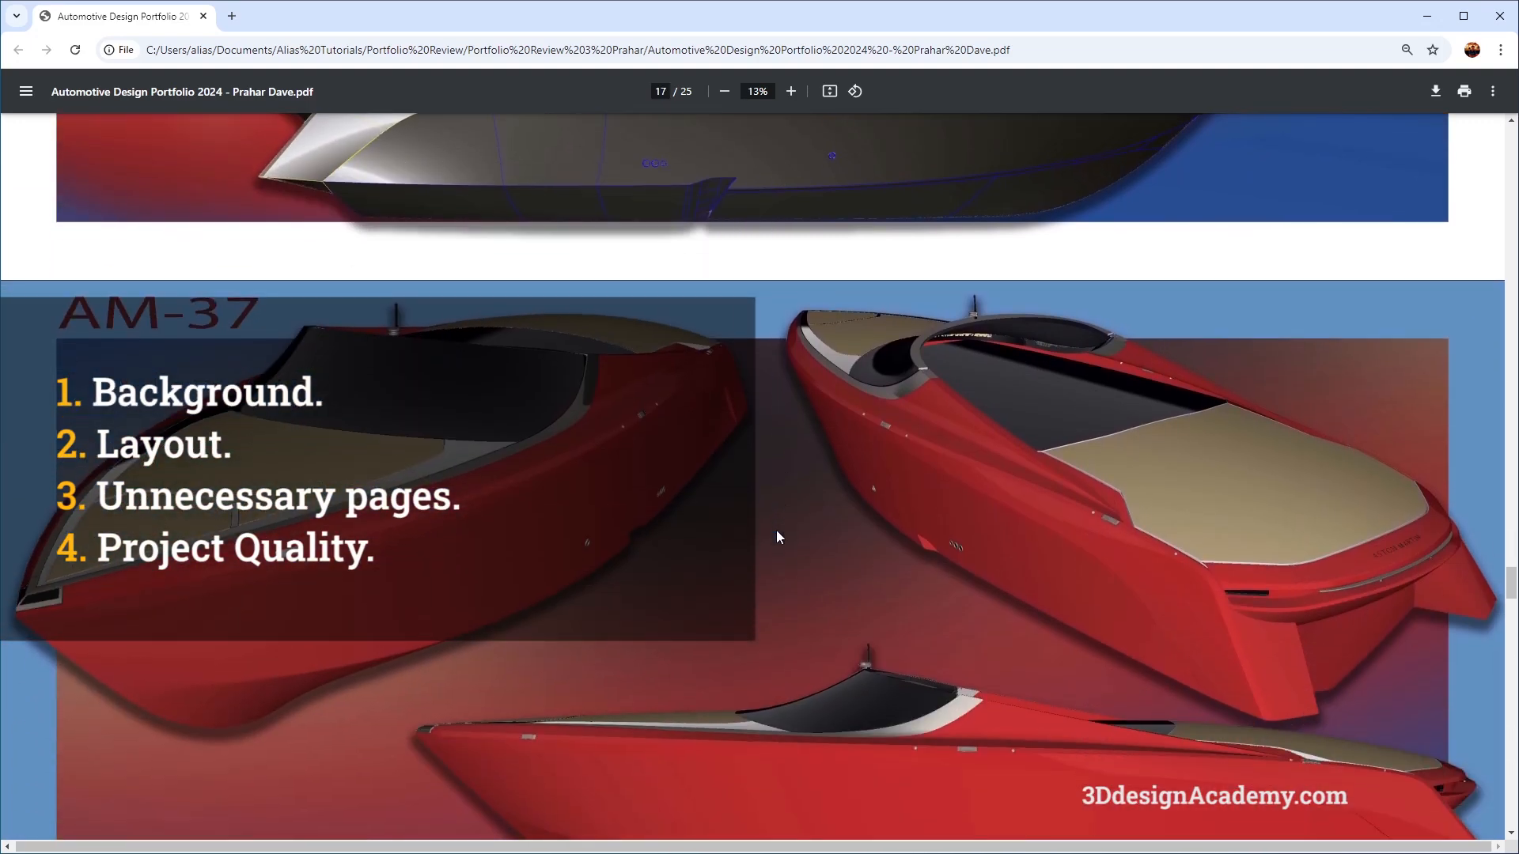
scroll("down", 3)
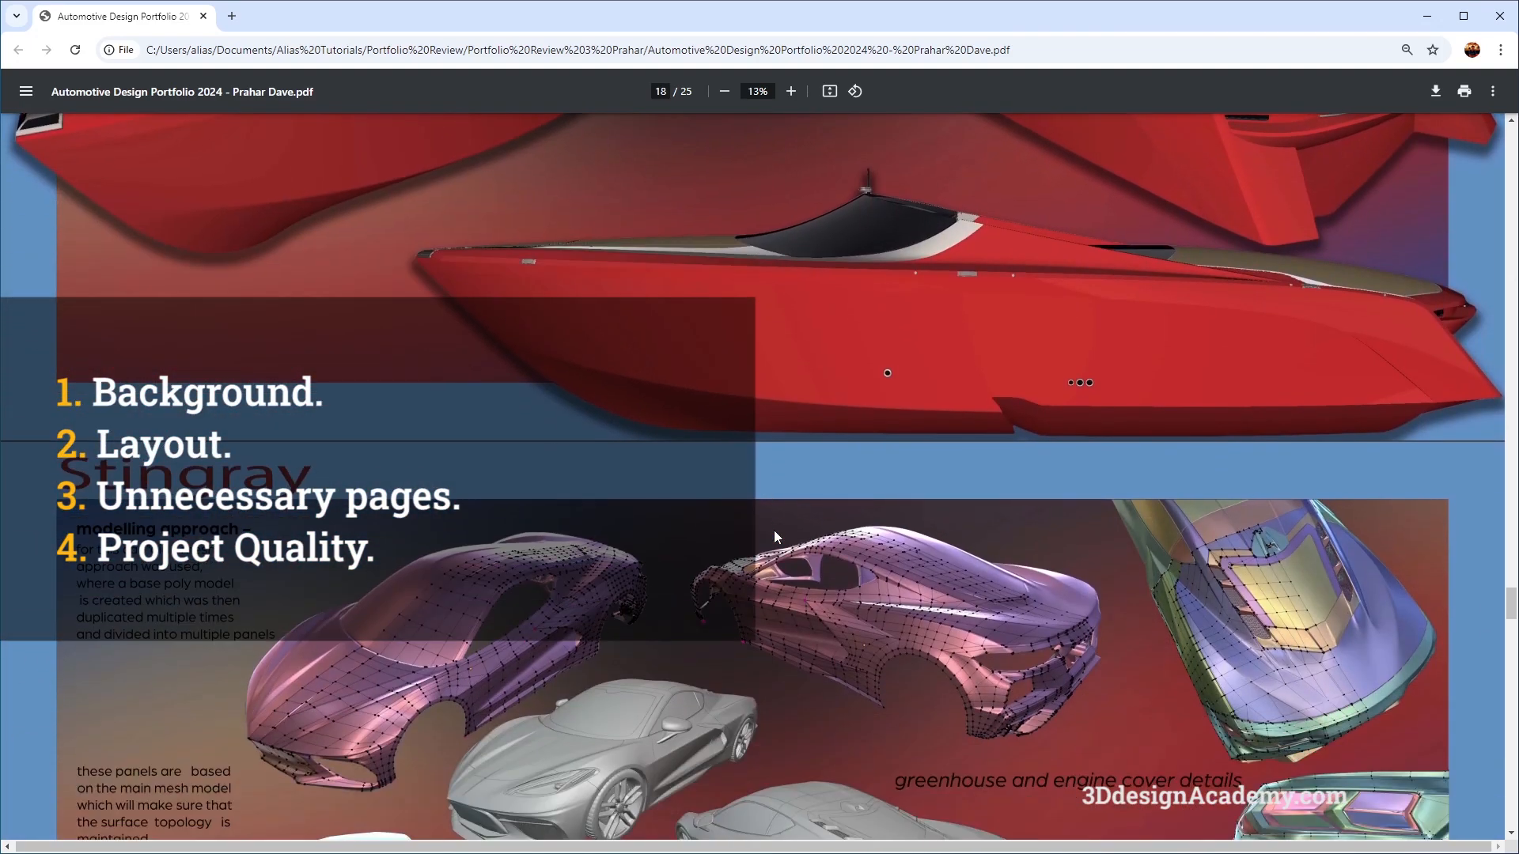
scroll("down", 3)
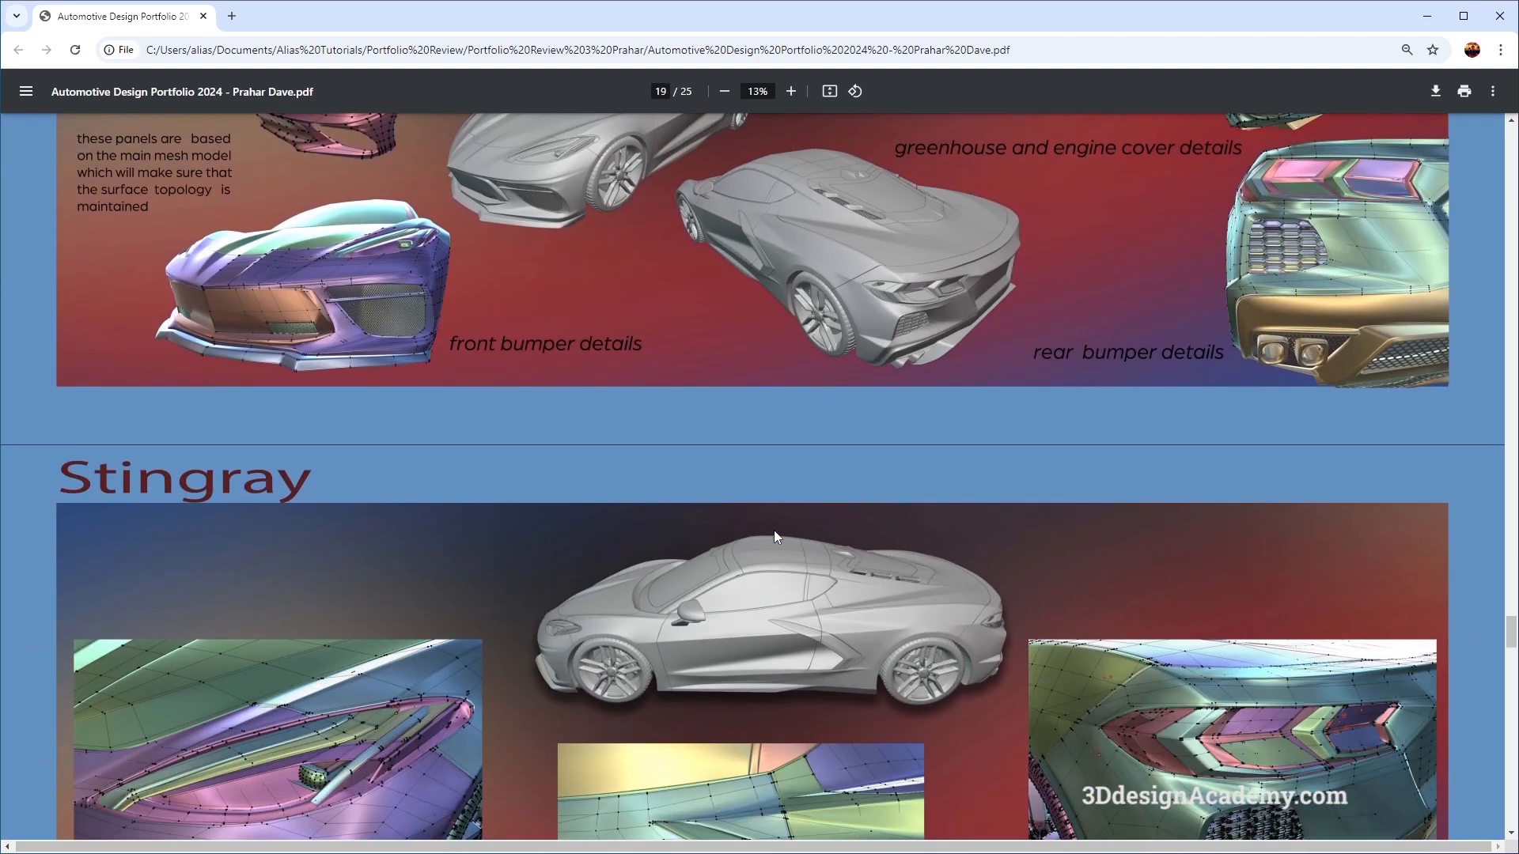
scroll("down", 3)
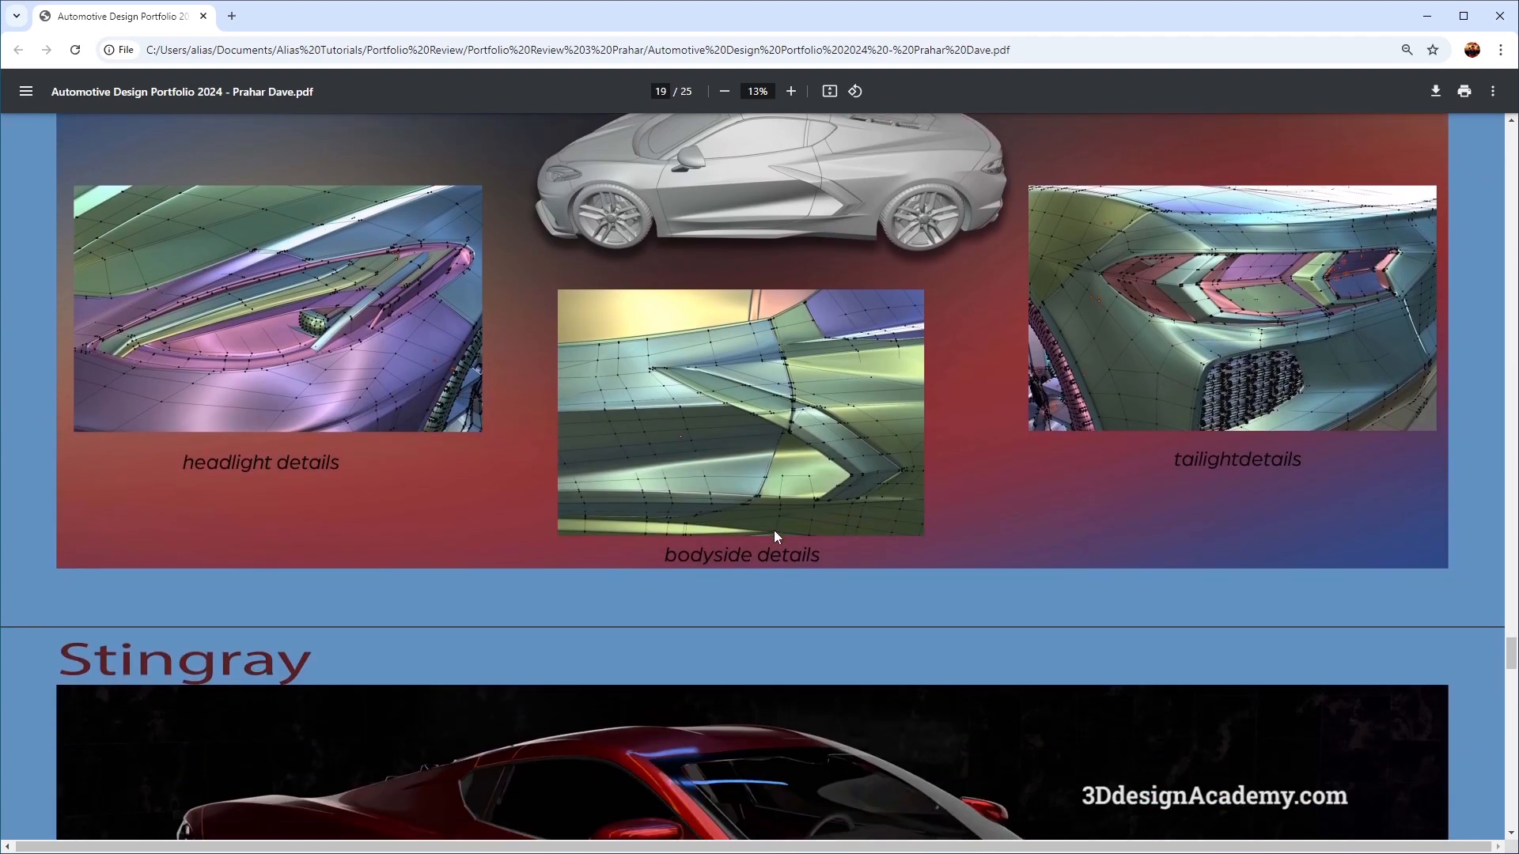
scroll("down", 3)
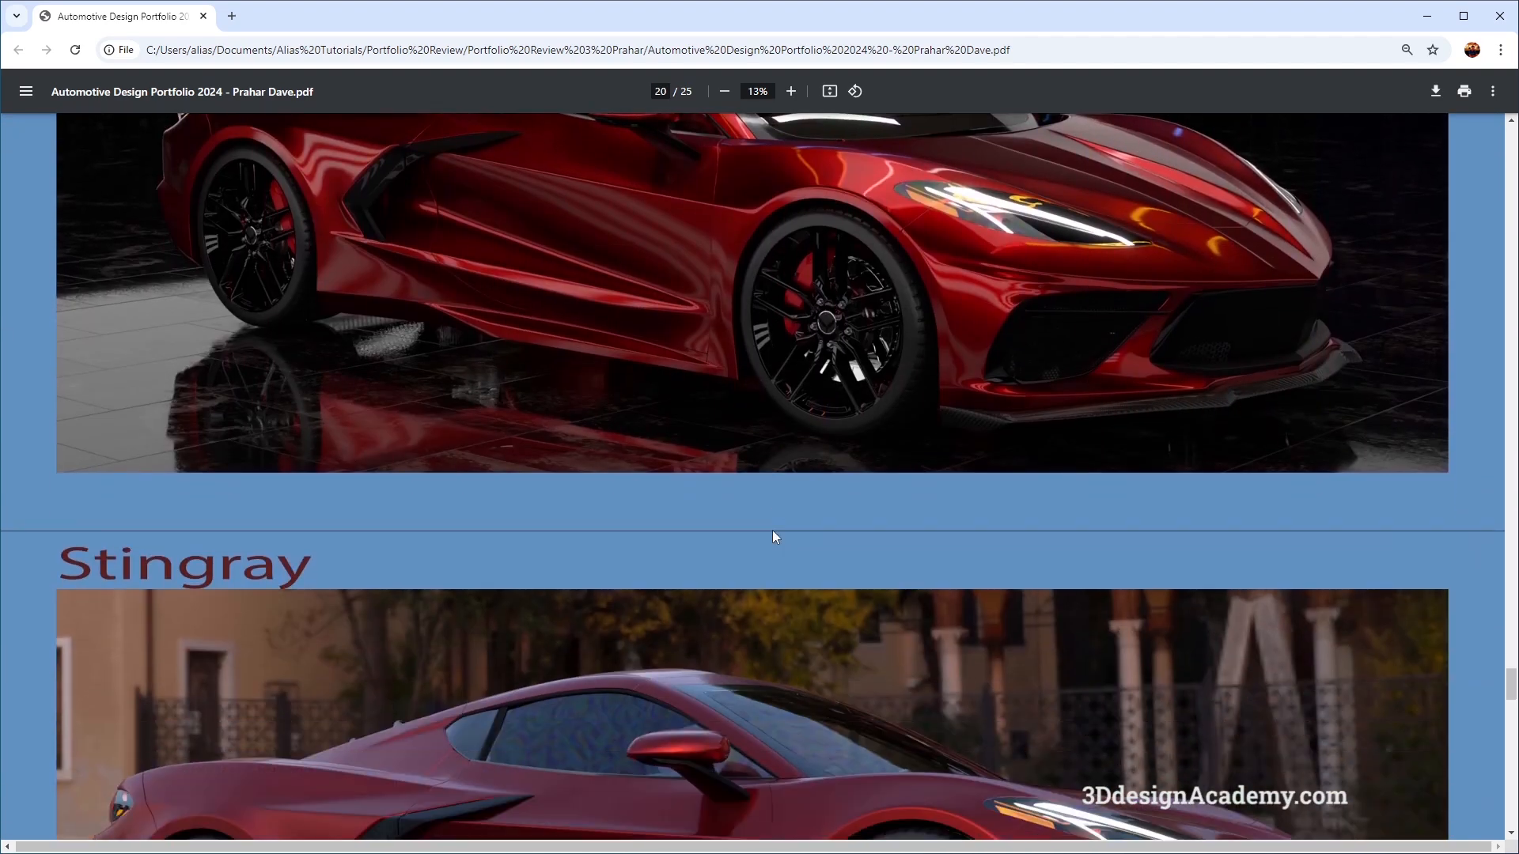
scroll("down", 3)
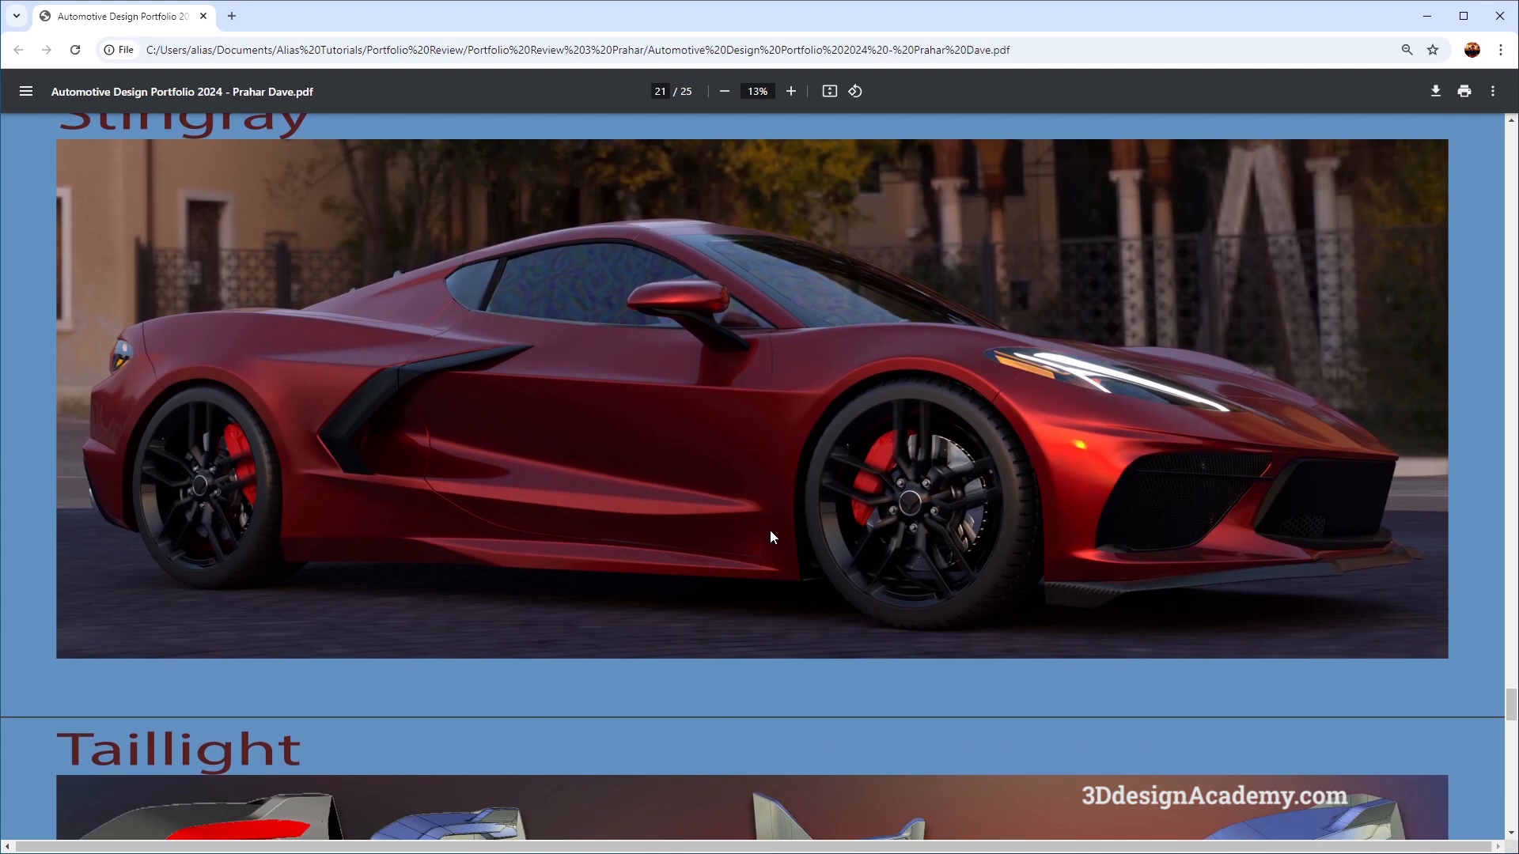
scroll("down", 3)
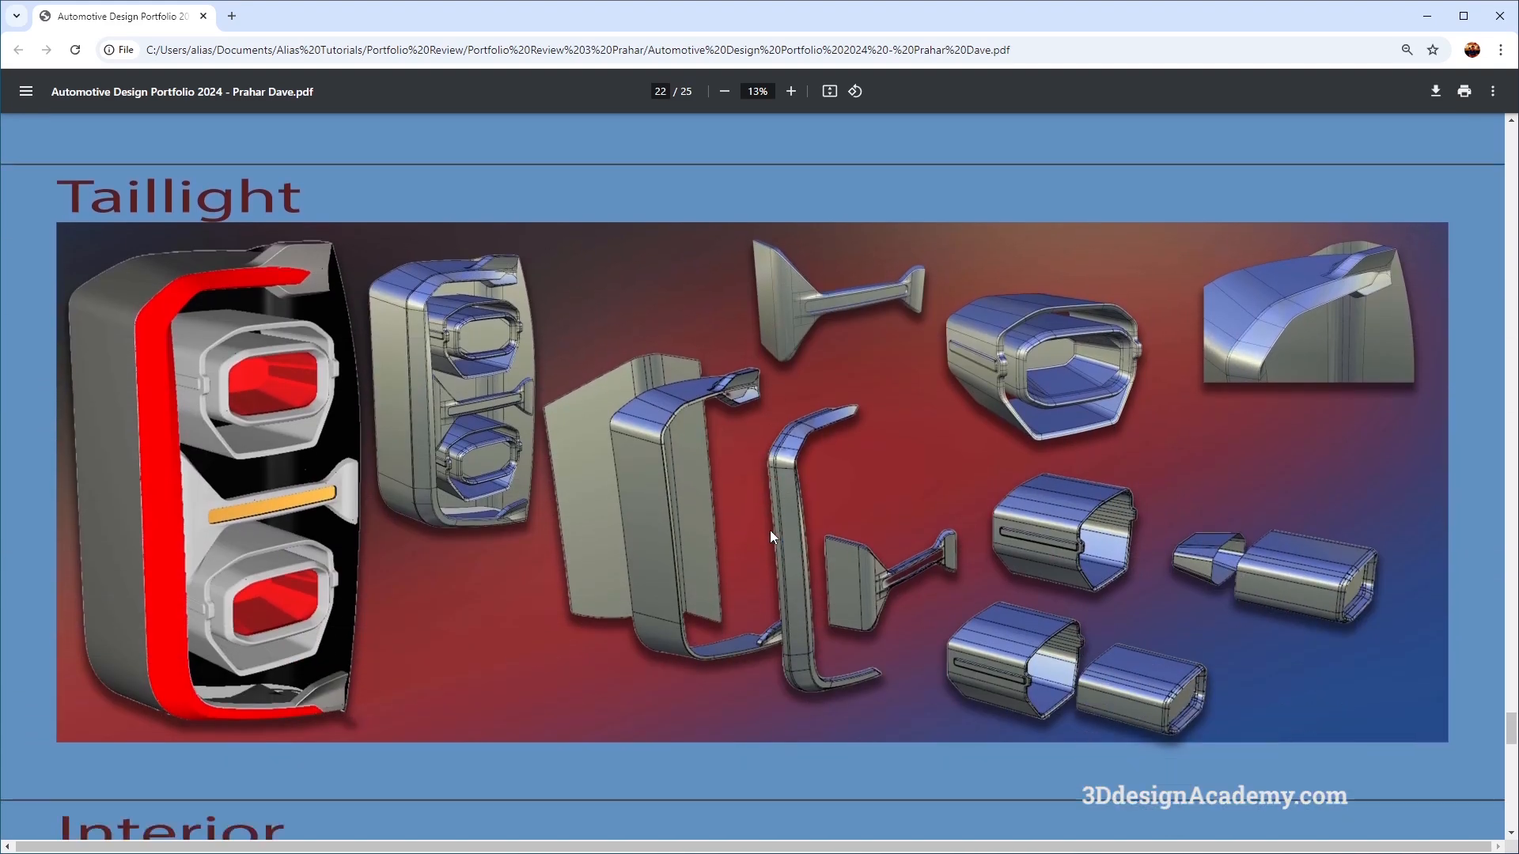
scroll("down", 3)
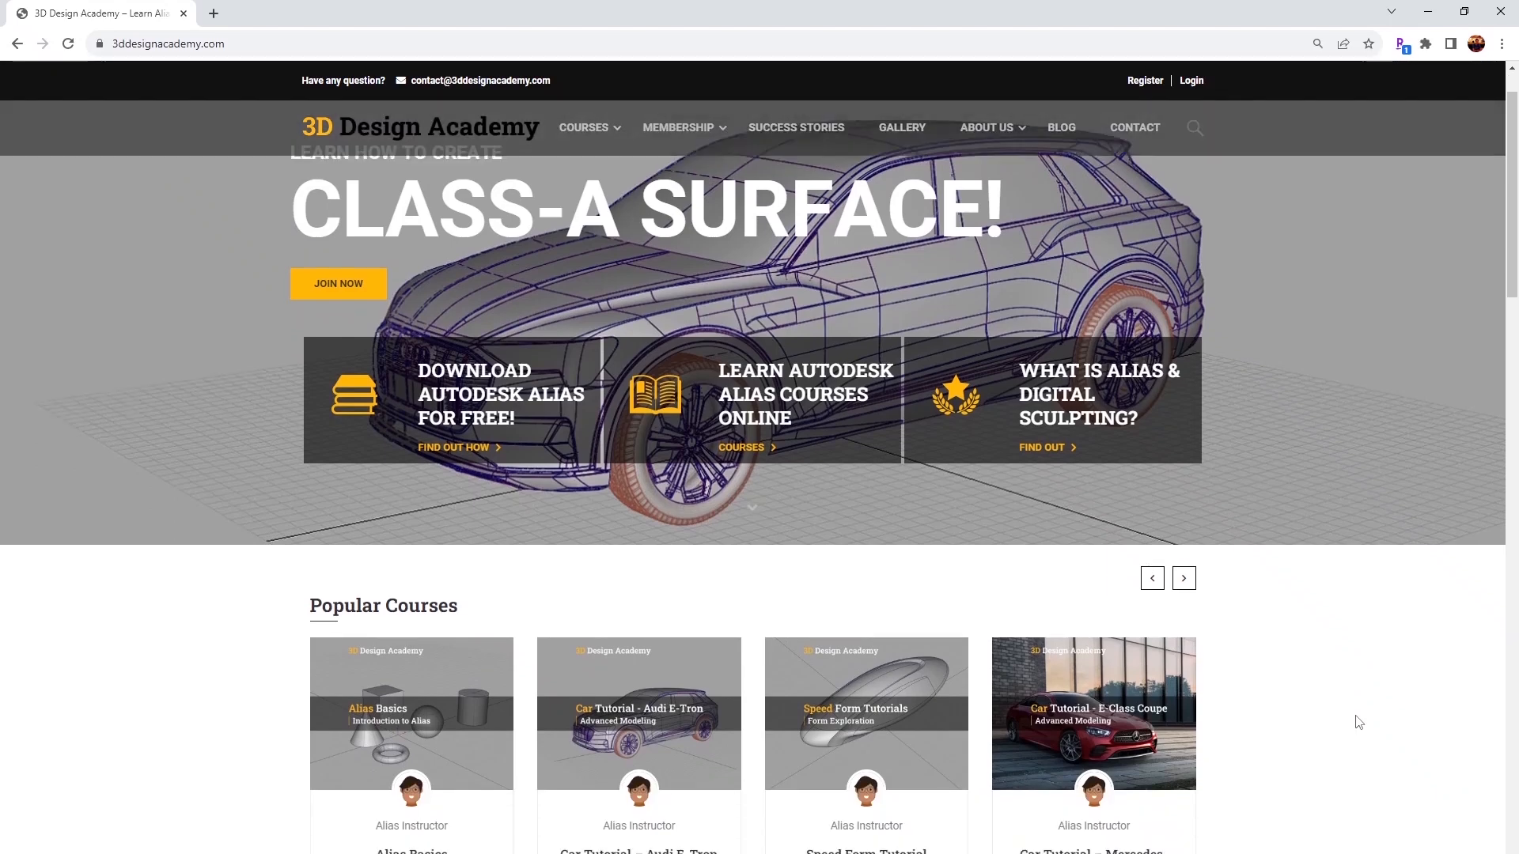
scroll("down", 3)
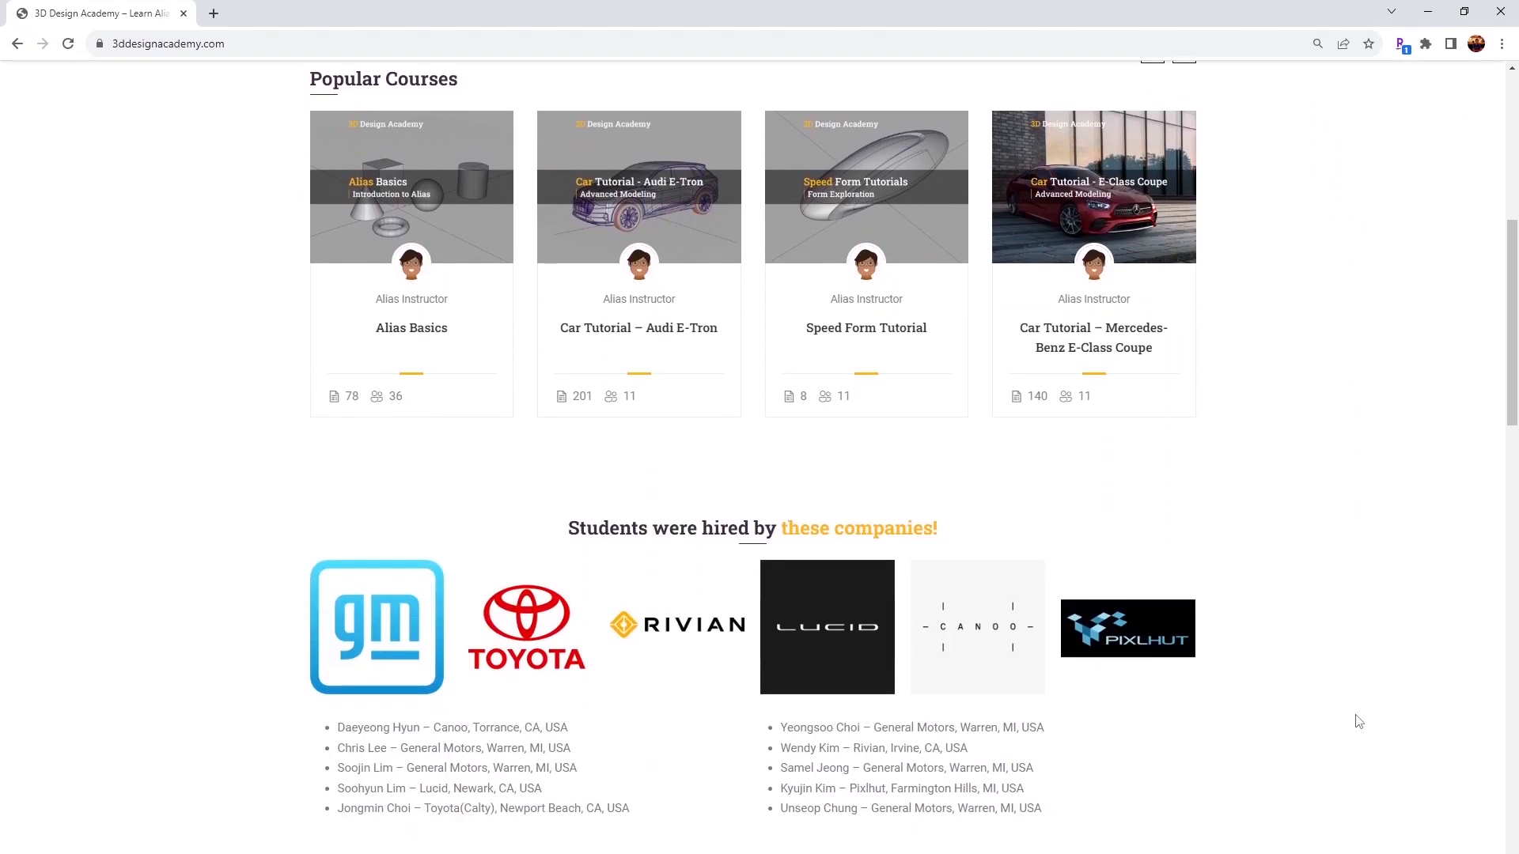